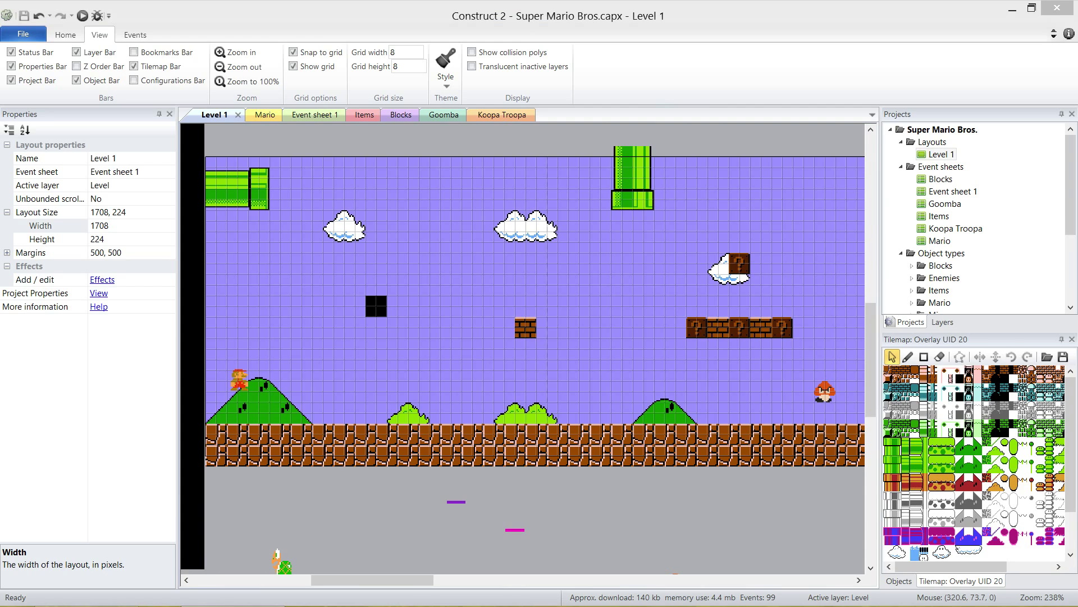
pyautogui.moveTo(555, 144)
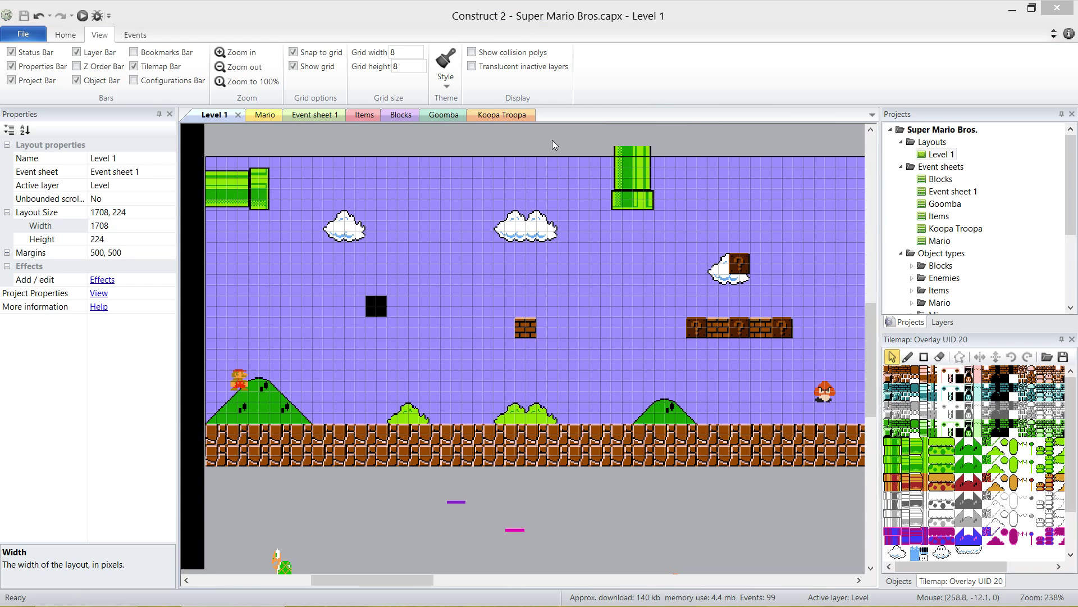
pyautogui.moveTo(636, 248)
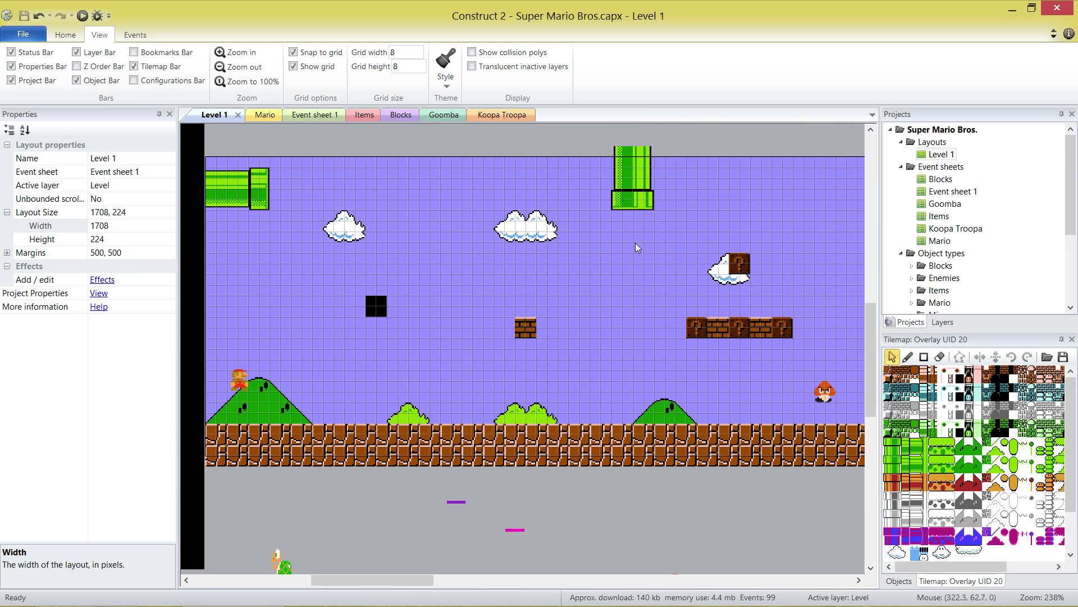
pyautogui.moveTo(654, 488)
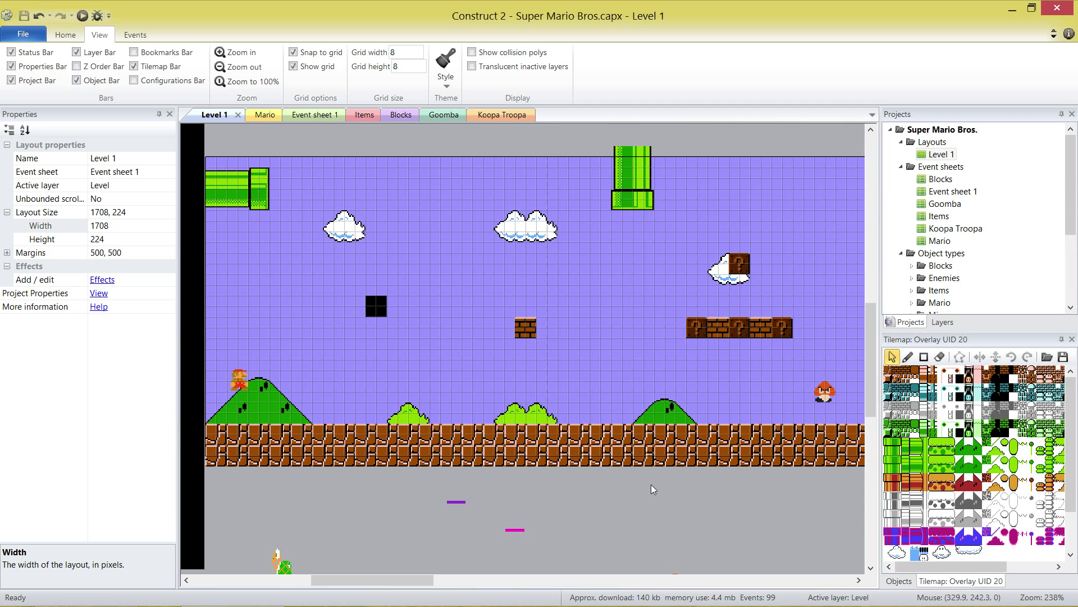
pyautogui.moveTo(689, 523)
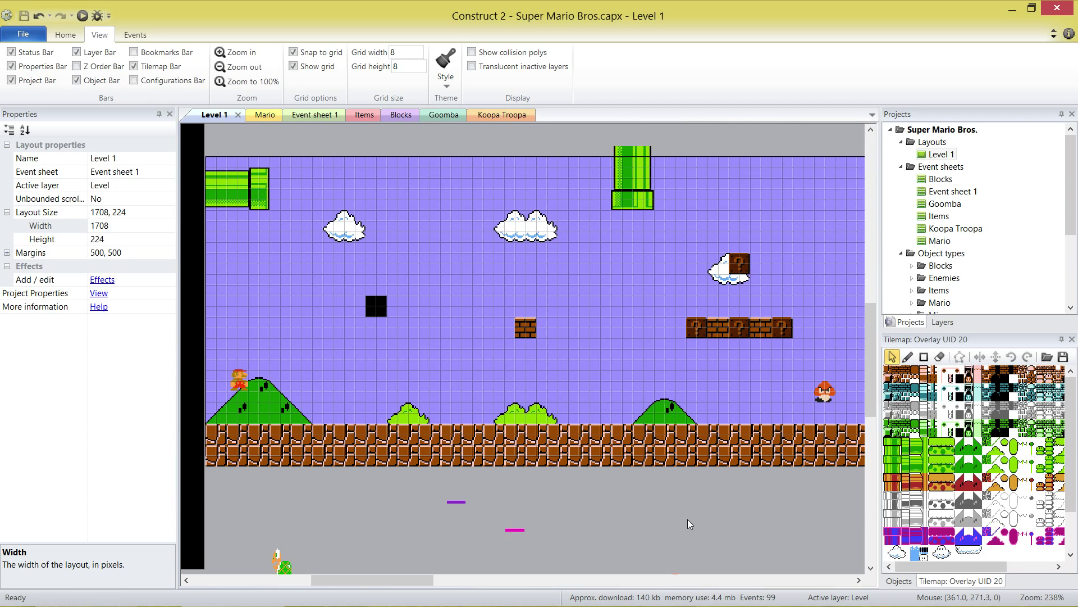
pyautogui.moveTo(546, 204)
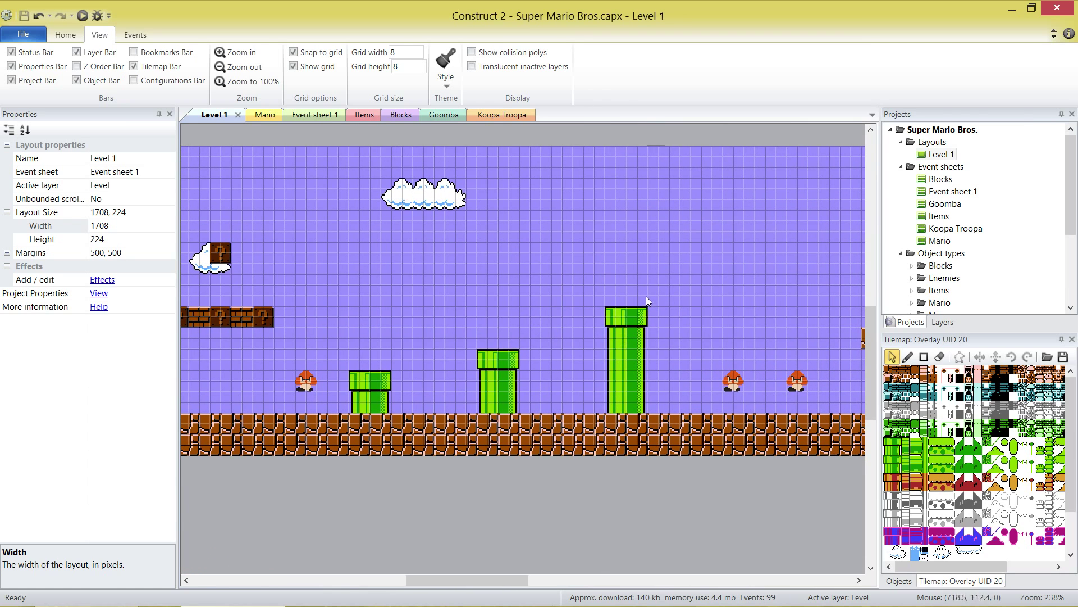
pyautogui.moveTo(642, 460)
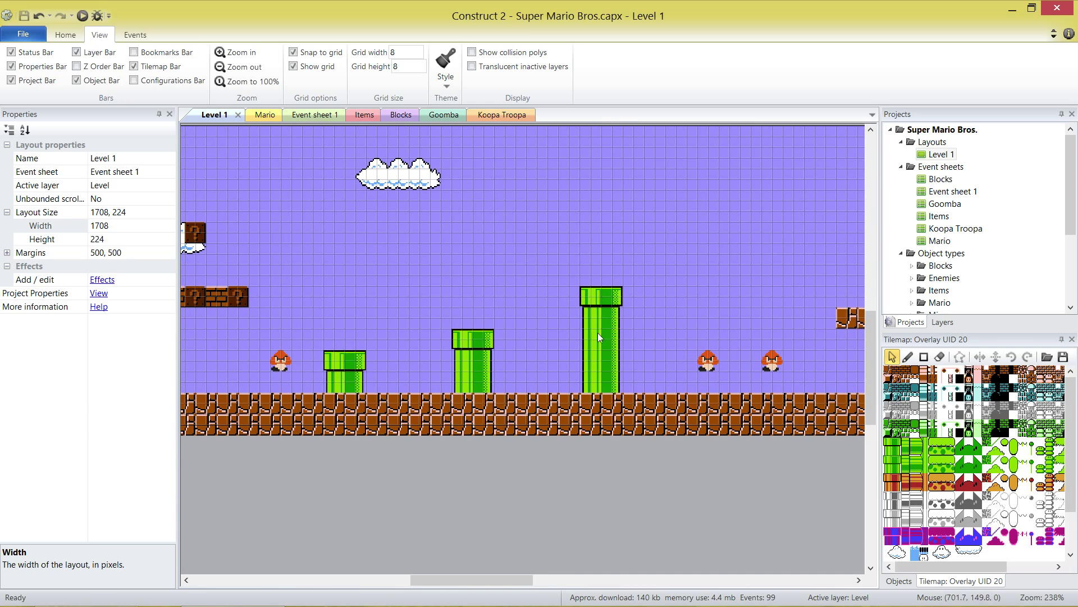
pyautogui.moveTo(613, 399)
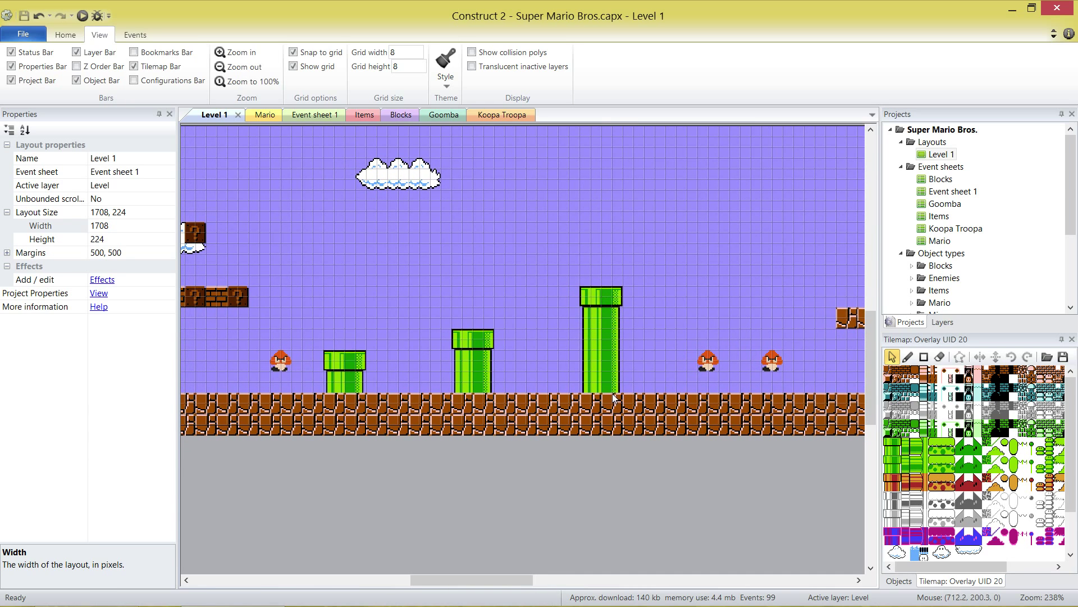
pyautogui.moveTo(466, 372)
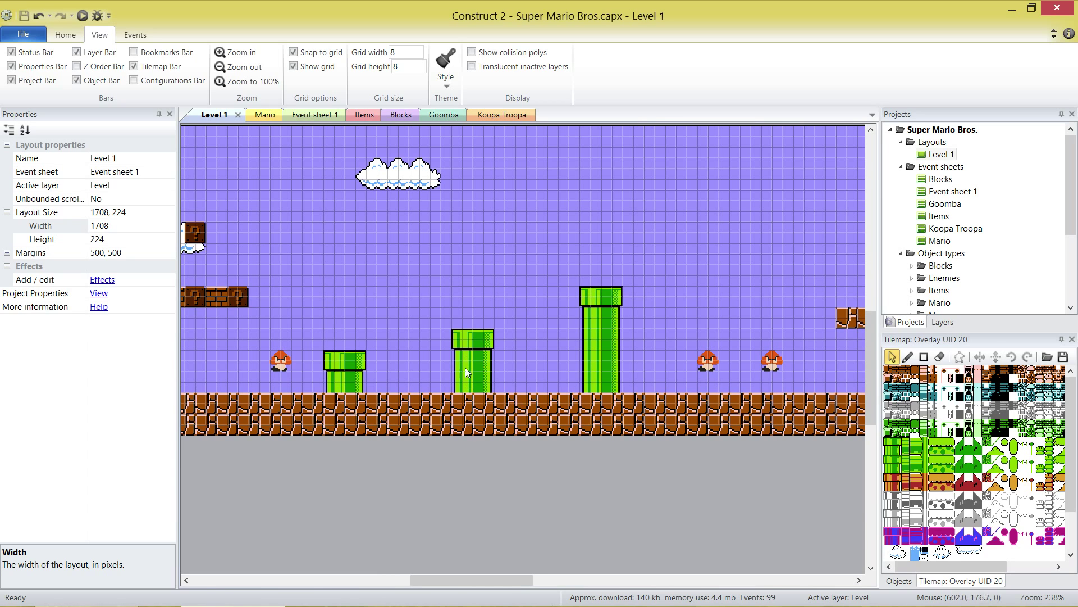
pyautogui.moveTo(478, 389)
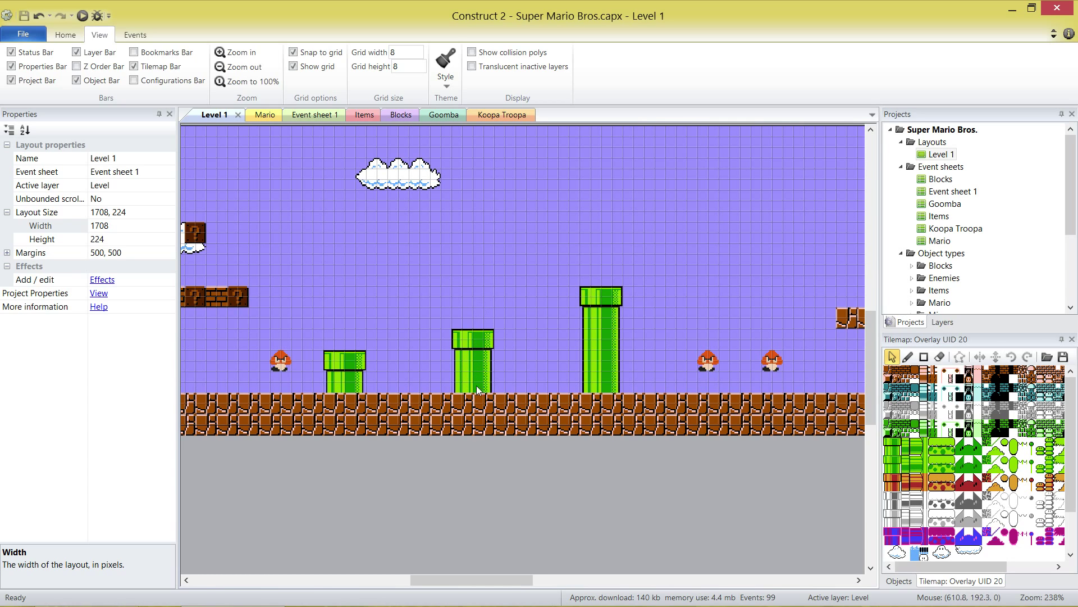
pyautogui.moveTo(478, 402)
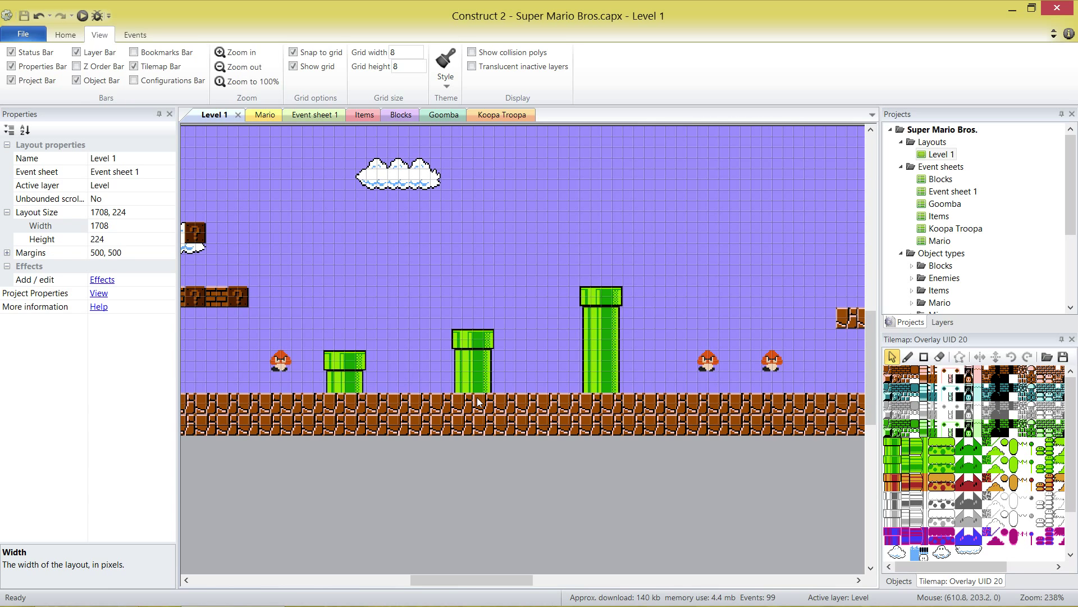
# - Select the Level tilemap and display Level 1's layer list
pyautogui.click(478, 402)
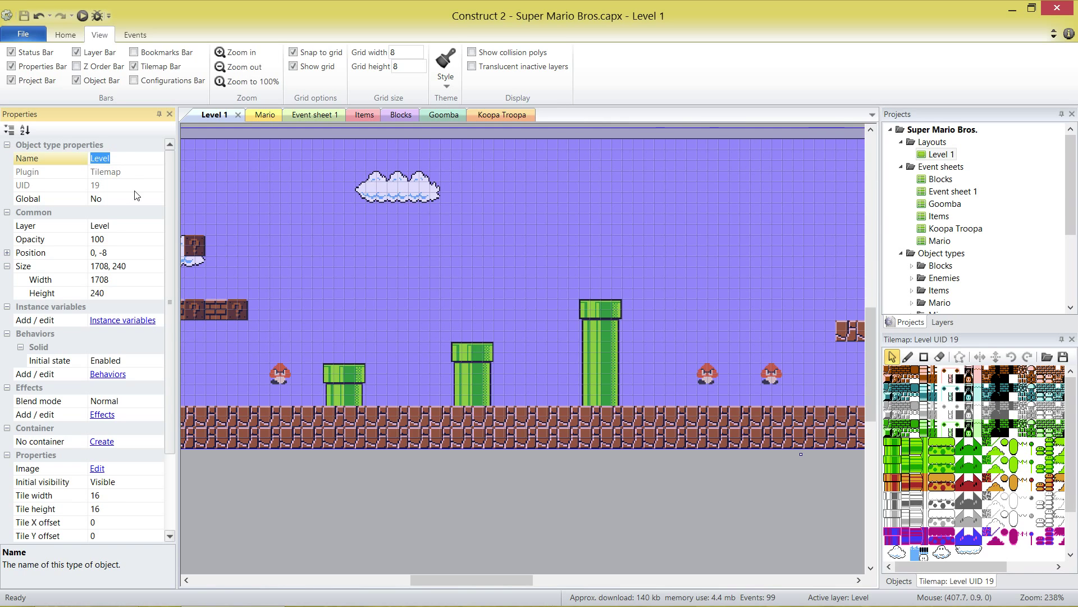
pyautogui.moveTo(445, 383)
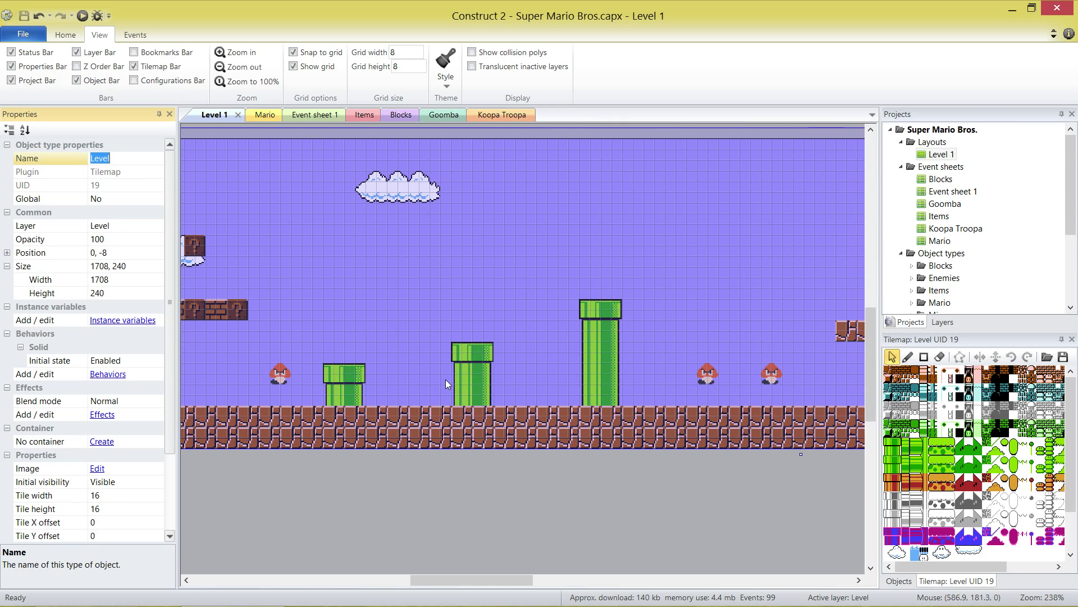
pyautogui.moveTo(473, 329)
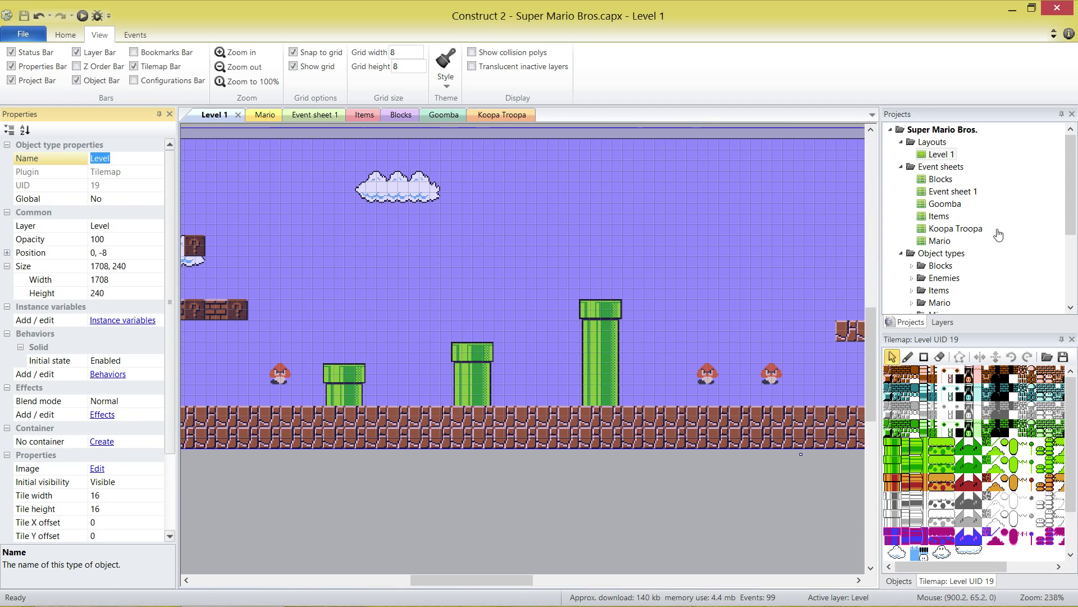
pyautogui.click(943, 322)
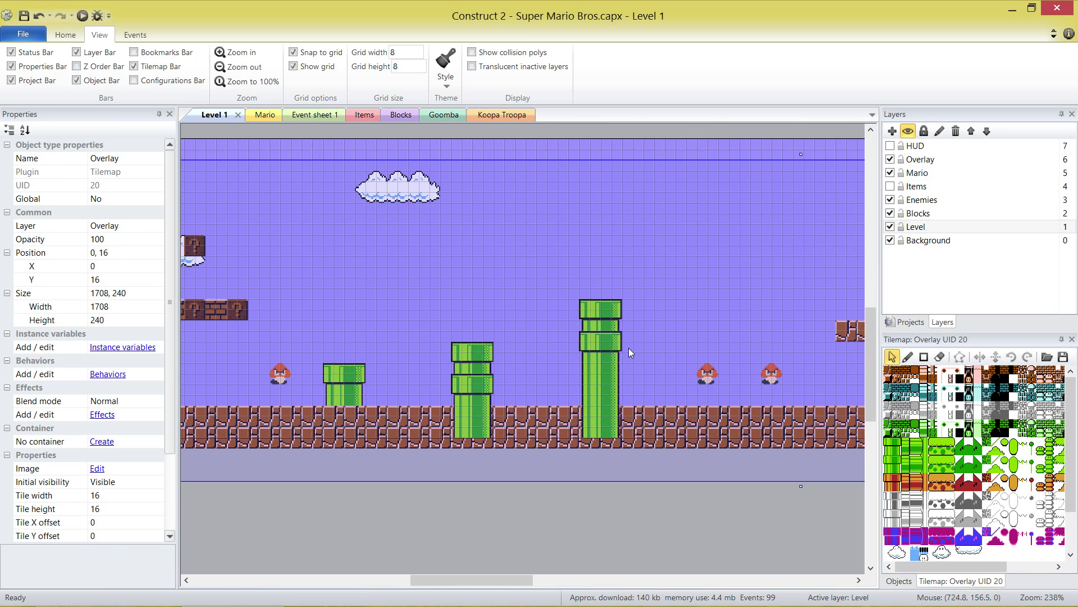
pyautogui.moveTo(536, 425)
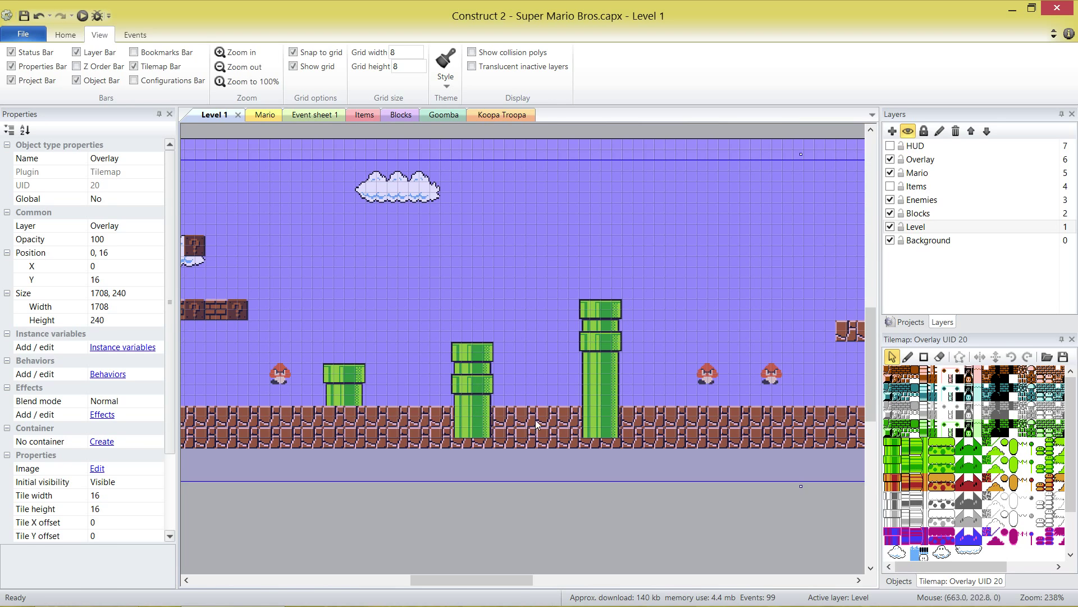
pyautogui.moveTo(359, 428)
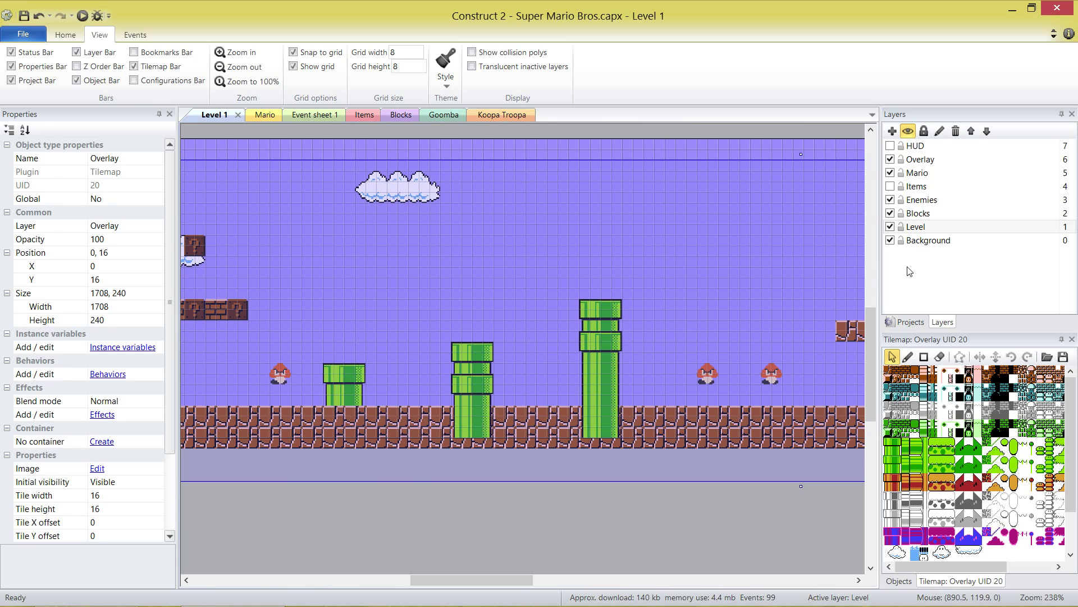
# - Cycle through the Level, Mario and Overlay layers, then nudge the Overlay tilemap to 0, 8
pyautogui.click(916, 227)
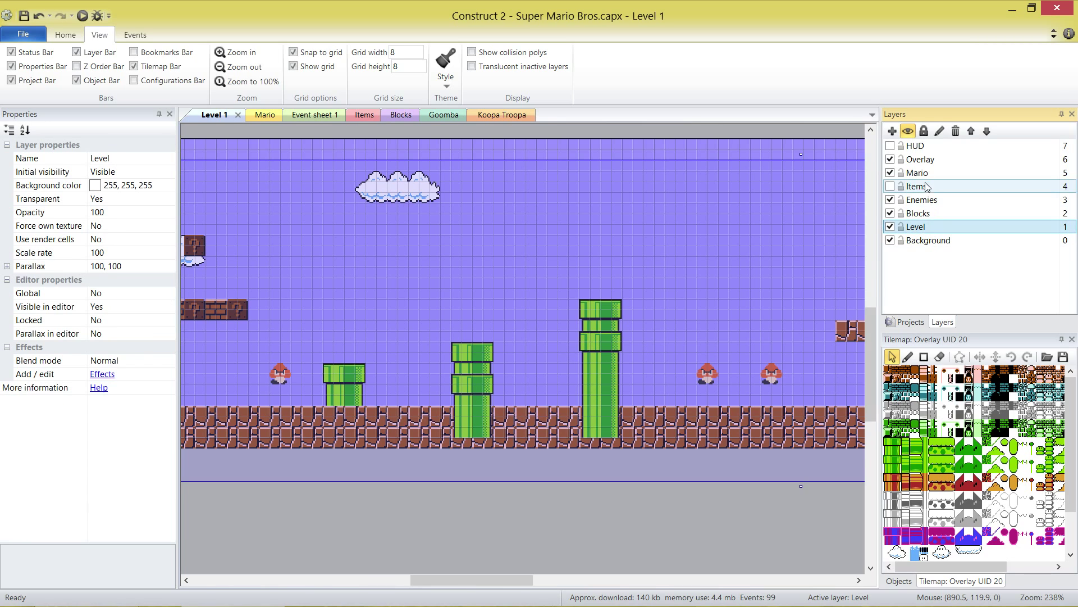
pyautogui.click(919, 172)
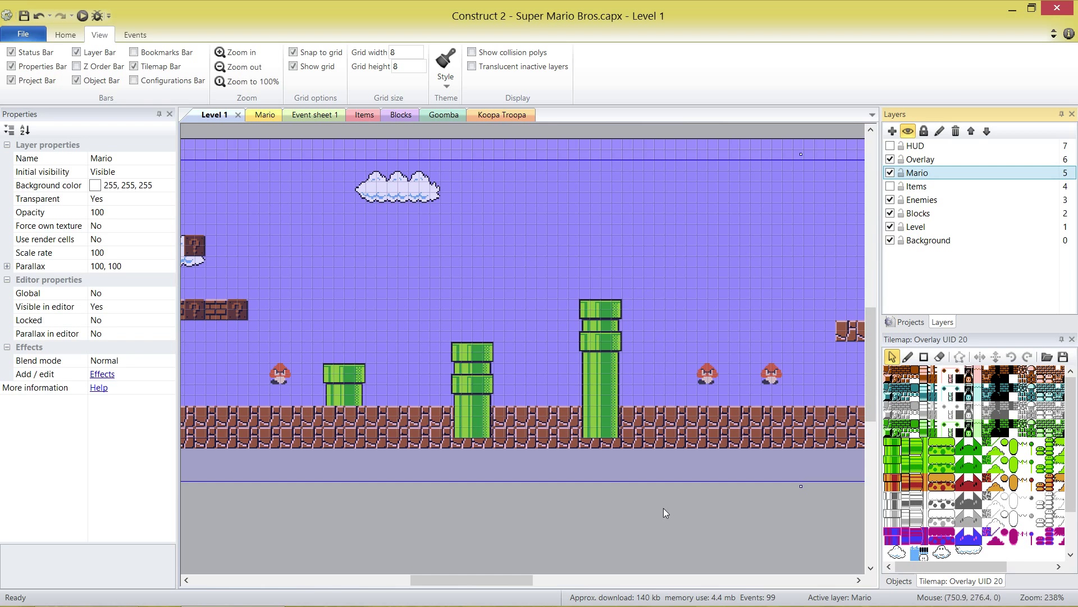
pyautogui.click(603, 282)
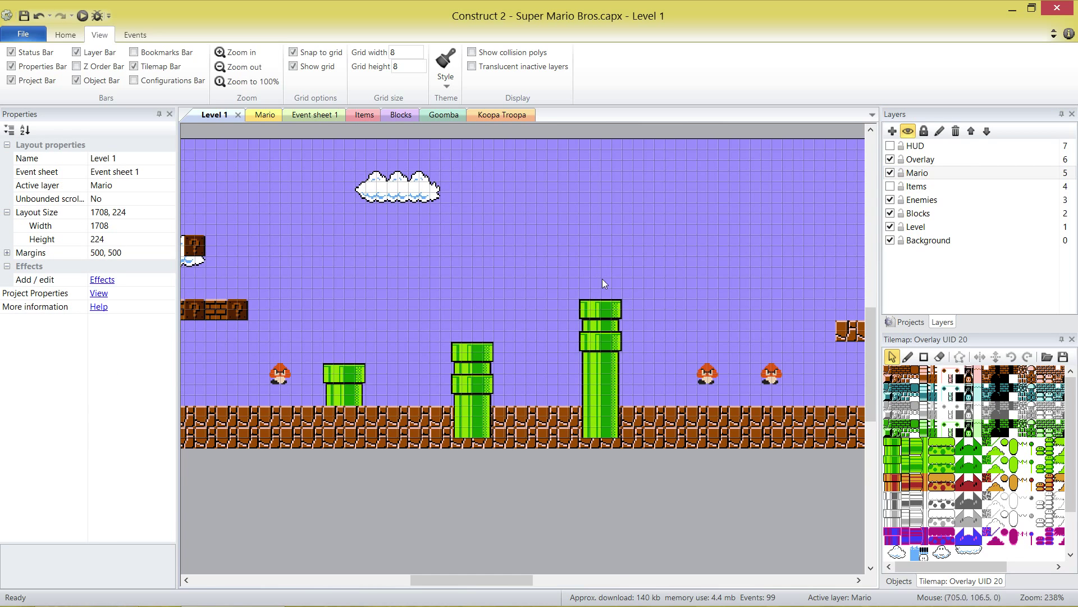
pyautogui.moveTo(601, 288)
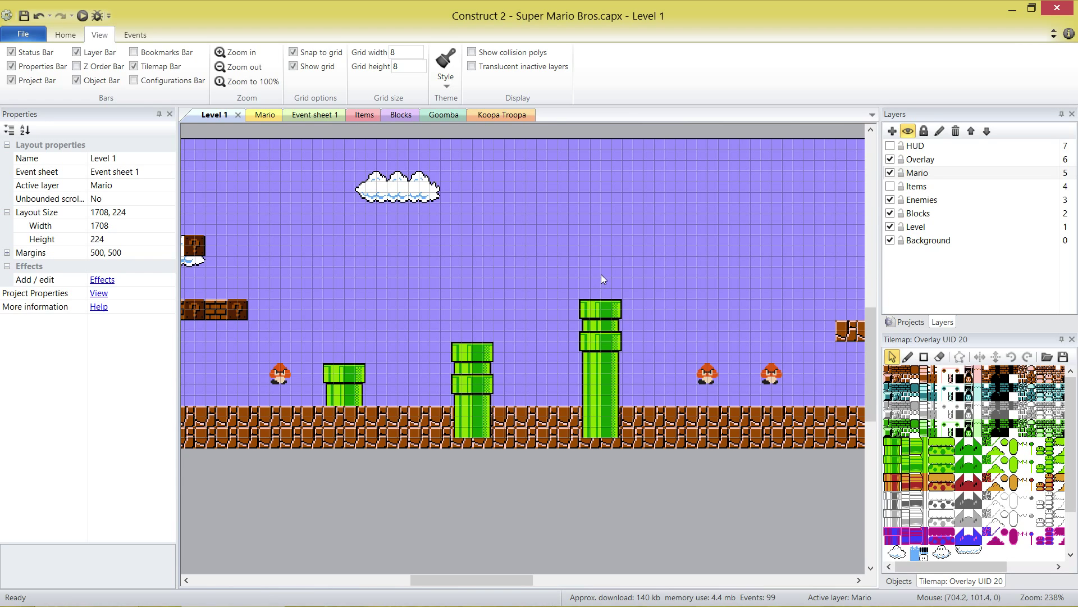
pyautogui.moveTo(600, 277)
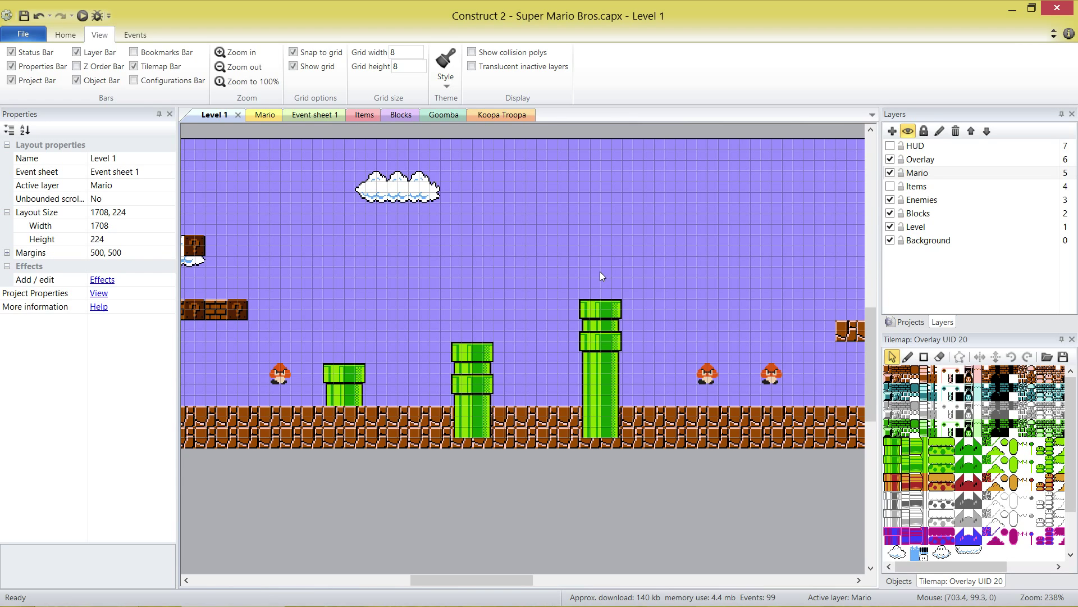
pyautogui.moveTo(601, 330)
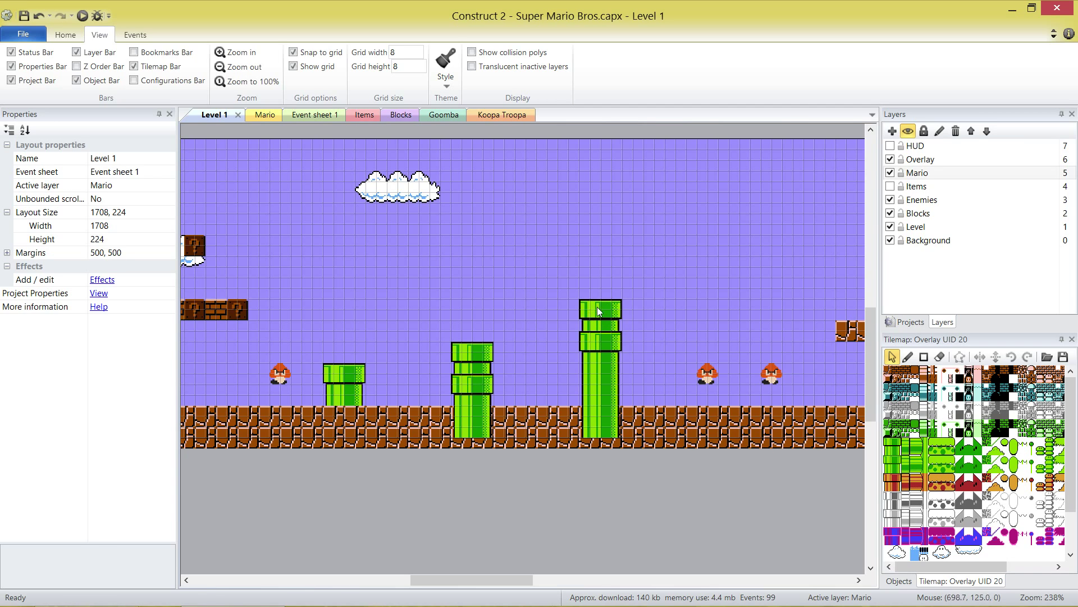
pyautogui.click(920, 159)
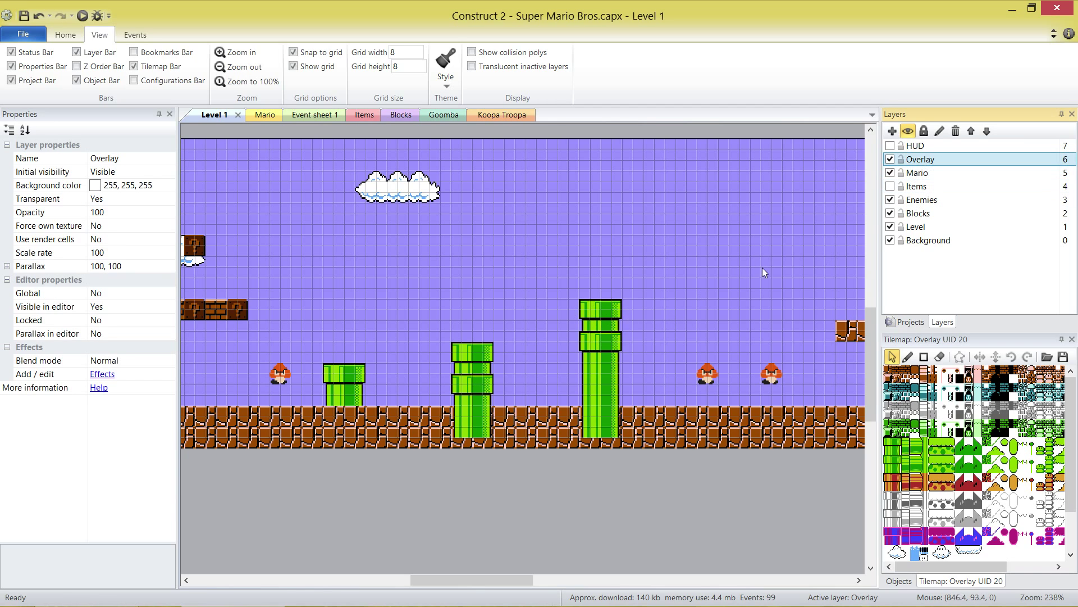
pyautogui.click(599, 347)
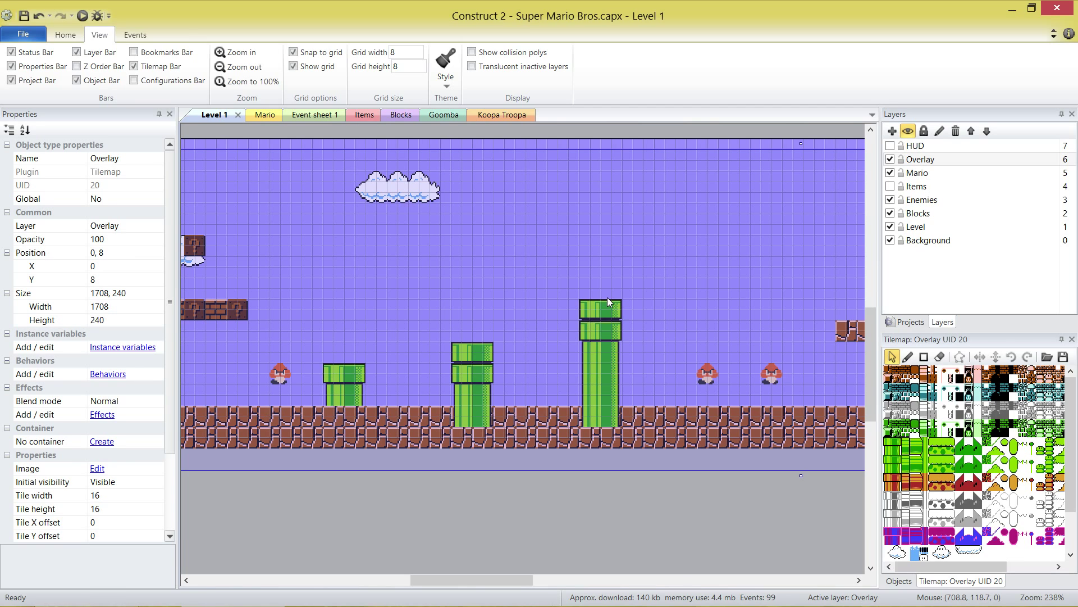
pyautogui.moveTo(595, 365)
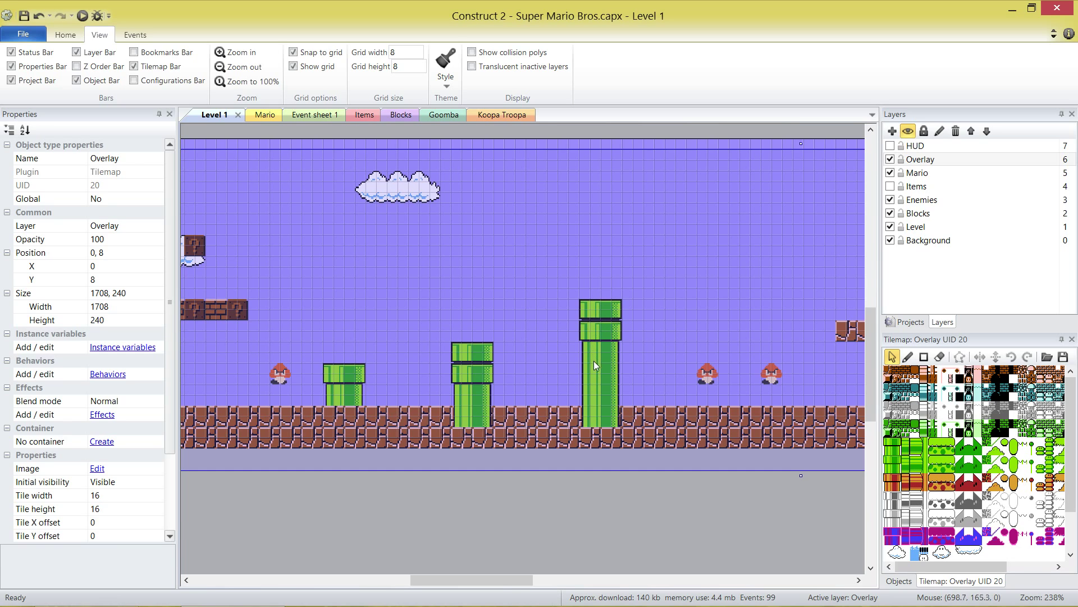
pyautogui.moveTo(596, 377)
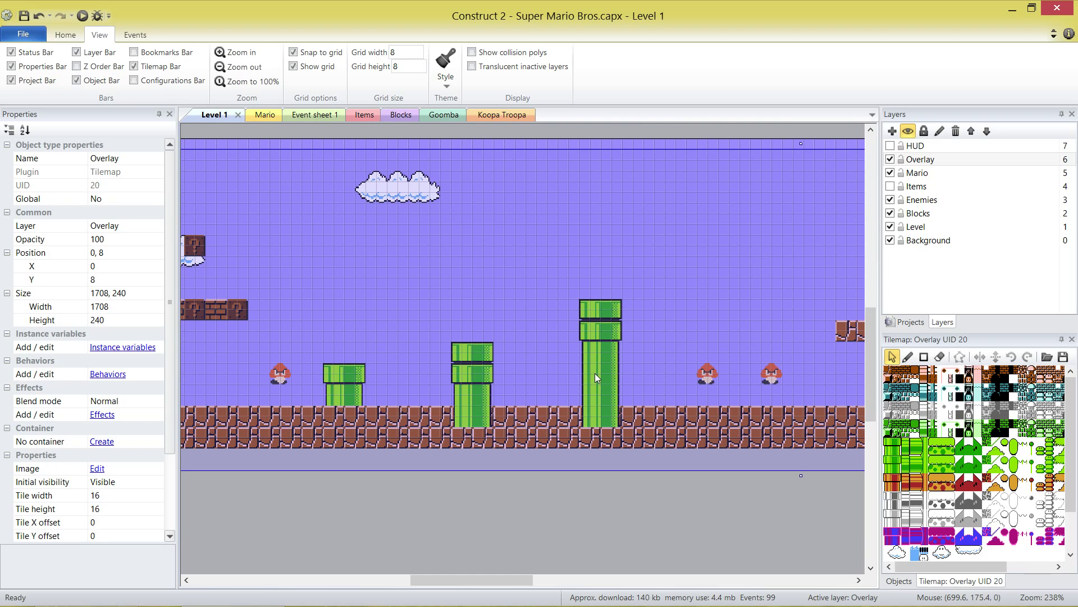
pyautogui.moveTo(631, 389)
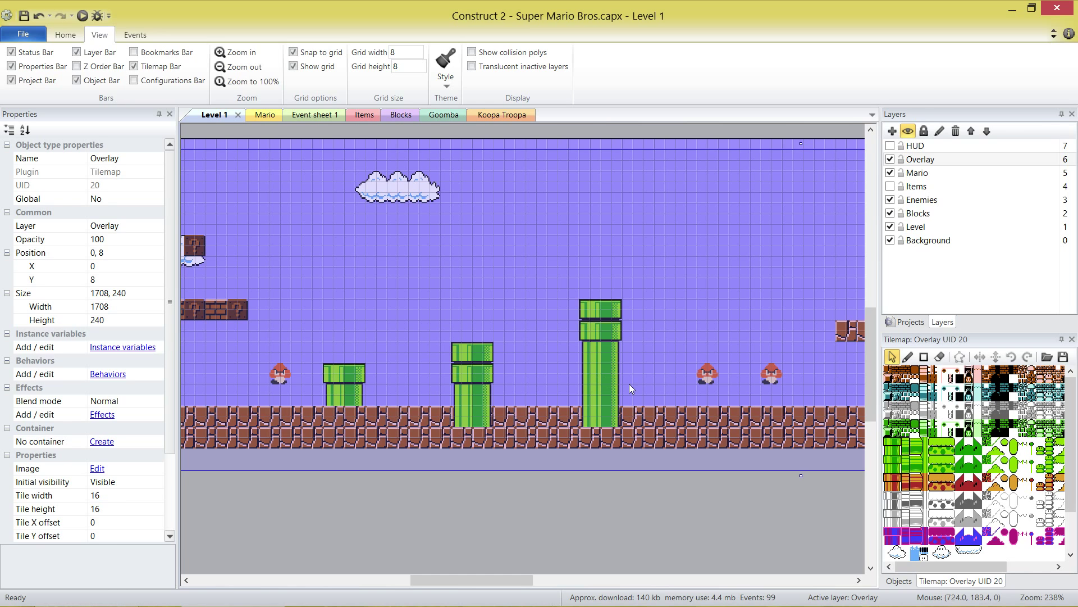
# - Reselect the Overlay tilemap and raise it to position 0, -8
pyautogui.click(636, 512)
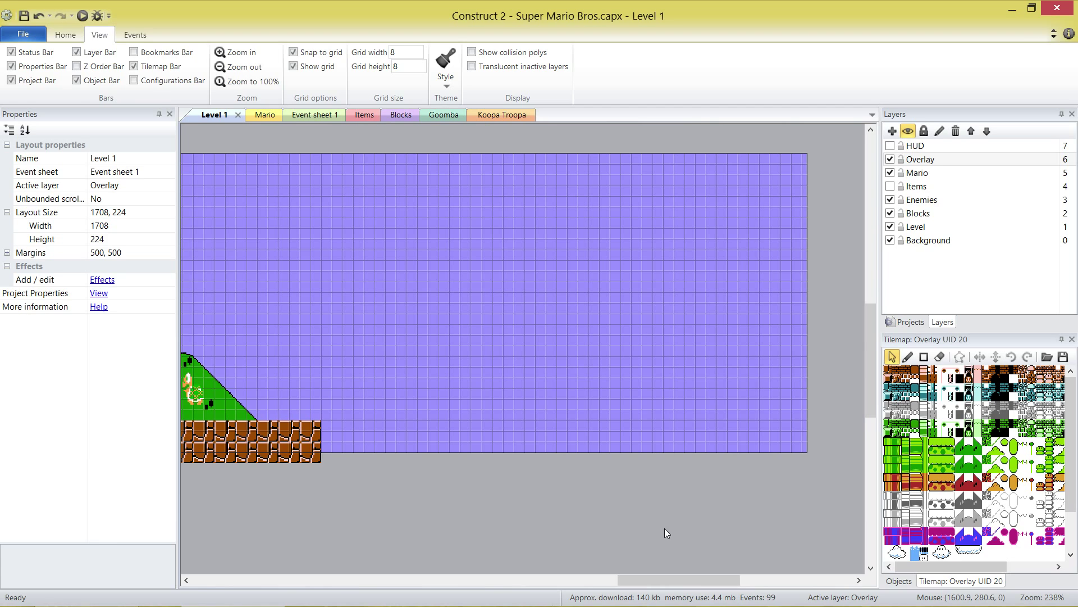
pyautogui.click(40, 226)
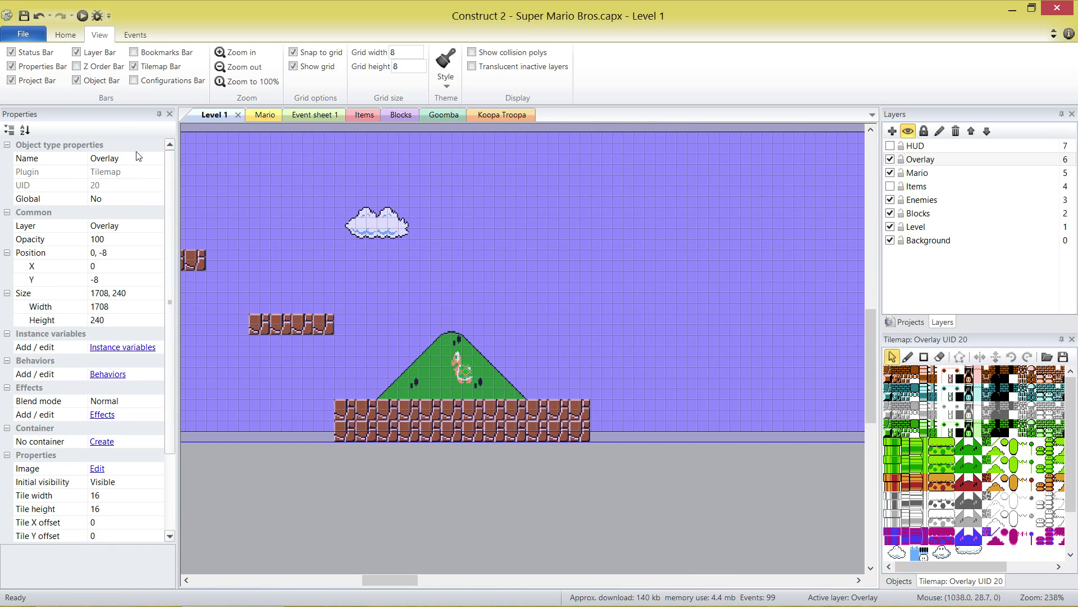
# - Widen the Overlay and Background tilemaps to 5000 pixels and change visible layers
pyautogui.click(107, 171)
pyautogui.write('5000')
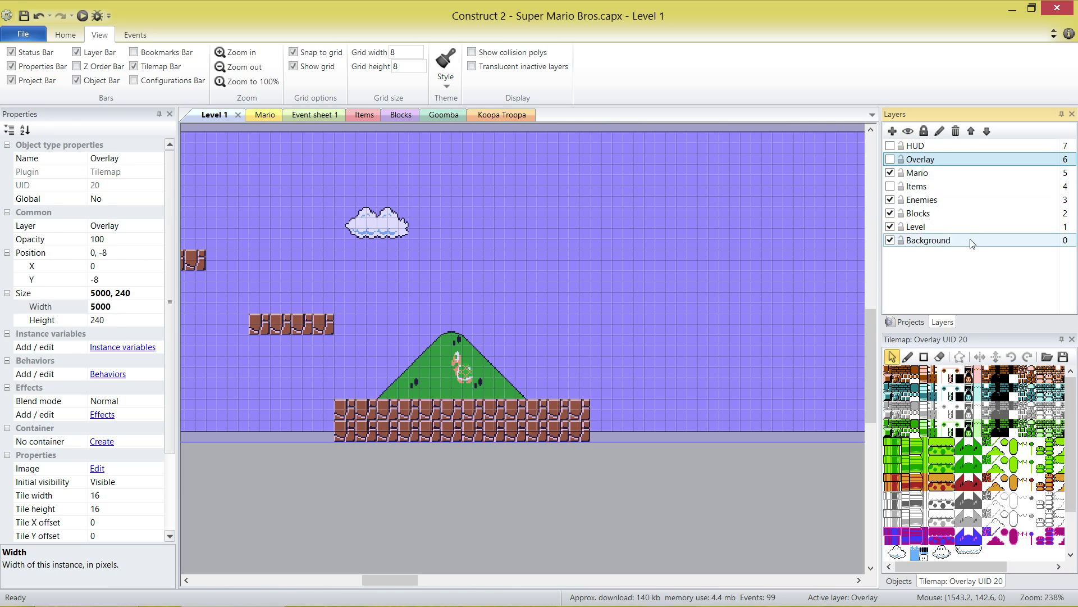
pyautogui.click(916, 226)
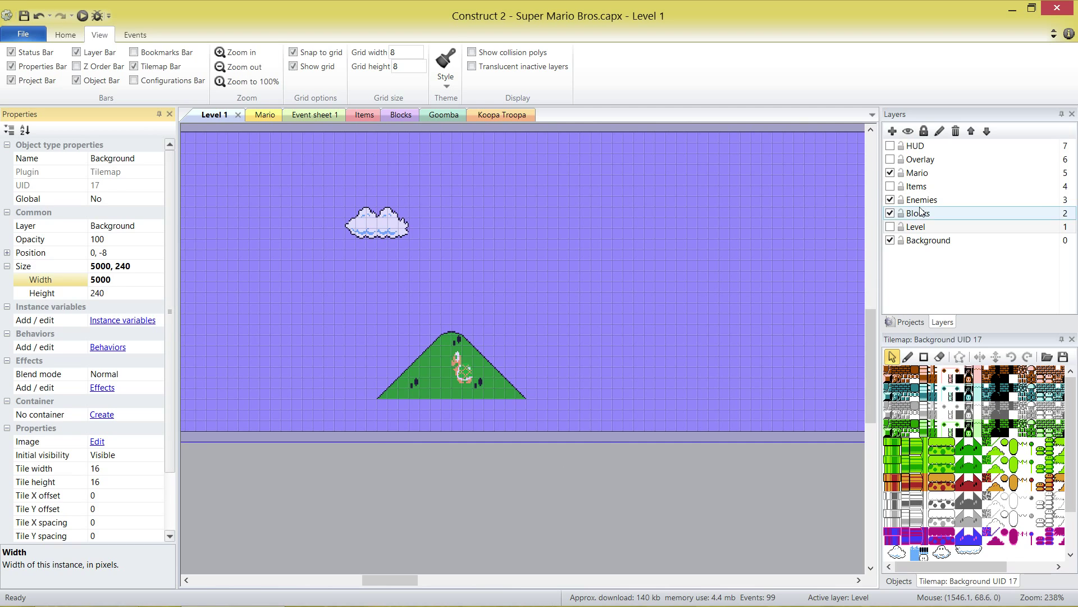
pyautogui.click(916, 227)
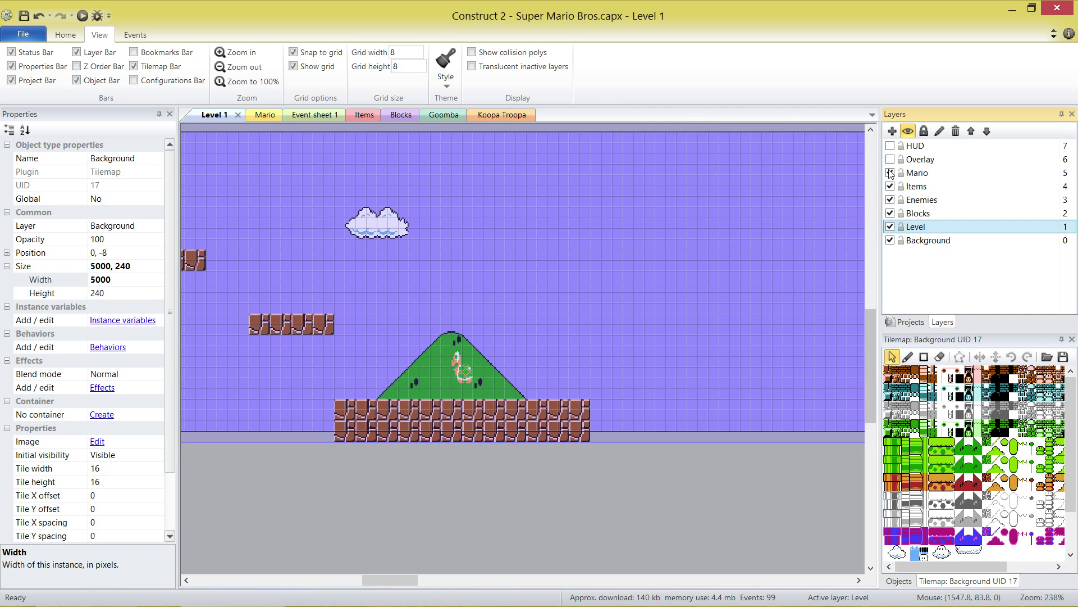
pyautogui.click(890, 186)
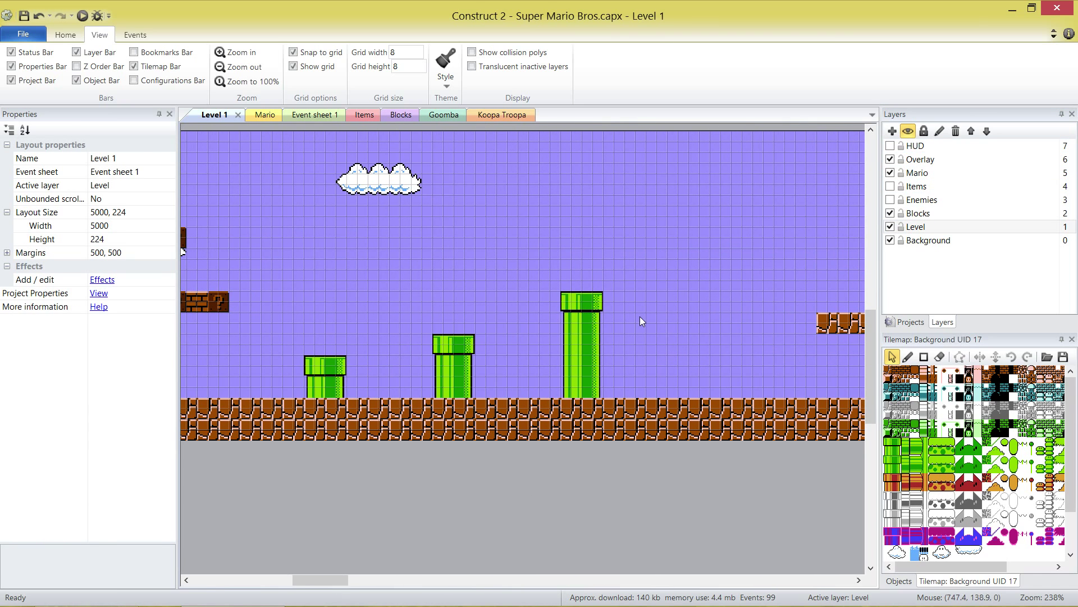
pyautogui.moveTo(644, 323)
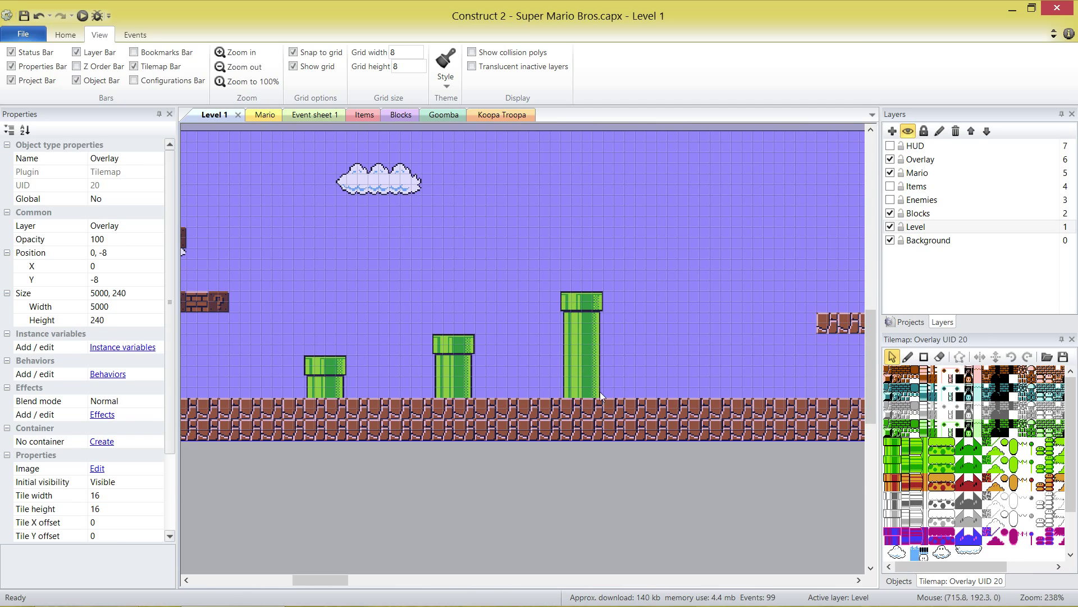
pyautogui.moveTo(604, 402)
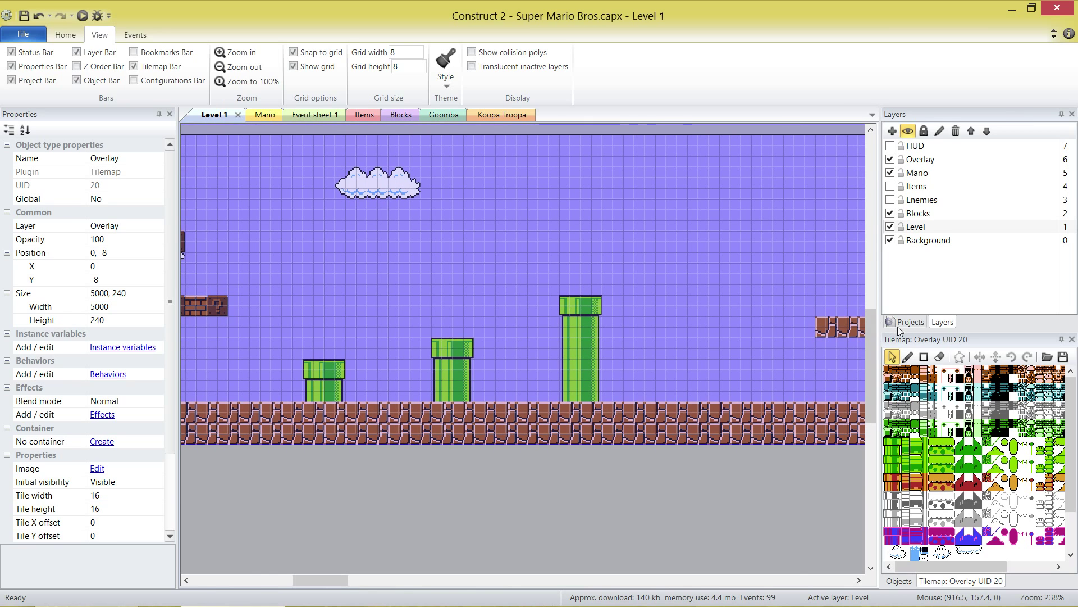
# - Show the project tree and scroll to Object types to add the Pipes folder
pyautogui.click(911, 322)
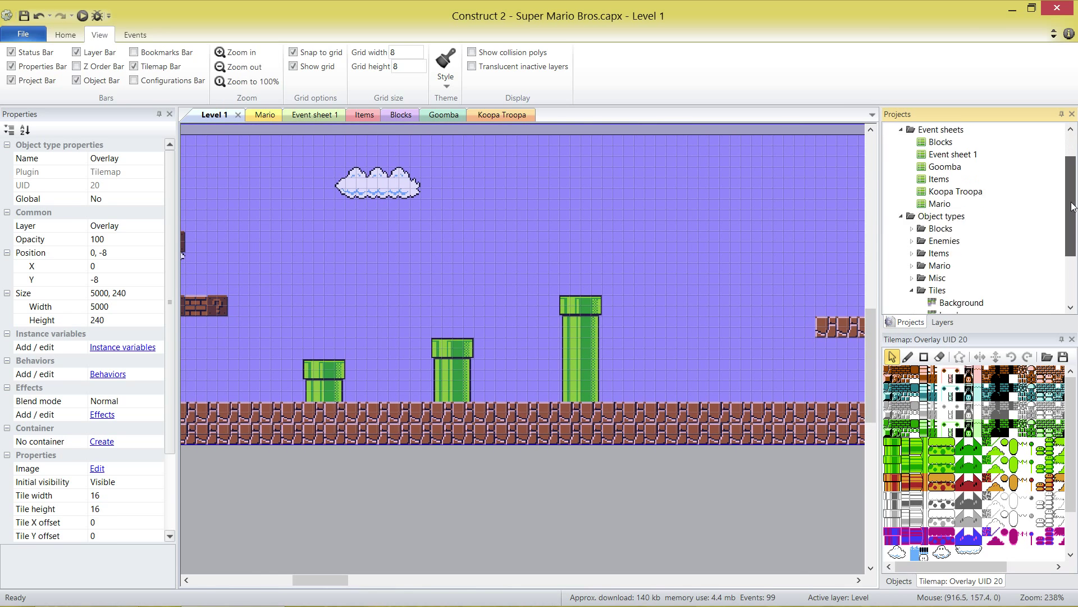
pyautogui.scroll(-3)
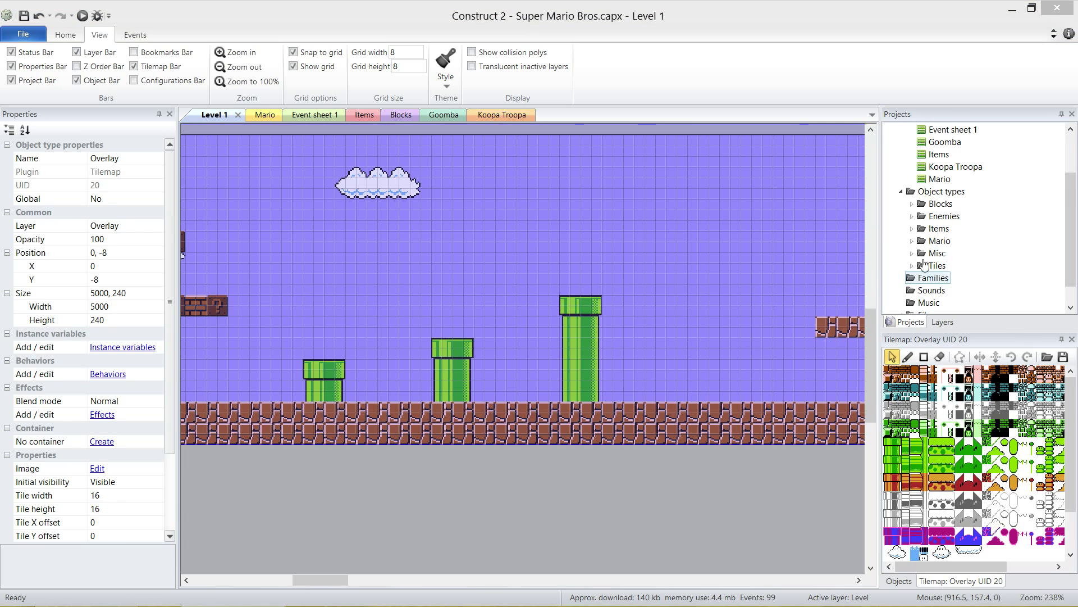
pyautogui.moveTo(652, 251)
pyautogui.write('Pipes')
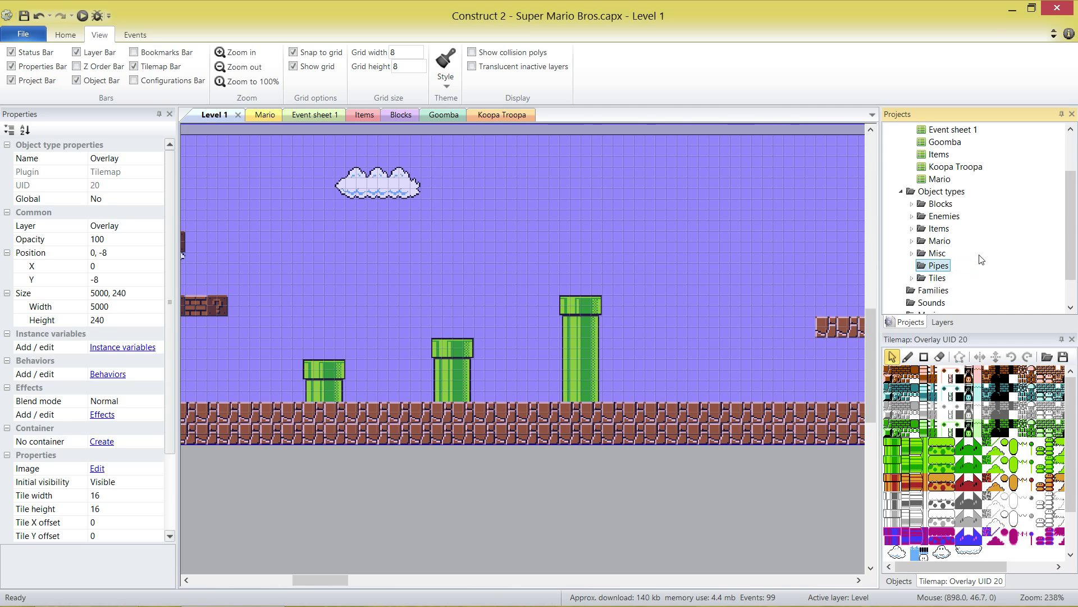
pyautogui.scroll(-3)
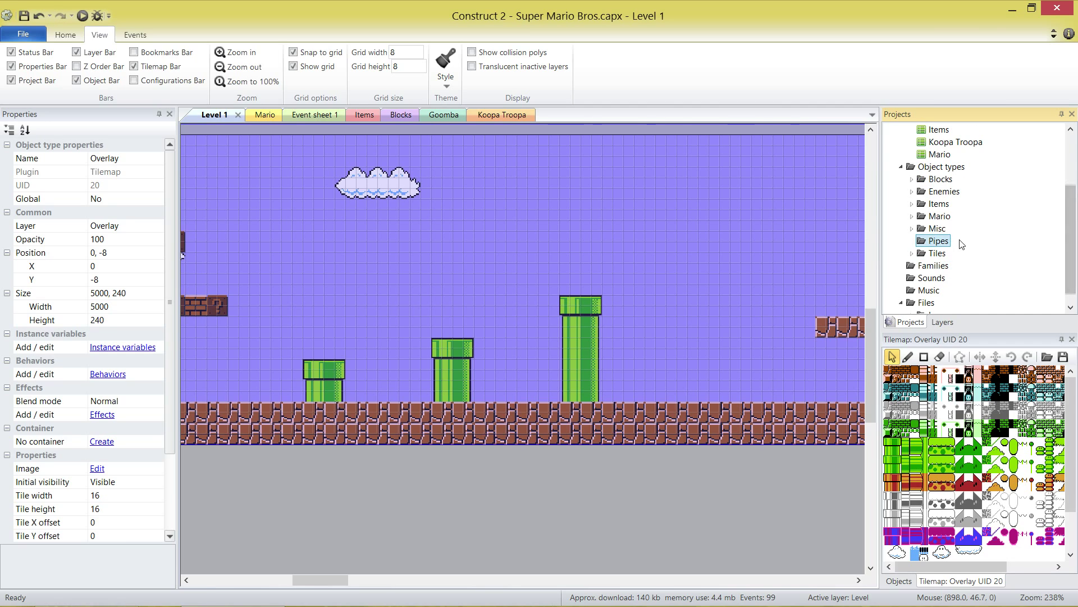
pyautogui.moveTo(847, 355)
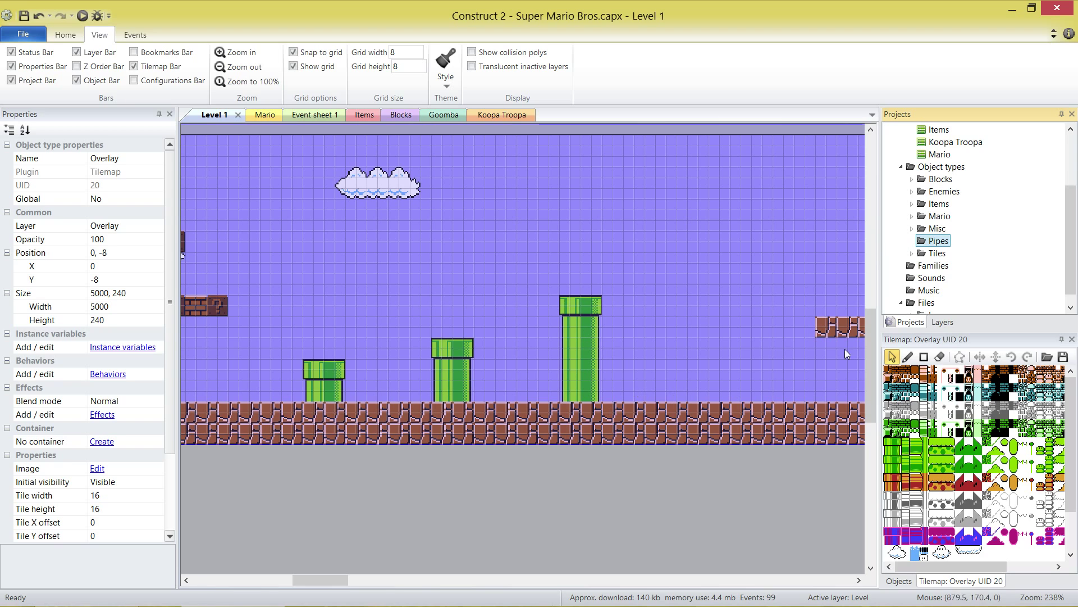
pyautogui.moveTo(935, 252)
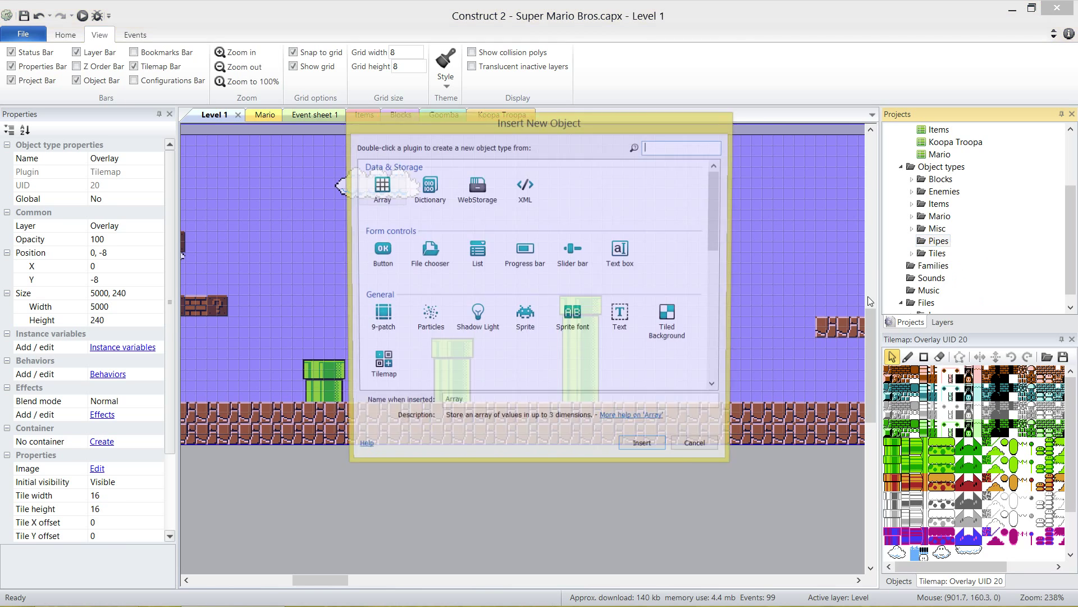
# - Insert a new Sprite object named Pipe_Entry
pyautogui.click(524, 317)
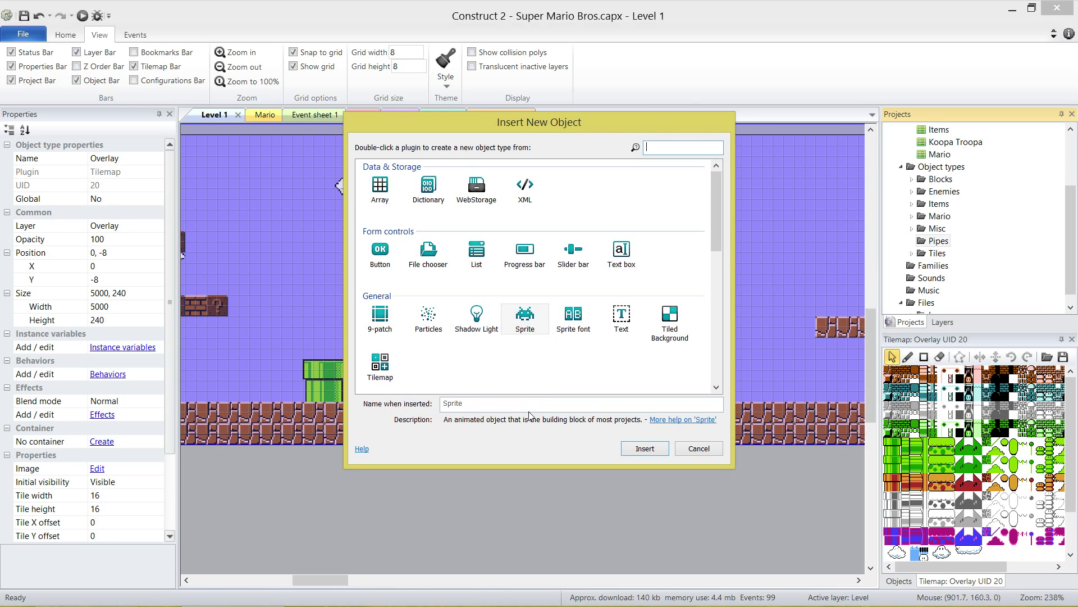
pyautogui.write('Pipe')
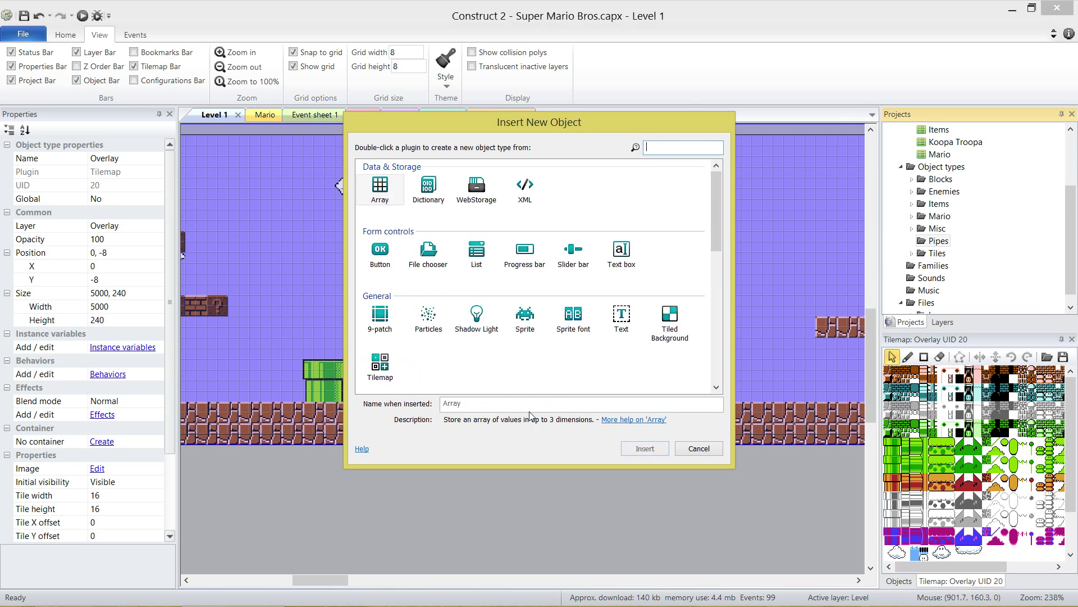
pyautogui.click(525, 316)
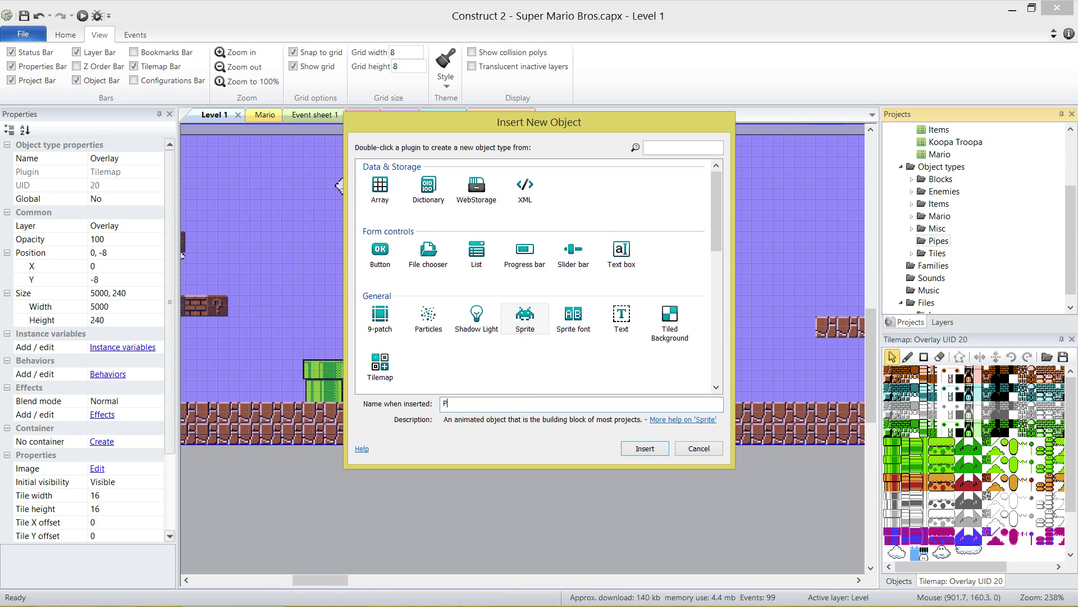
pyautogui.write('ipe_Entry')
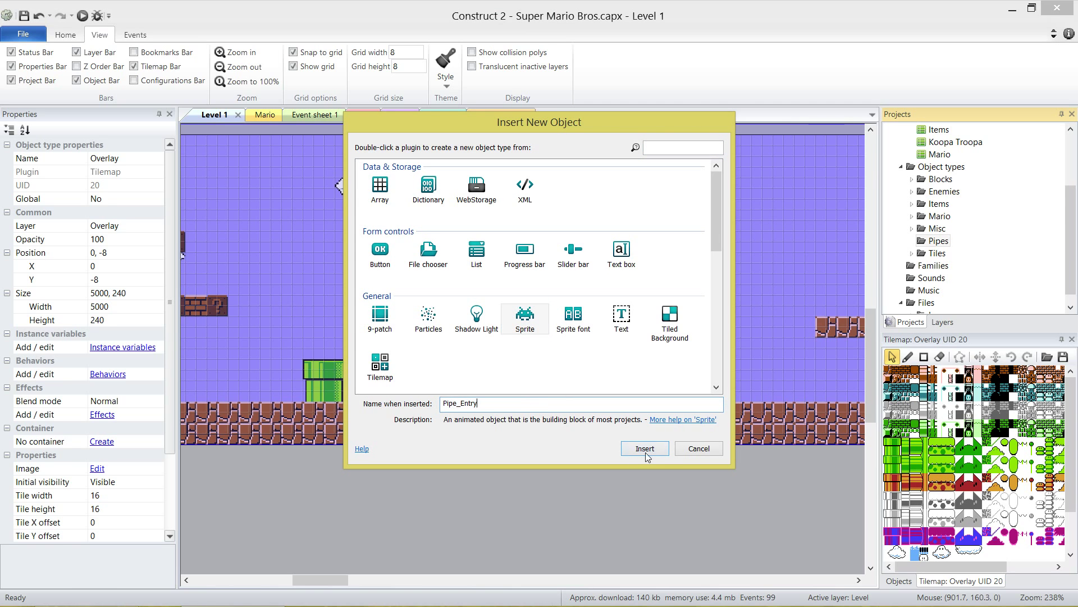
pyautogui.click(643, 448)
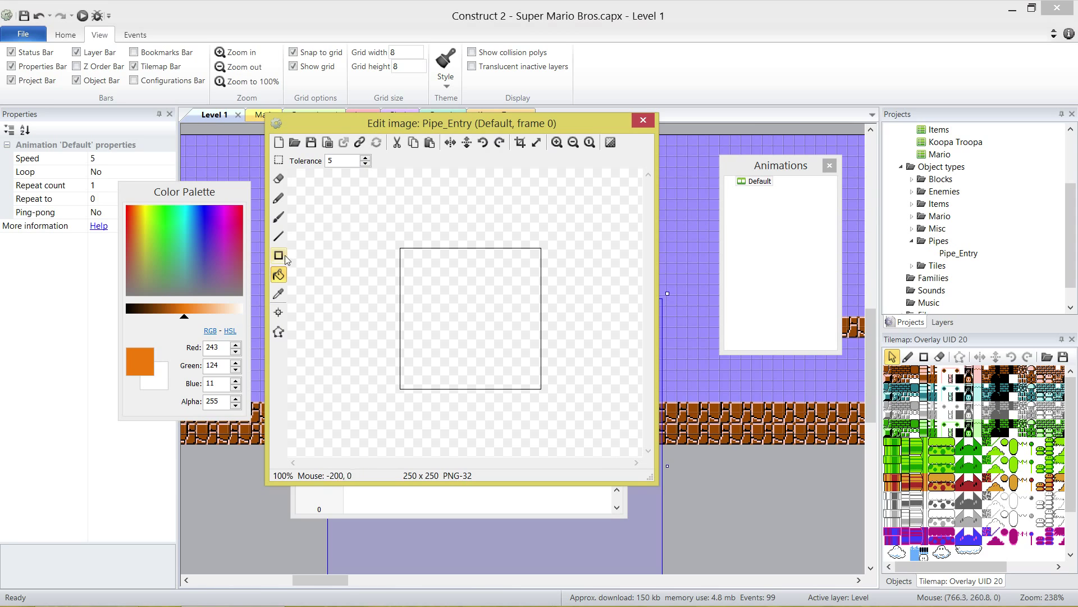
# - Resize its image canvas to 16x16 and fill it solid blue
pyautogui.click(536, 142)
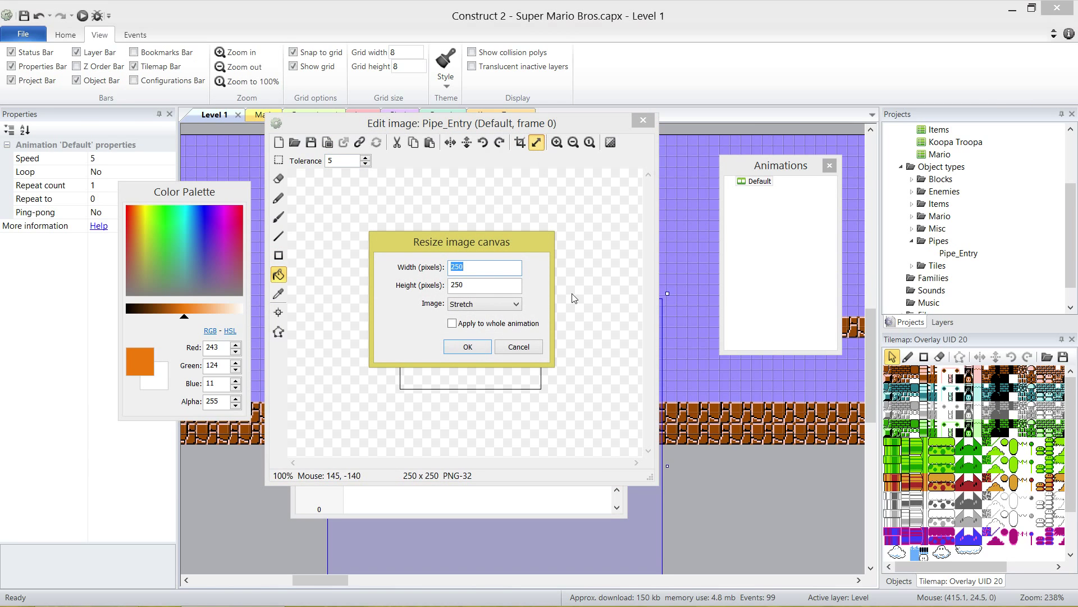
pyautogui.write('16')
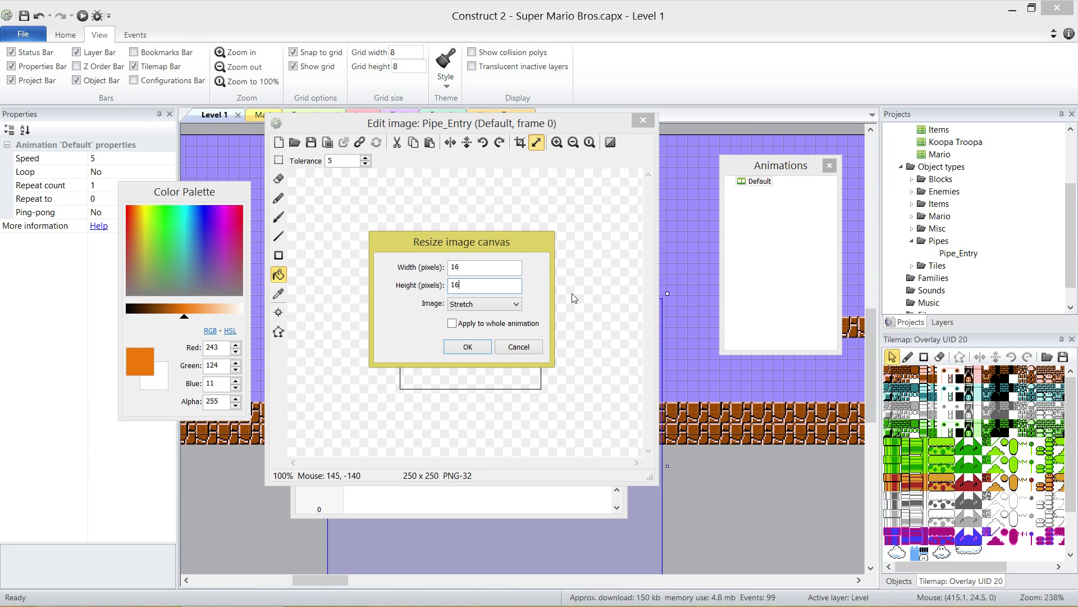
pyautogui.click(467, 346)
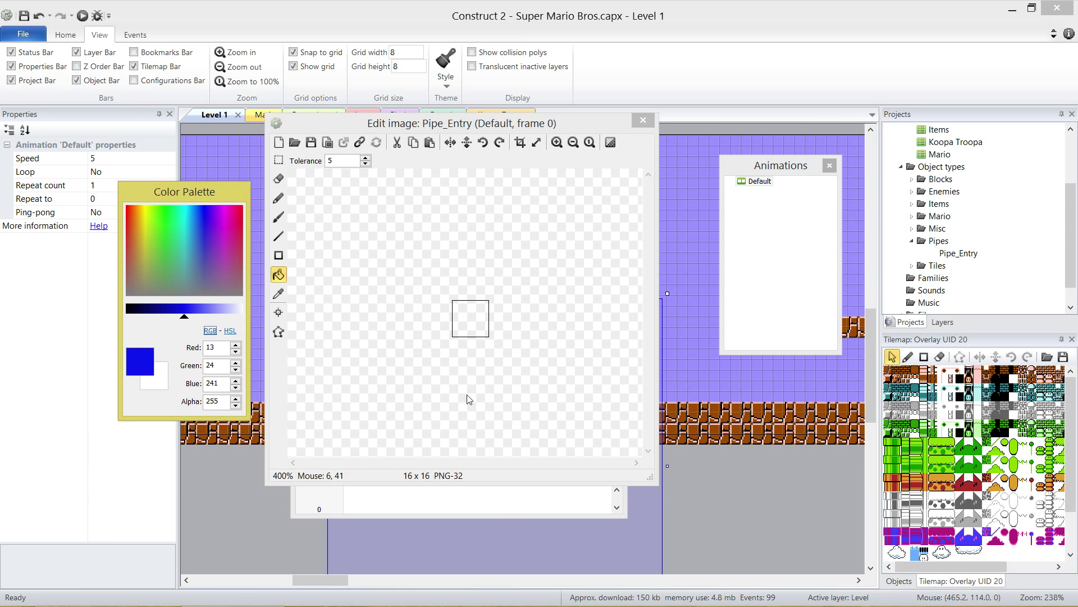
pyautogui.click(470, 319)
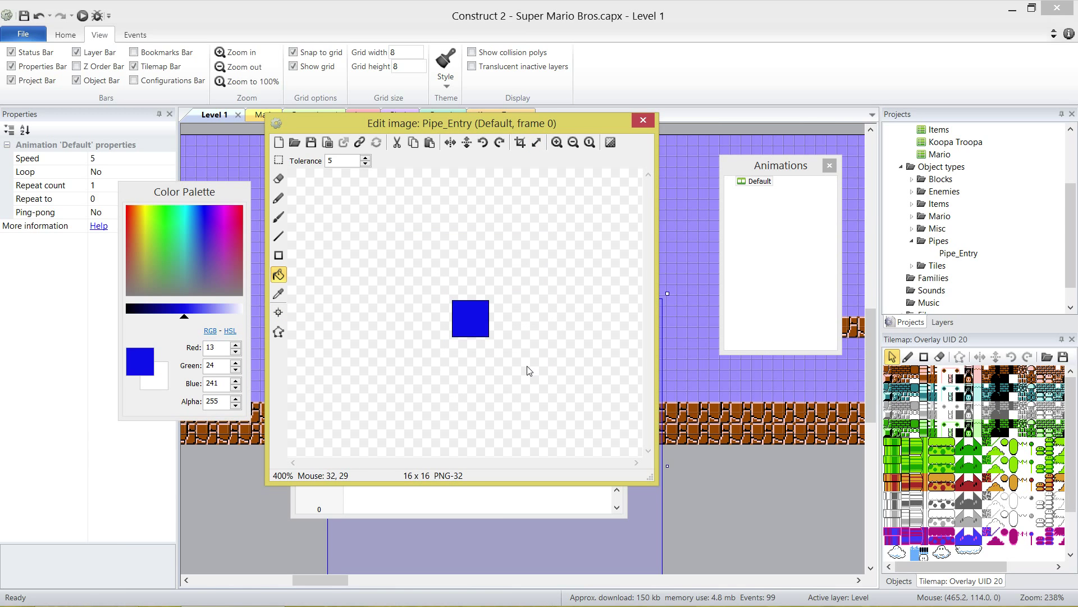
pyautogui.click(641, 119)
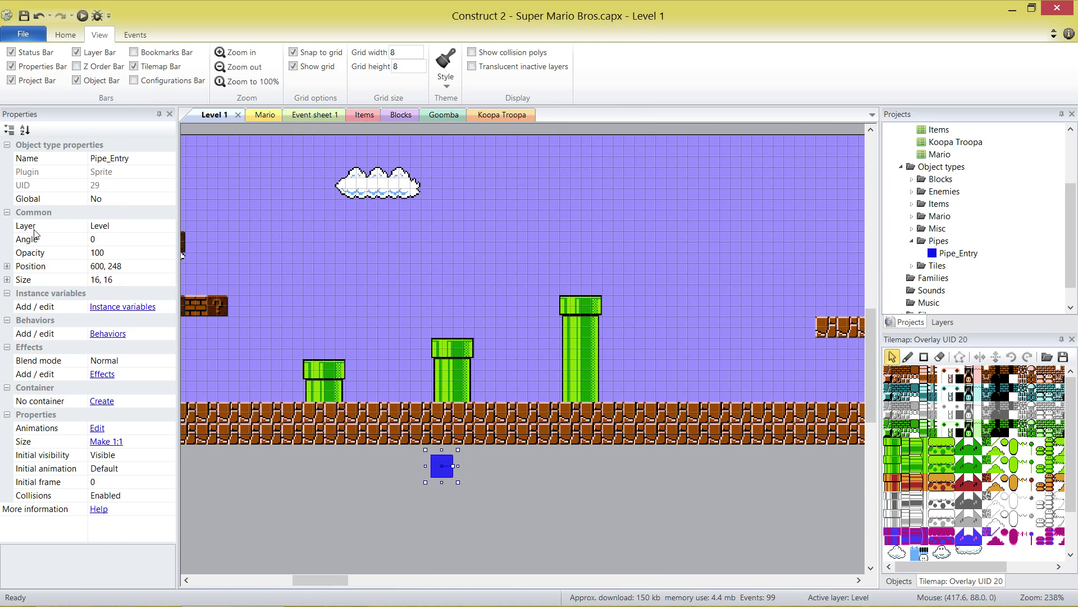
# - Check Pipe_Entry's Layer property and open its instance variables list
pyautogui.click(48, 225)
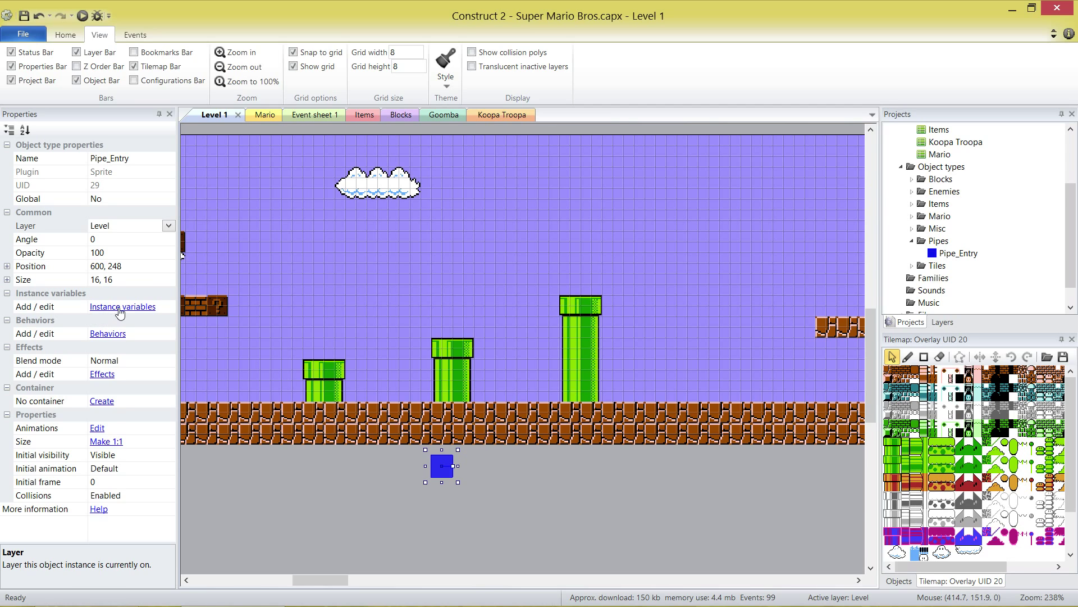
pyautogui.moveTo(144, 315)
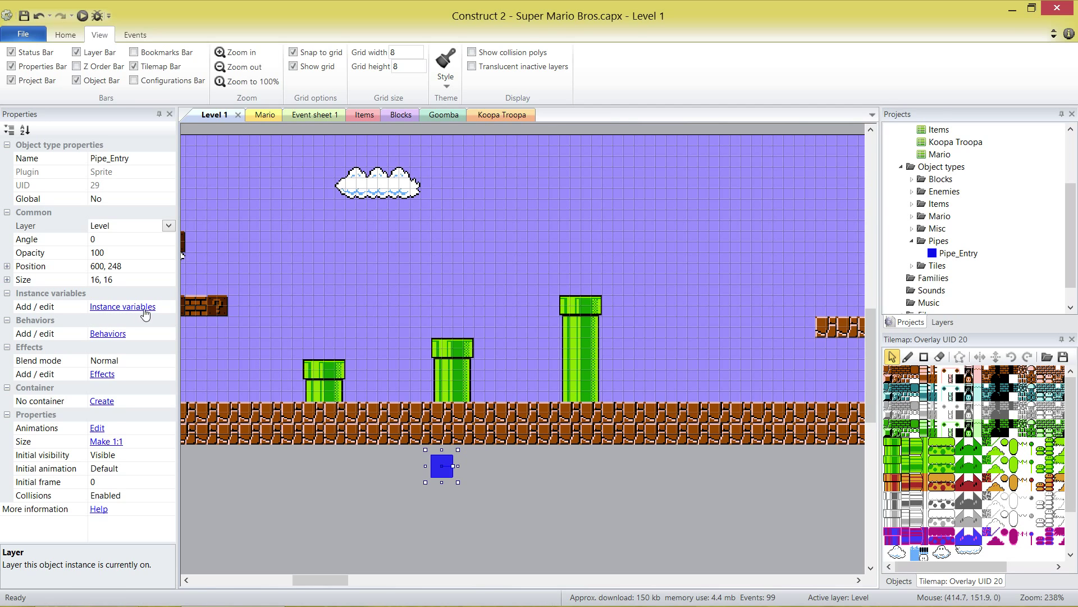
pyautogui.click(123, 306)
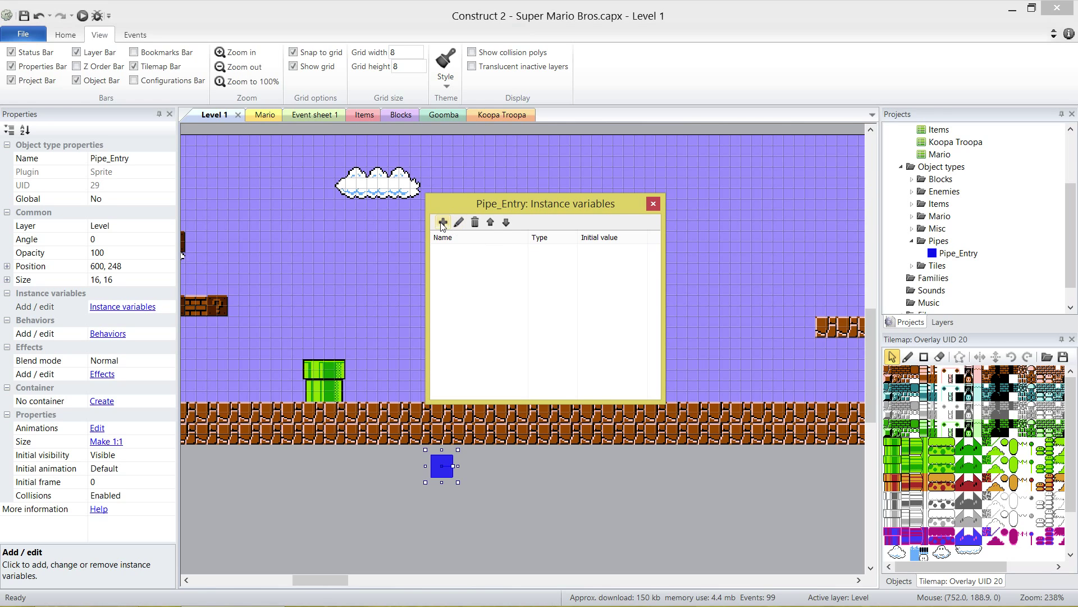
# - Add number variable Pipe_Exit_UID, described 'Its the UID from the Pipe Exit Mario will go to.'
pyautogui.click(442, 222)
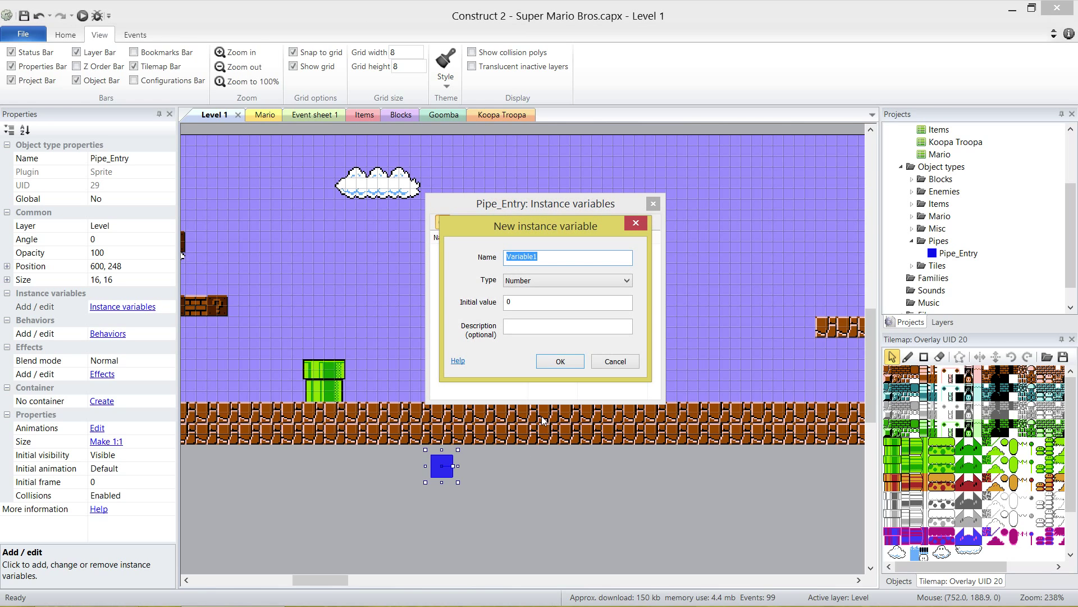
pyautogui.write('Pipe')
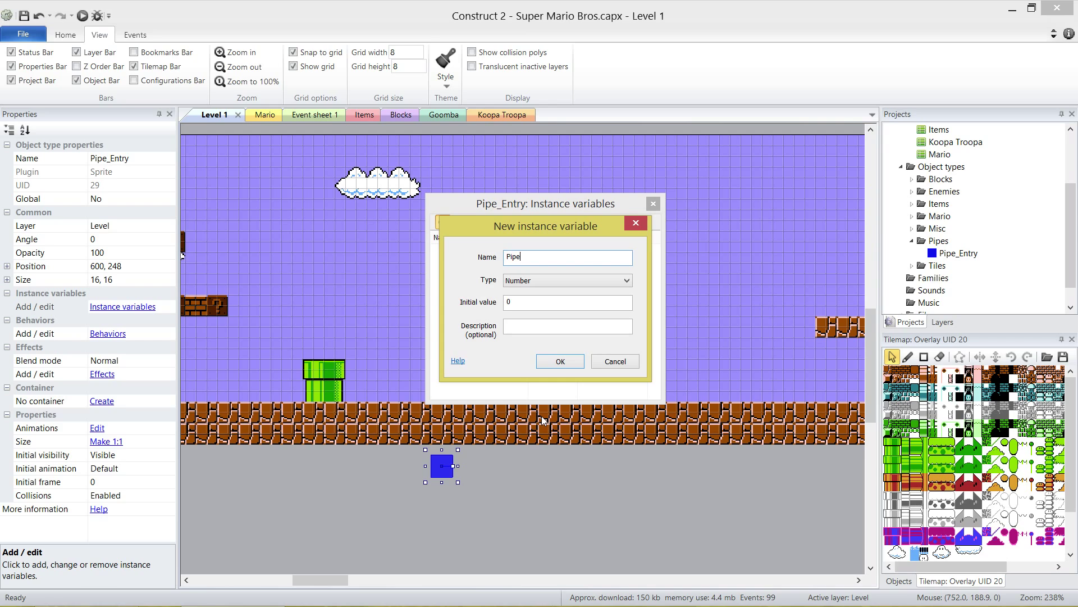
pyautogui.write('_Exot')
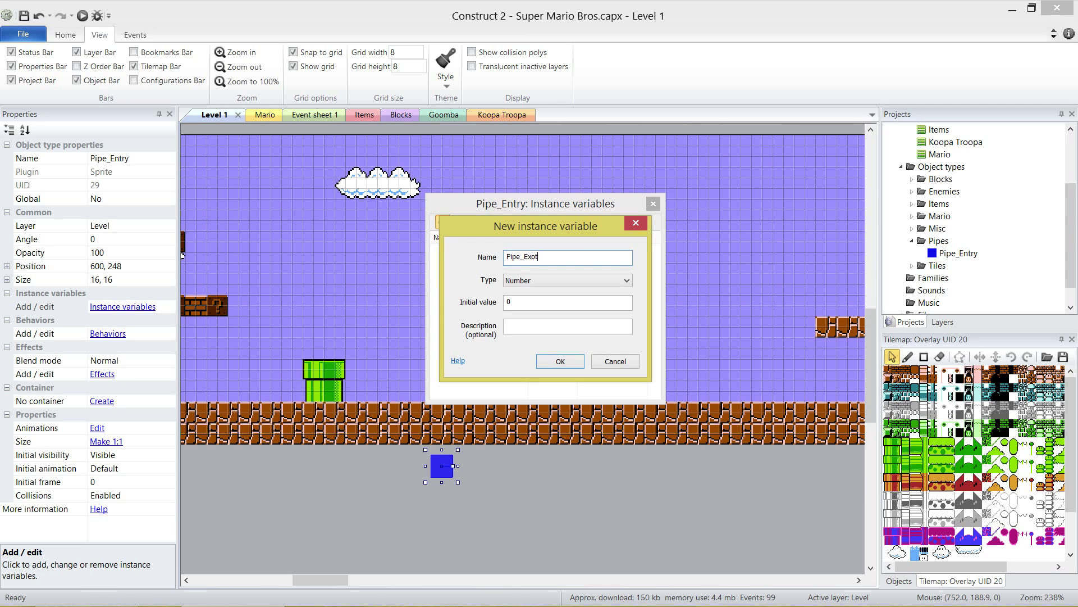
pyautogui.write('_IUD')
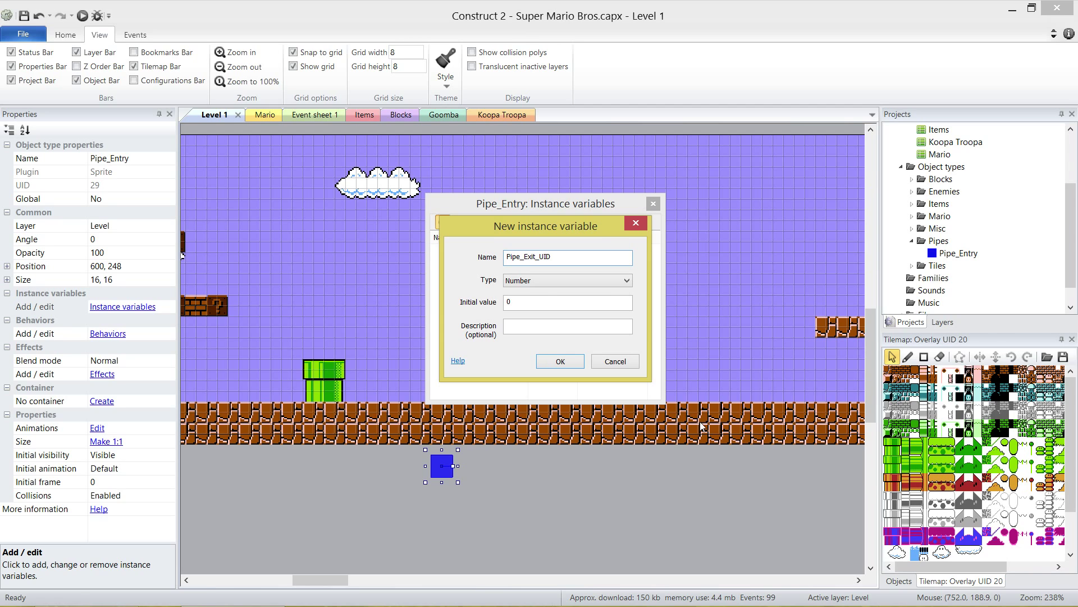
pyautogui.click(567, 325)
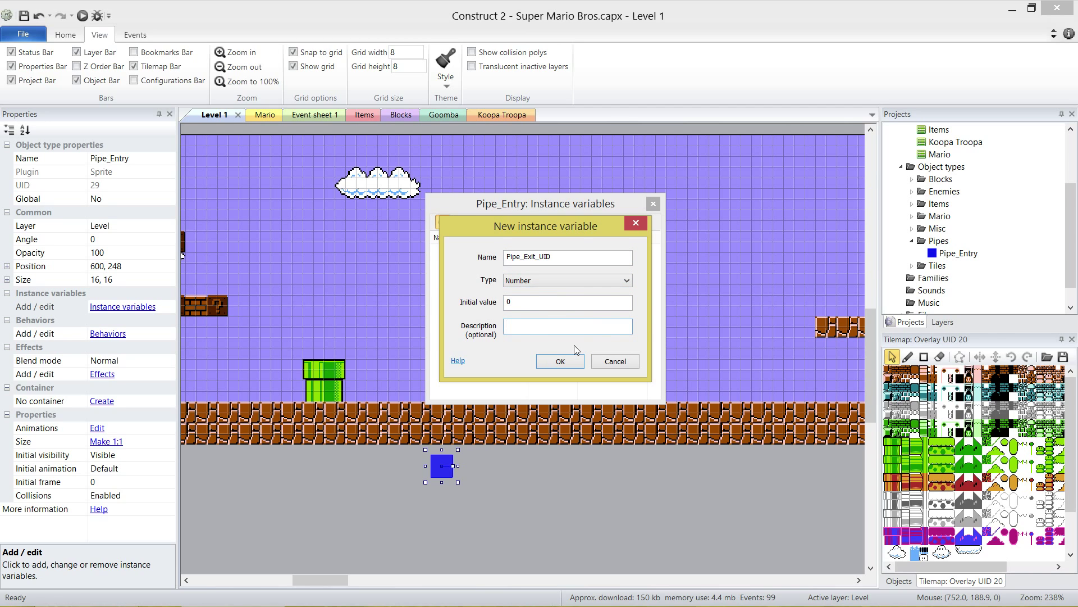
pyautogui.write('Its the UID')
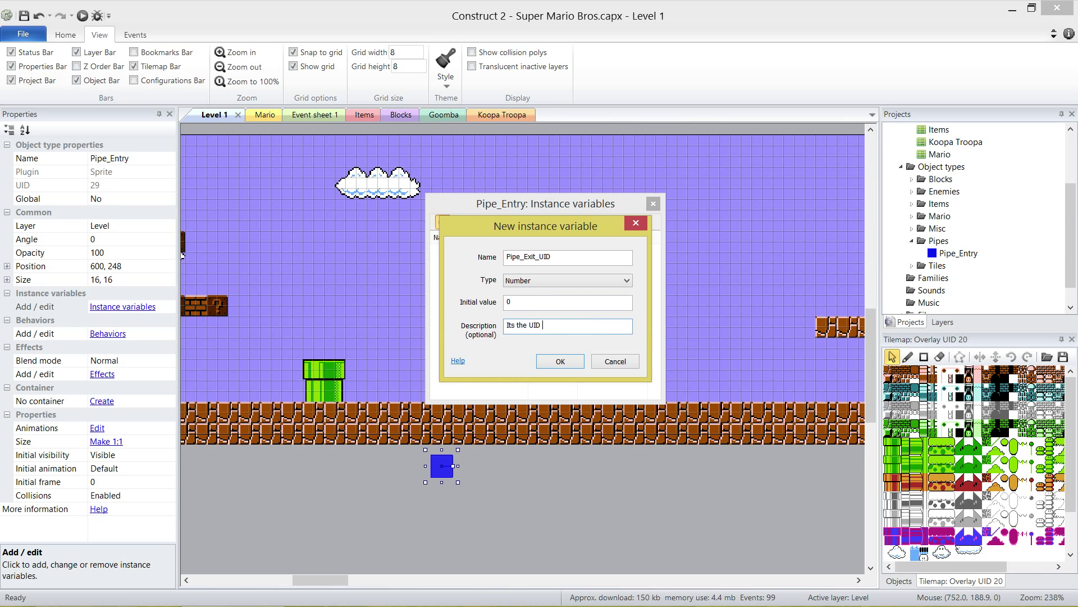
pyautogui.write('from the Pipe')
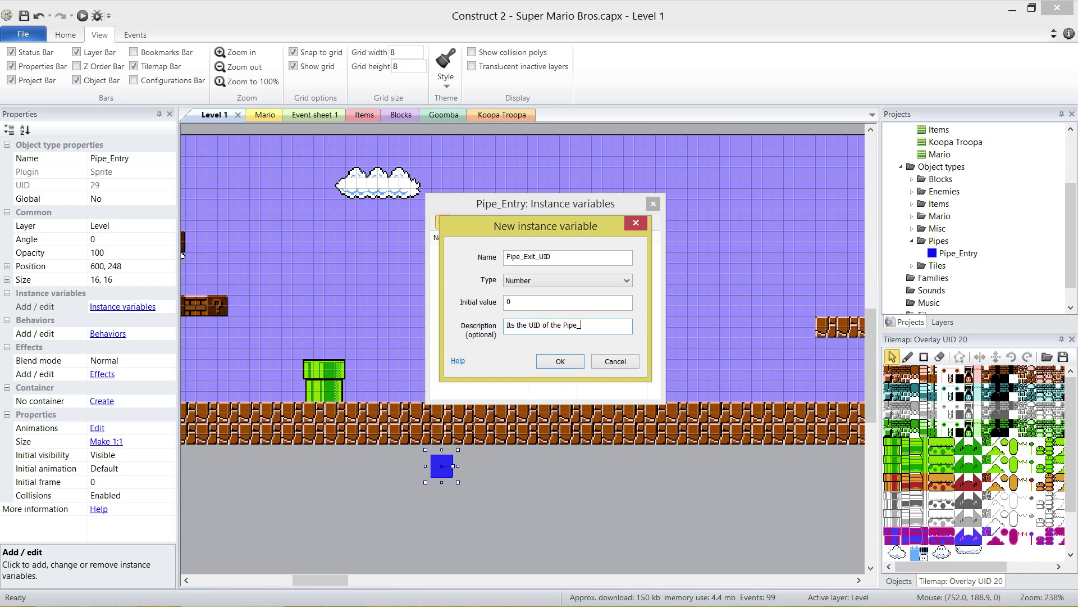
pyautogui.write('Exit Mario')
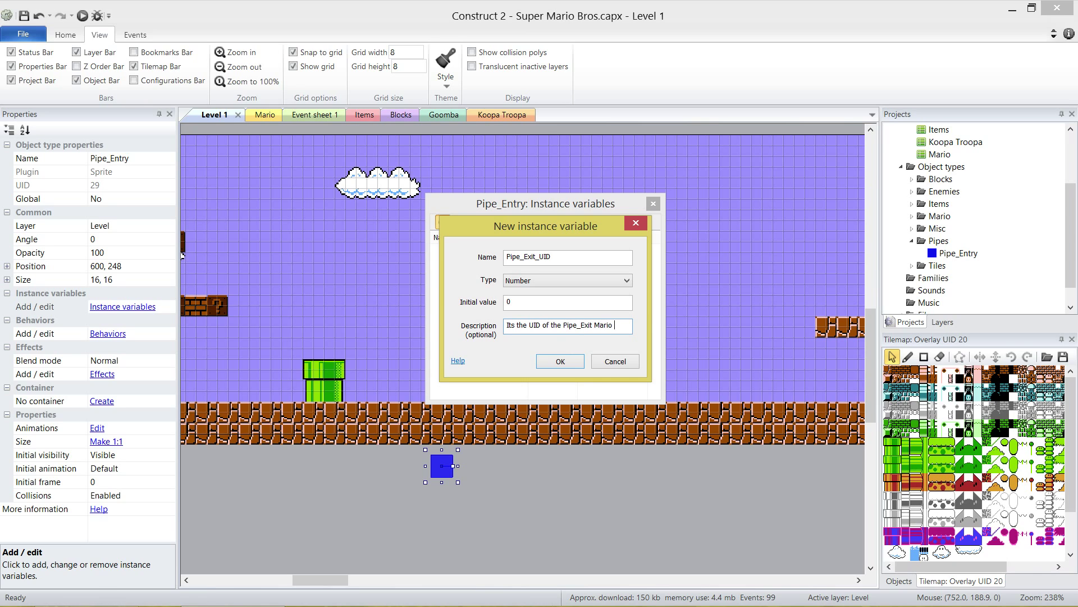
pyautogui.write('will go to.')
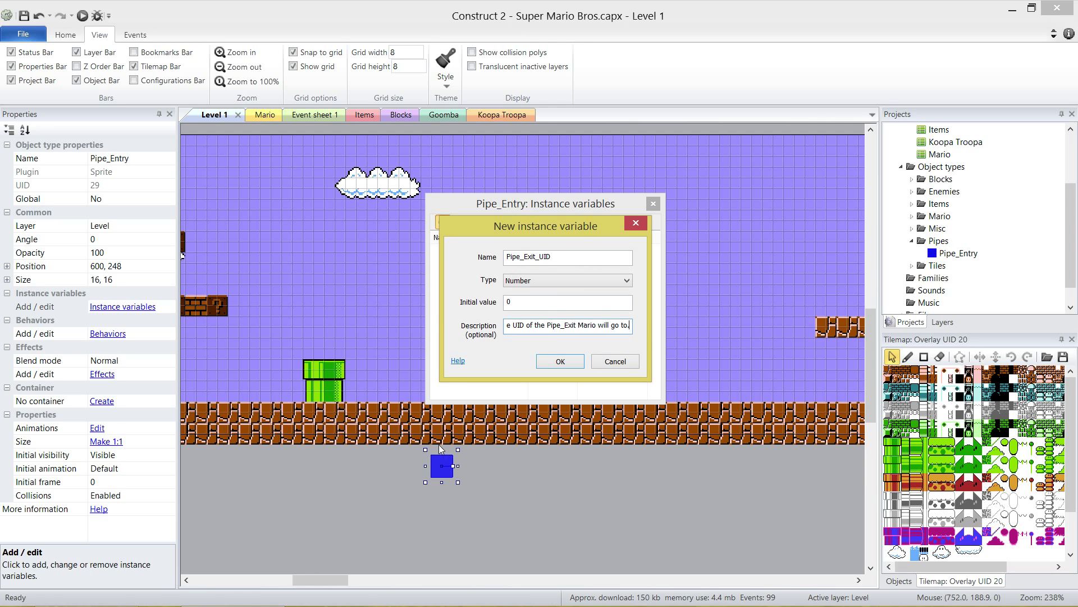
pyautogui.doubleClick(554, 325)
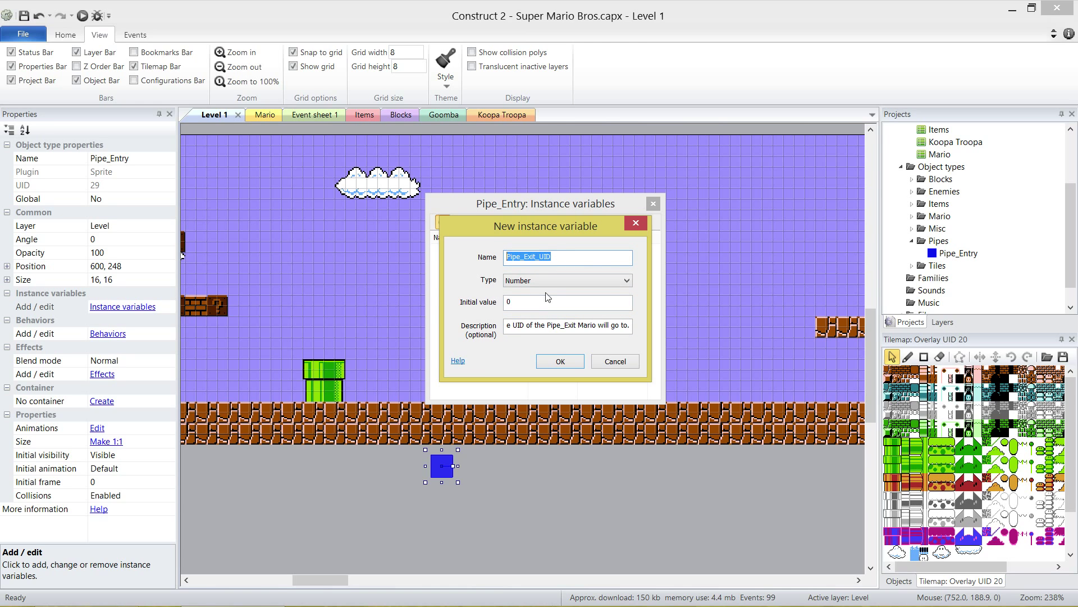
# - Save Pipe_Exit_UID, then add Pipe_Camera_UID described as the camera used when exiting the pipe
pyautogui.click(560, 362)
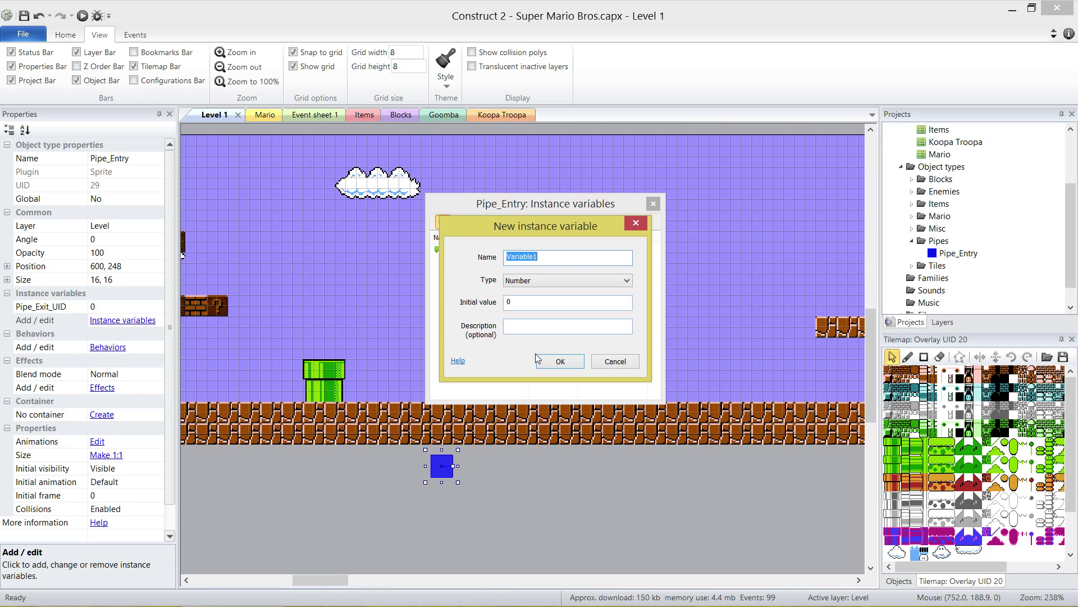
pyautogui.write('Pipe_Camer')
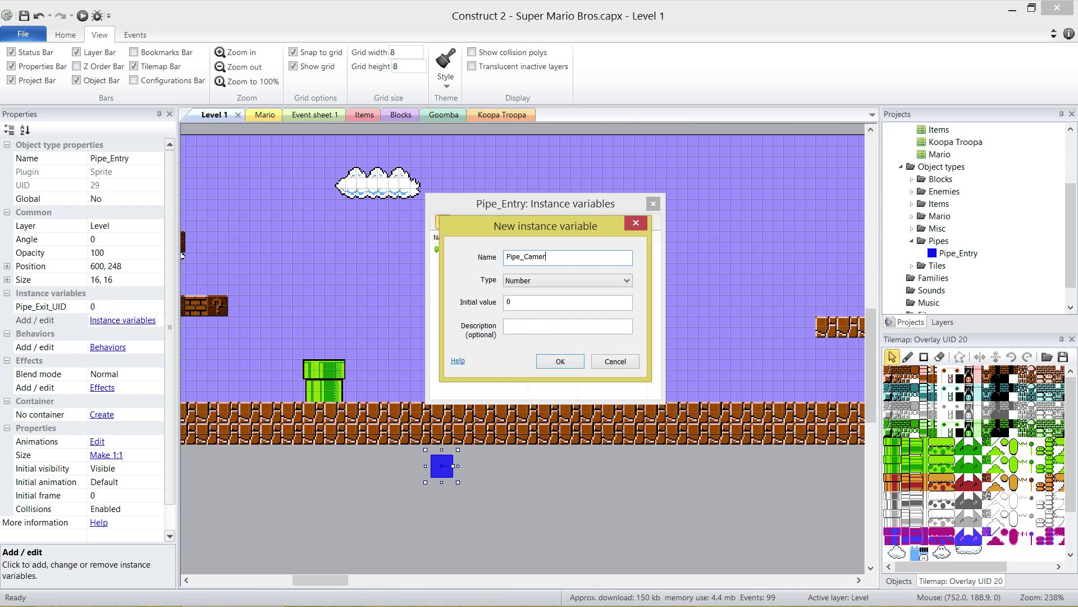
pyautogui.write('a_UID')
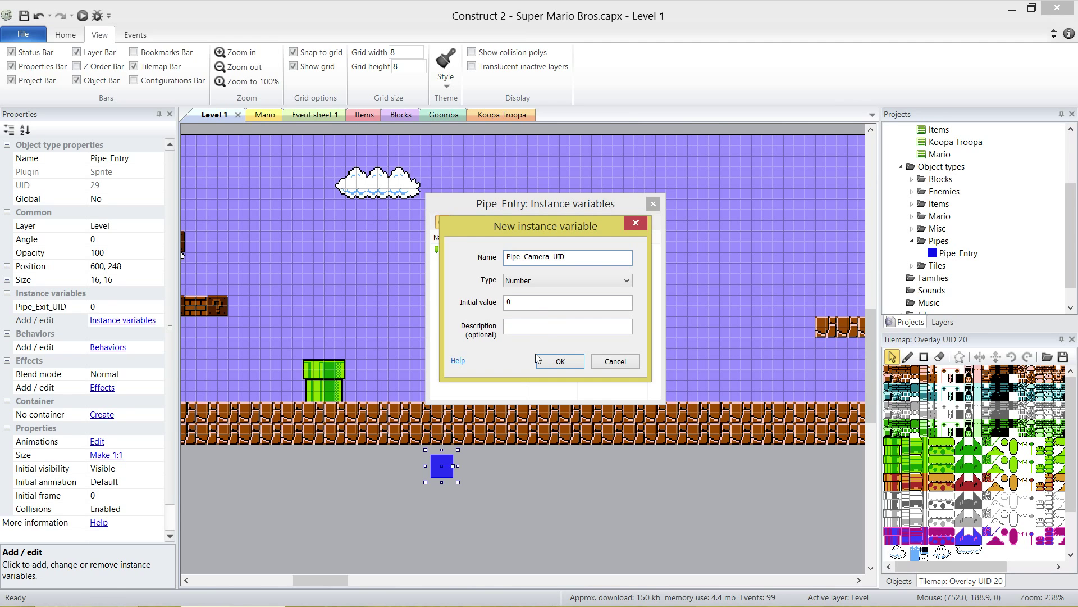
pyautogui.write('The C')
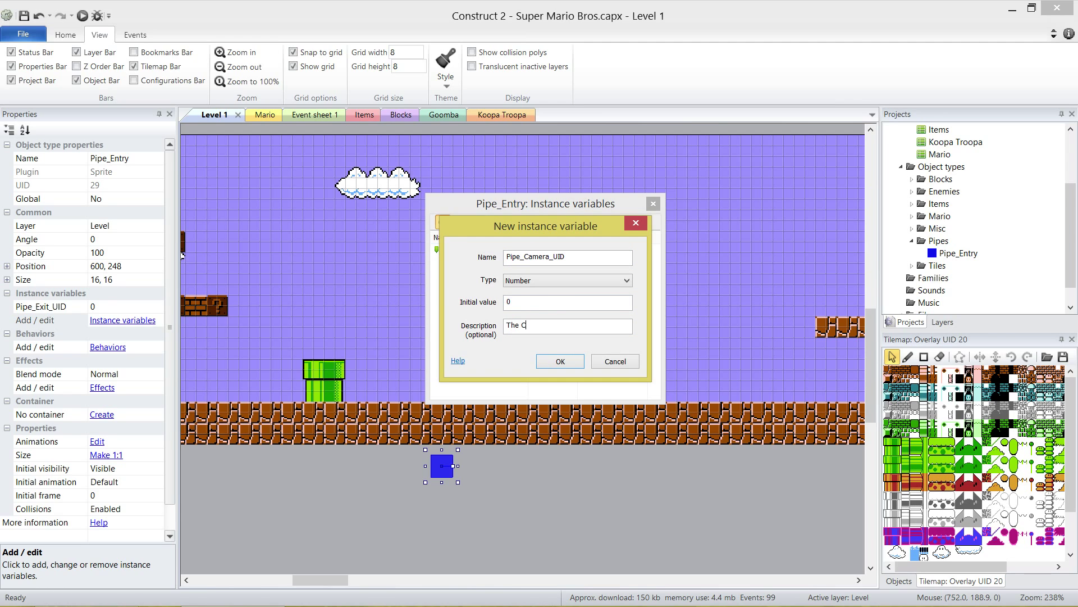
pyautogui.write('amera t')
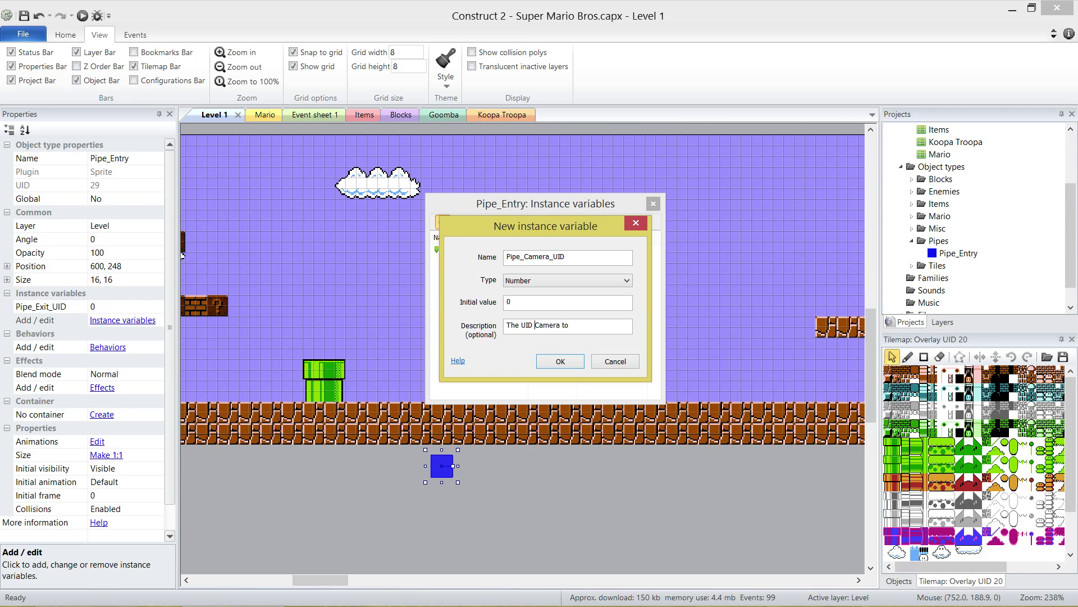
pyautogui.write('of the Camera to use when exiting')
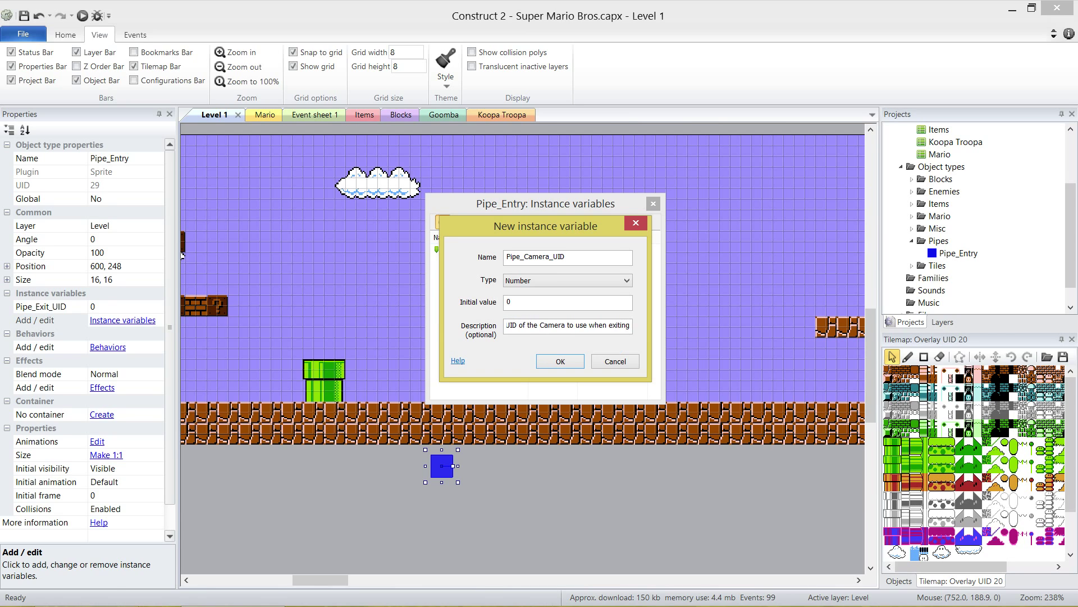
pyautogui.write('Camera to use when exiting the pipe.')
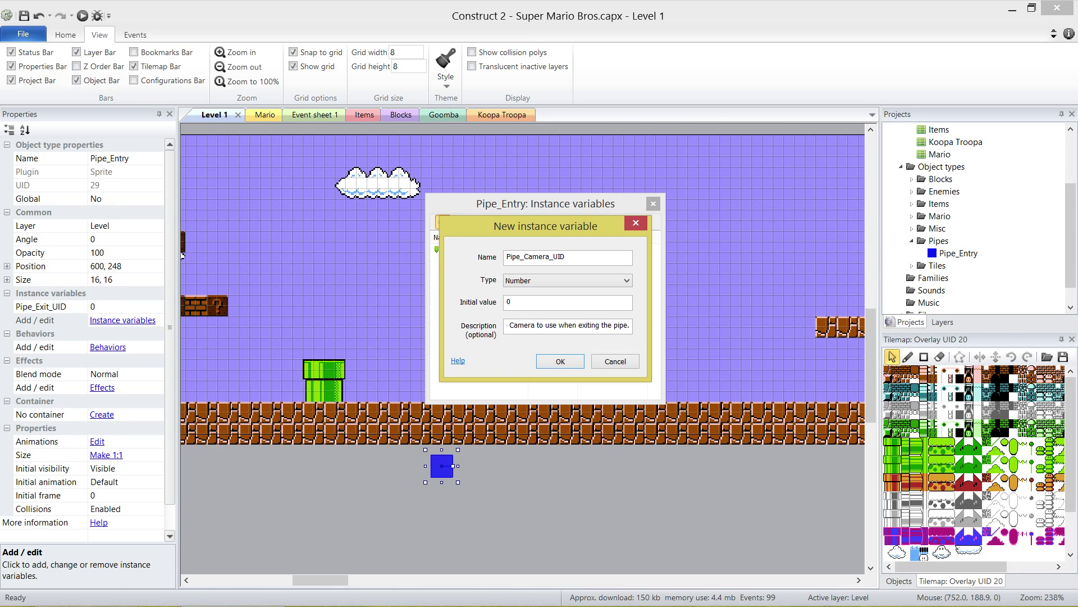
pyautogui.click(568, 325)
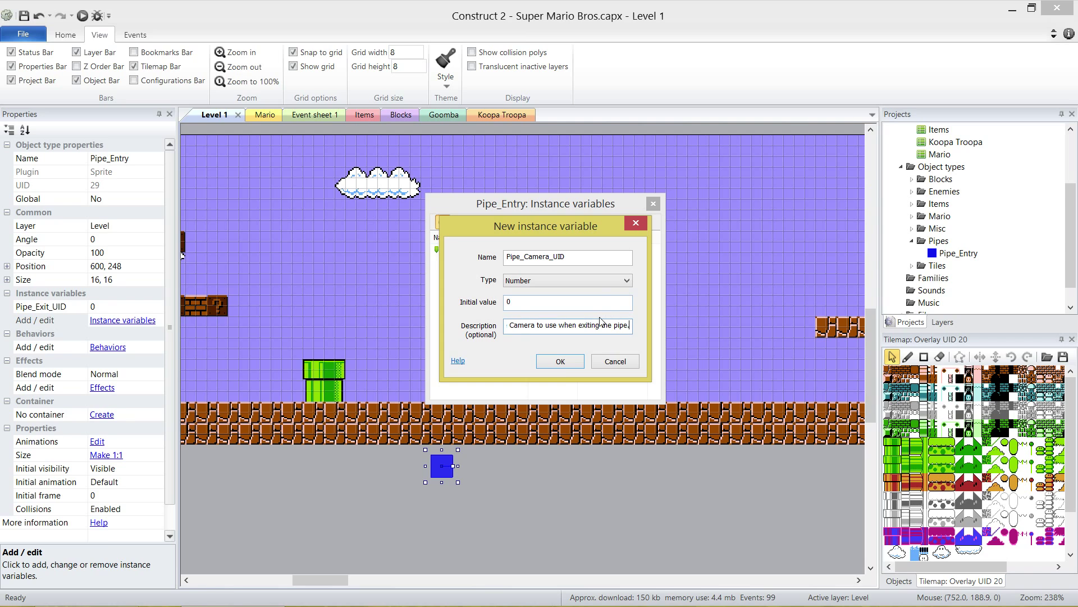
pyautogui.click(559, 361)
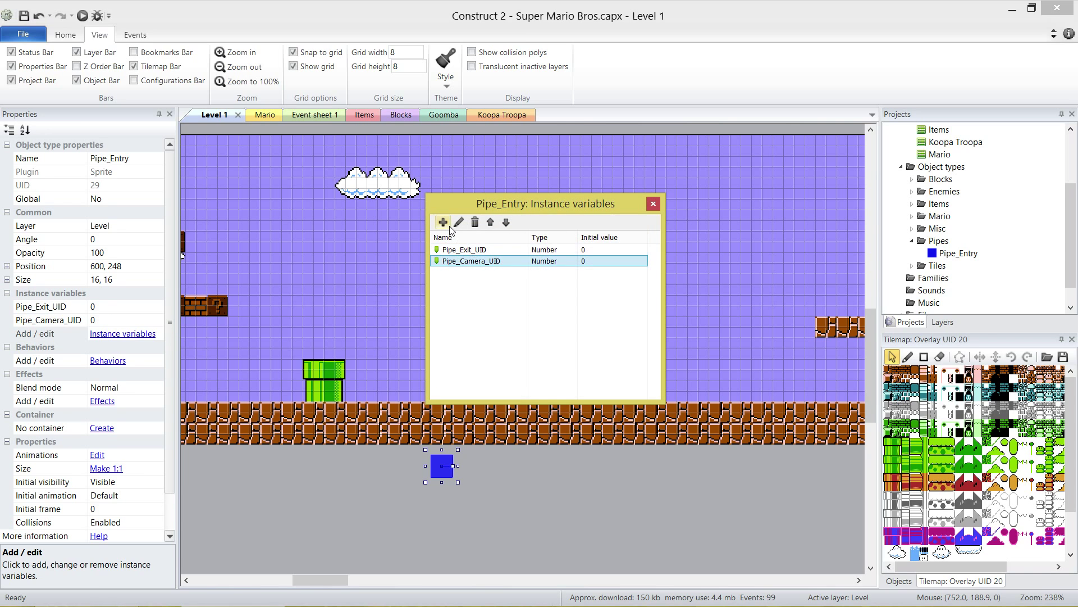
# - Add number variable Pipe_Direction with description '0 = Down, 1 = Right, 2 = Up, 3 = Left'
pyautogui.click(443, 221)
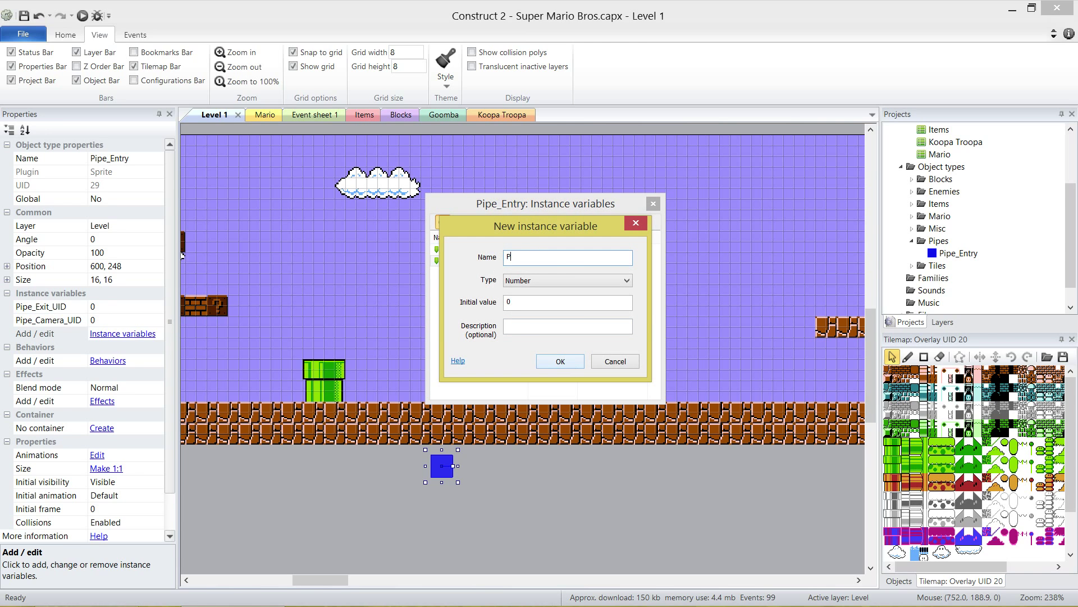
pyautogui.write('ipe_Direction')
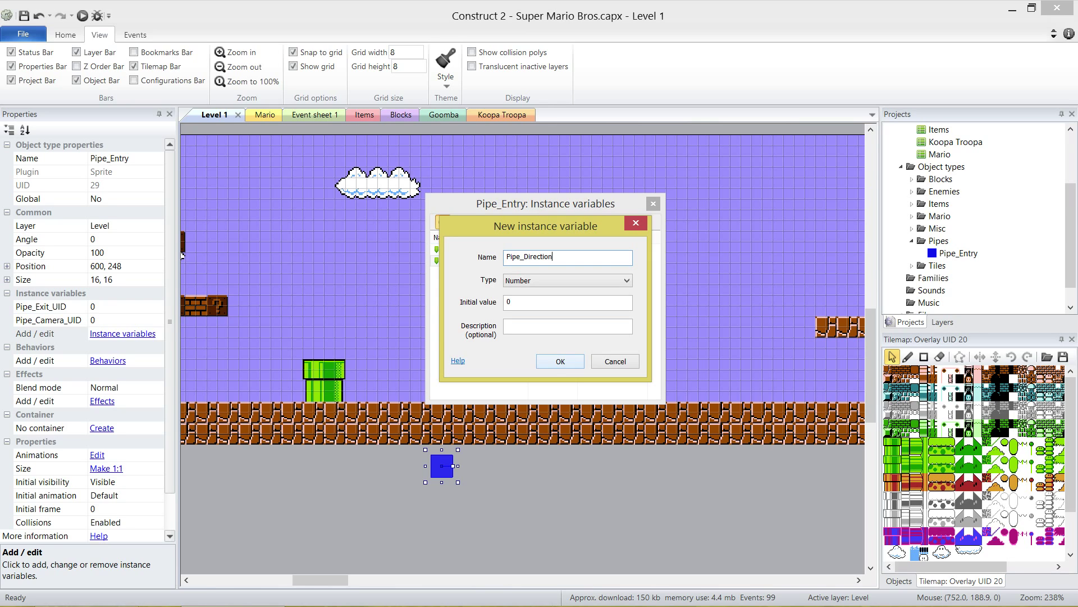
pyautogui.click(566, 325)
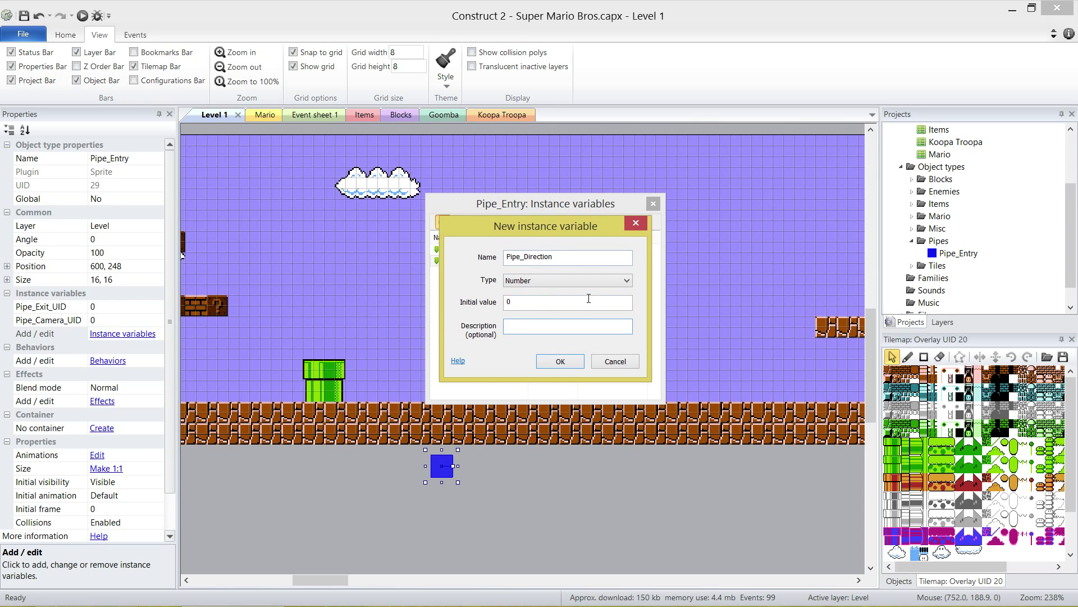
pyautogui.click(567, 325)
pyautogui.write('0 = Down,')
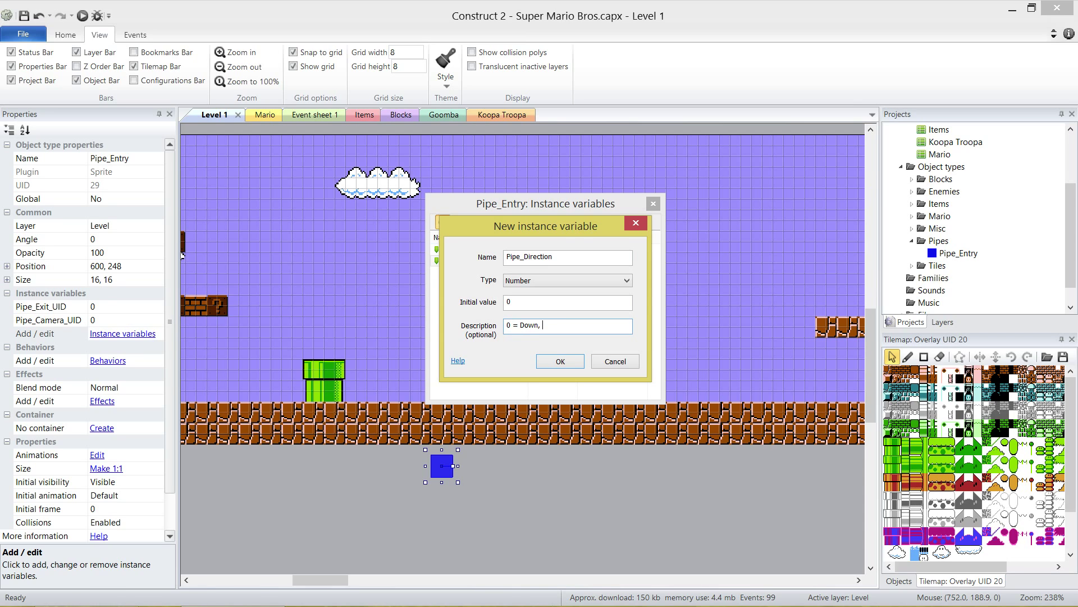
pyautogui.write('1 = Right')
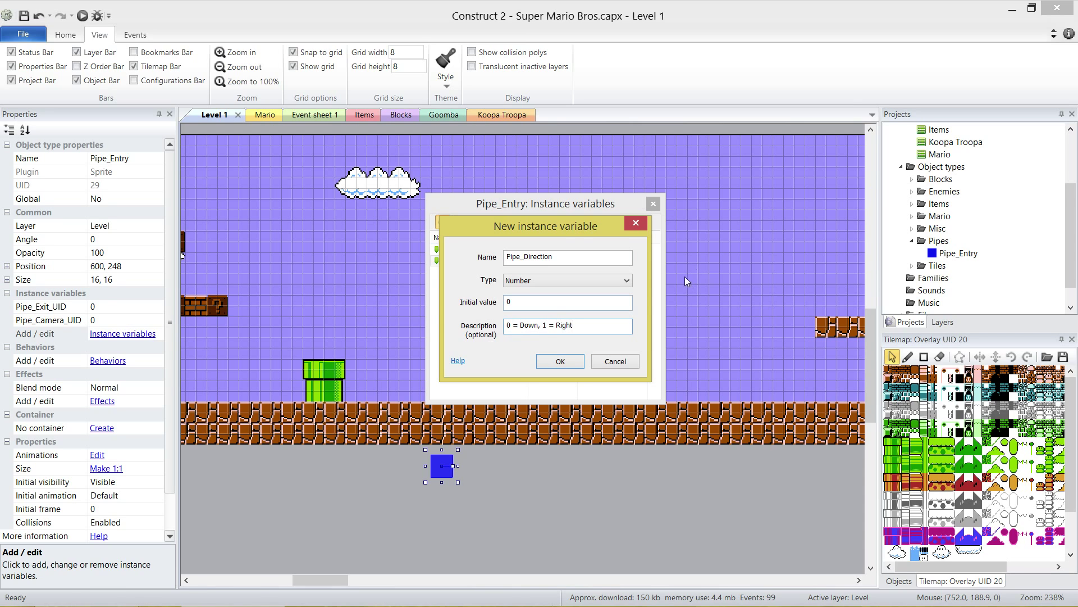
pyautogui.tripleClick(566, 325)
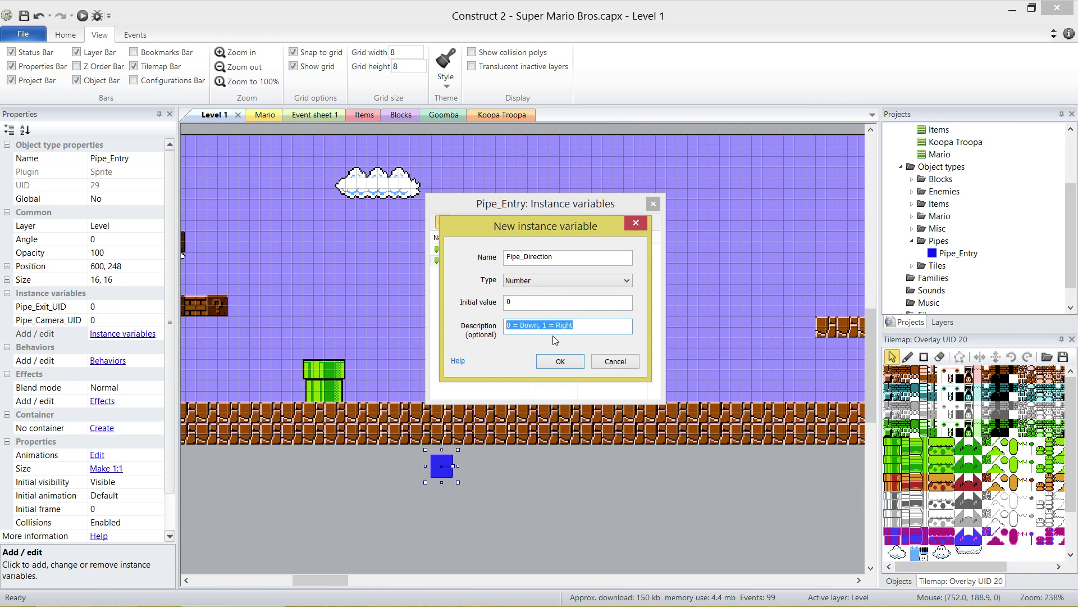
pyautogui.write(', 2 = Up')
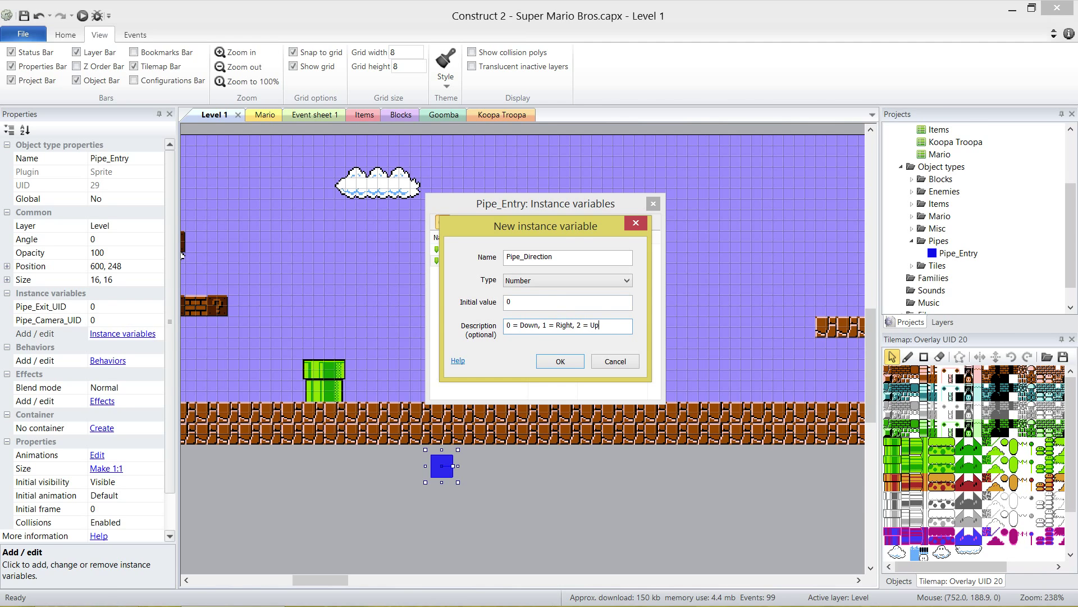
pyautogui.write(', 3 = L')
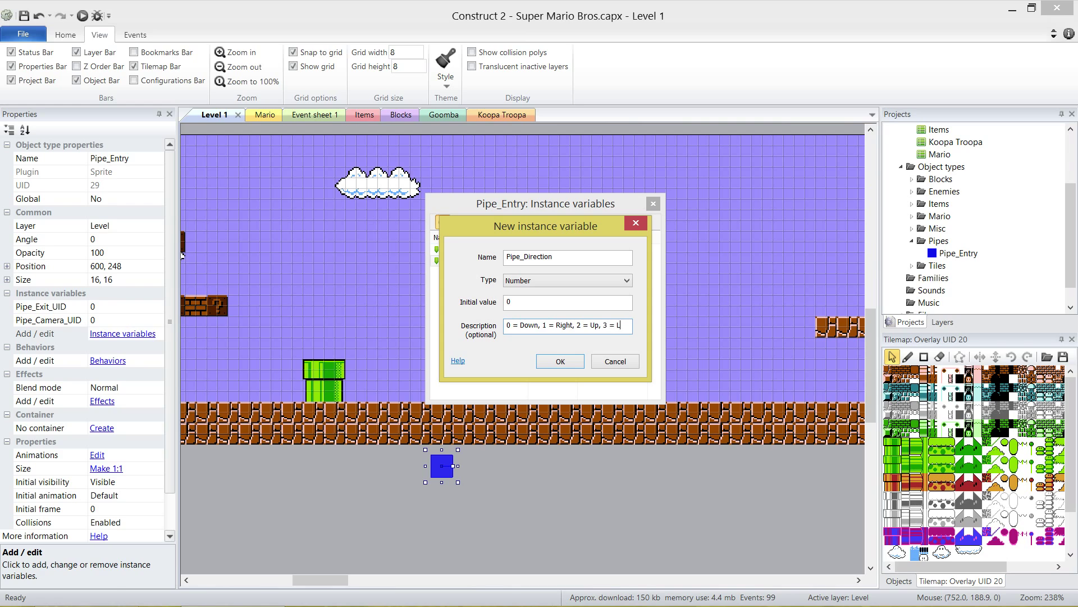
pyautogui.write('eft')
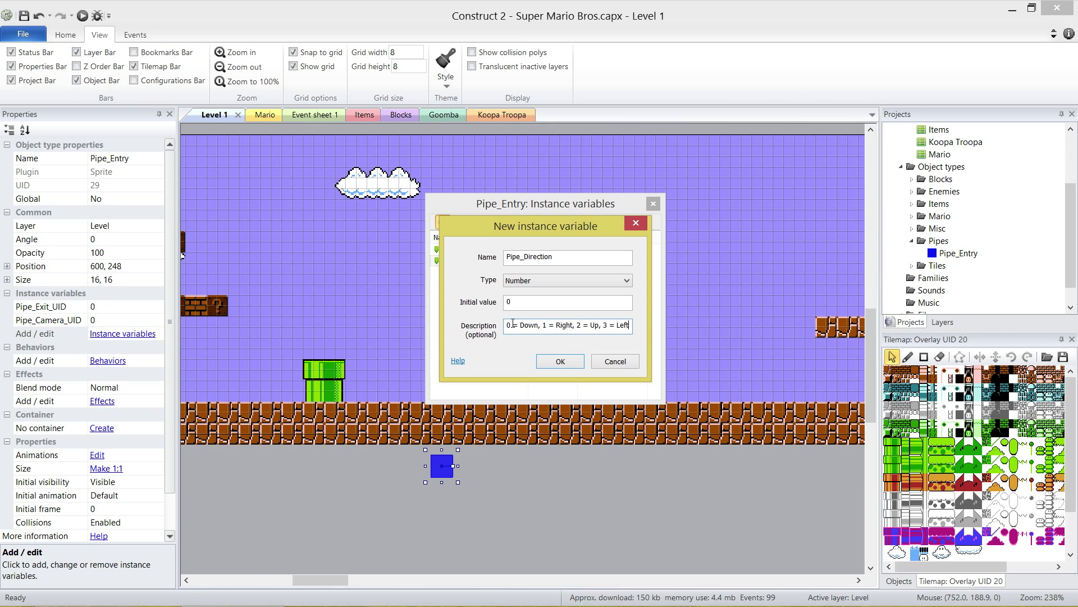
pyautogui.tripleClick(567, 325)
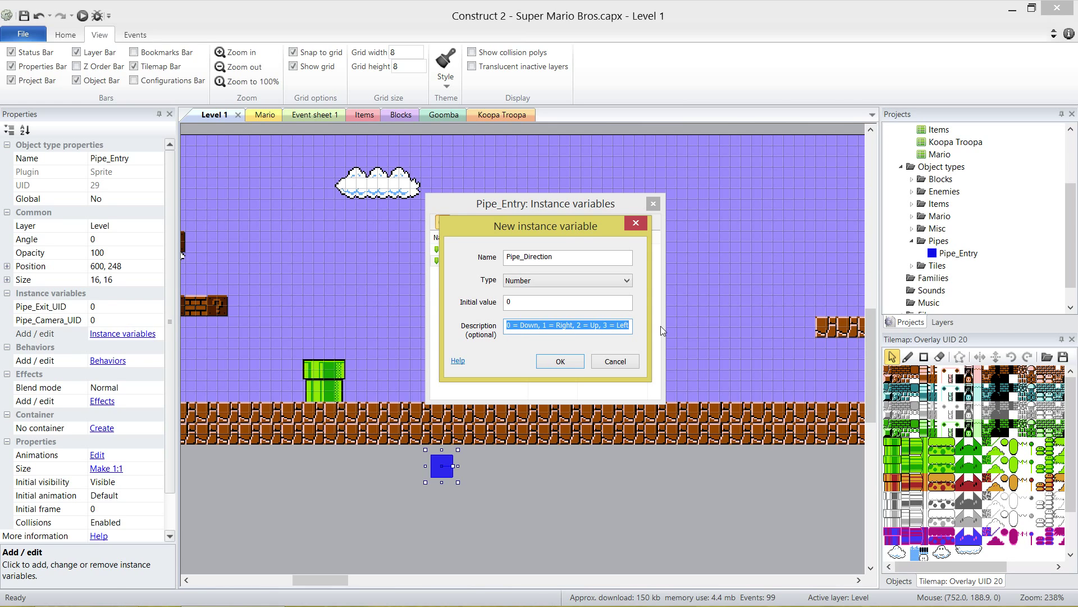
pyautogui.moveTo(650, 307)
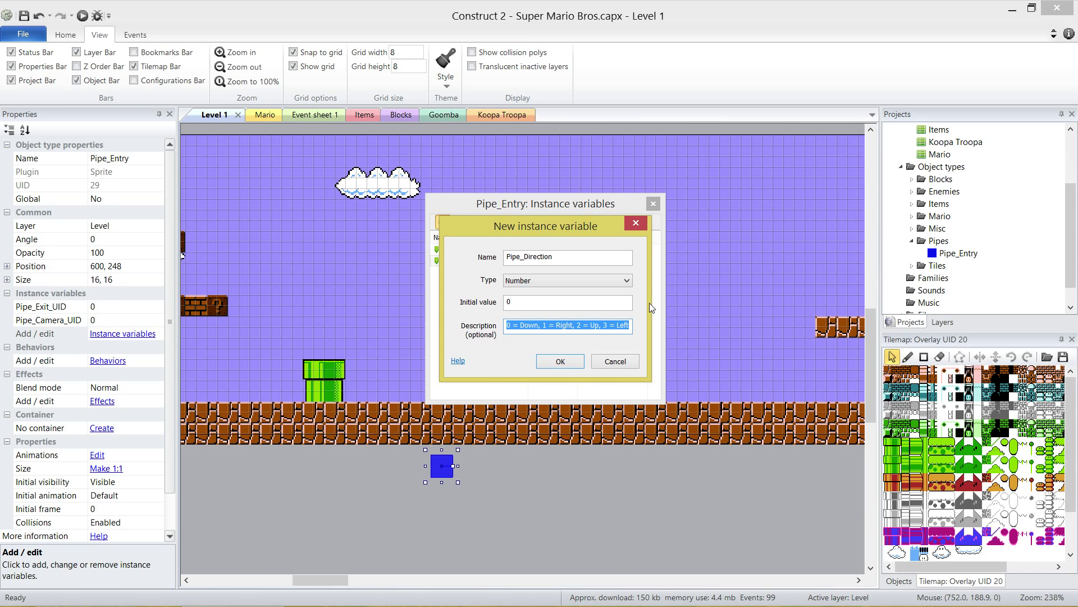
pyautogui.click(590, 325)
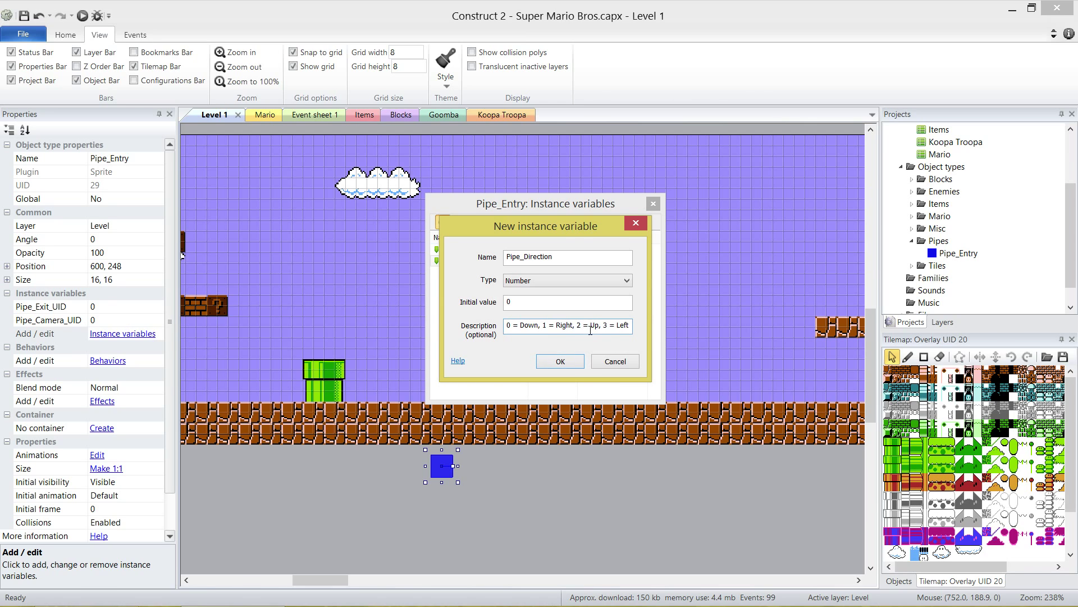
pyautogui.click(560, 361)
pyautogui.write('Cam')
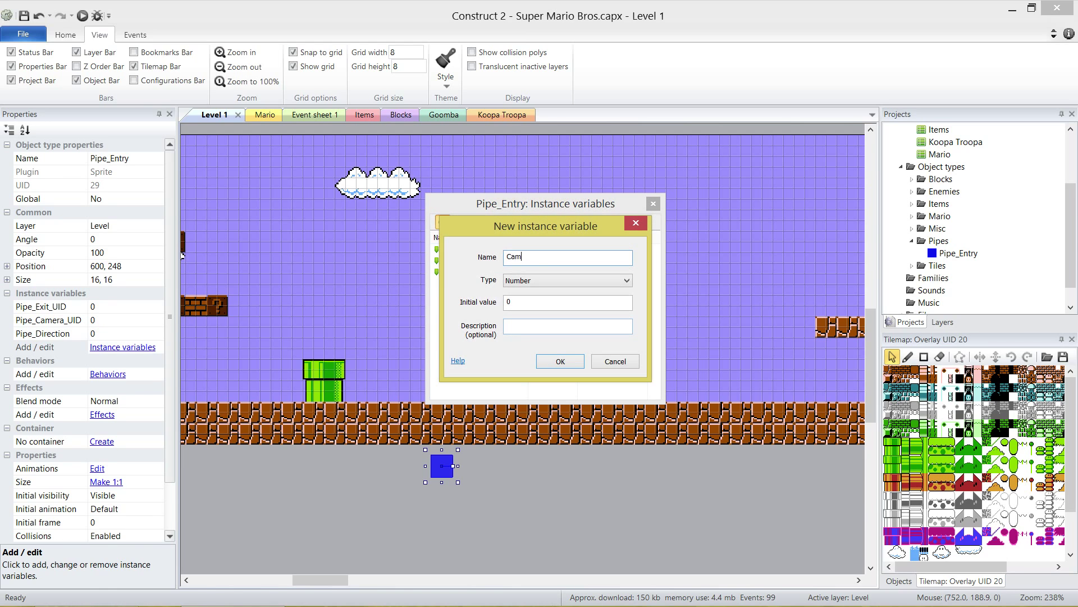
# - Add a Boolean Camera_Disable variable described as disabling the main camera after exiting
pyautogui.write('era_Disable')
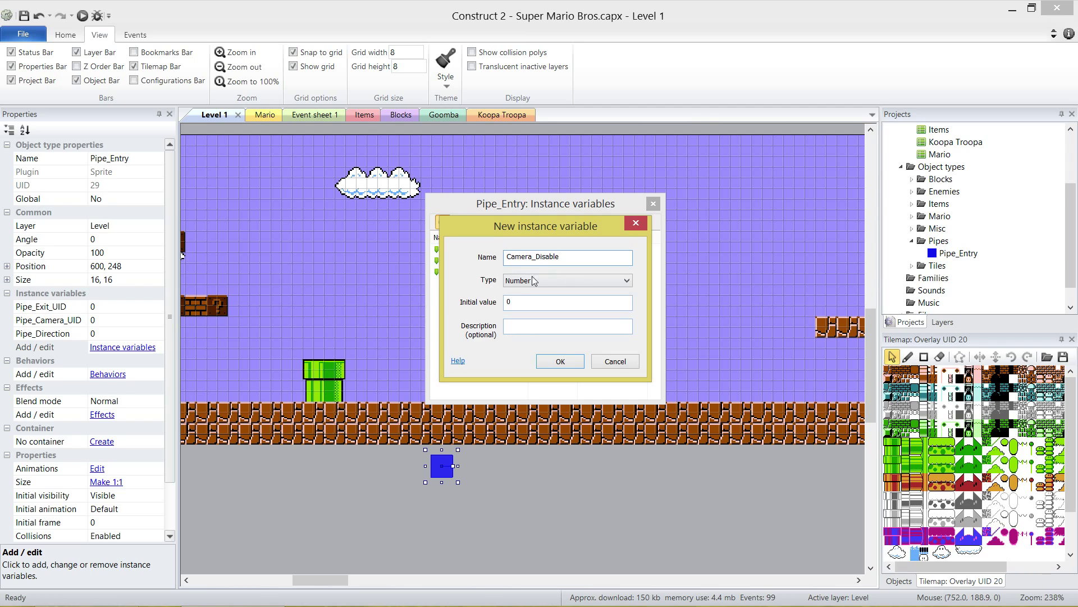
pyautogui.click(566, 280)
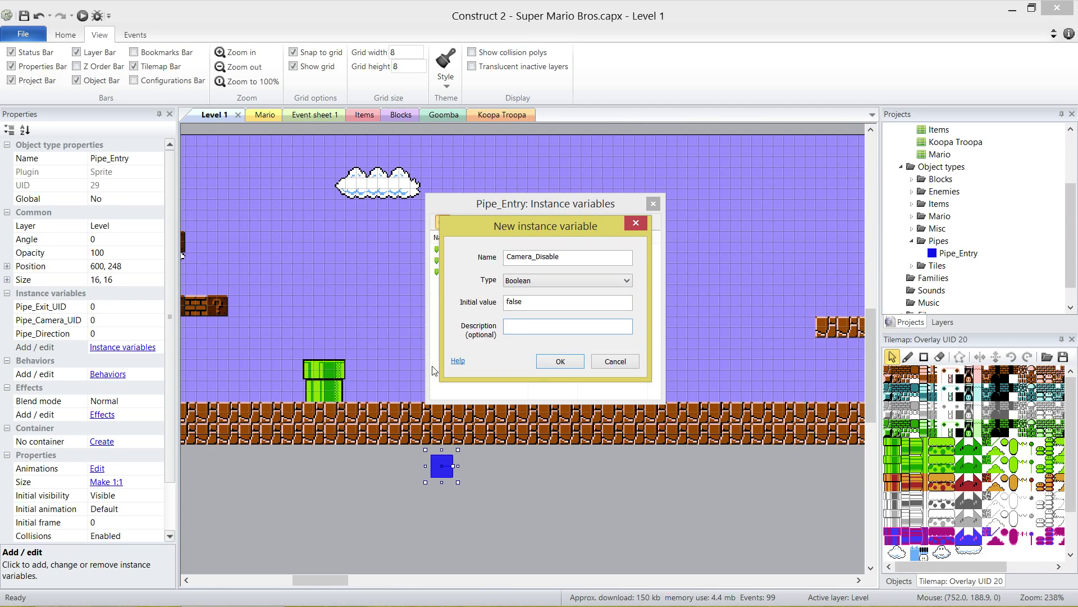
pyautogui.write('Indicates')
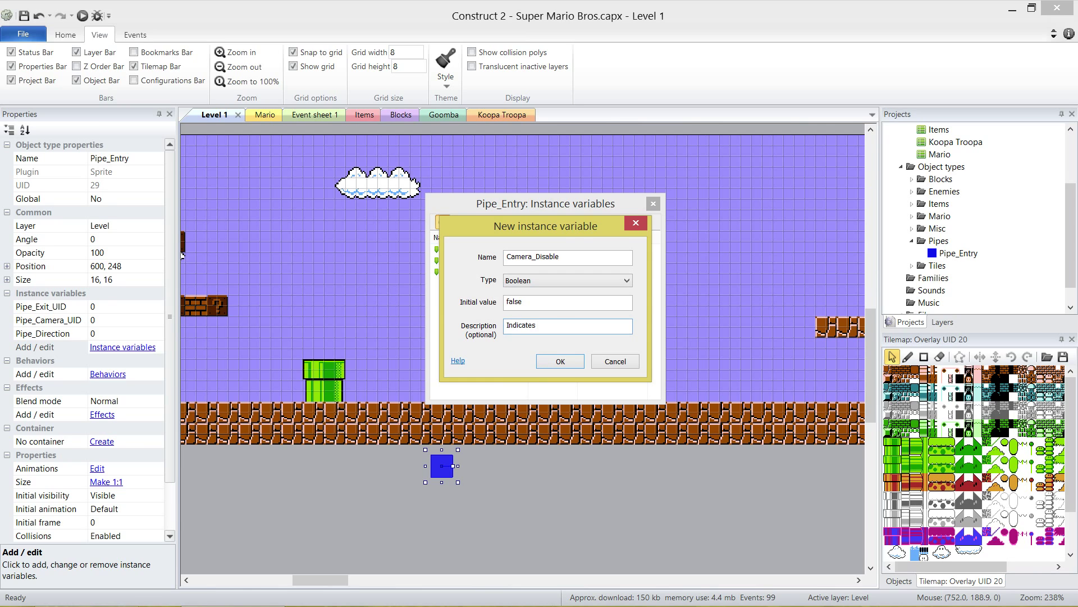
pyautogui.write('if we want t odis')
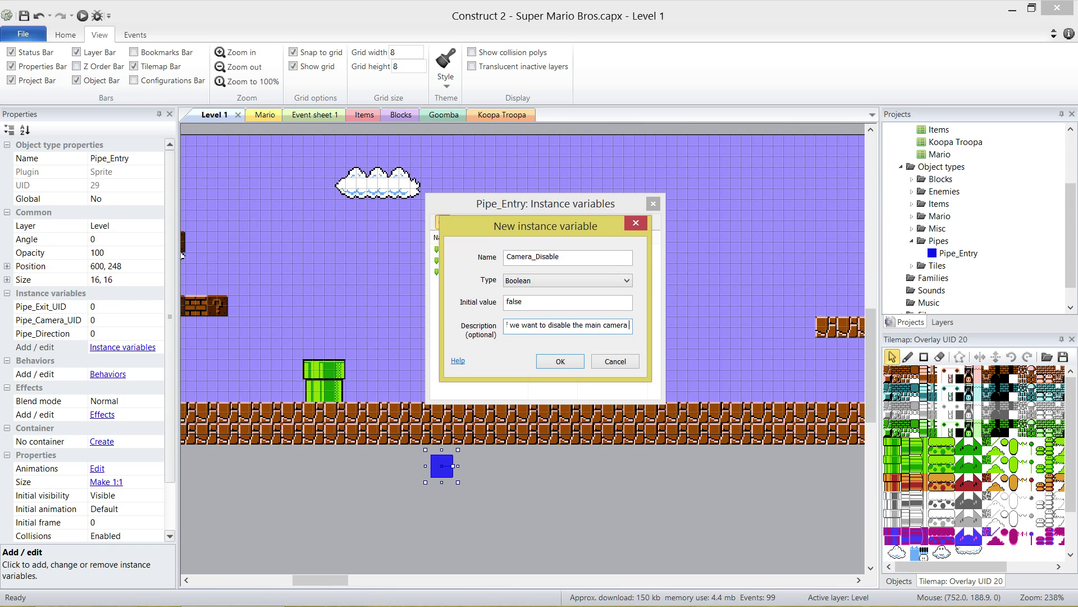
pyautogui.write('disable the main camera after exiting.')
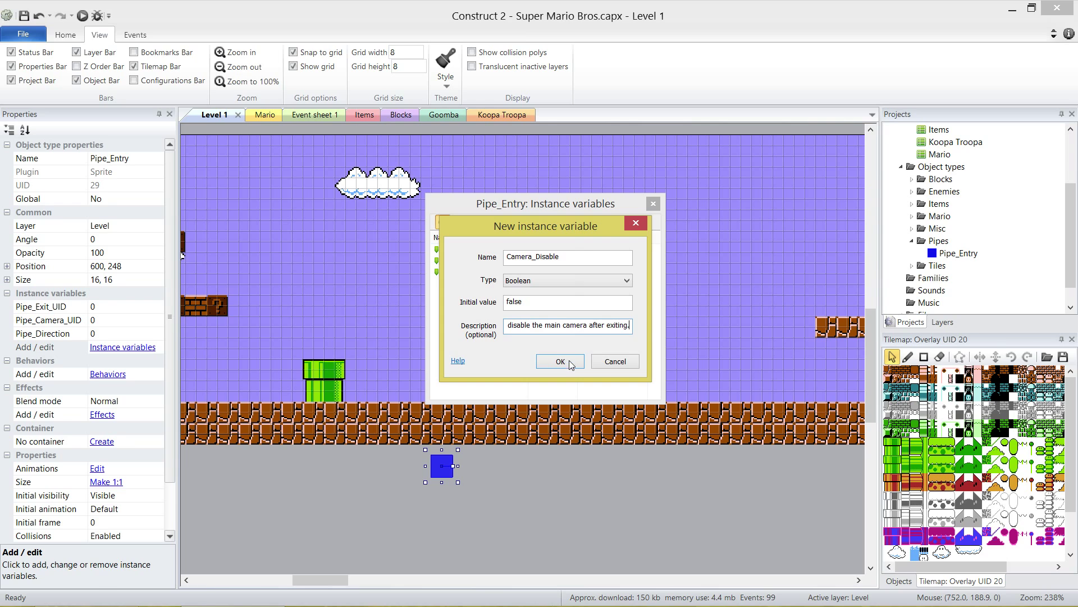
pyautogui.click(560, 361)
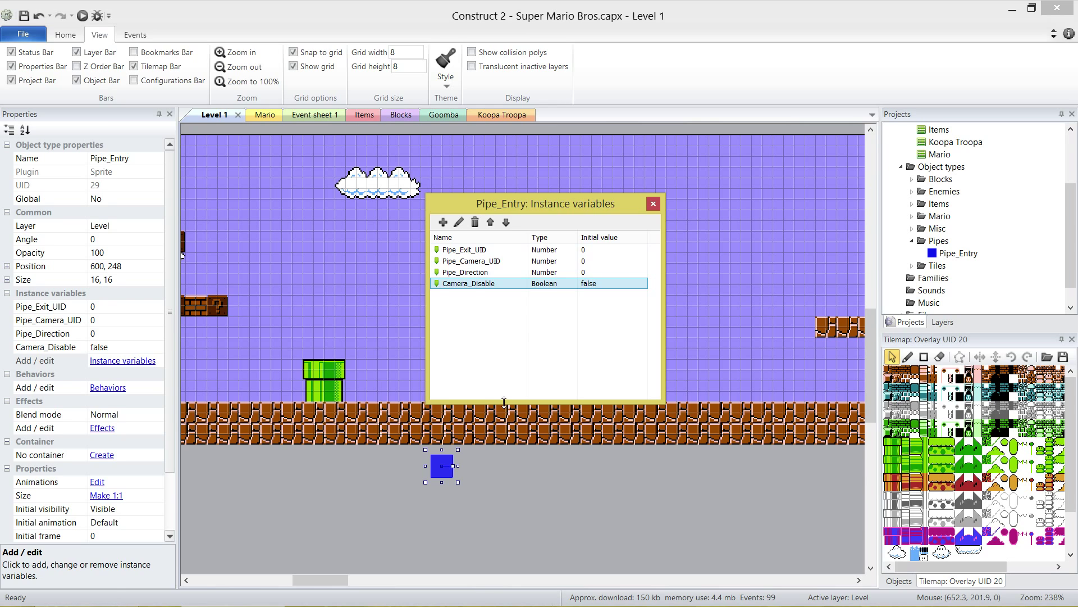
pyautogui.moveTo(479, 305)
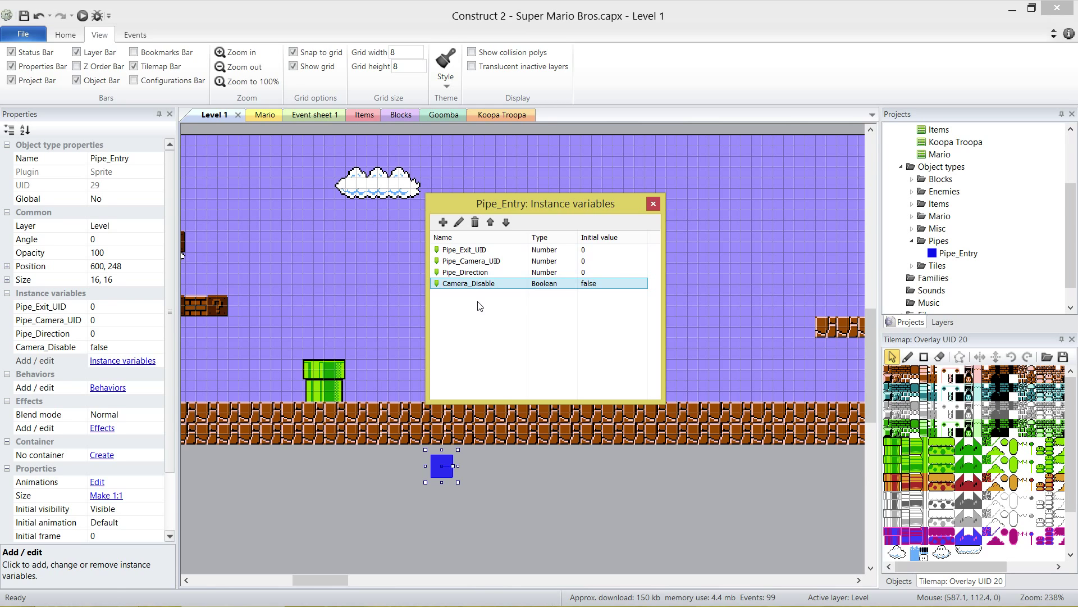
pyautogui.moveTo(626, 221)
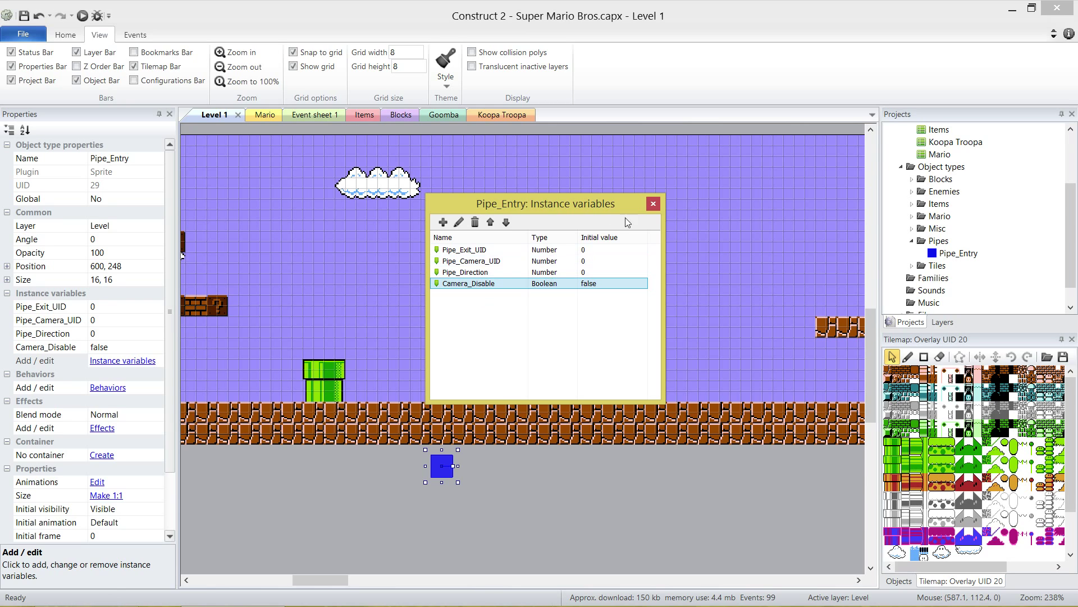
# - Size Pipe_Entry to 32×16 at 704, 120 and review its Pipe_Direction and Camera_Disable descriptions
pyautogui.click(652, 203)
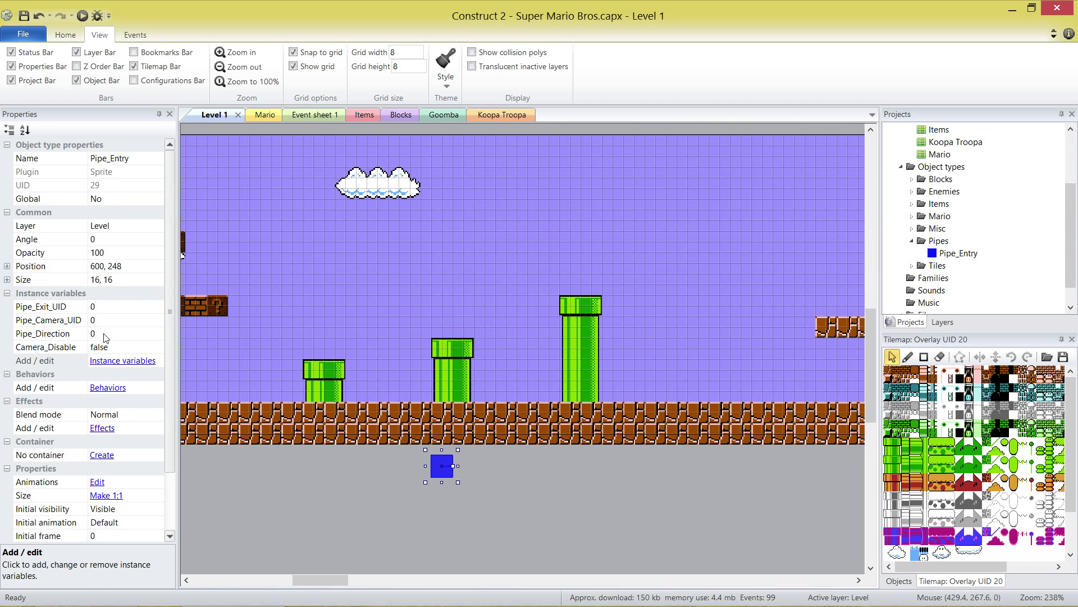
pyautogui.click(49, 320)
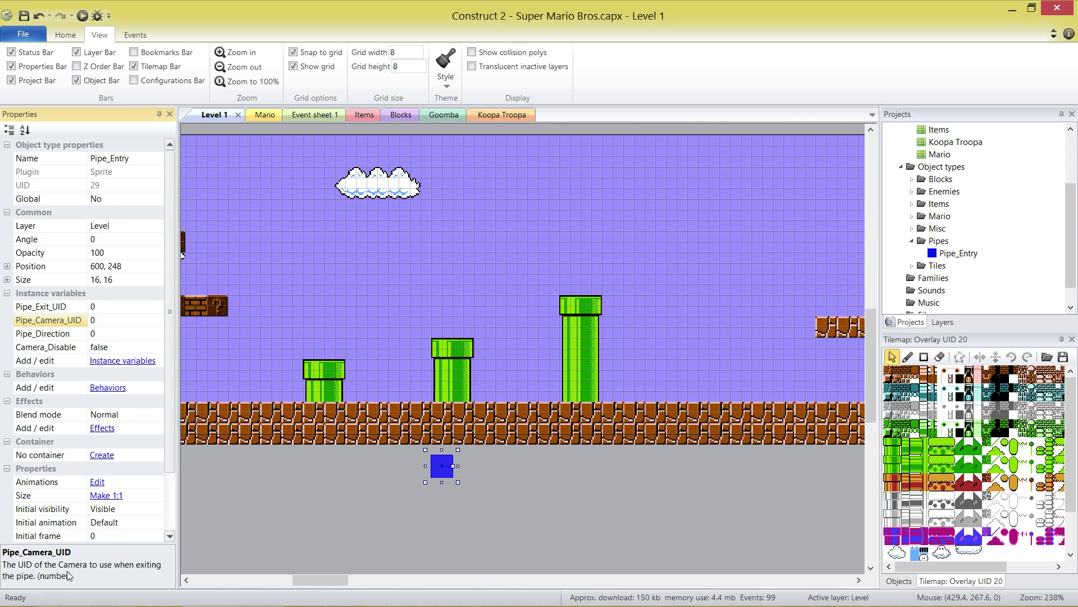
pyautogui.click(42, 334)
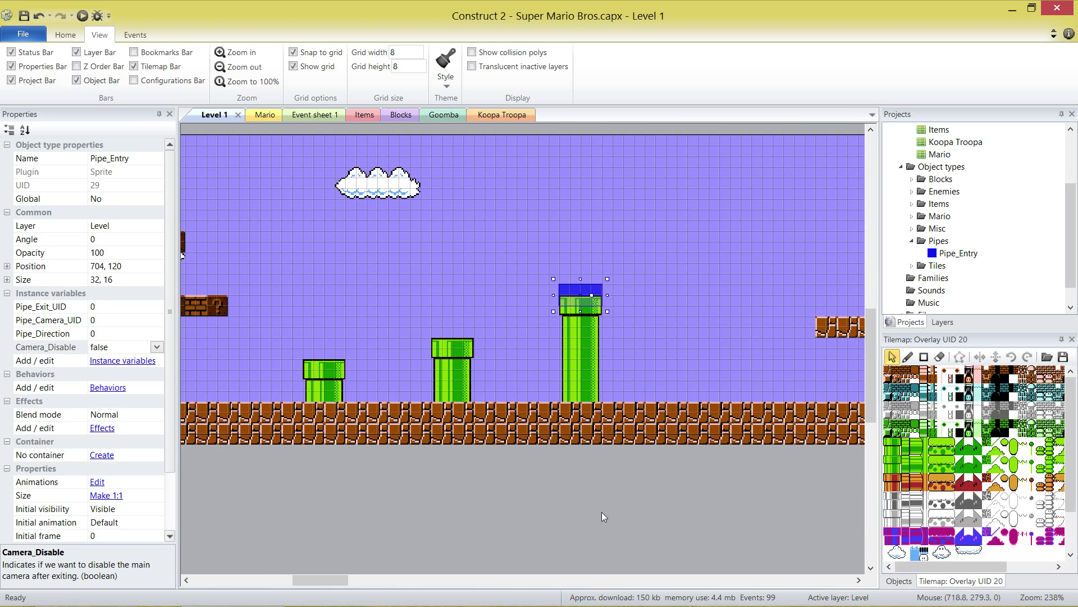
pyautogui.moveTo(602, 521)
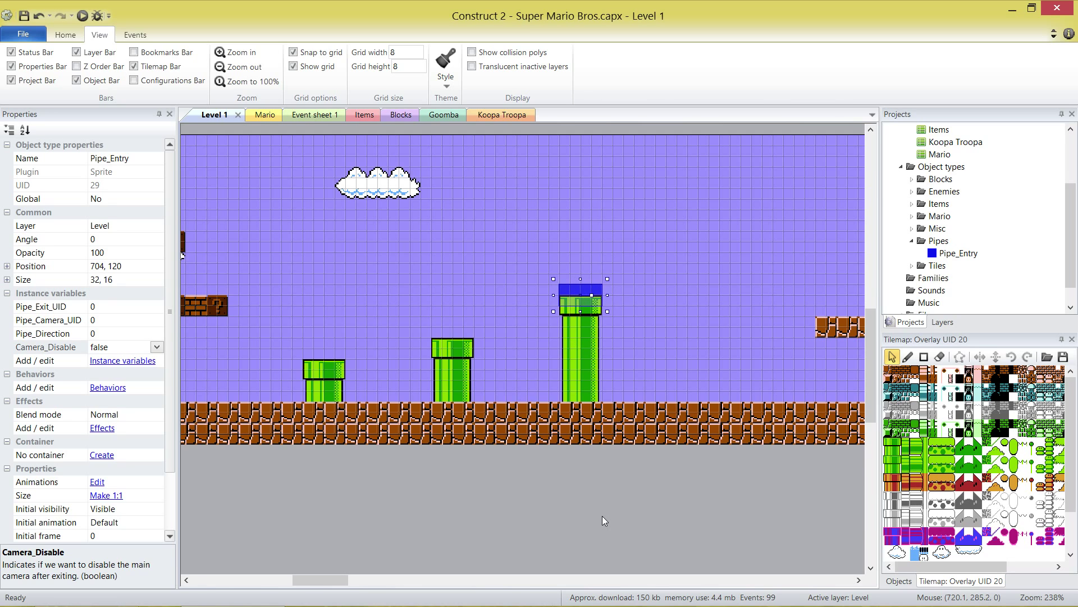
pyautogui.moveTo(573, 462)
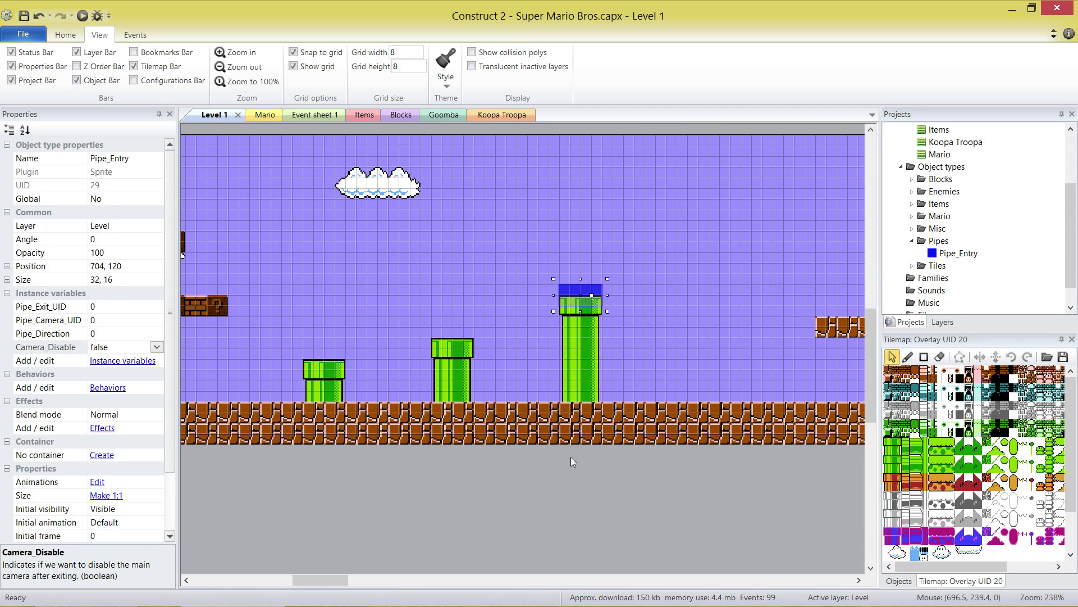
pyautogui.moveTo(572, 472)
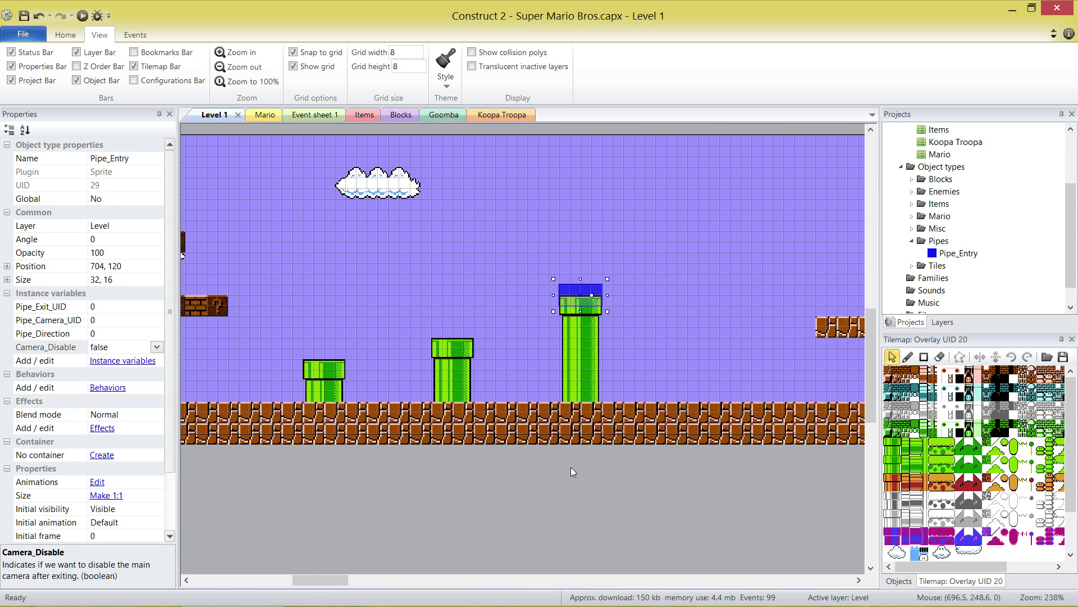
pyautogui.moveTo(65, 313)
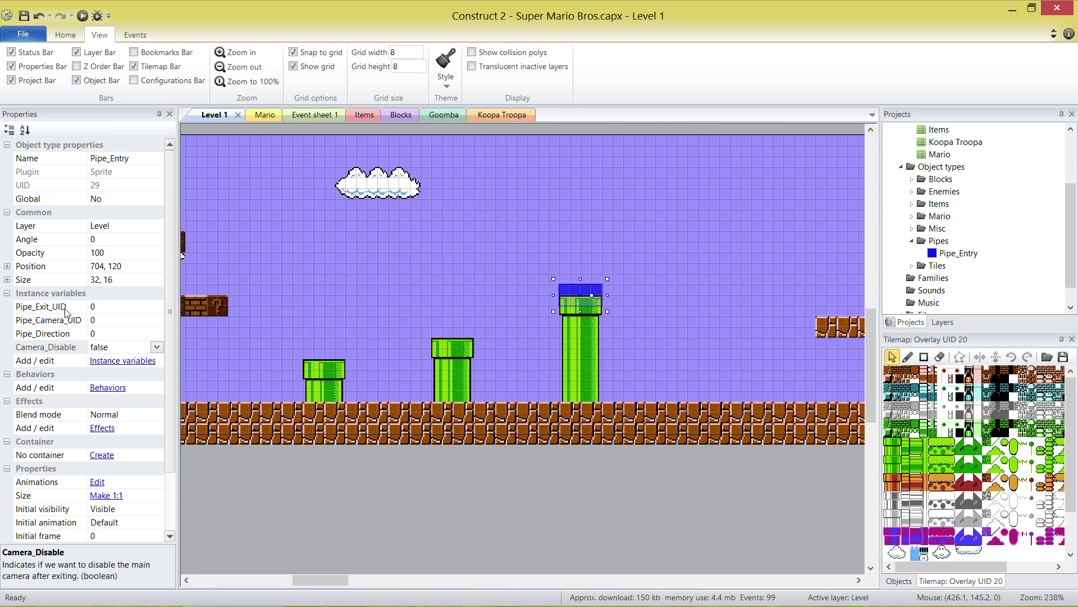
pyautogui.click(45, 333)
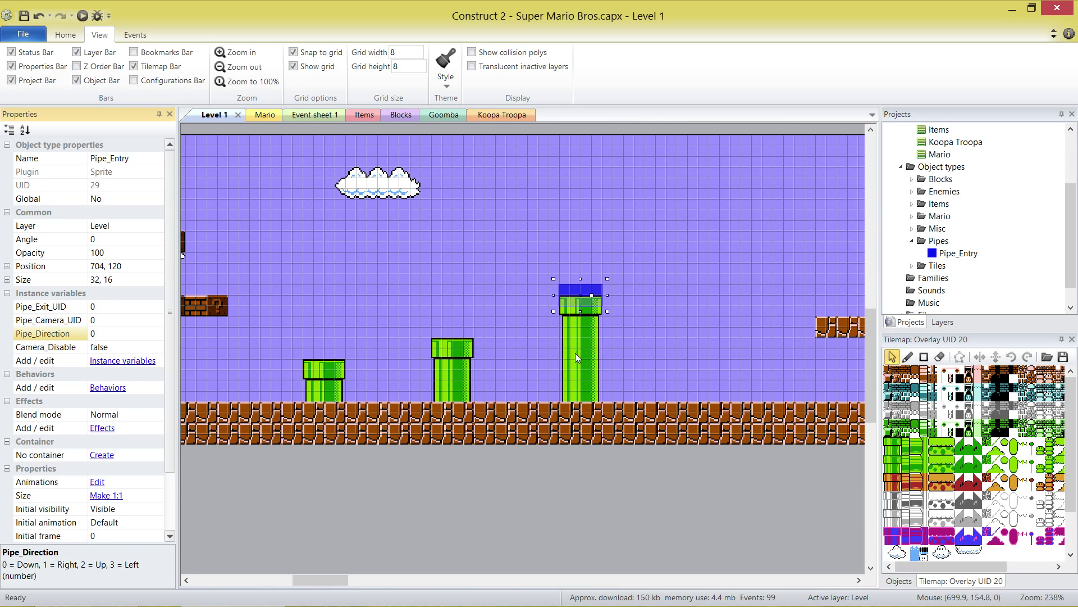
pyautogui.moveTo(72, 367)
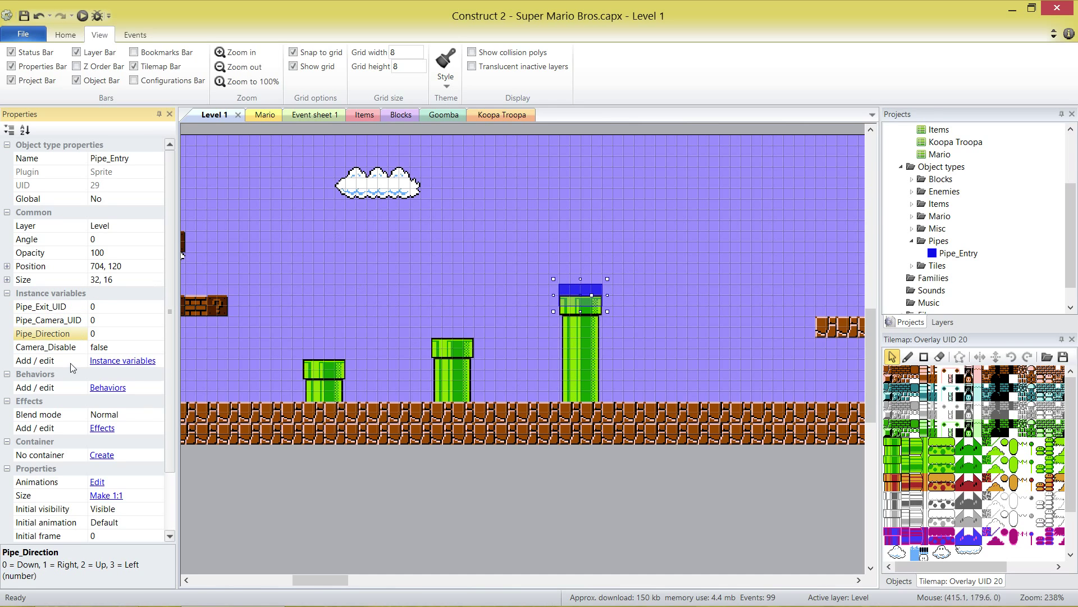
pyautogui.moveTo(100, 395)
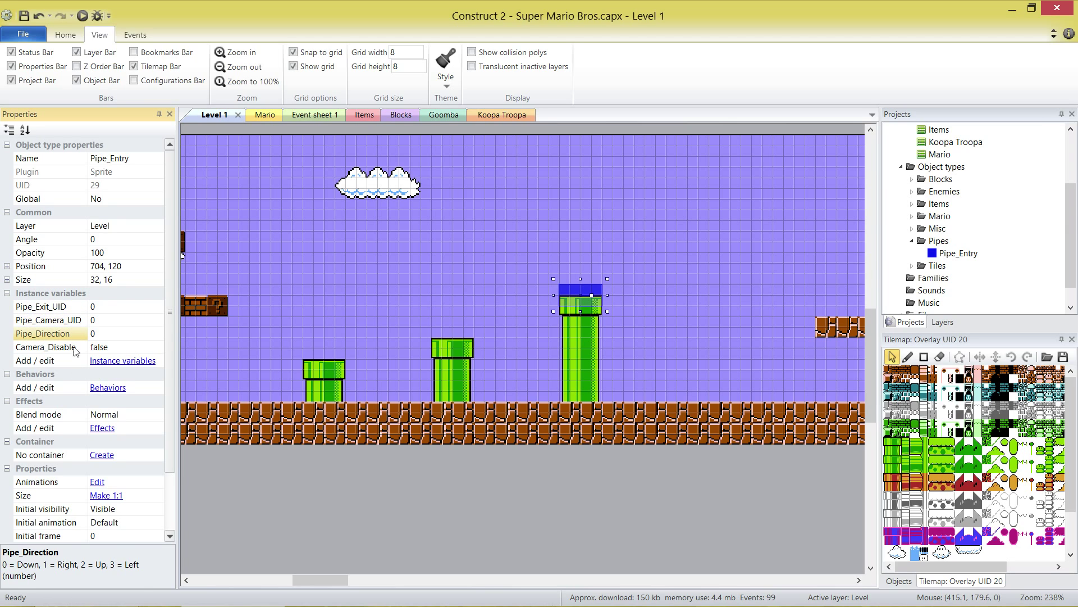
pyautogui.click(46, 346)
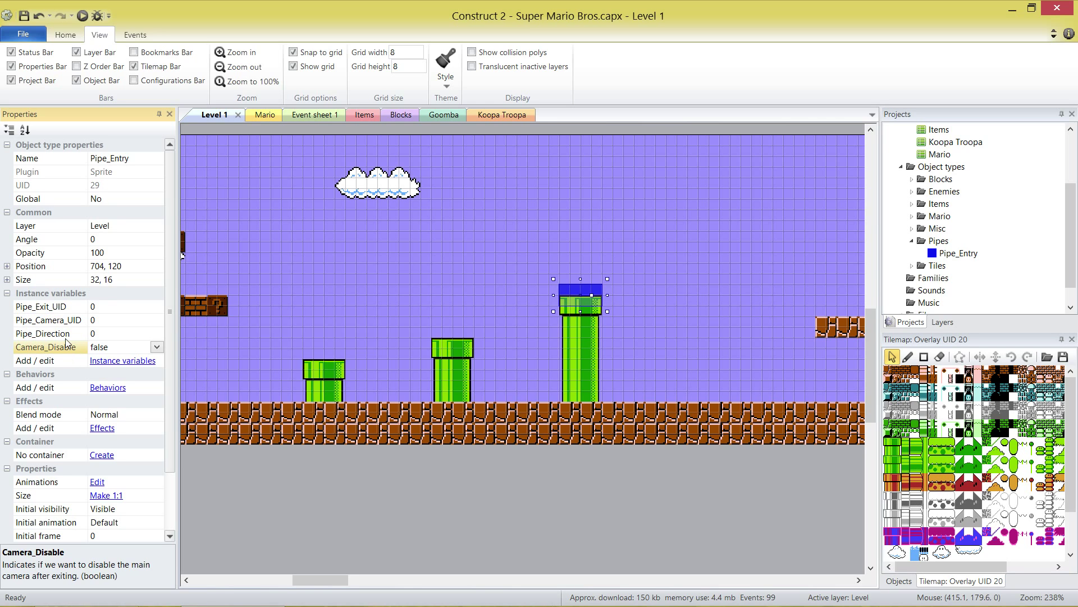
# - Insert a new sprite object named Pipe_Exit into the Pipes folder
pyautogui.rightClick(937, 240)
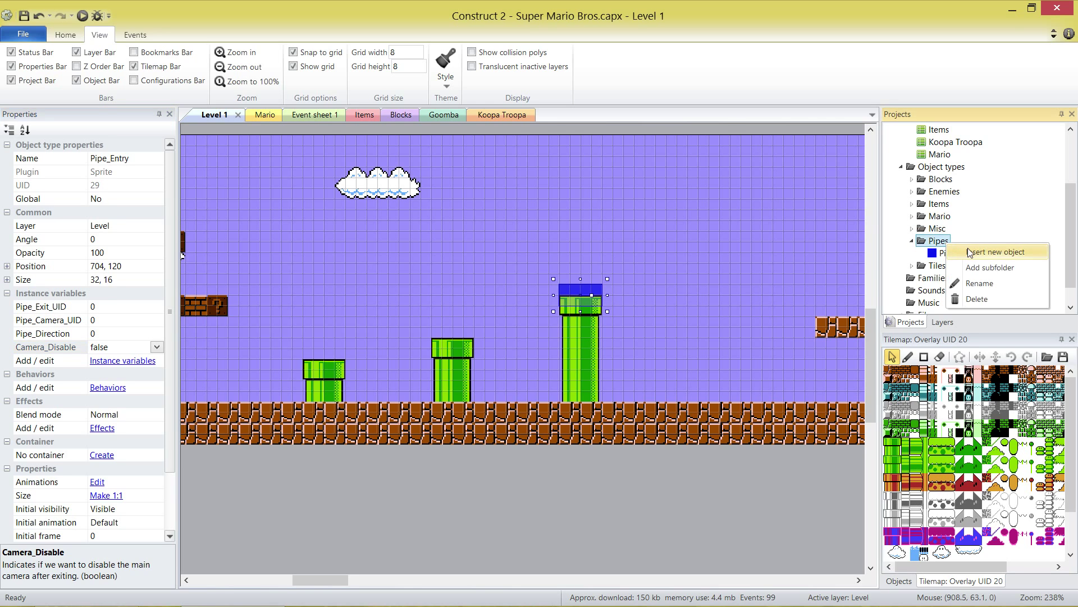
pyautogui.click(992, 251)
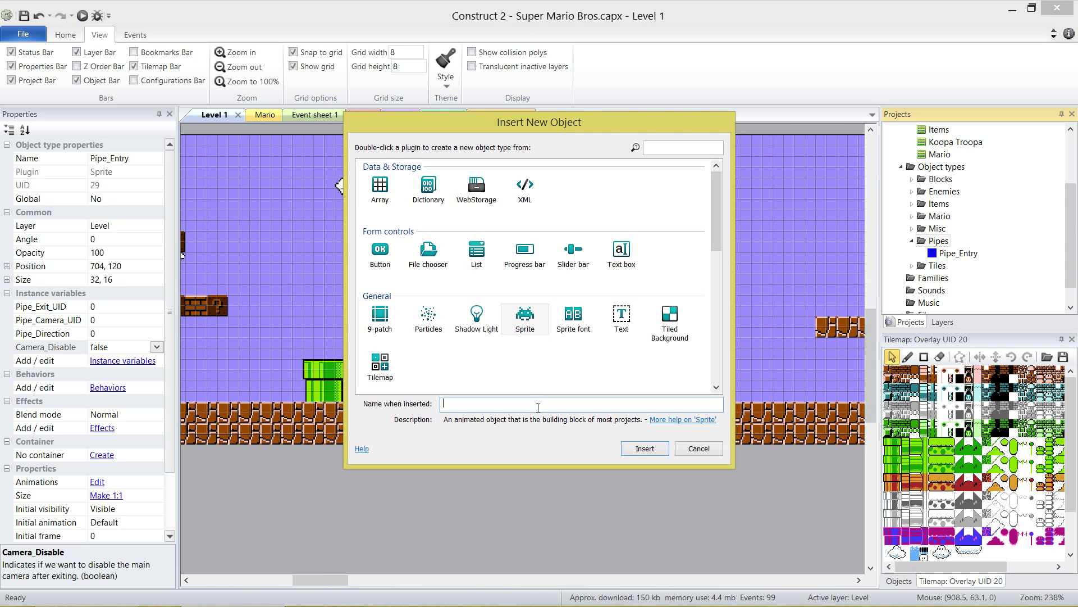
pyautogui.write('Pipe_Exit')
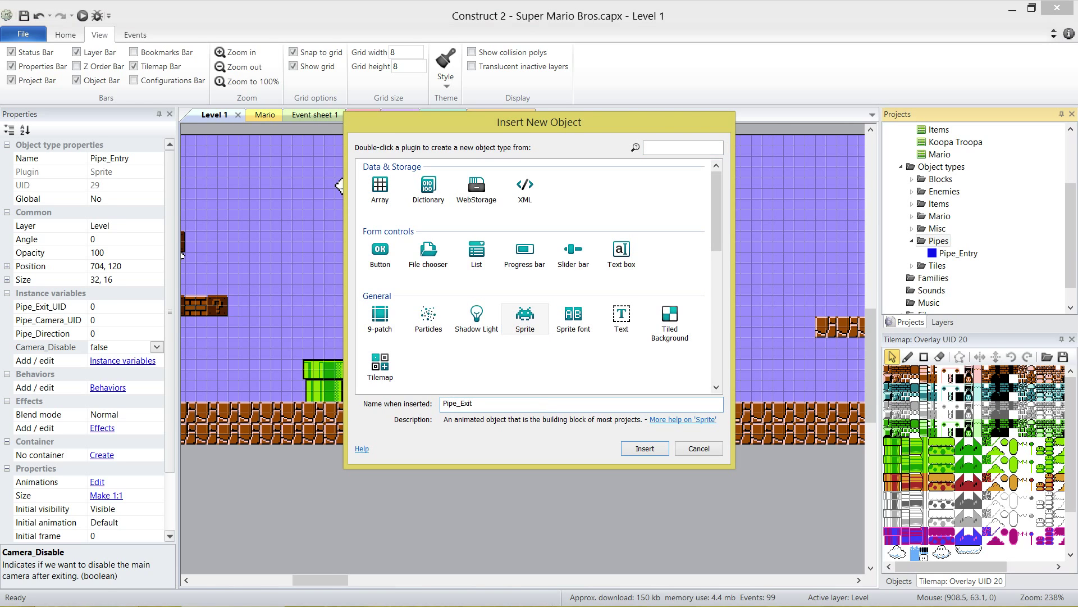
pyautogui.click(644, 447)
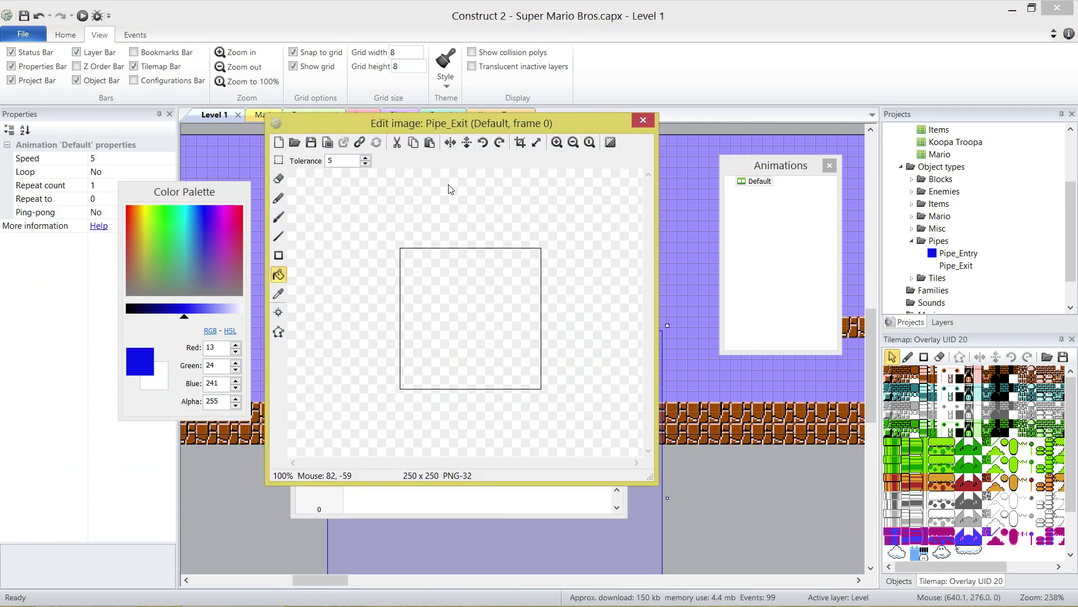
# - Draw Pipe_Exit as a 16×16 red square and close the image editor
pyautogui.click(536, 143)
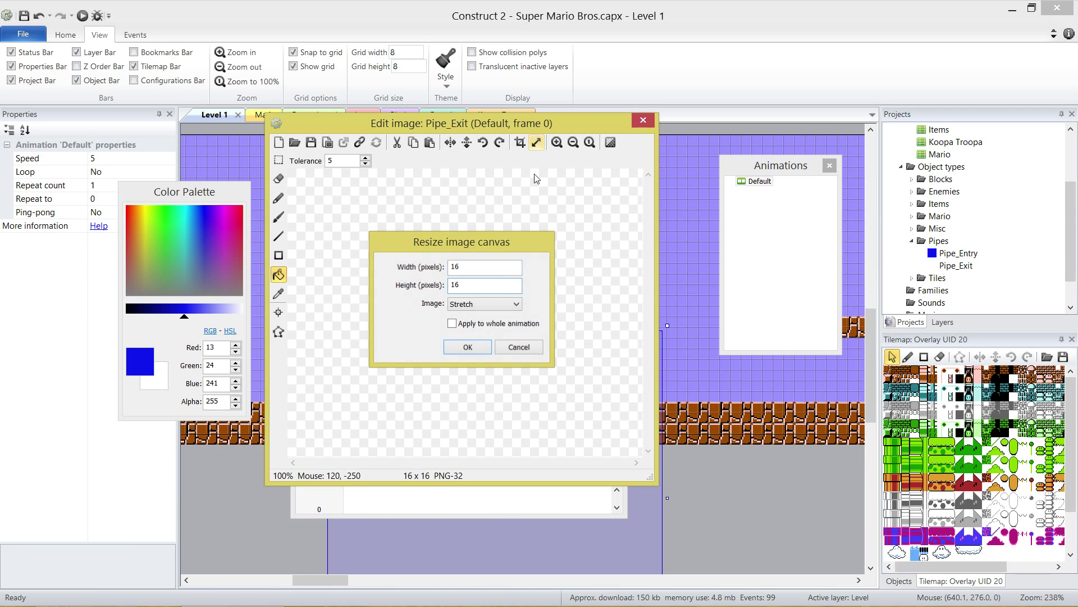
pyautogui.click(467, 347)
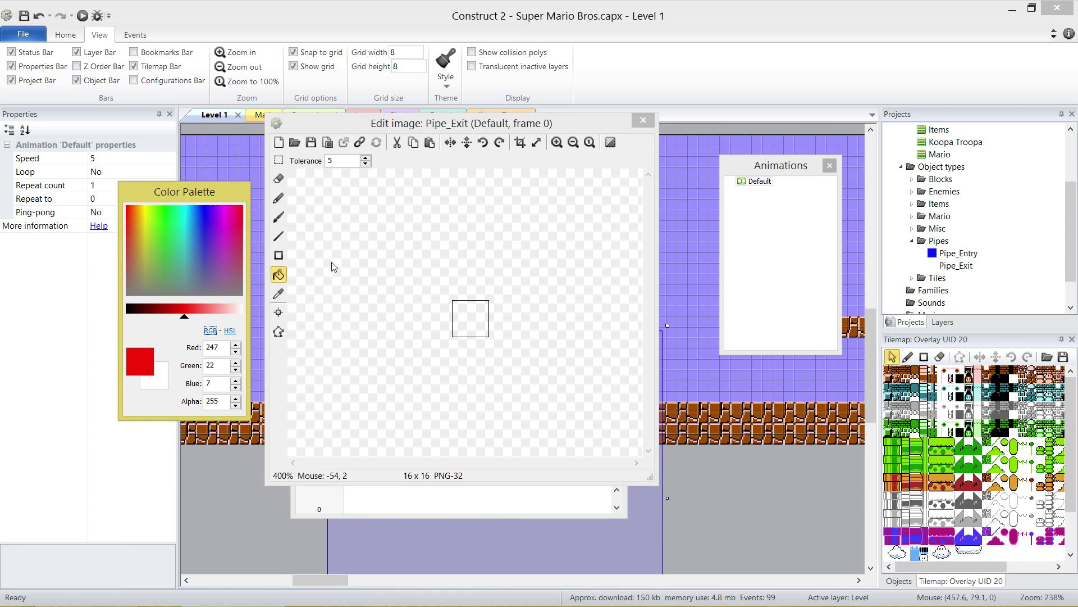
pyautogui.click(642, 120)
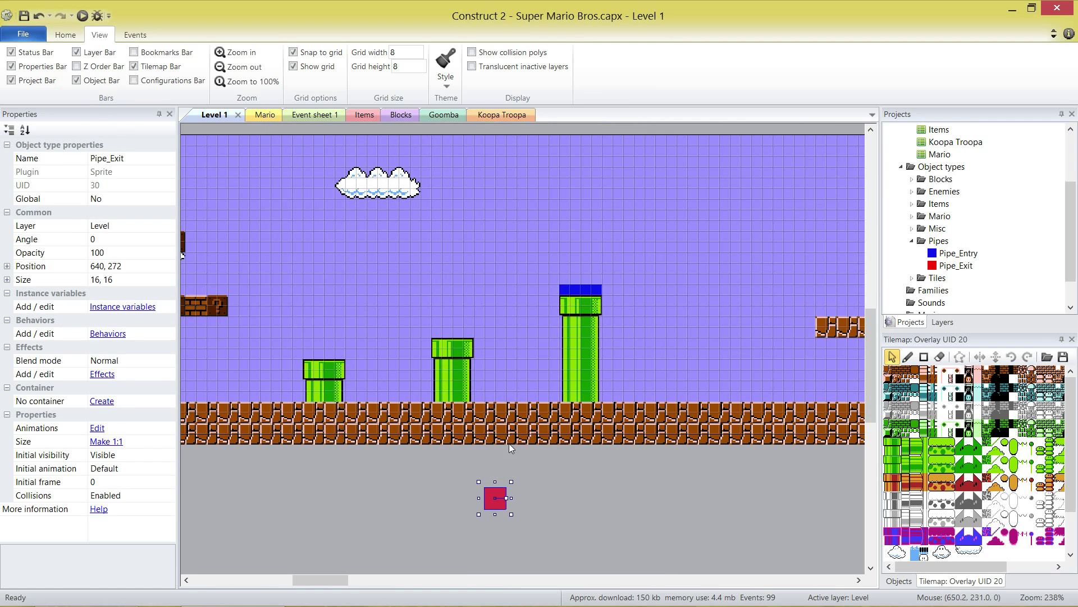
pyautogui.moveTo(123, 306)
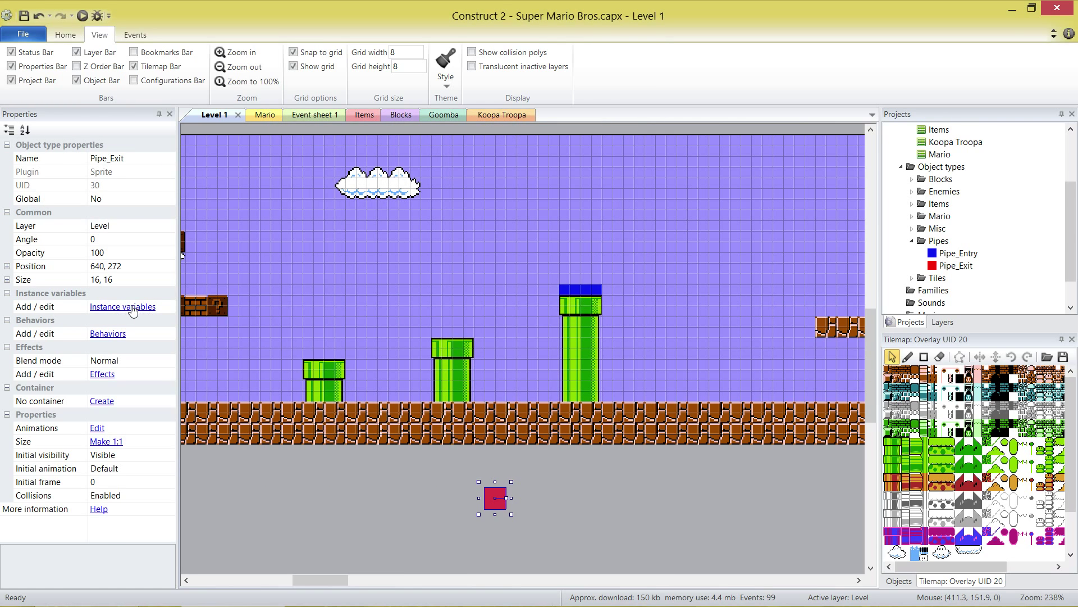
# - Give Pipe_Exit a Number variable Pipe_Direction describing the four direction codes (Down … Left)
pyautogui.click(122, 306)
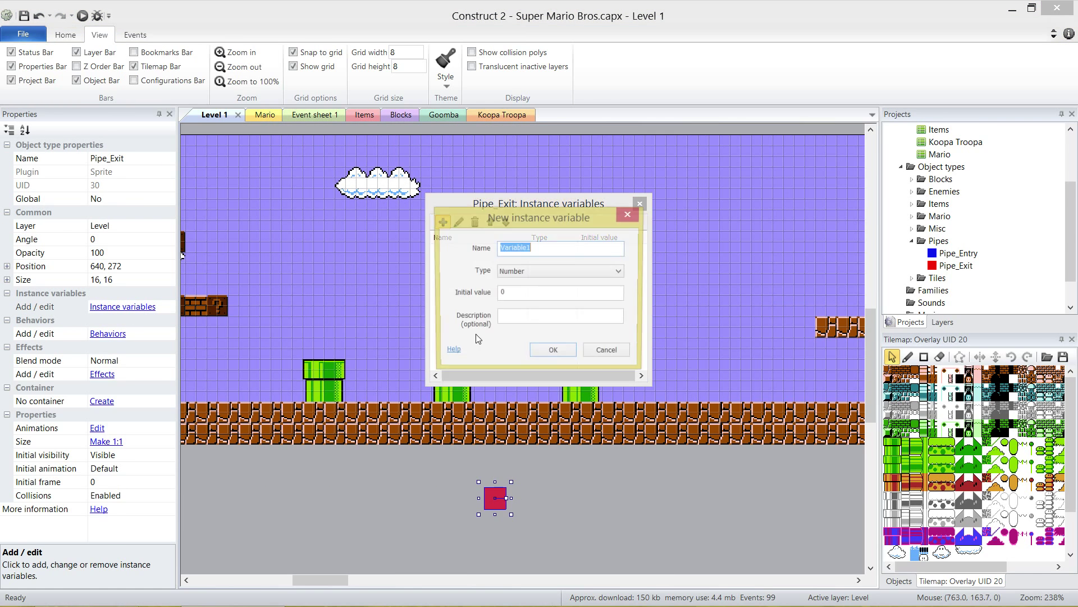
pyautogui.write('Pipe_Direction')
pyautogui.click(561, 316)
pyautogui.write('0 =')
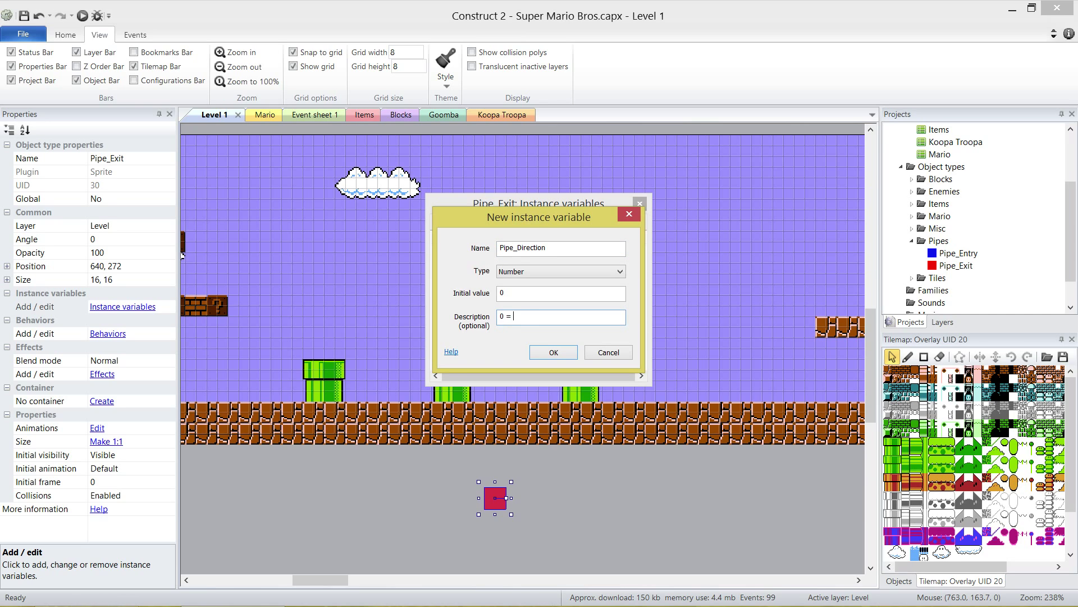
pyautogui.write('Down, 1 = Right, 2 = U')
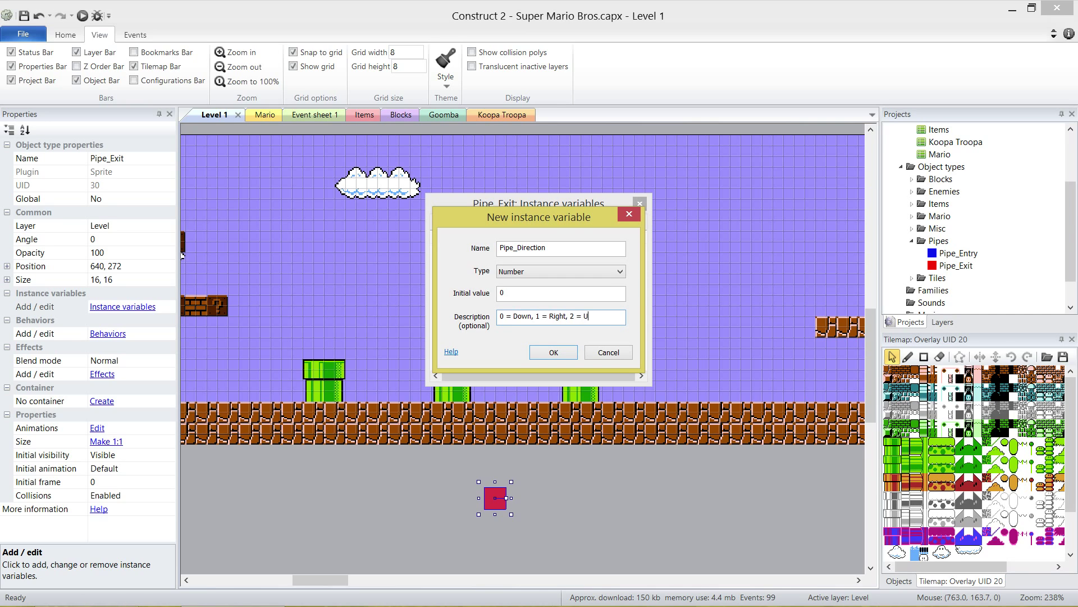
pyautogui.write('p, 3 = Left')
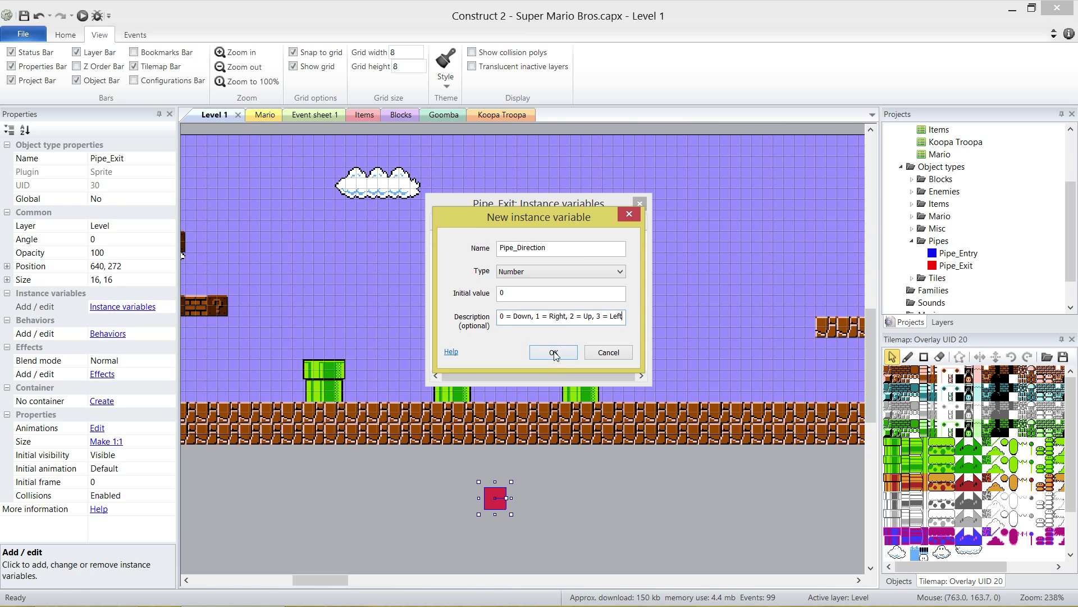
pyautogui.click(552, 352)
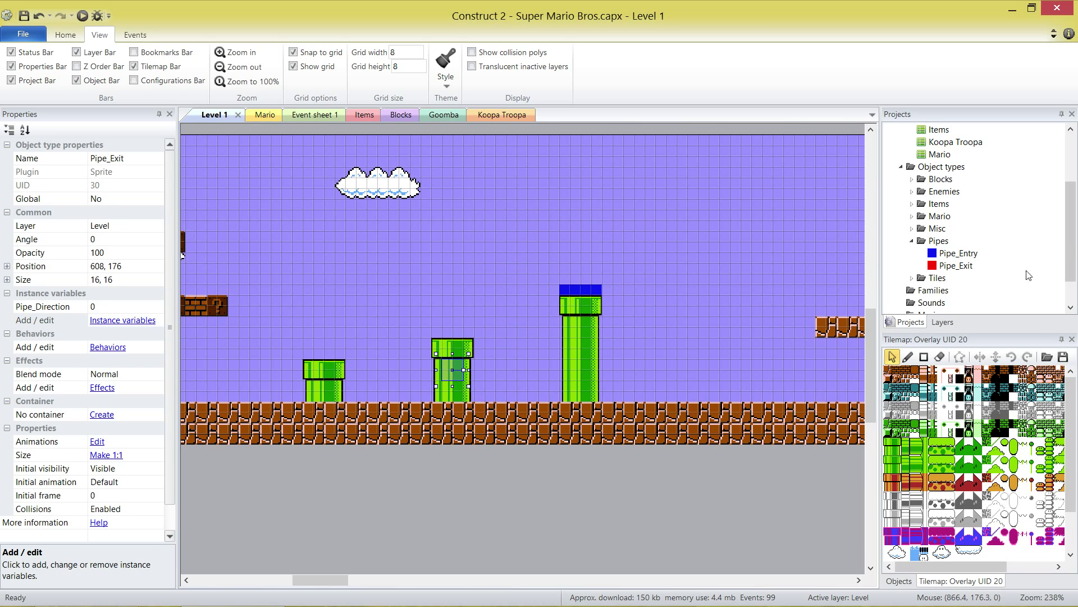
pyautogui.click(941, 321)
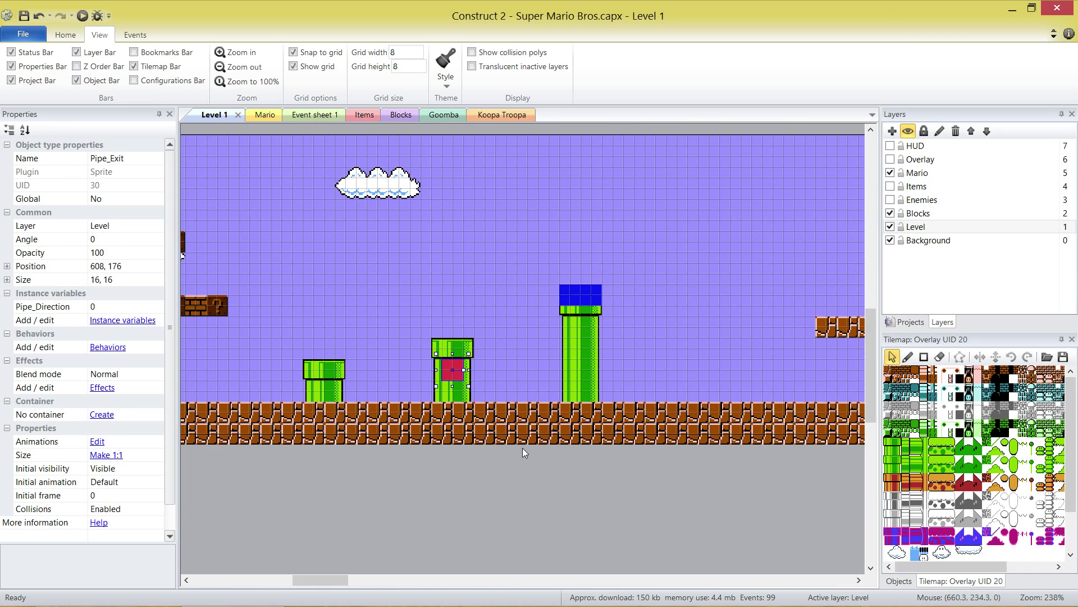
pyautogui.click(582, 296)
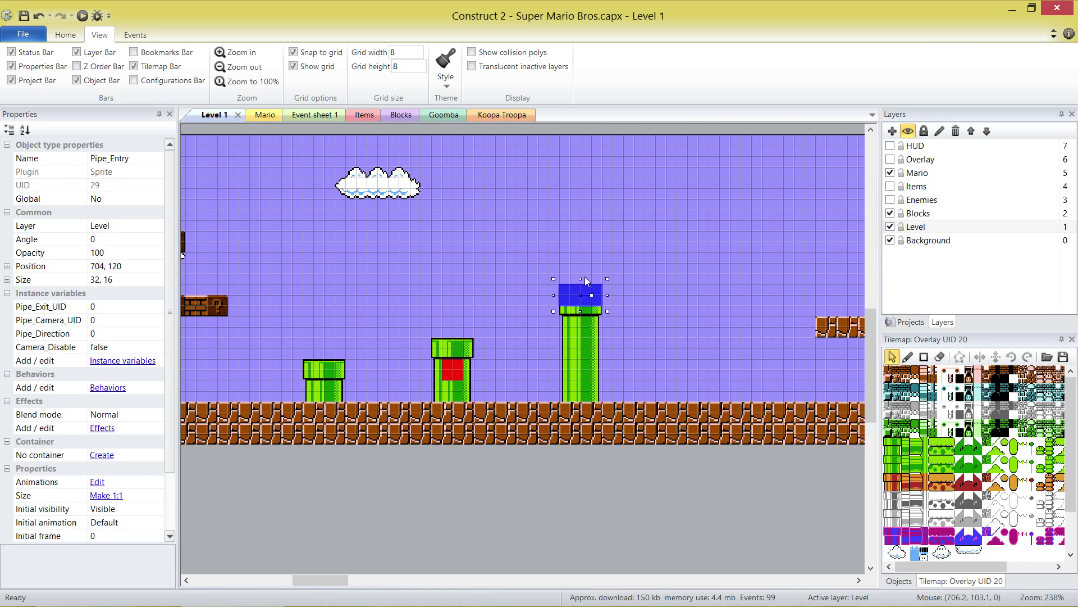
pyautogui.moveTo(582, 306)
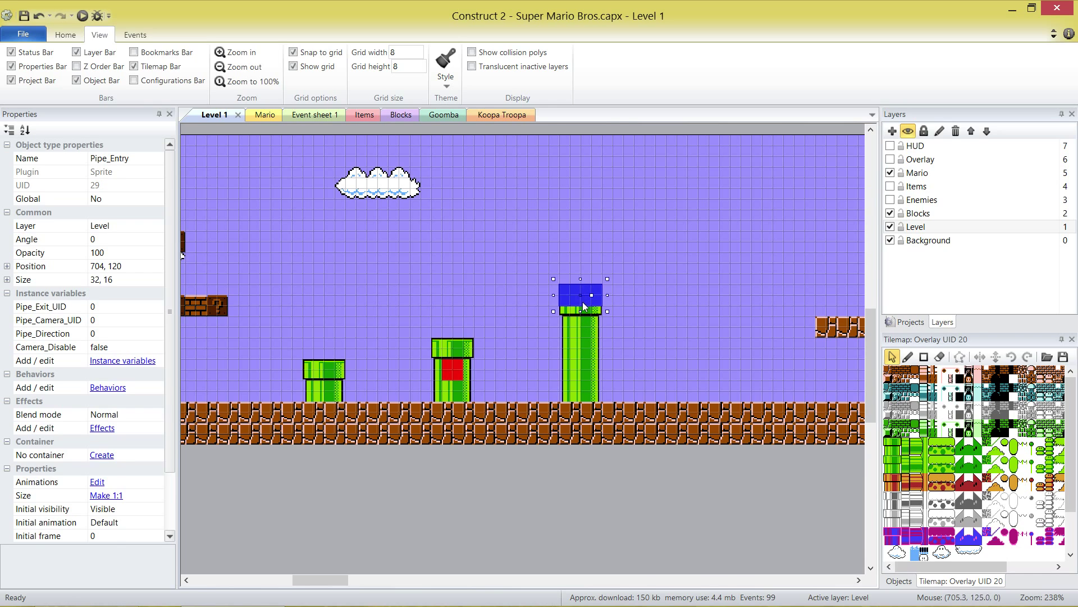
pyautogui.moveTo(491, 357)
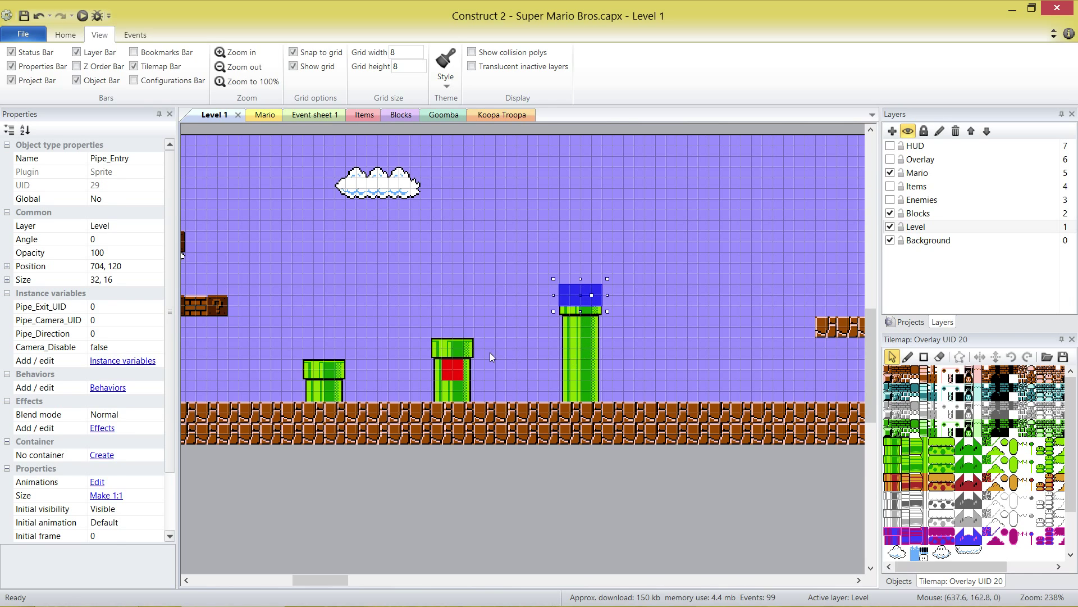
pyautogui.click(452, 372)
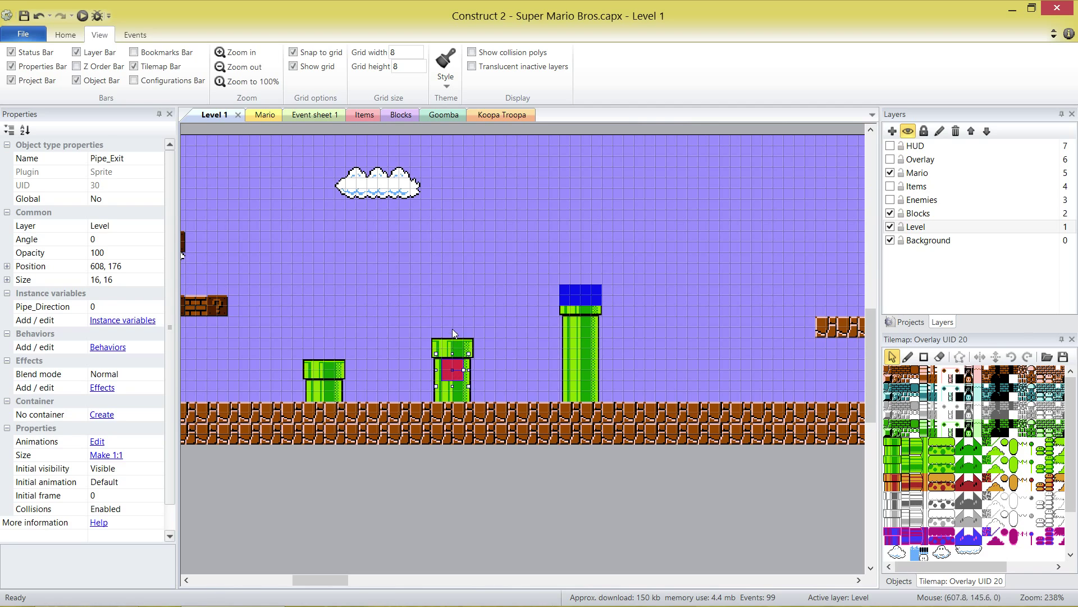
pyautogui.moveTo(452, 322)
pyautogui.write('2')
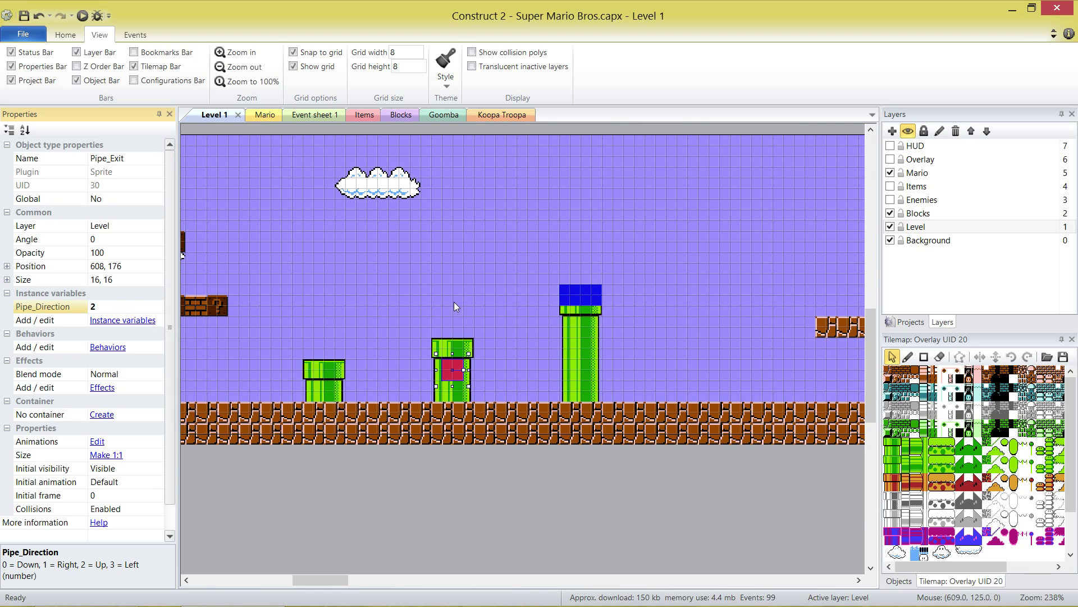
pyautogui.click(580, 289)
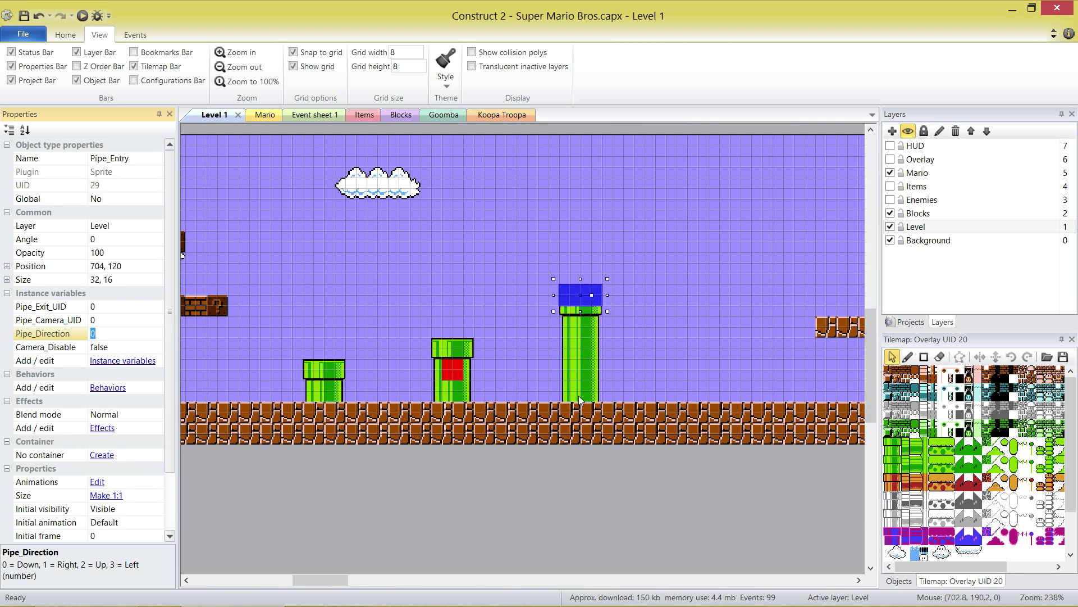
pyautogui.moveTo(494, 347)
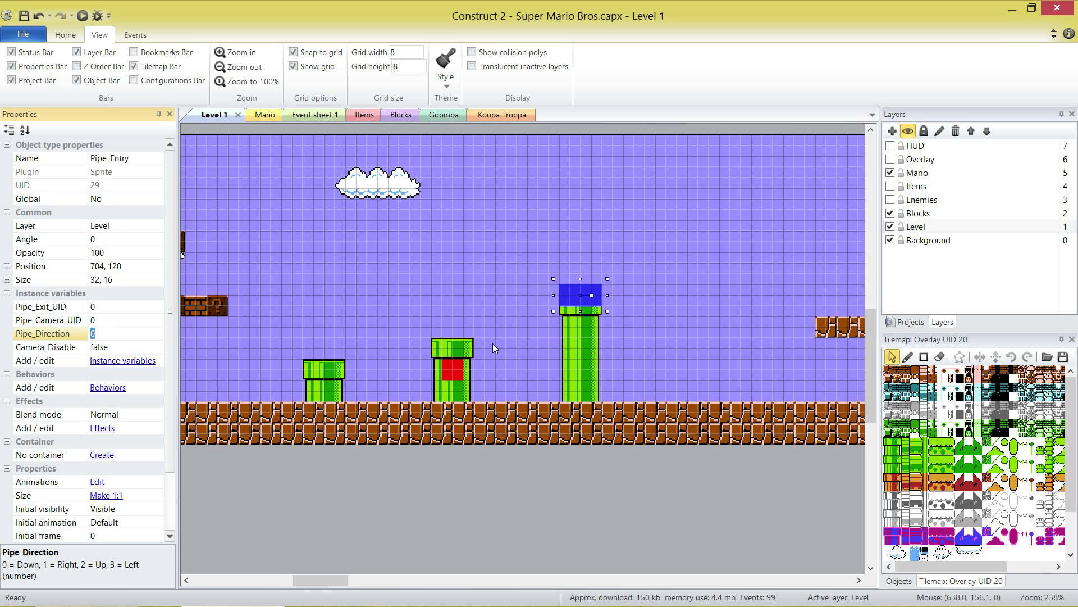
pyautogui.click(452, 370)
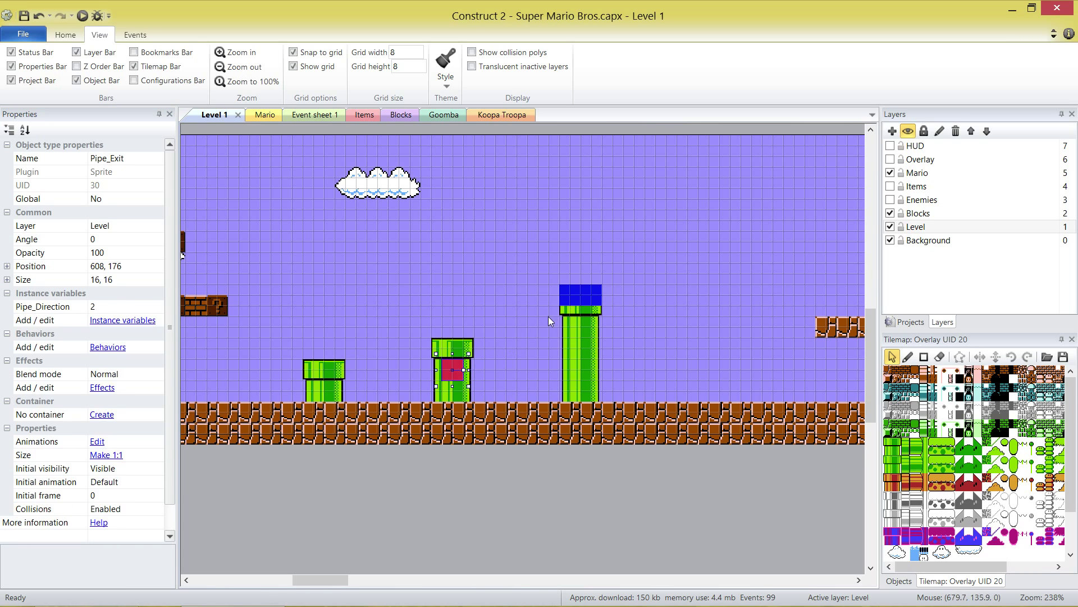
pyautogui.click(580, 295)
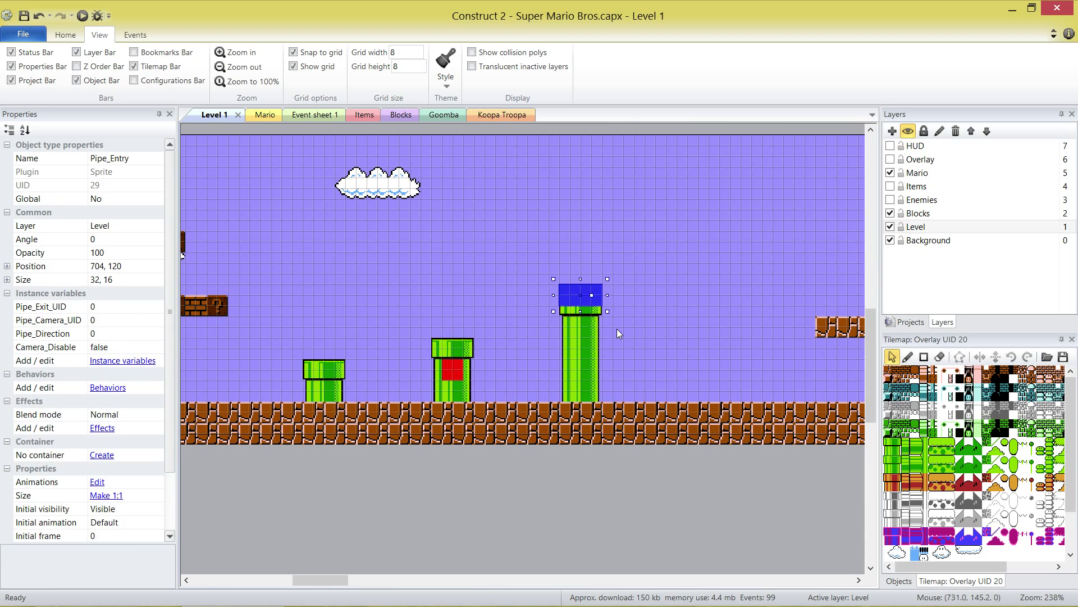
pyautogui.moveTo(604, 327)
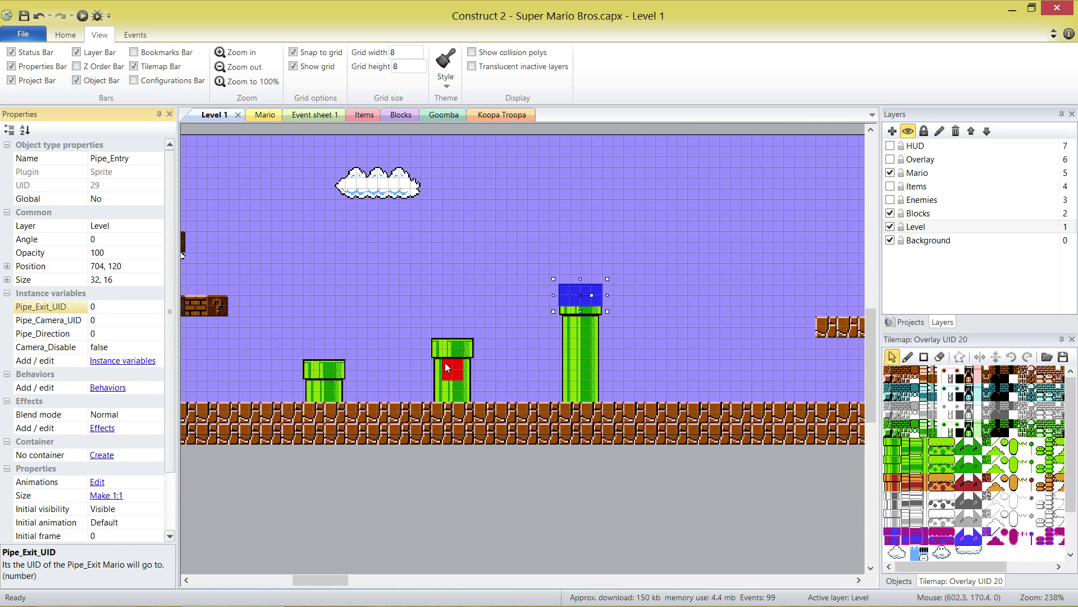
pyautogui.moveTo(376, 458)
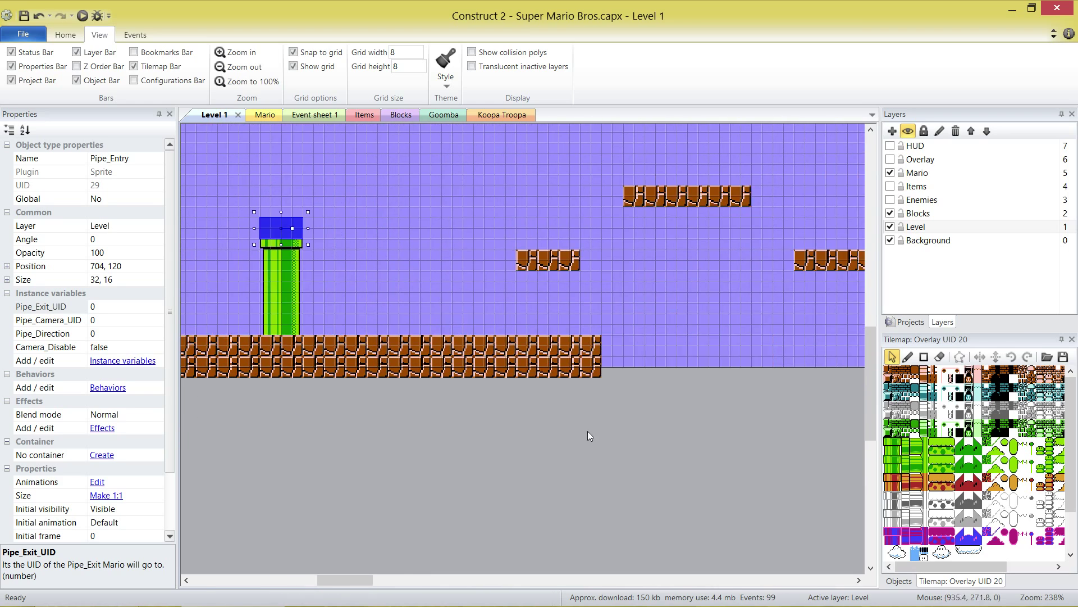
# - Inspect the two Goombas' unique IDs in the level, then deselect everything
pyautogui.hscroll(3)
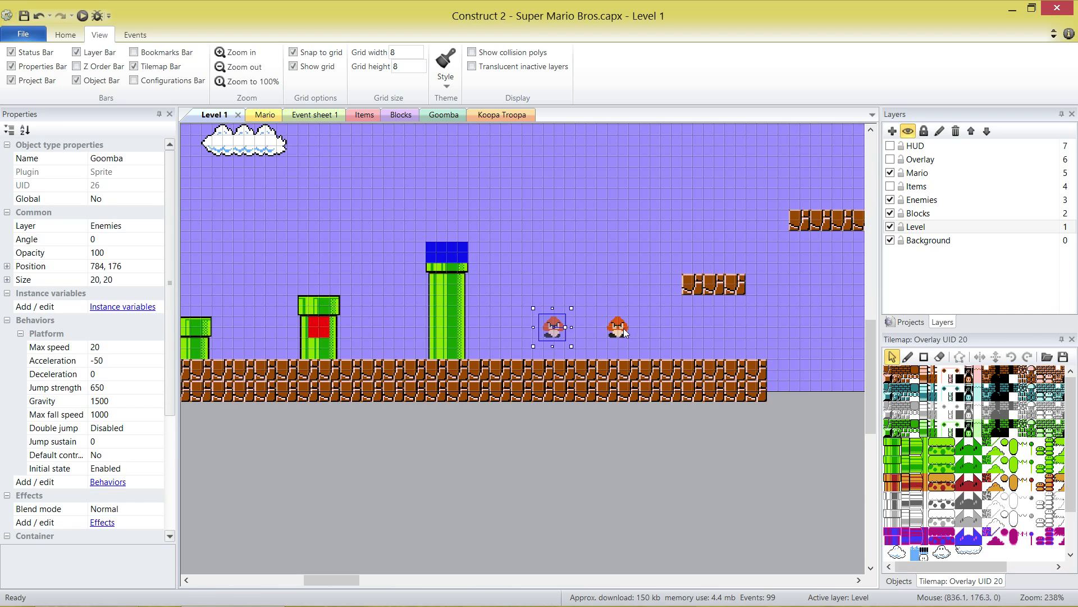
pyautogui.click(617, 327)
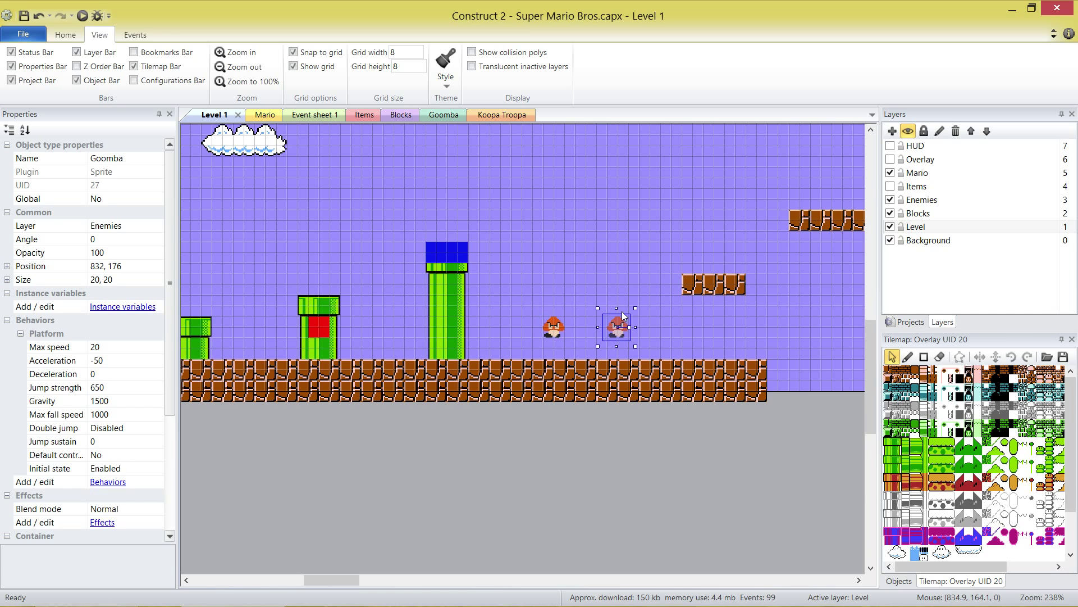
pyautogui.click(552, 328)
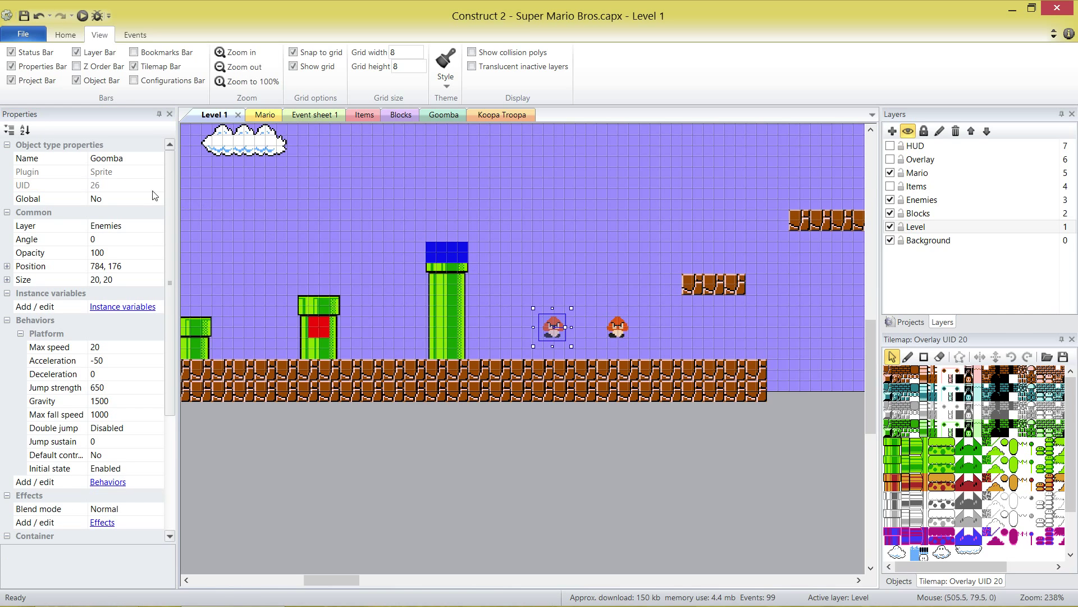
pyautogui.click(95, 184)
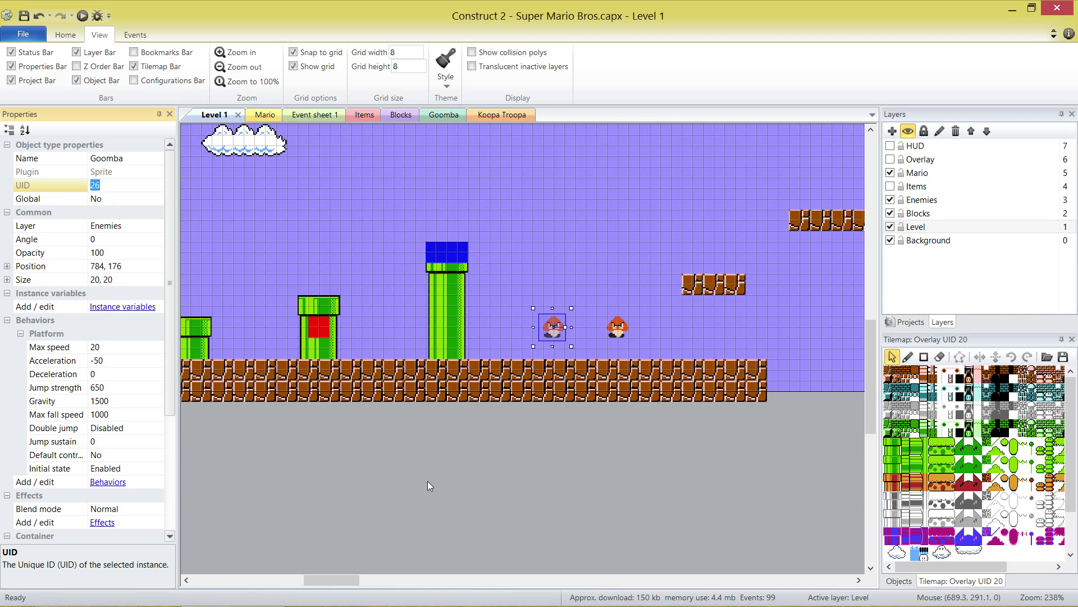
pyautogui.click(404, 468)
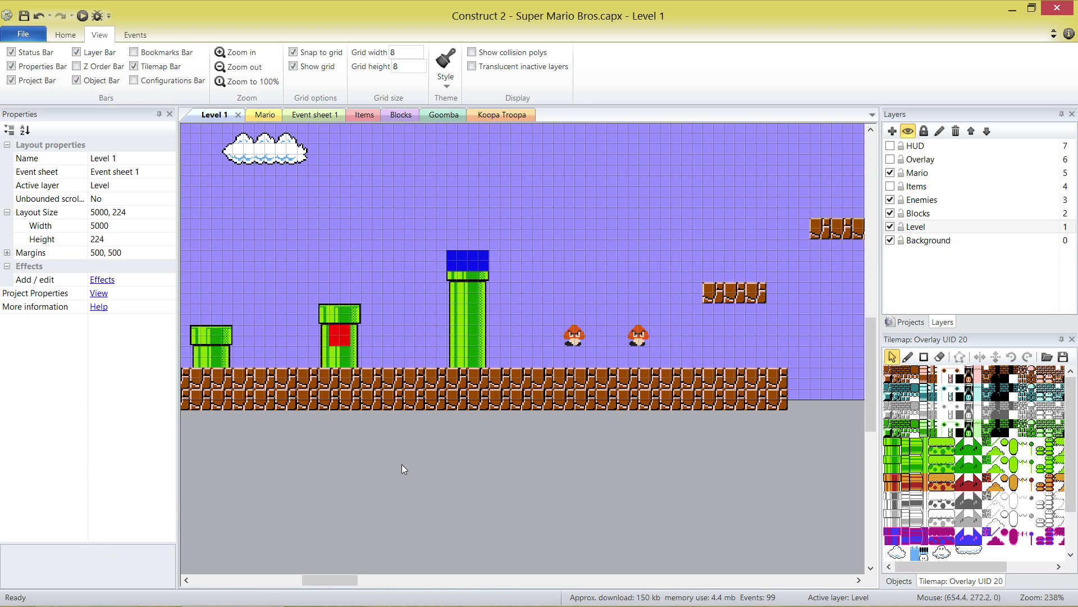
pyautogui.moveTo(441, 337)
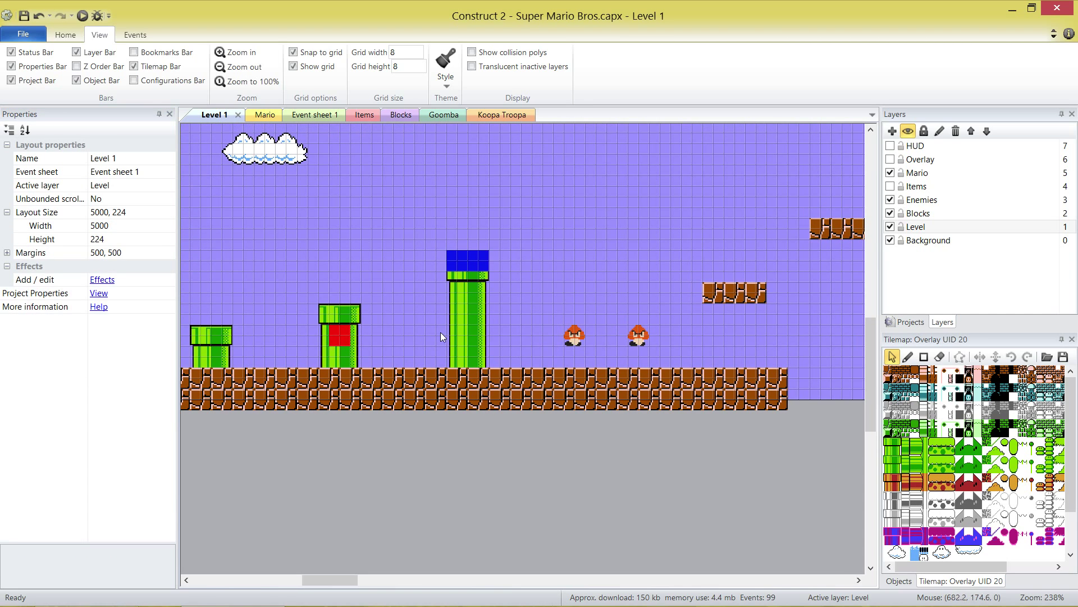
# - Read Pipe_Exit's UID 30 and select Pipe_Entry to set it as Pipe_Exit_UID
pyautogui.click(340, 337)
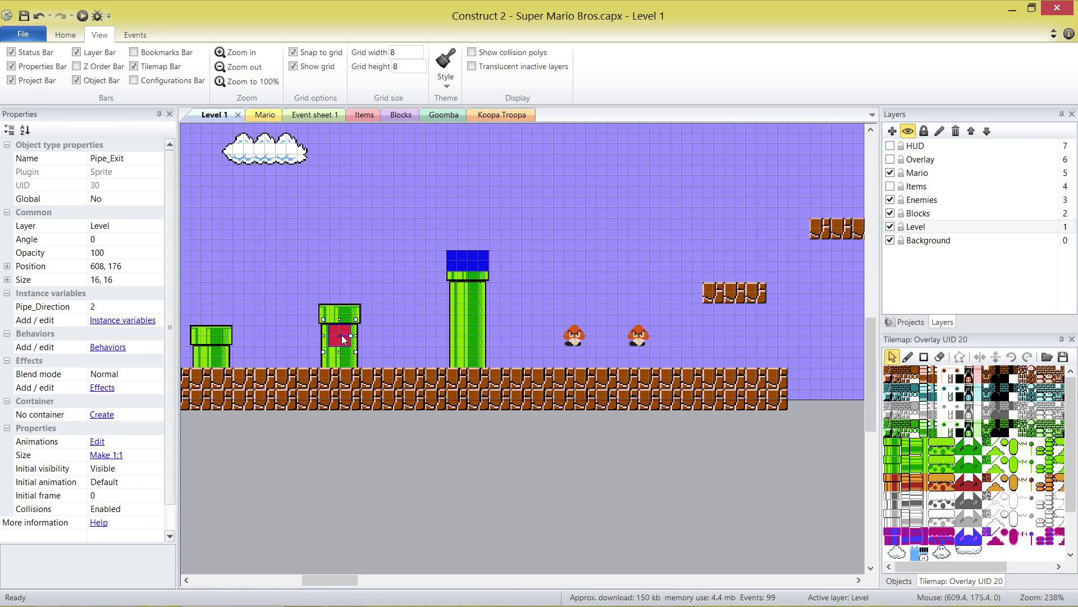
pyautogui.click(466, 261)
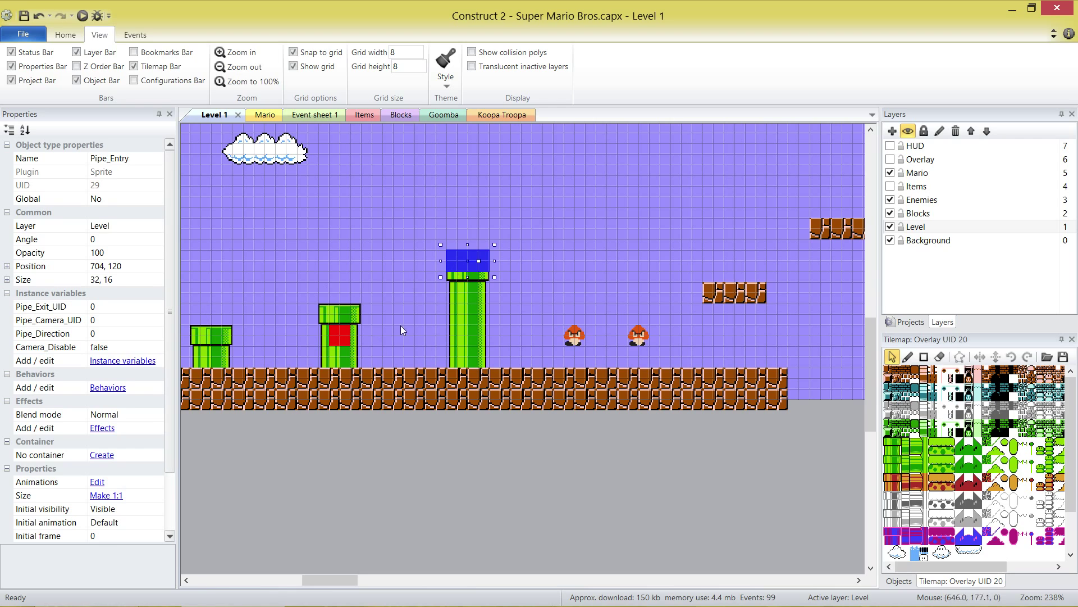
pyautogui.click(341, 337)
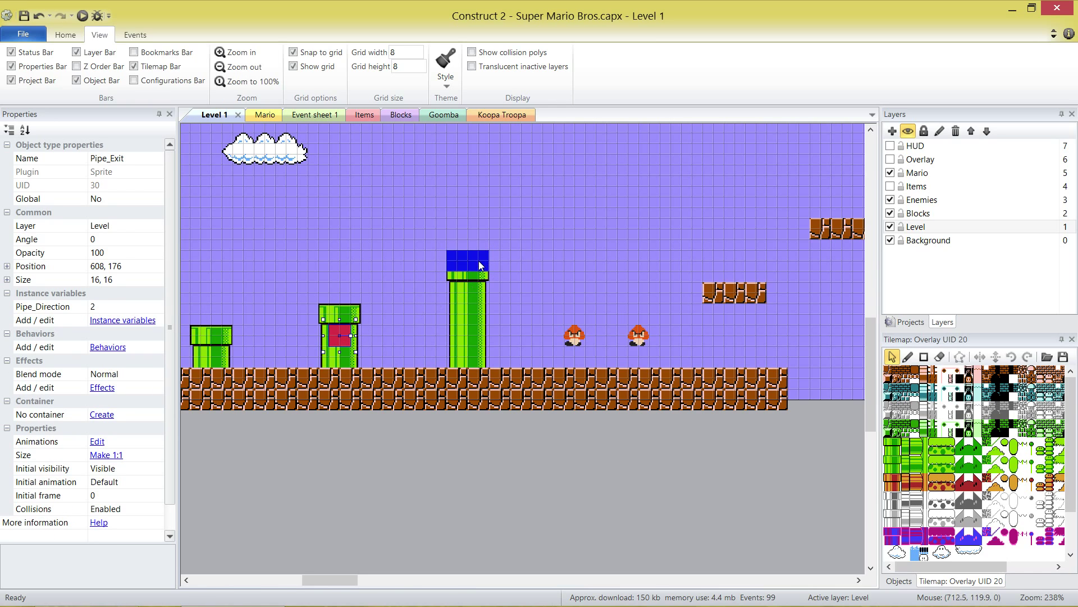
pyautogui.click(48, 184)
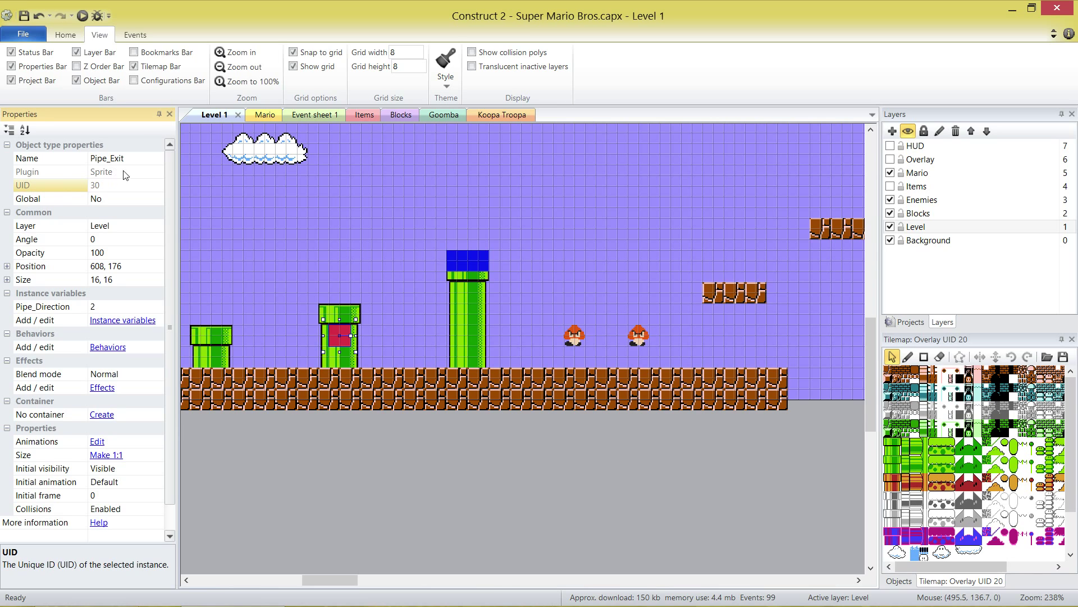
pyautogui.click(468, 265)
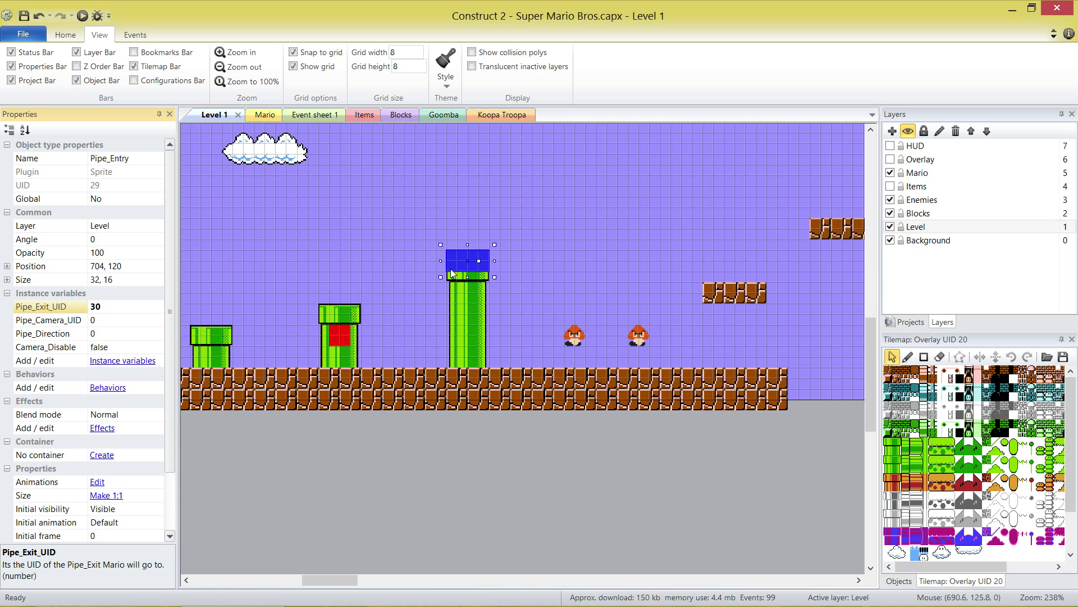
pyautogui.moveTo(343, 334)
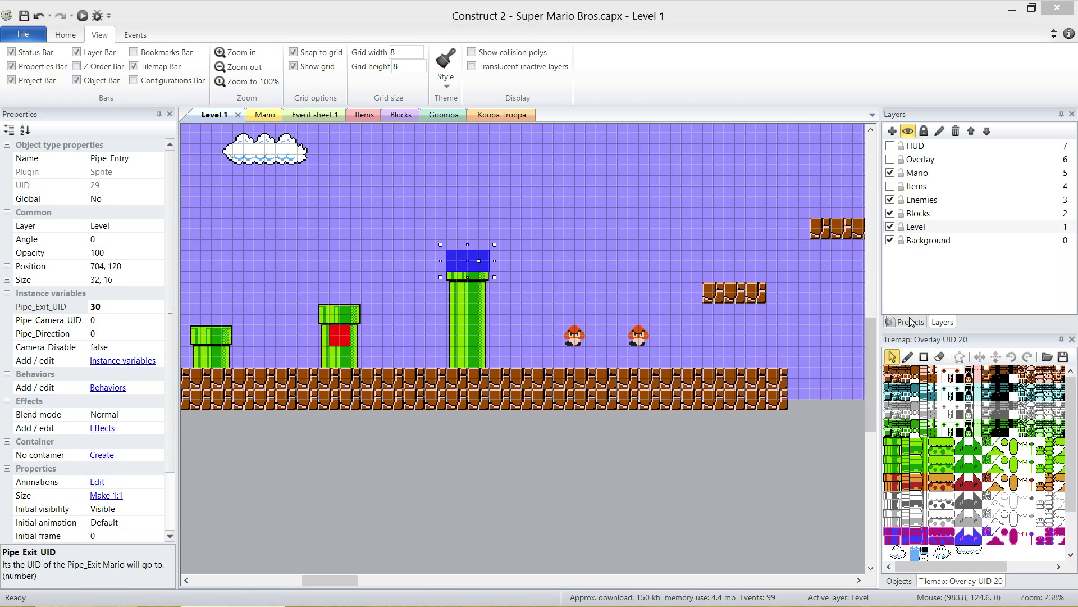
# - Create a Pipe_Camera sprite as a 16×16 orange square placed above the level
pyautogui.click(910, 321)
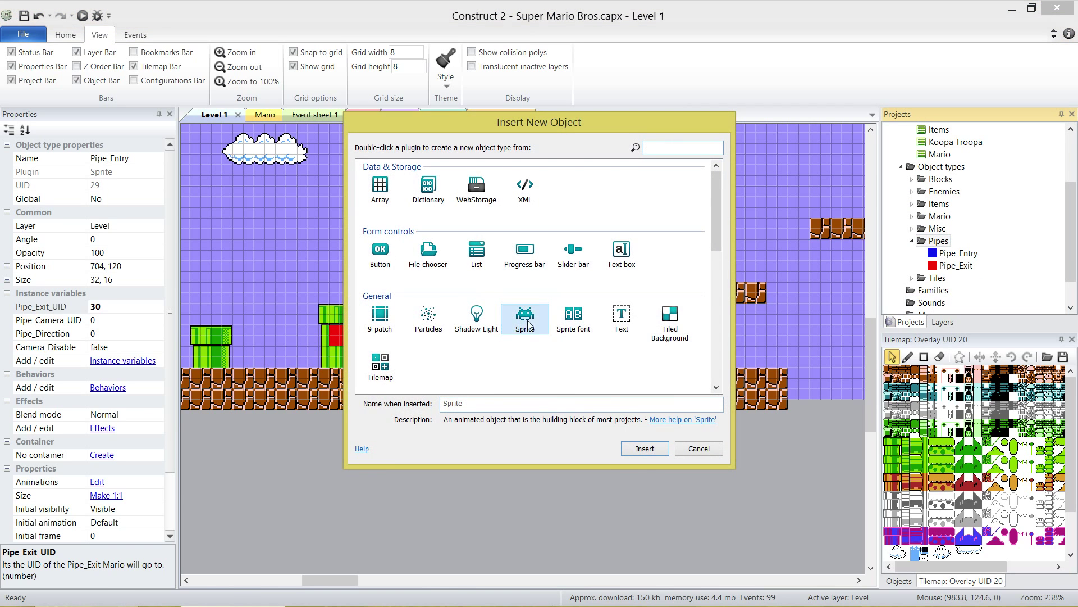
pyautogui.write('Pipe_C')
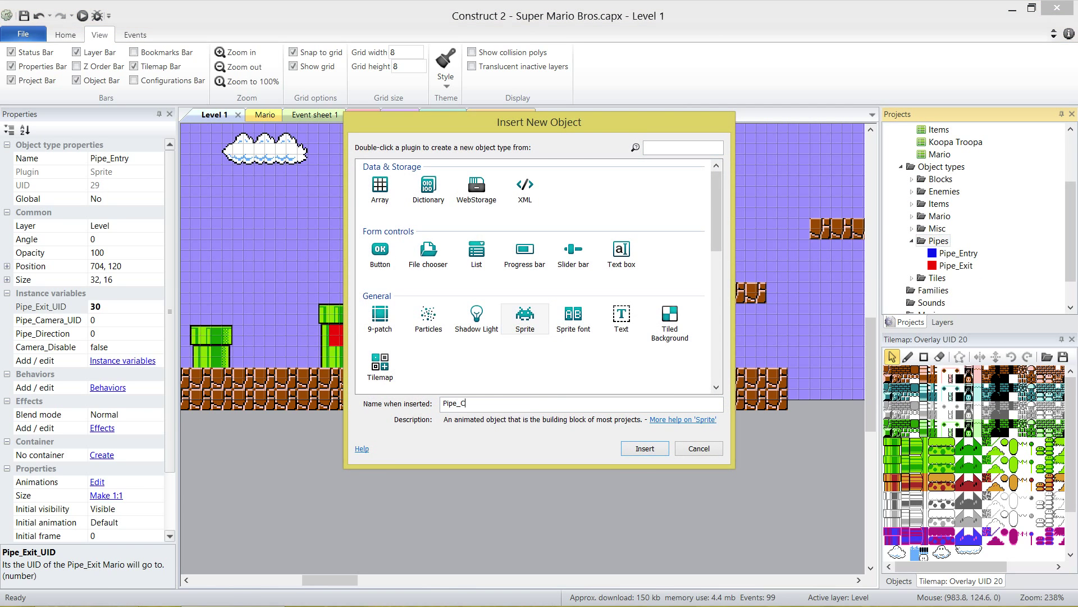
pyautogui.click(644, 448)
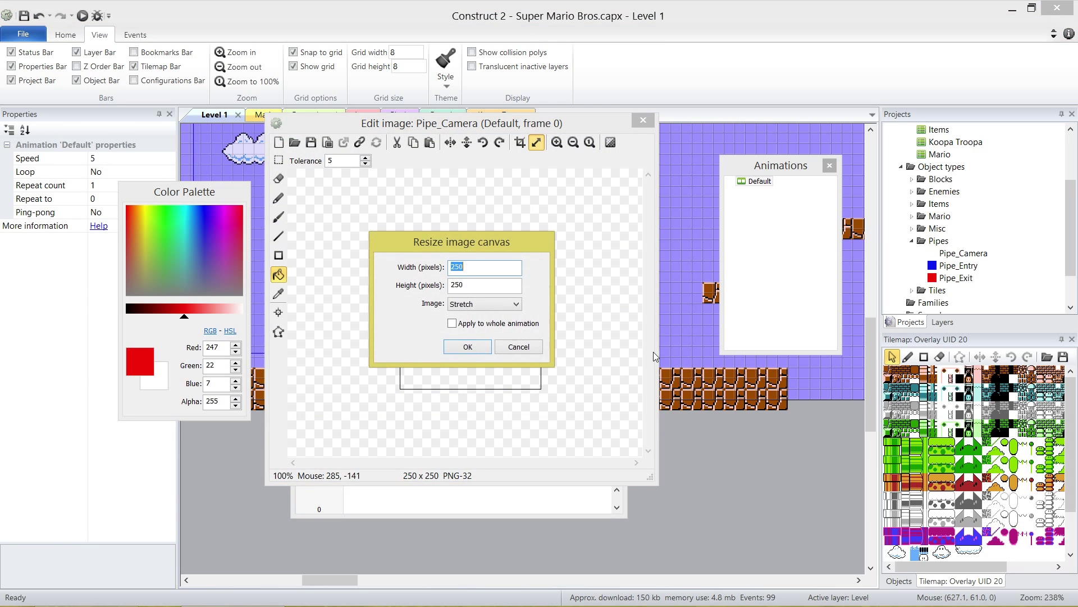
pyautogui.click(467, 346)
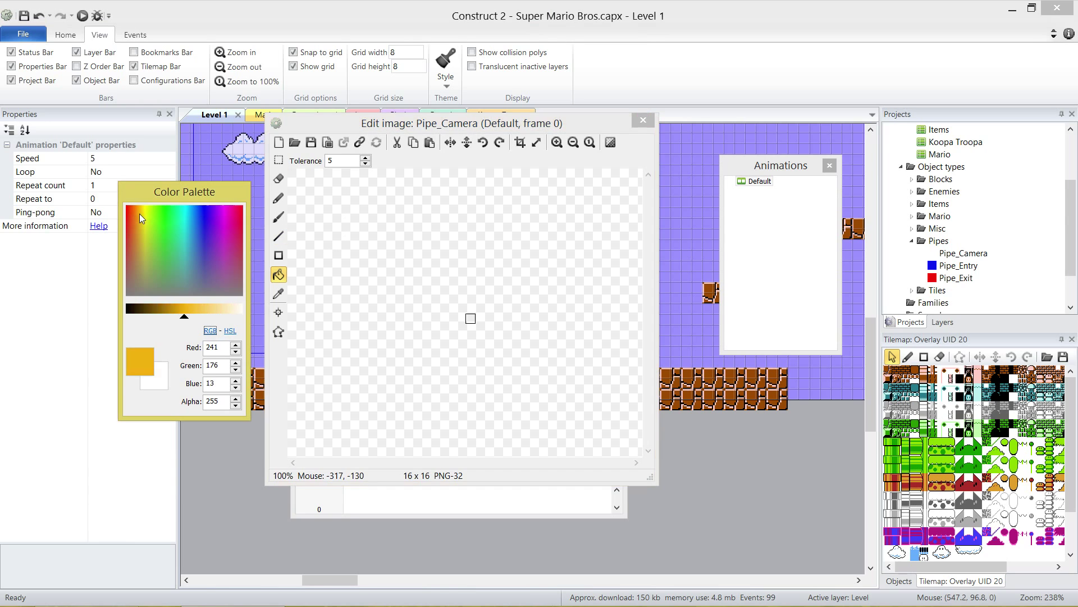
pyautogui.click(469, 318)
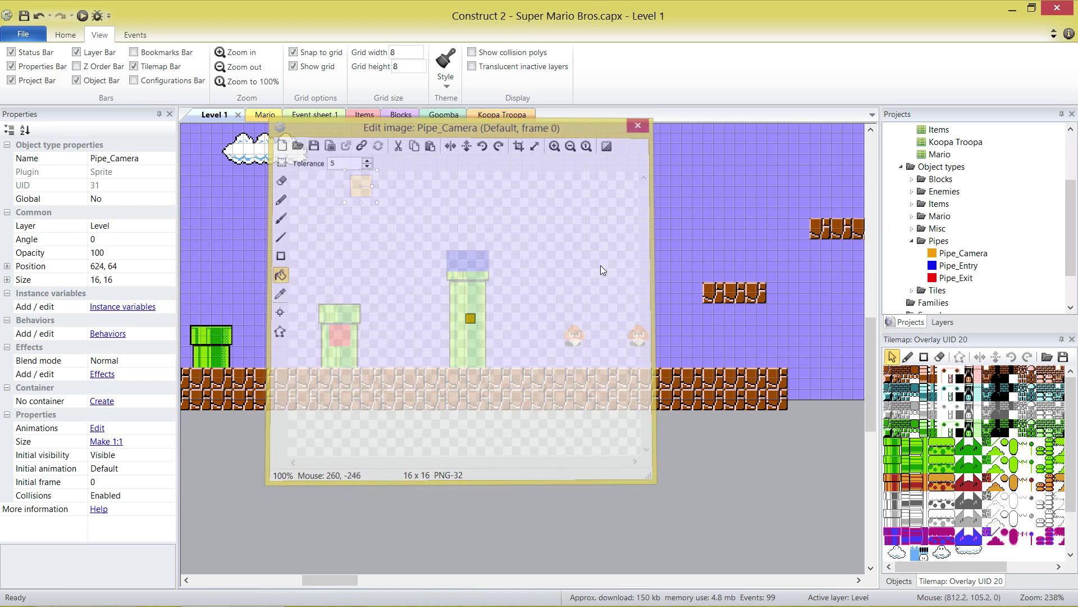
pyautogui.click(635, 125)
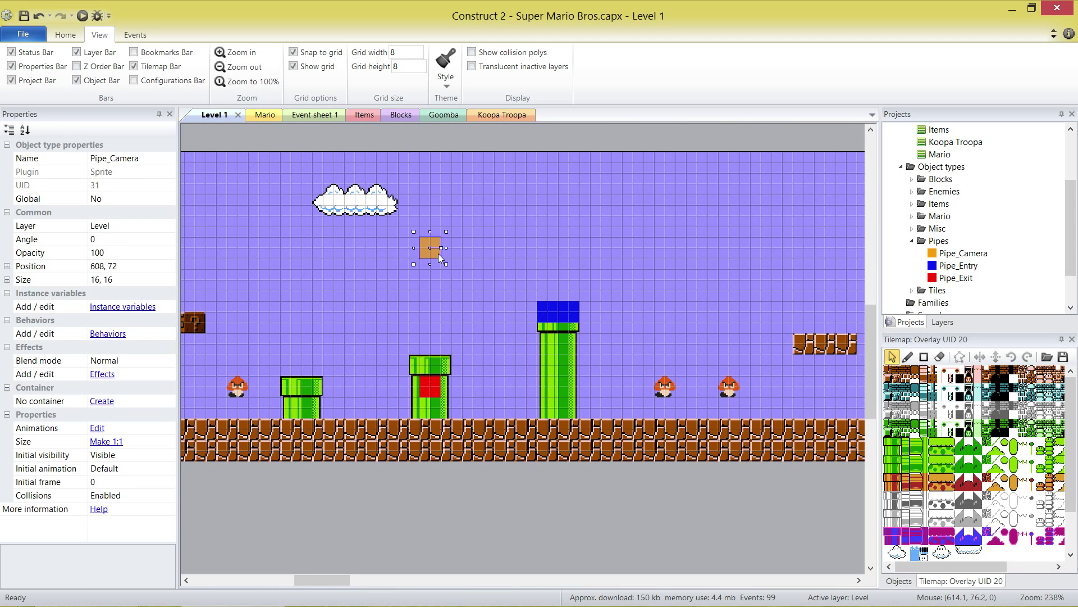
pyautogui.moveTo(215, 264)
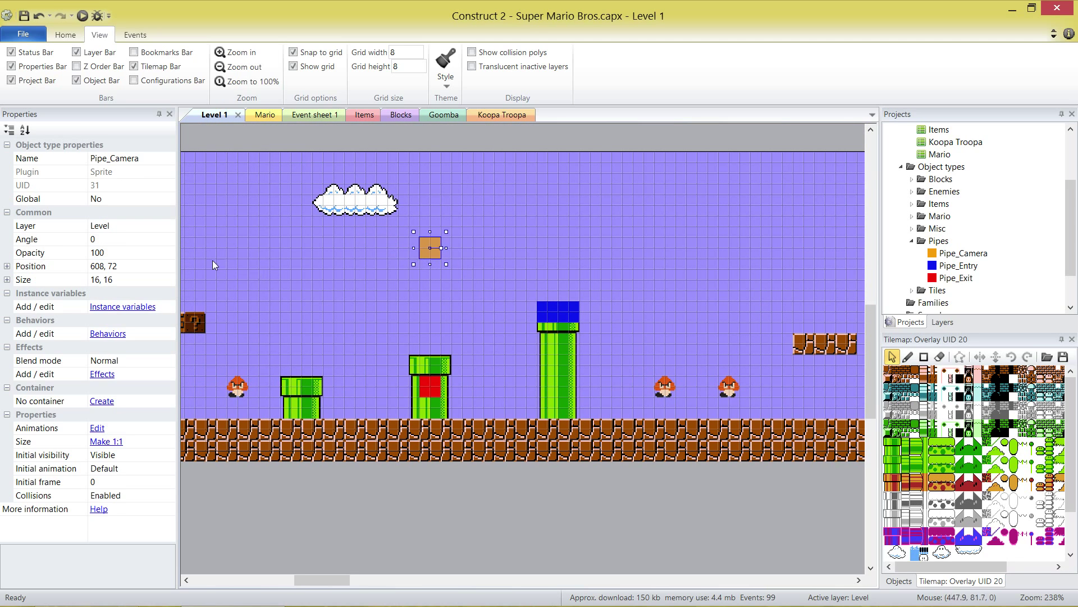
# - Link the tall pipe's Pipe_Entry to the orange Pipe_Camera sprite via Pipe_Camera_UID 31
pyautogui.click(557, 313)
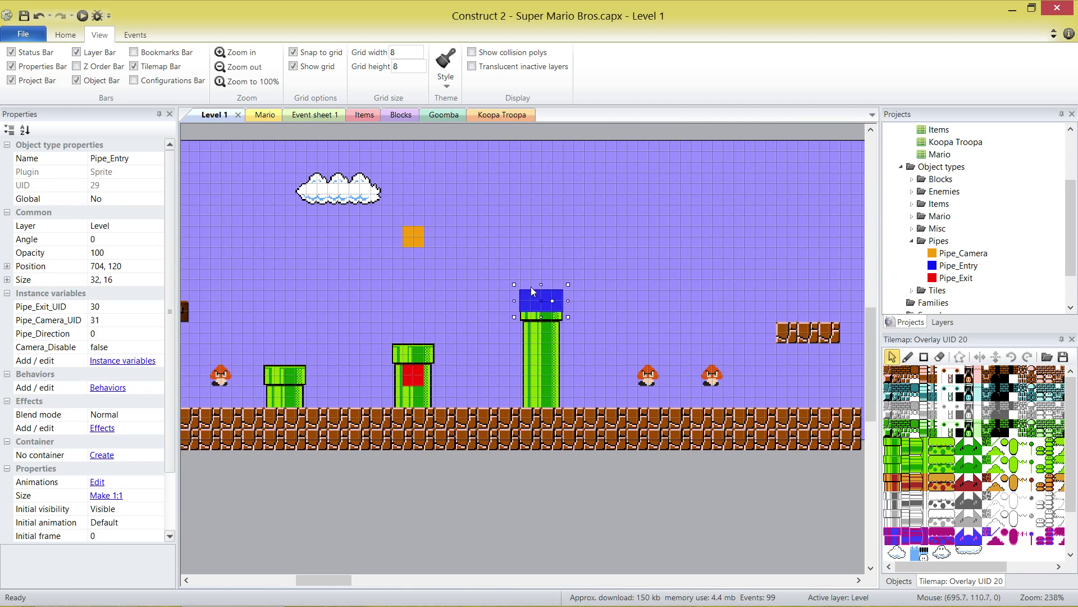
pyautogui.moveTo(461, 277)
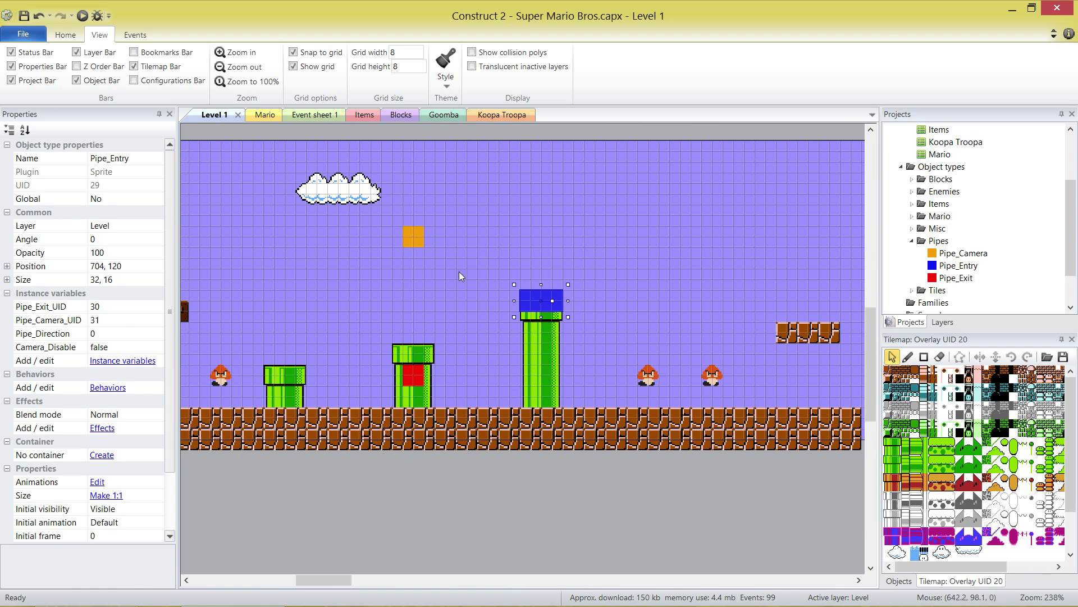
pyautogui.click(414, 236)
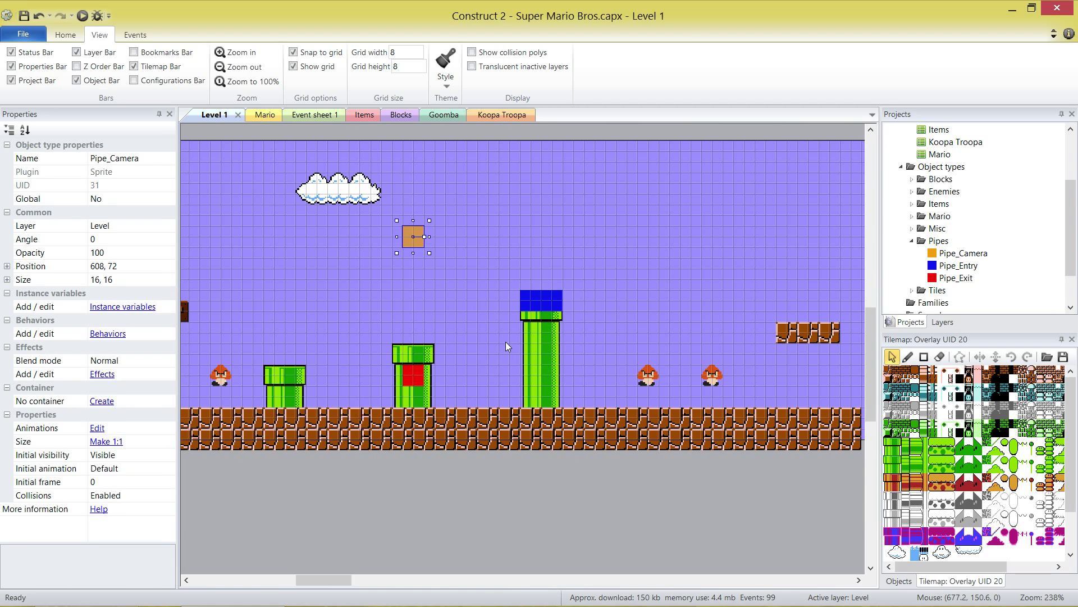
pyautogui.moveTo(414, 244)
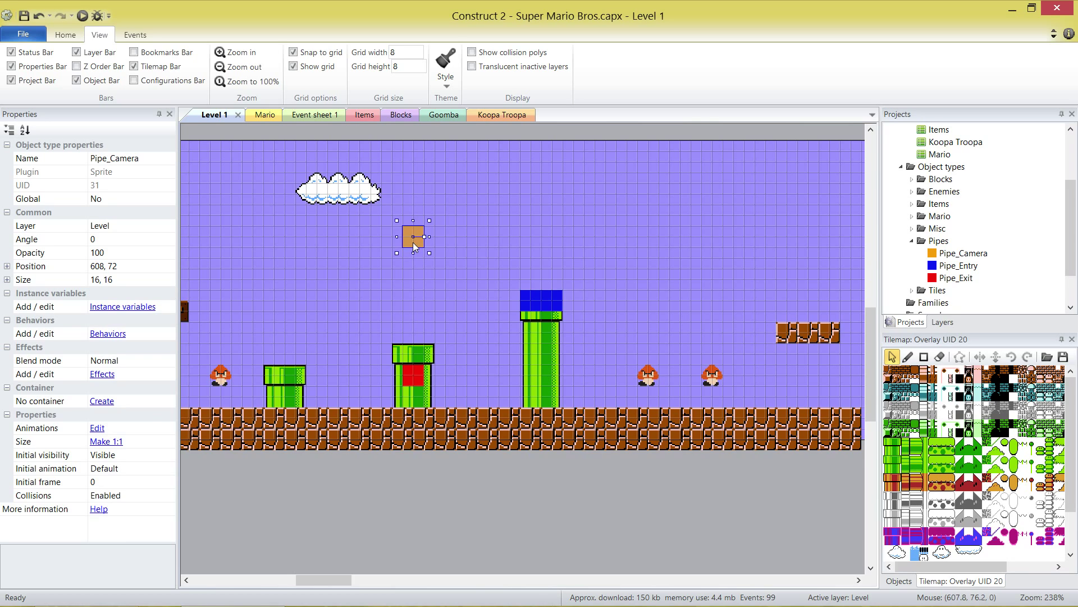
pyautogui.moveTo(416, 245)
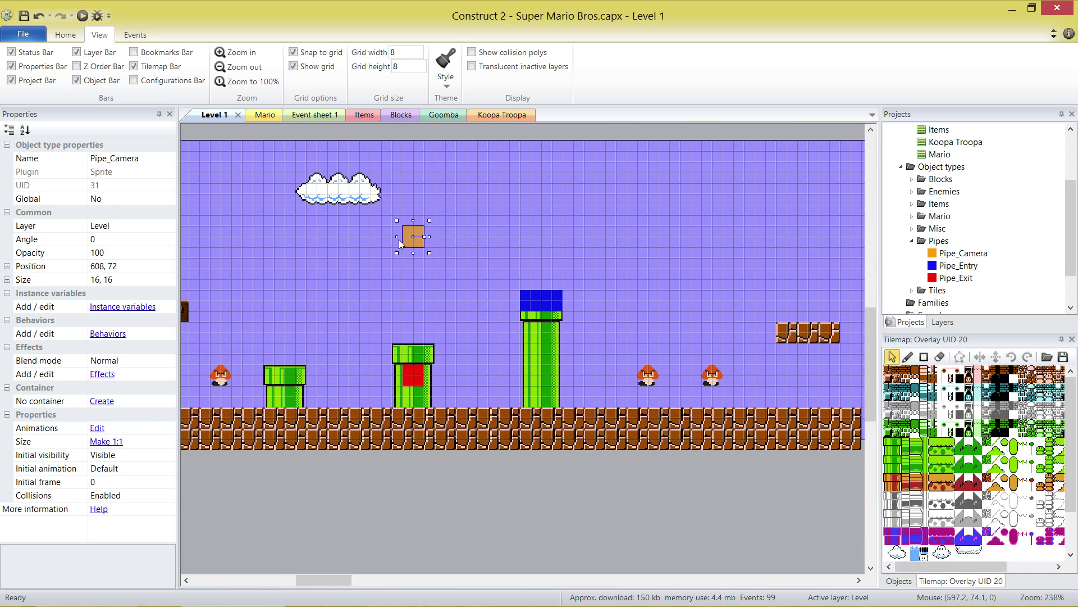
pyautogui.click(413, 377)
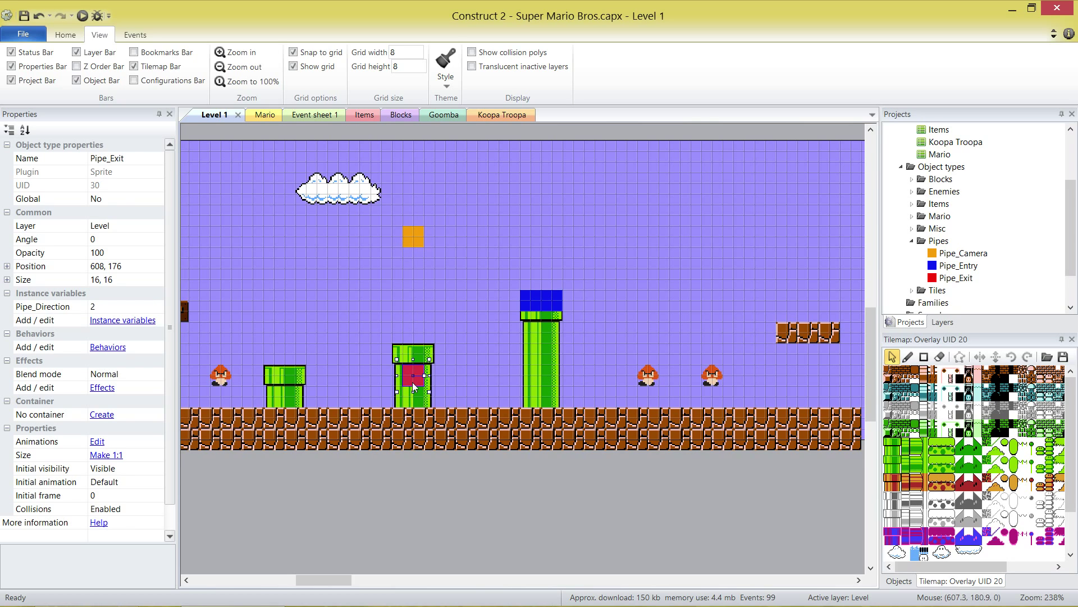
pyautogui.moveTo(527, 301)
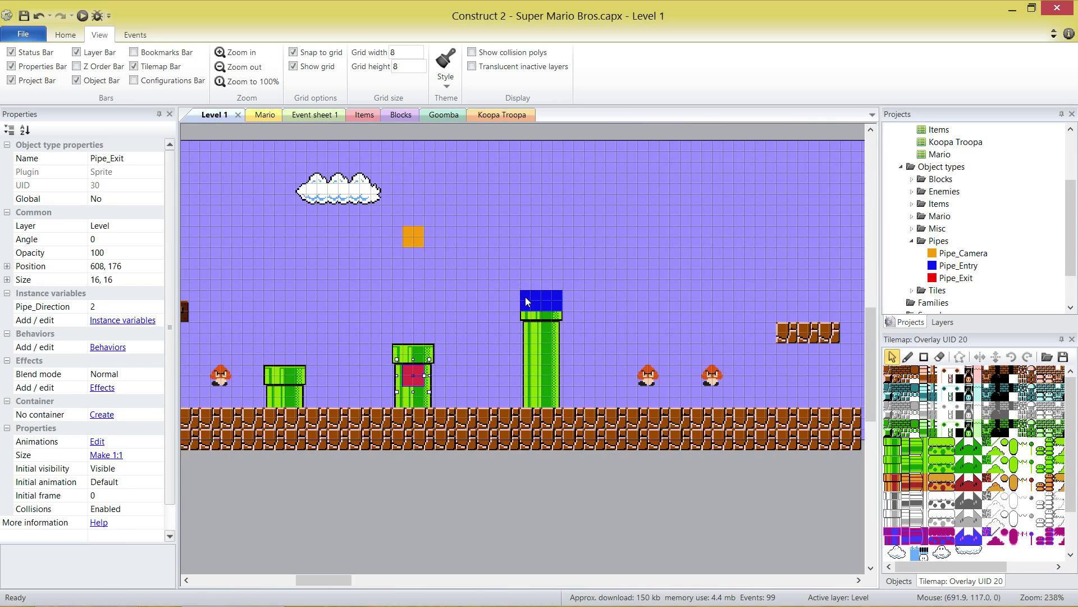
pyautogui.click(542, 301)
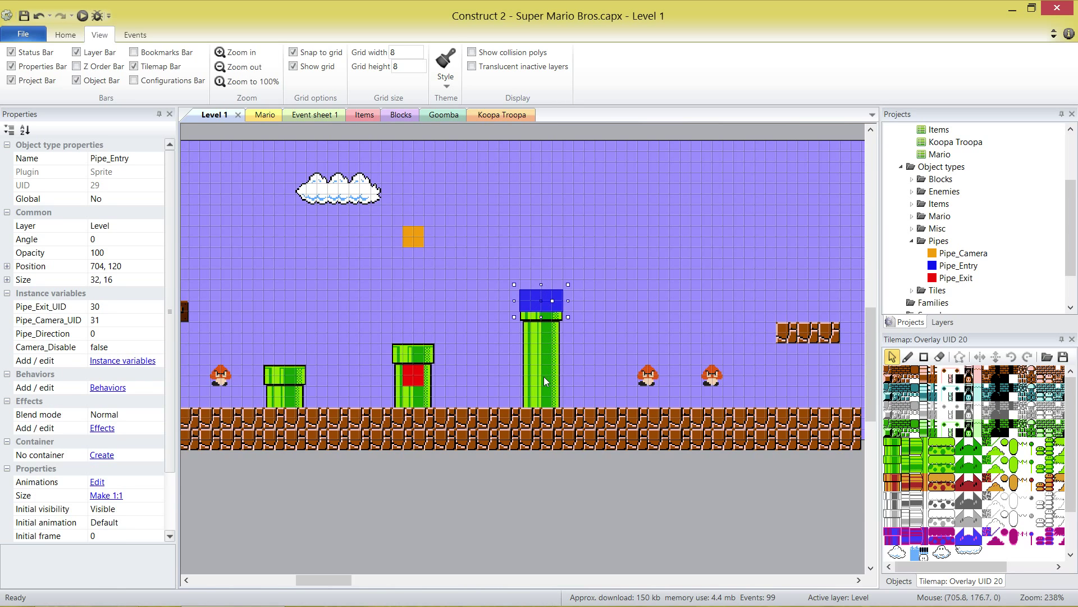
pyautogui.moveTo(545, 382)
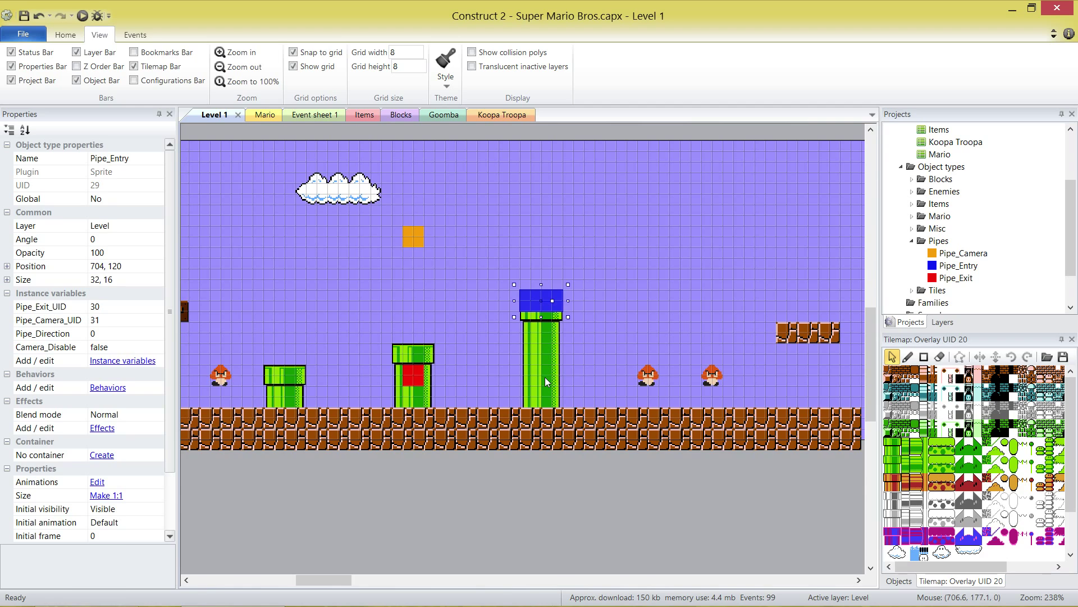
pyautogui.moveTo(444, 327)
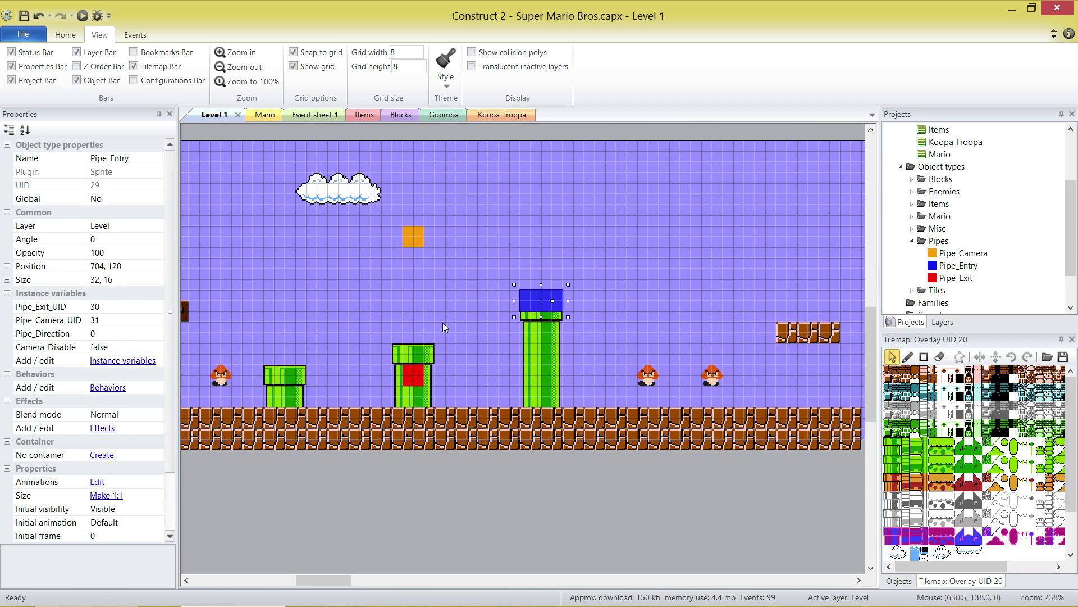
pyautogui.click(414, 236)
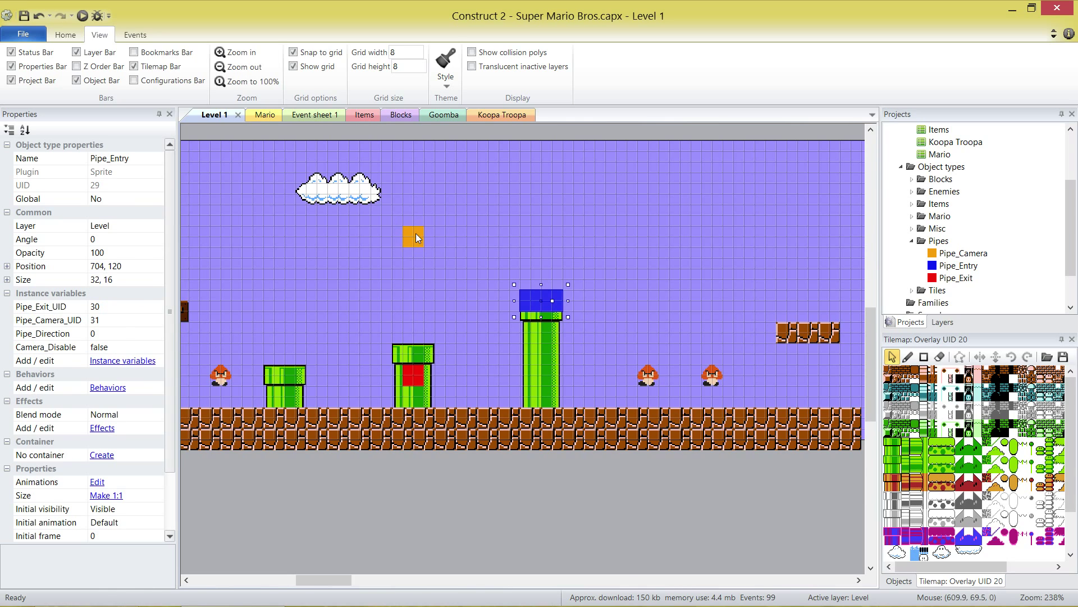
pyautogui.click(413, 237)
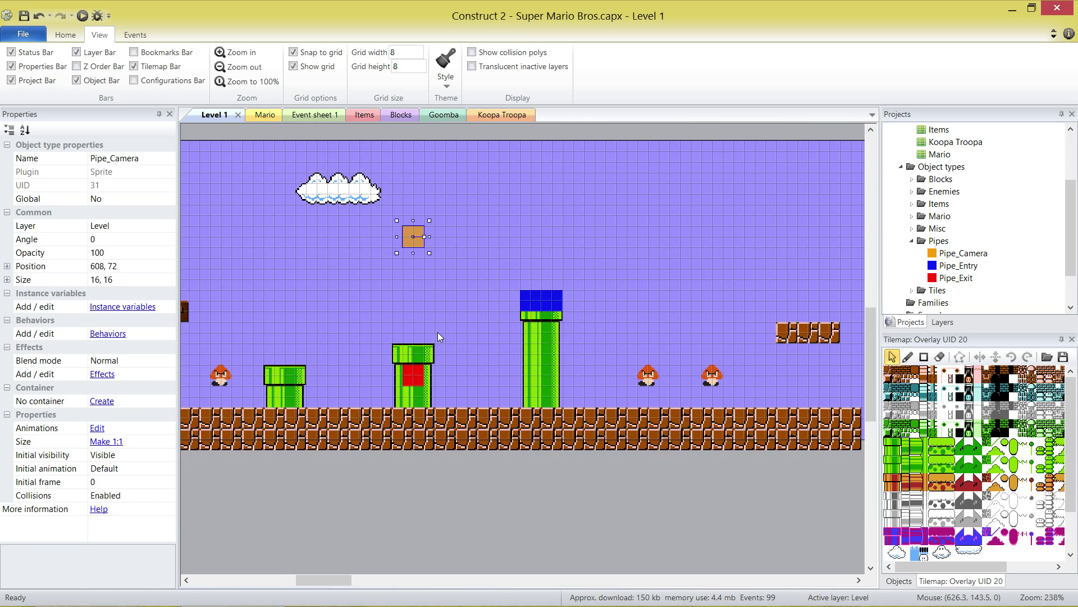
pyautogui.moveTo(471, 276)
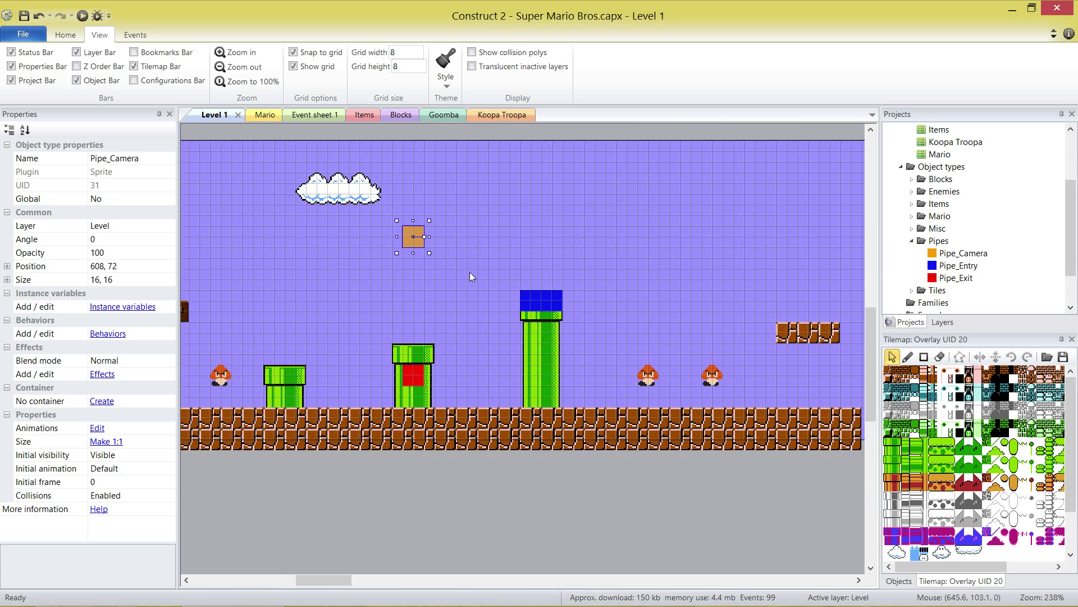
pyautogui.click(557, 523)
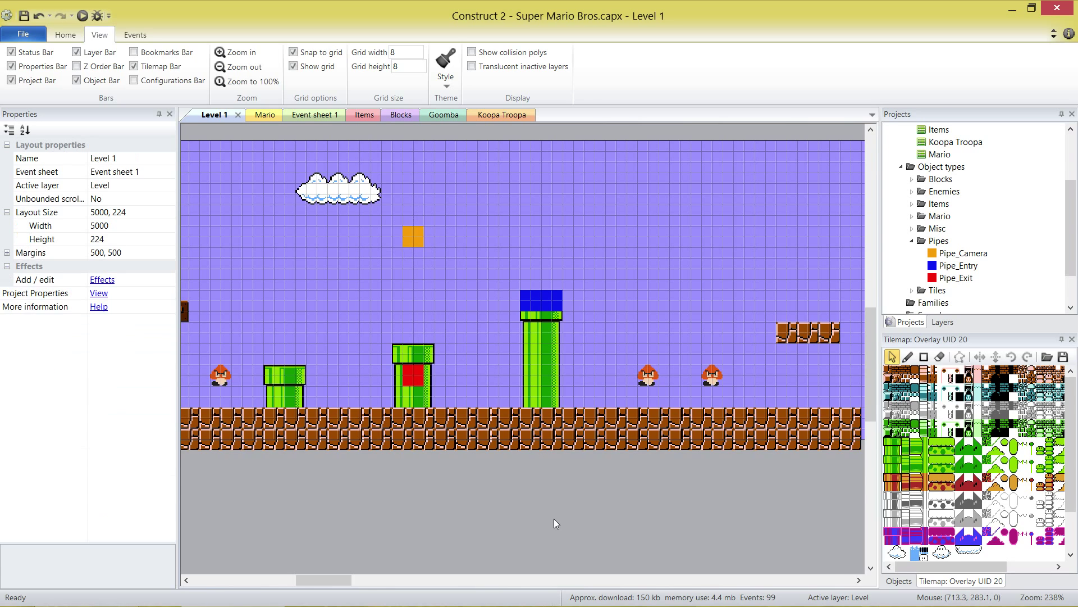
pyautogui.moveTo(552, 525)
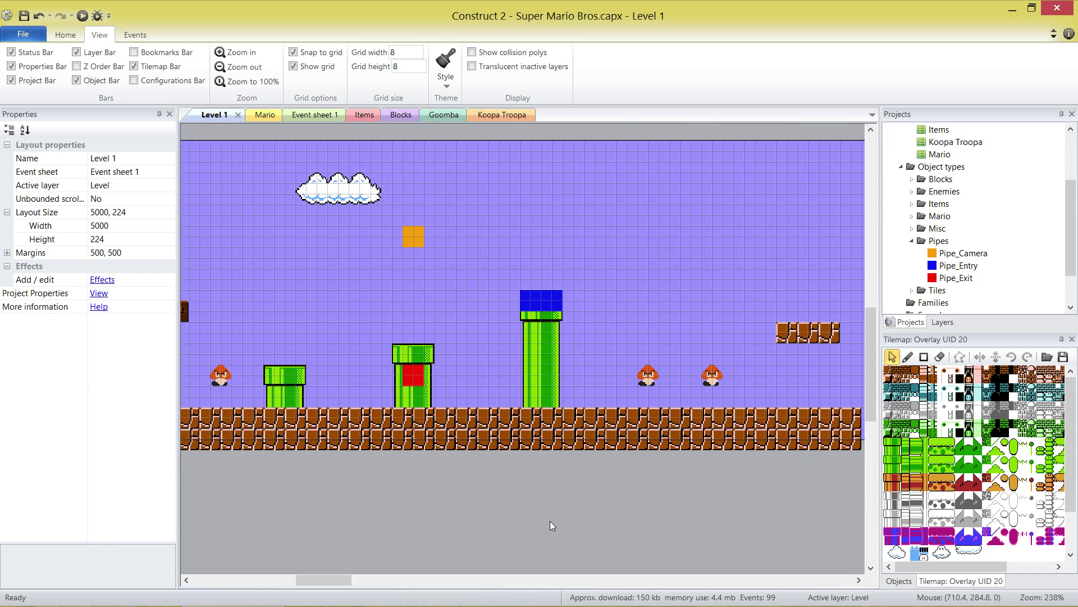
# - Move the orange Pipe_Camera down to position 608, 104
pyautogui.click(413, 237)
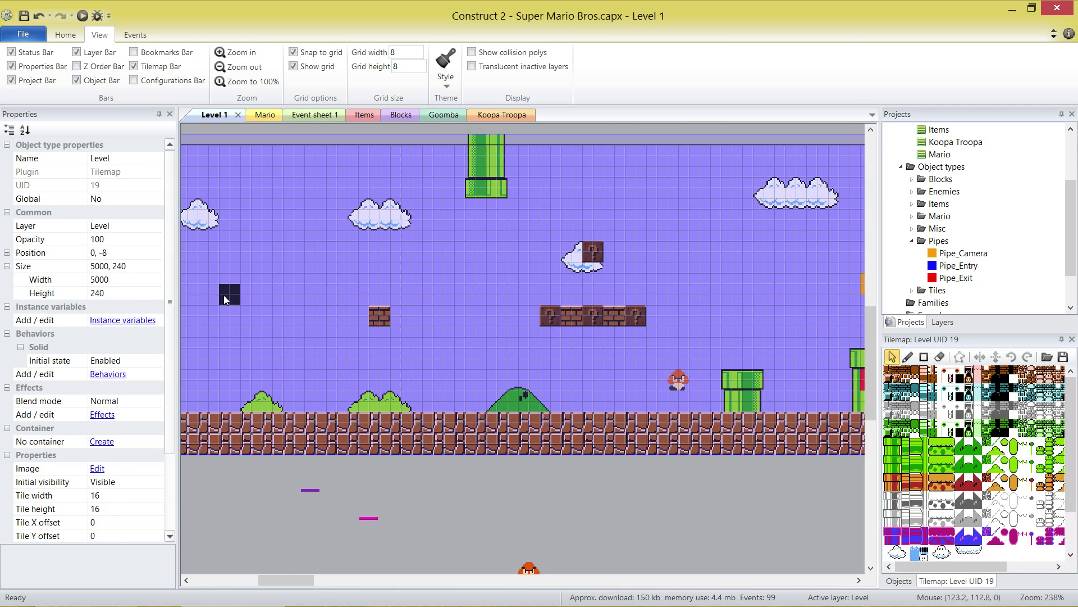
pyautogui.moveTo(793, 530)
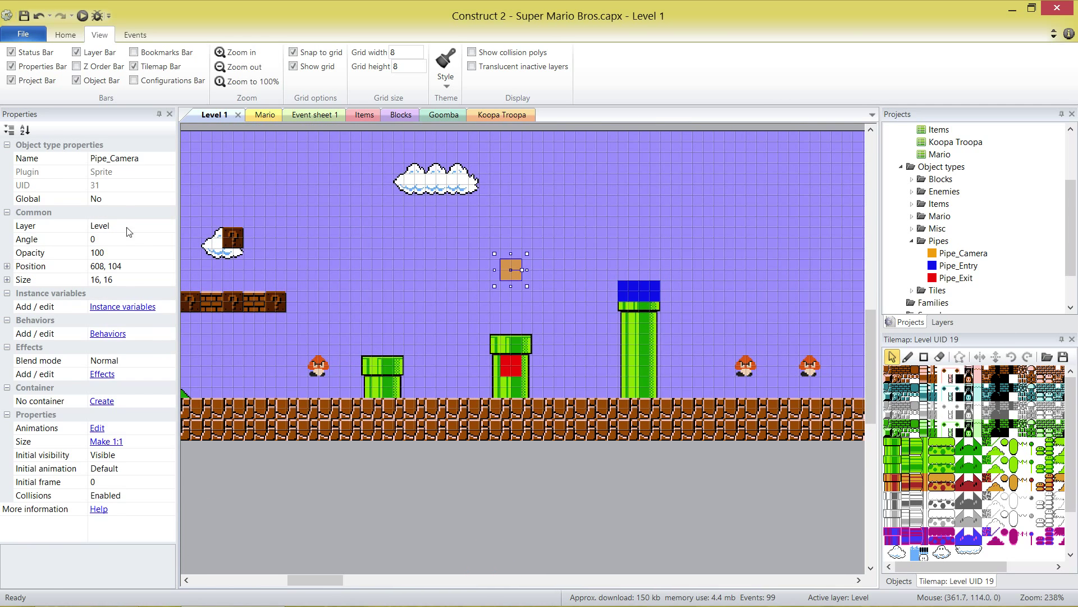
pyautogui.click(112, 267)
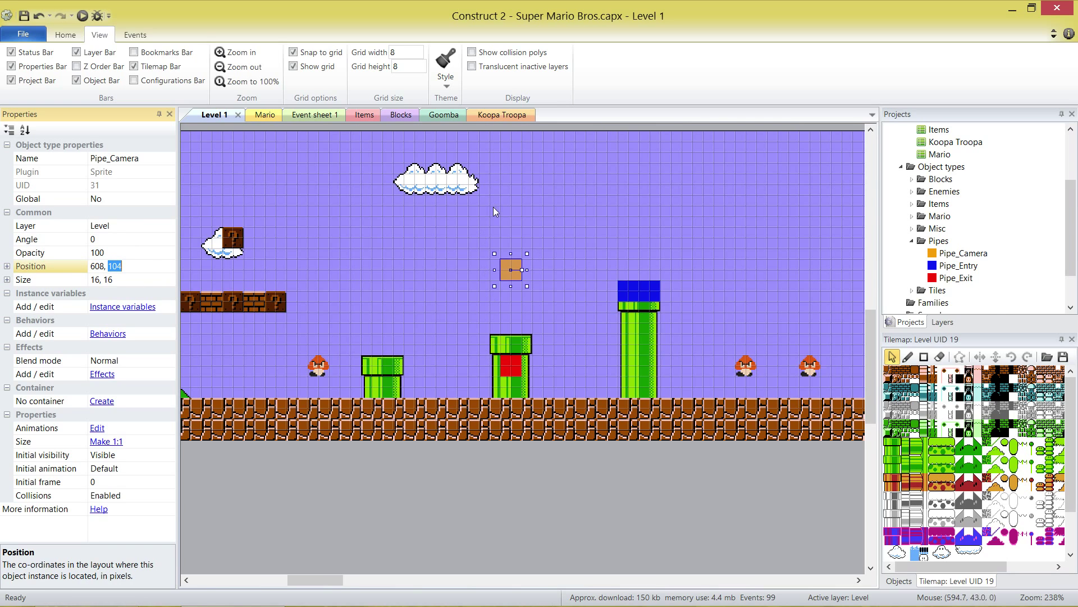
pyautogui.click(596, 487)
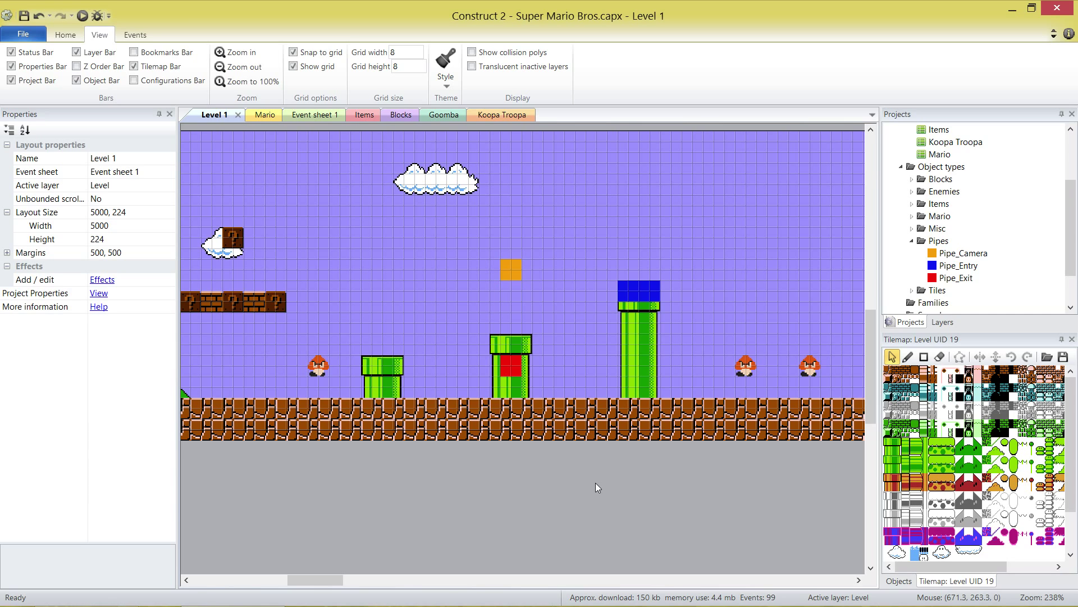
pyautogui.moveTo(371, 444)
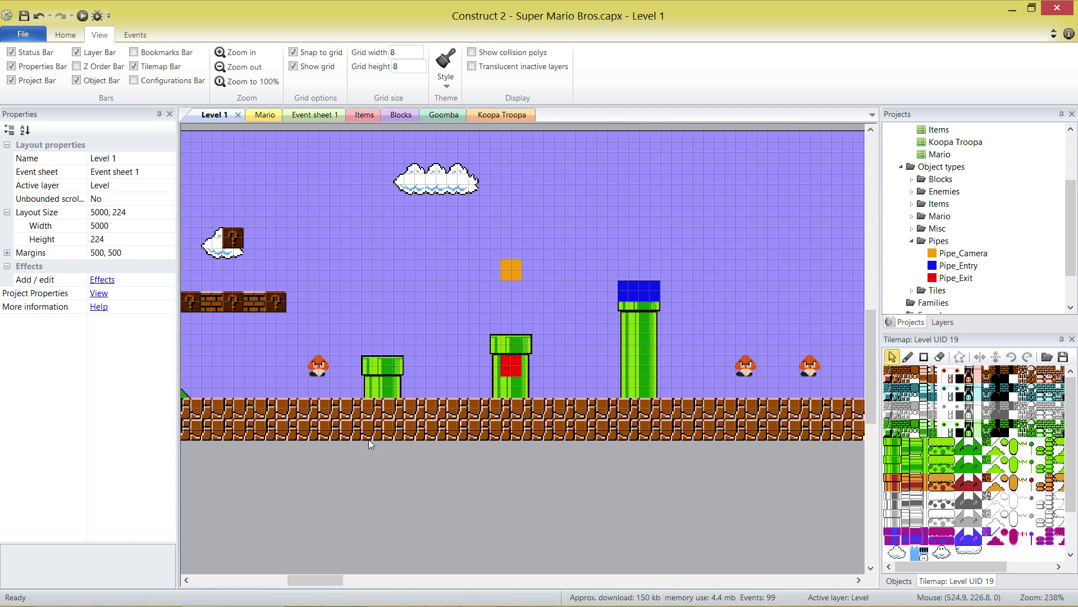
pyautogui.moveTo(525, 455)
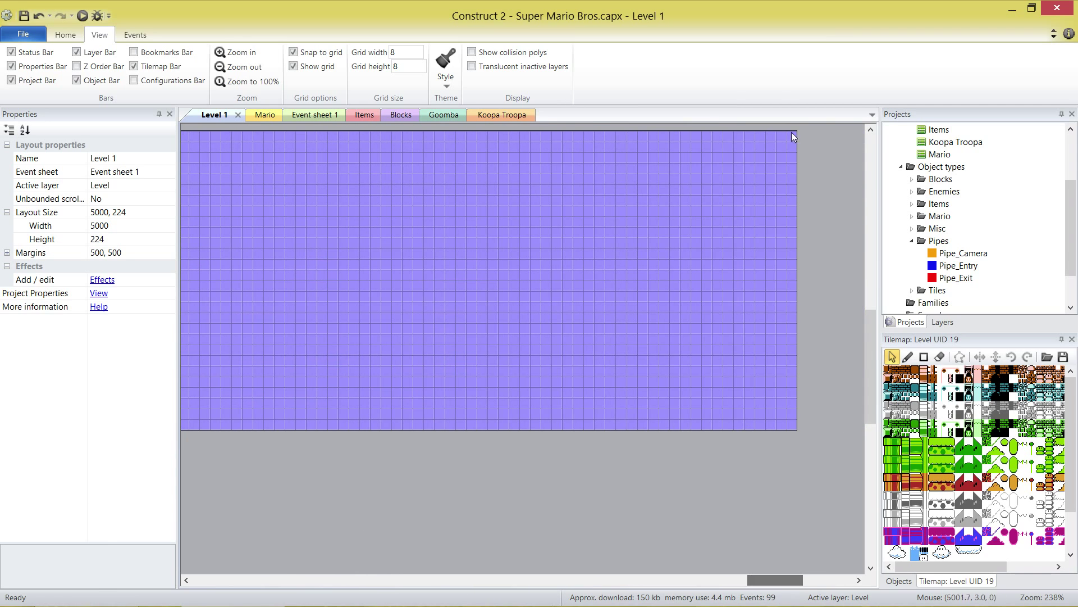
pyautogui.moveTo(801, 151)
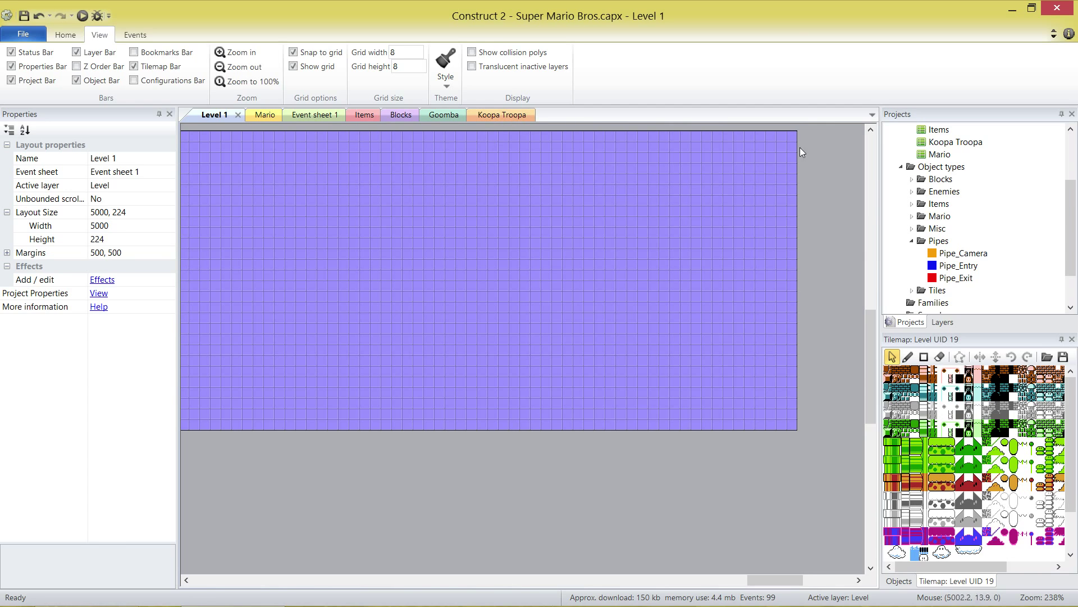
pyautogui.moveTo(728, 460)
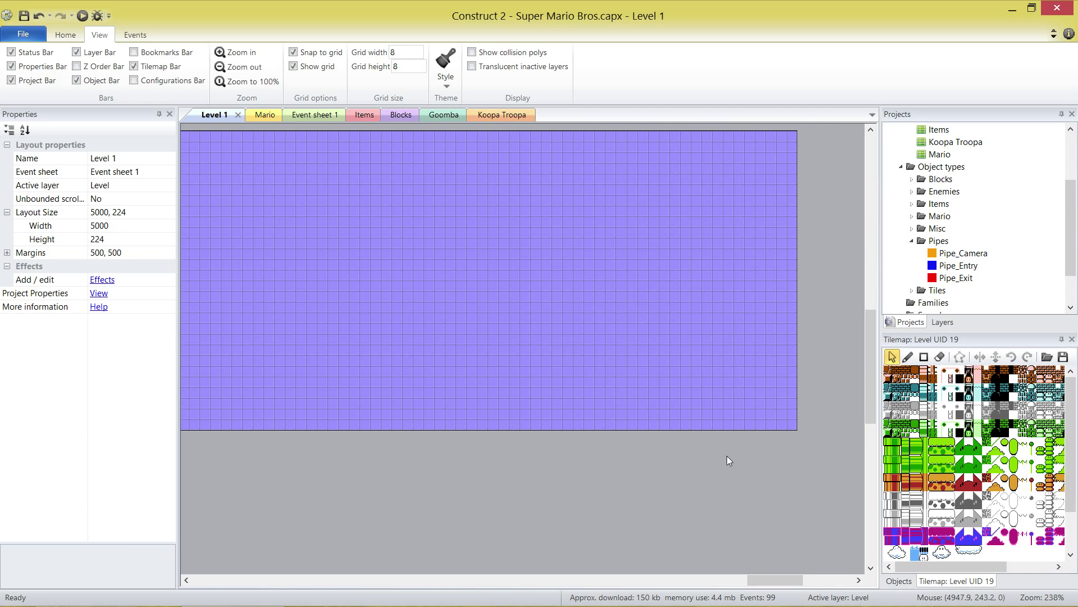
pyautogui.moveTo(667, 454)
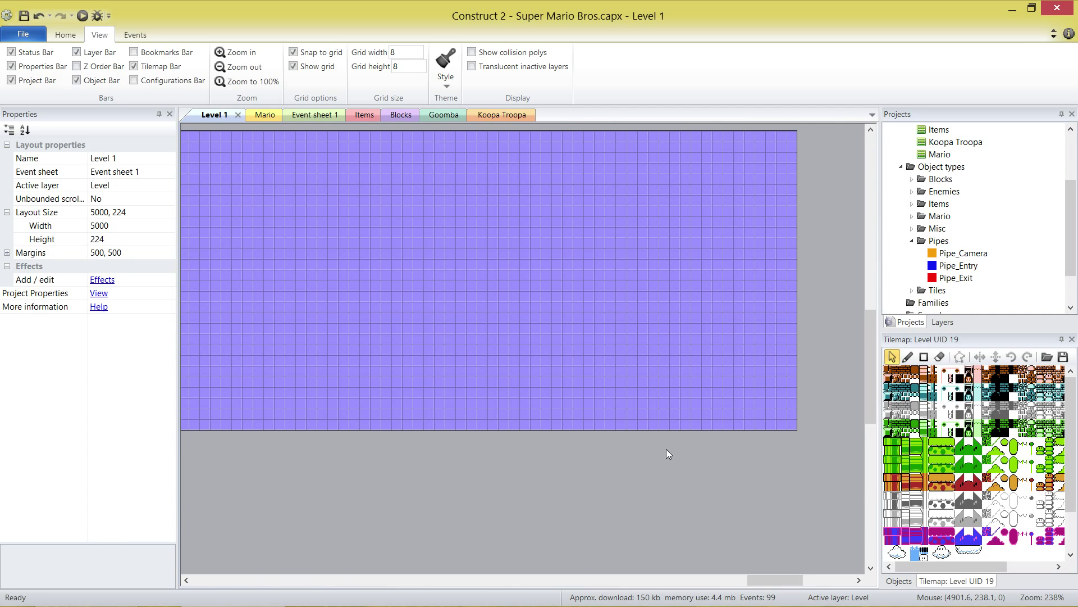
pyautogui.moveTo(929, 389)
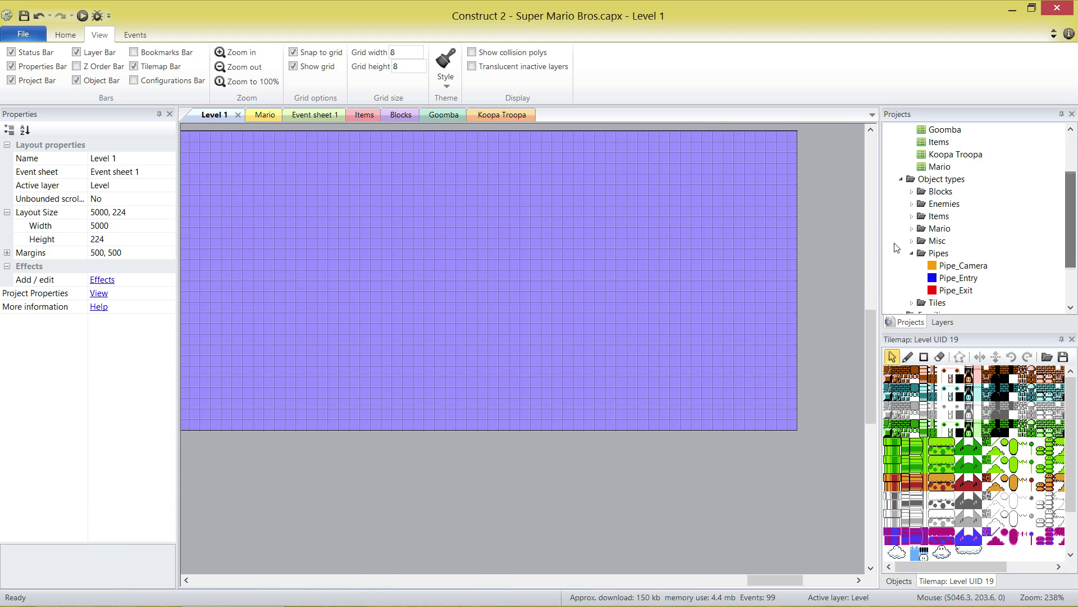
# - Select the Background tilemap and hide the Level layer in the layer list
pyautogui.click(961, 277)
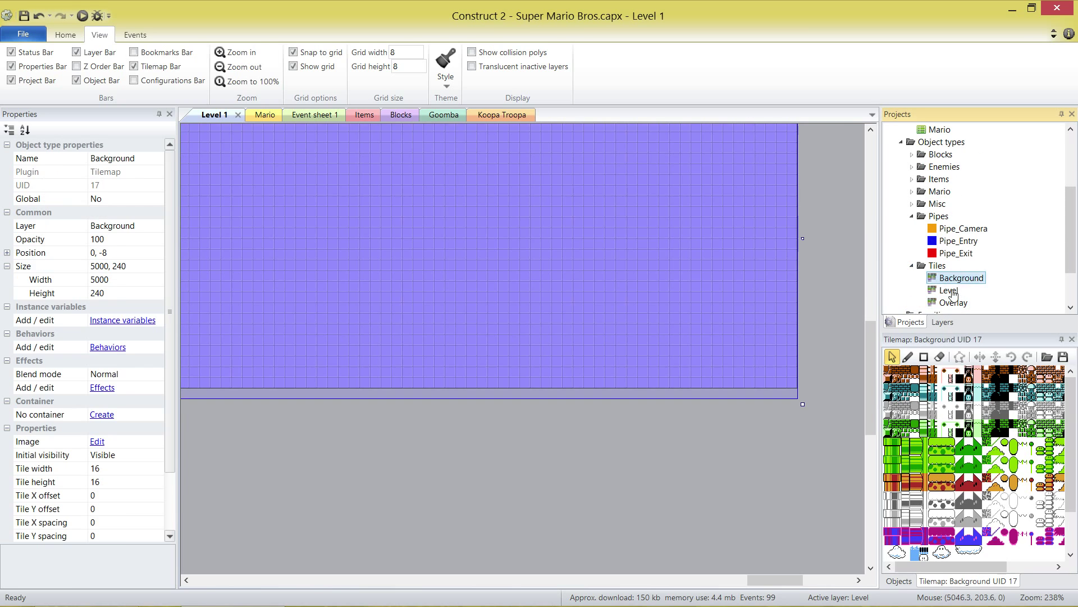
pyautogui.click(943, 322)
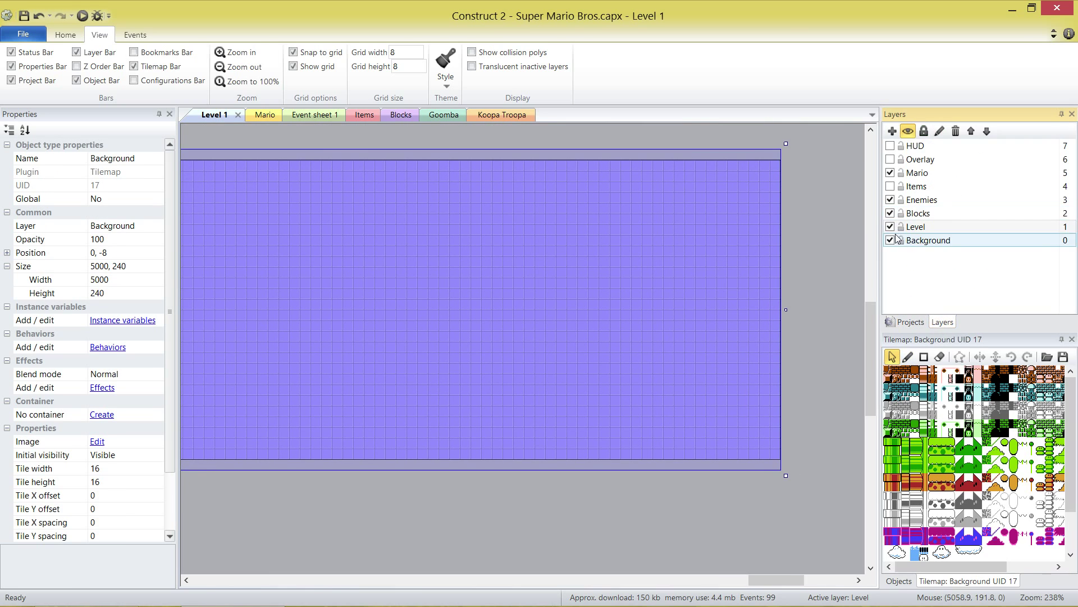
pyautogui.click(916, 226)
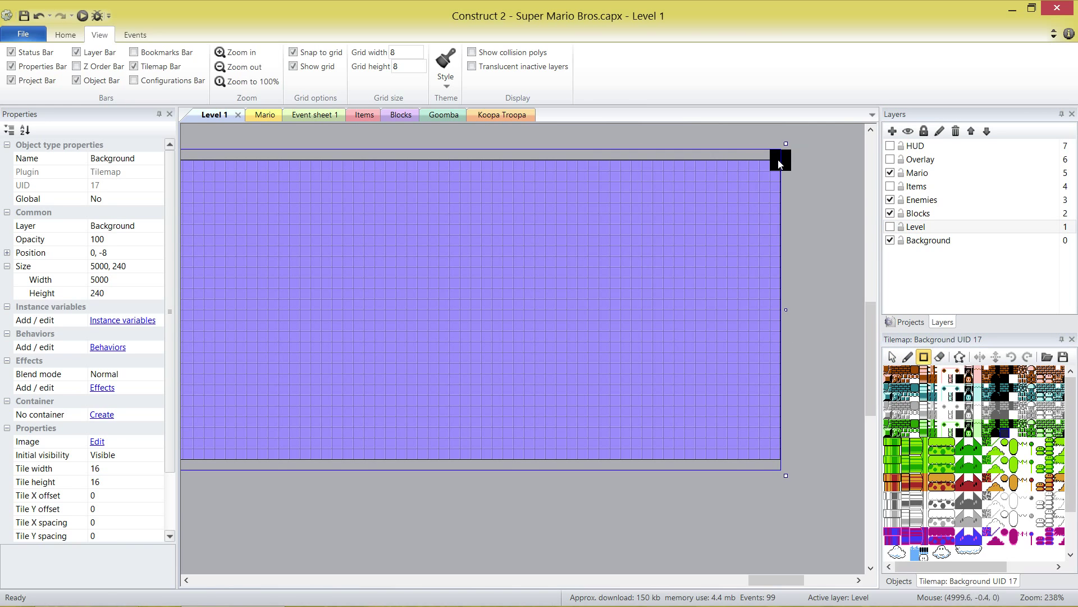
pyautogui.moveTo(781, 164)
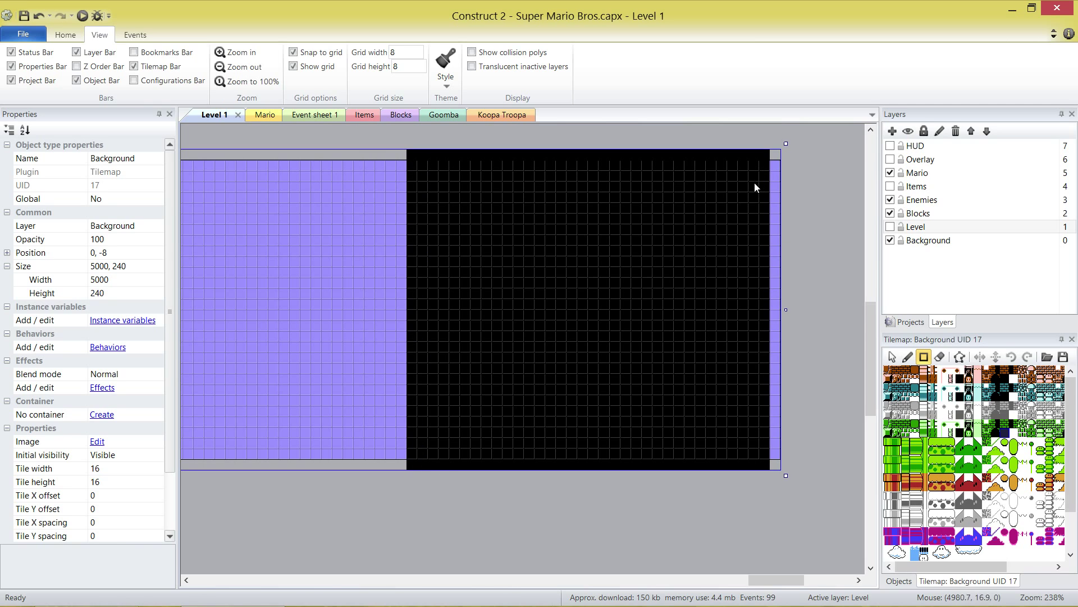
pyautogui.moveTo(782, 309)
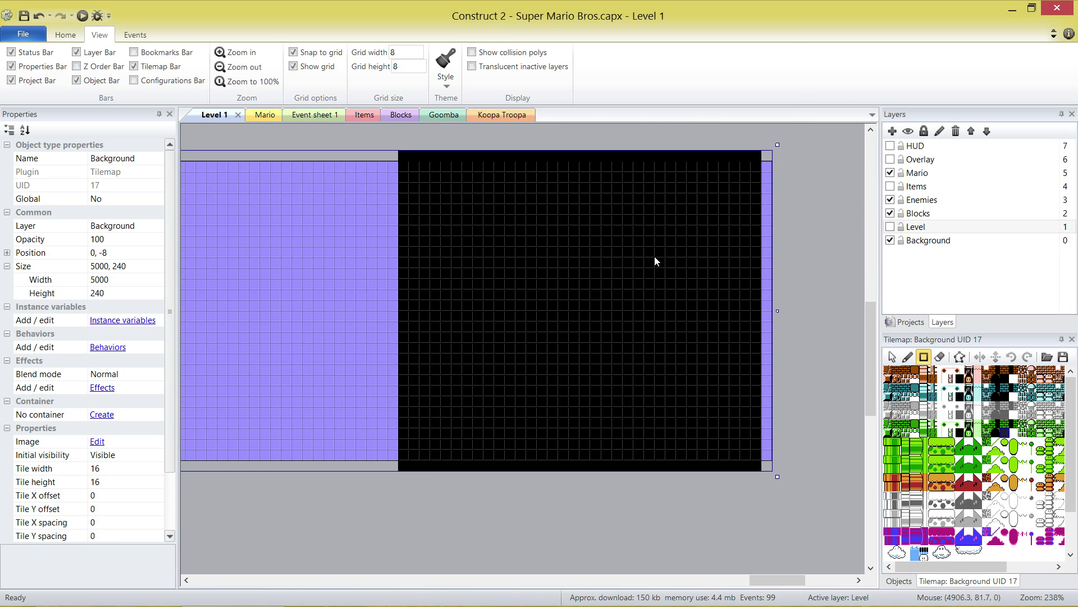
# - Show the Level layer again and paint brick walls, ceiling, floor and platform on its tilemap
pyautogui.click(891, 227)
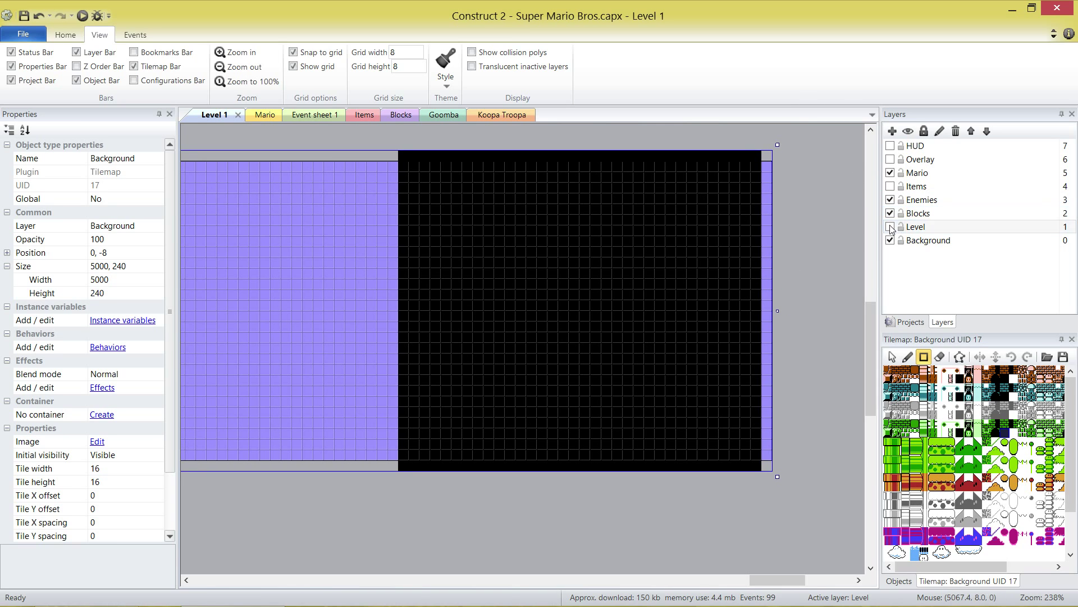
pyautogui.click(891, 226)
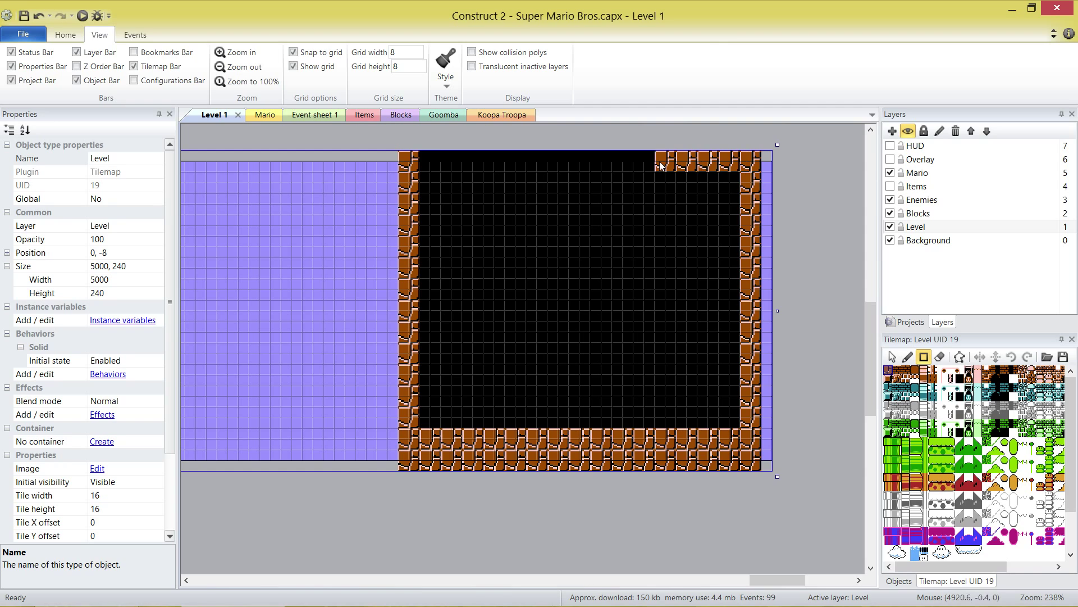
pyautogui.click(495, 396)
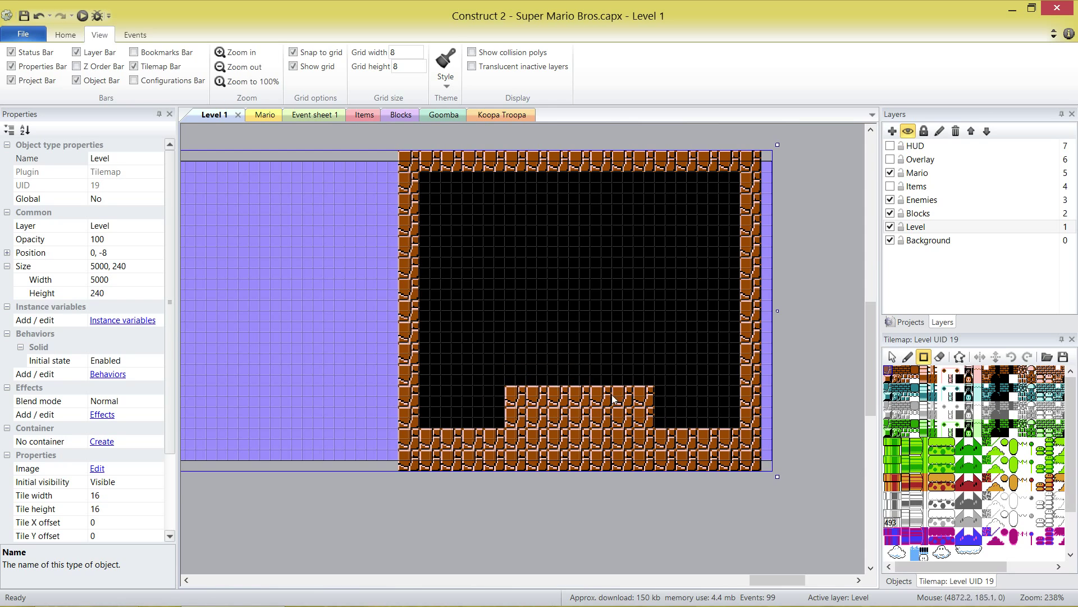
pyautogui.moveTo(799, 328)
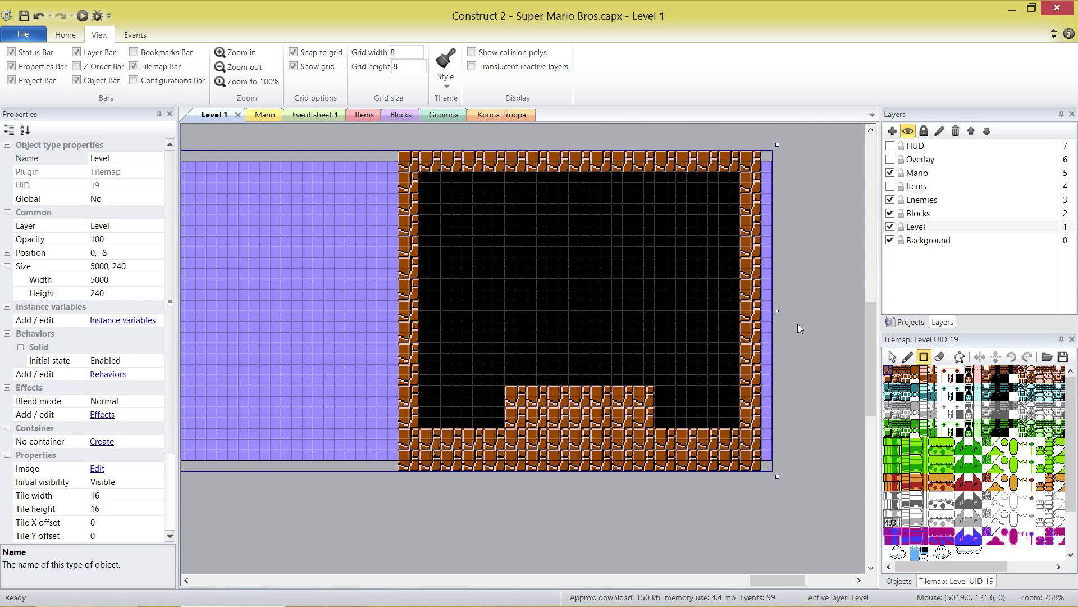
# - Paint green pipe tiles into the brick room's bottom-right corner and near its top-left
pyautogui.click(578, 330)
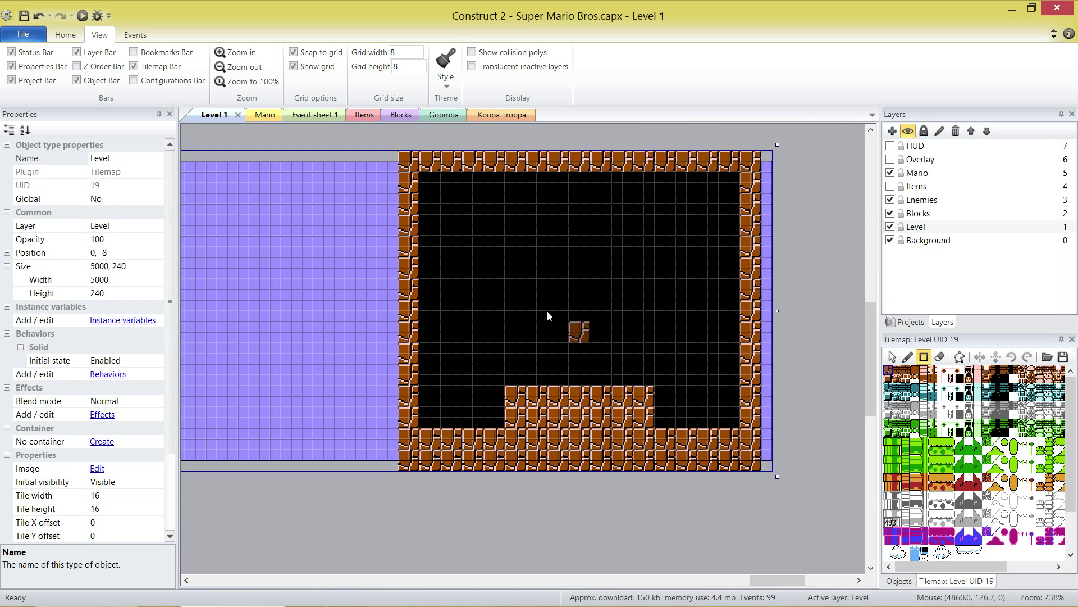
pyautogui.moveTo(686, 396)
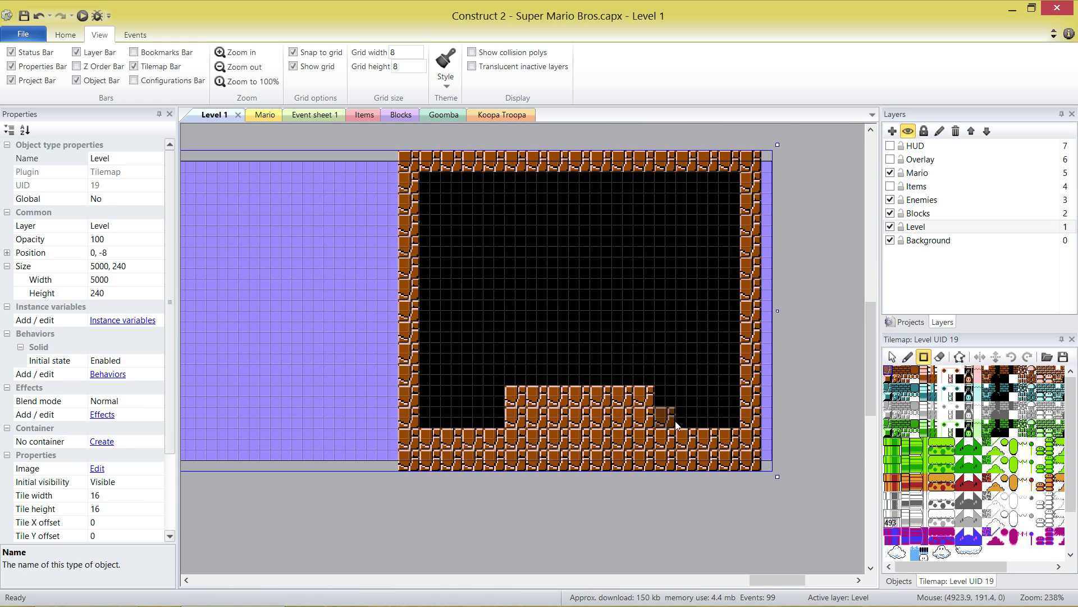
pyautogui.click(664, 413)
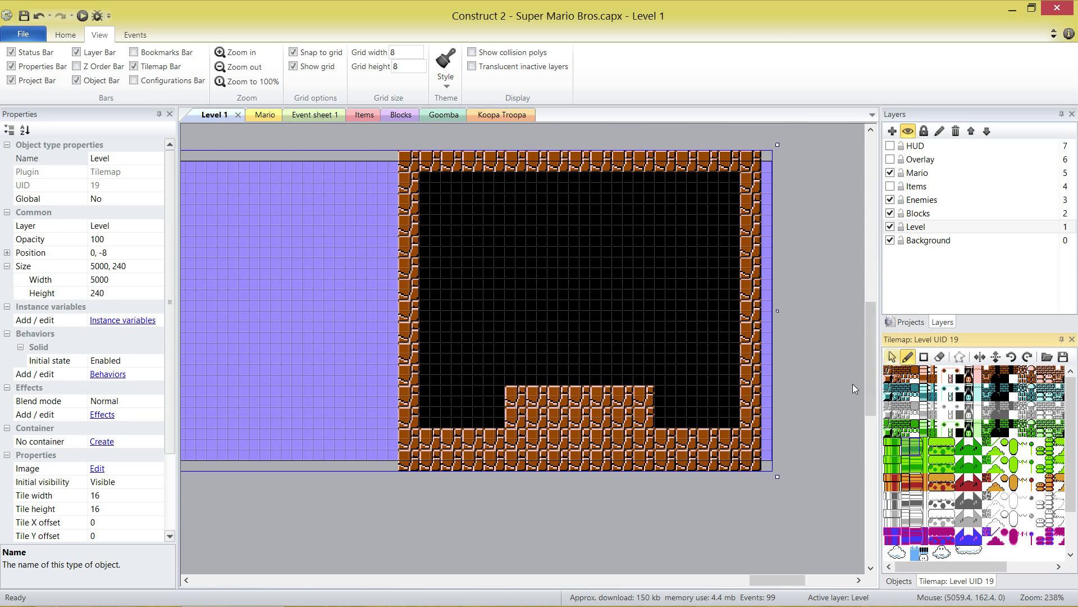
pyautogui.click(720, 404)
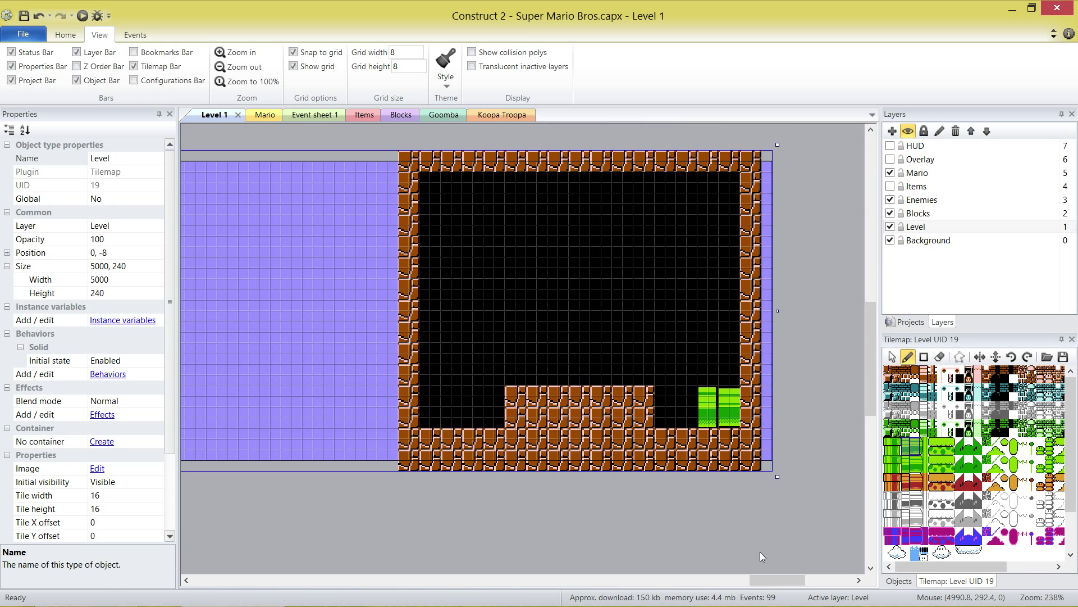
pyautogui.click(461, 209)
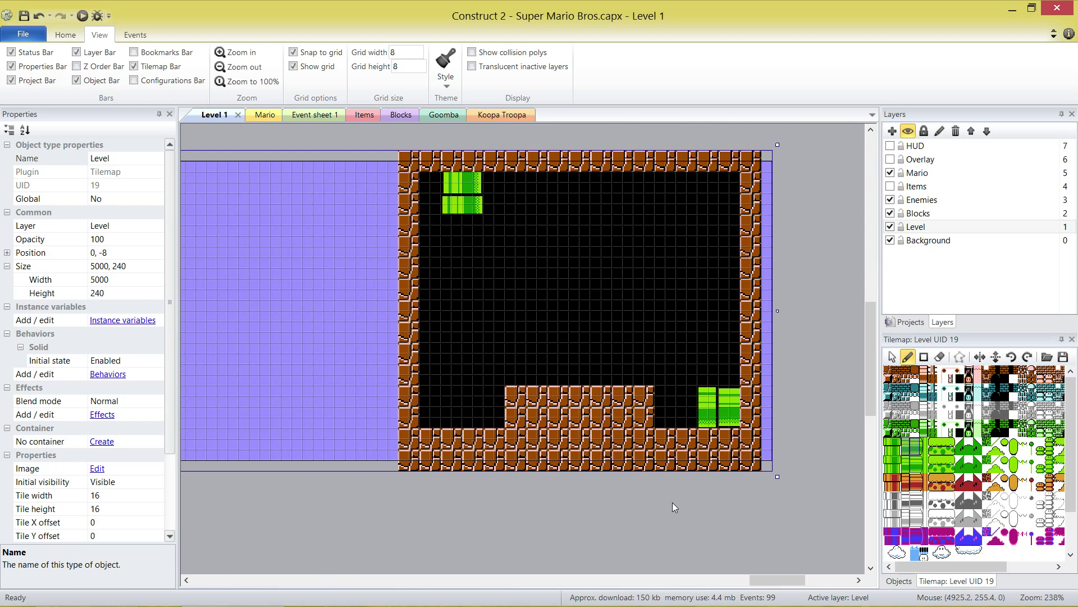
pyautogui.click(918, 172)
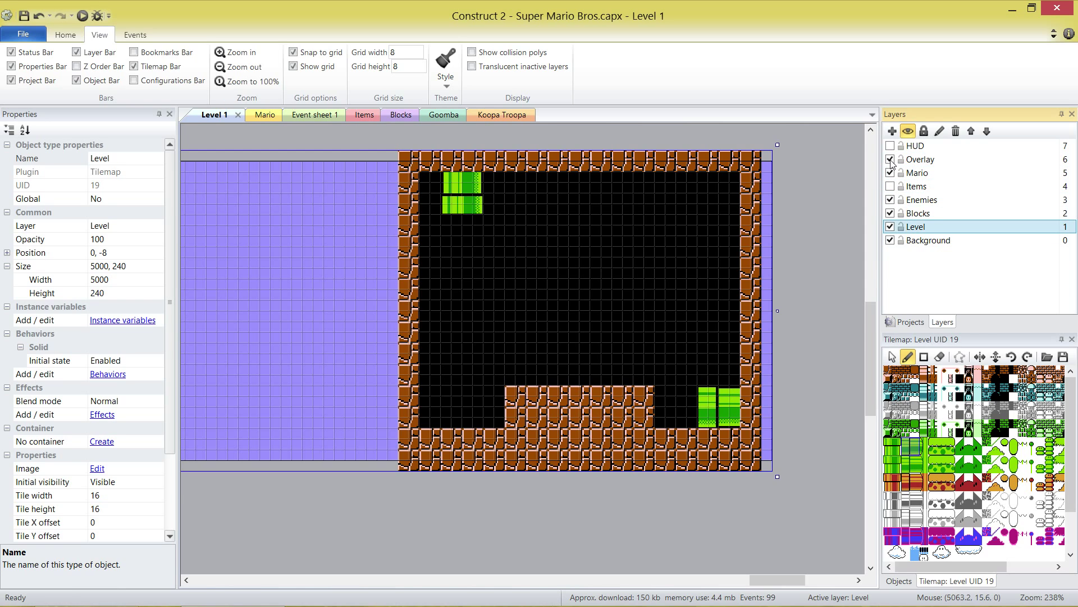
pyautogui.click(890, 172)
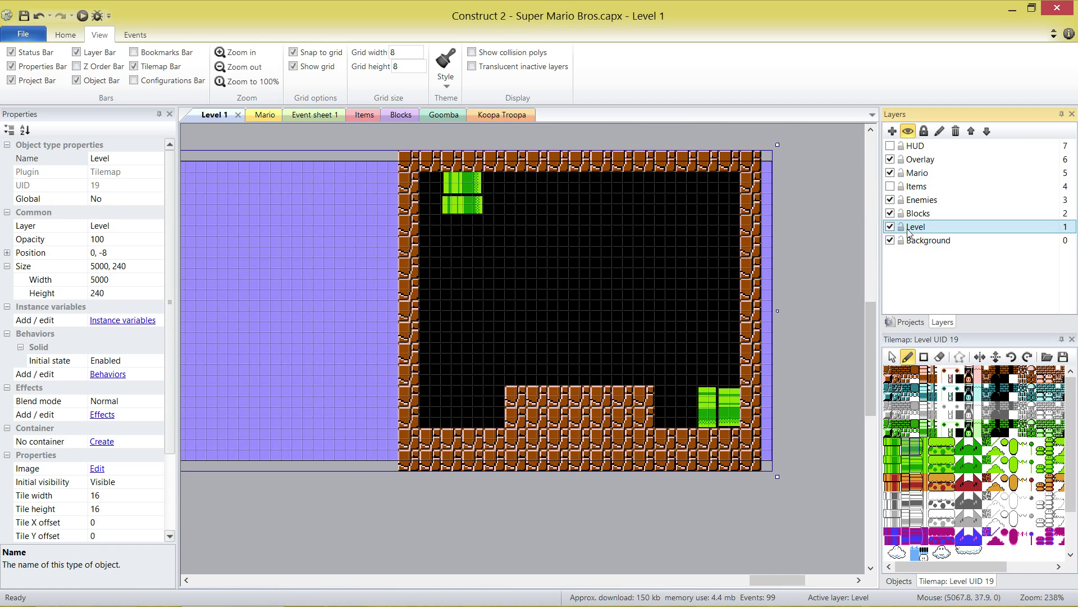
pyautogui.click(921, 159)
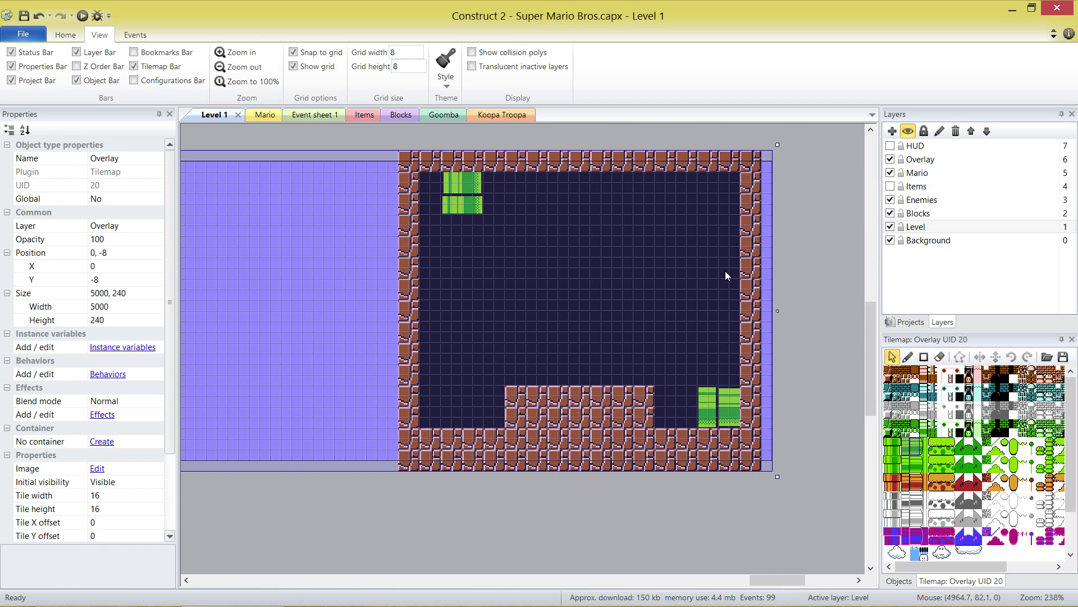
pyautogui.moveTo(730, 274)
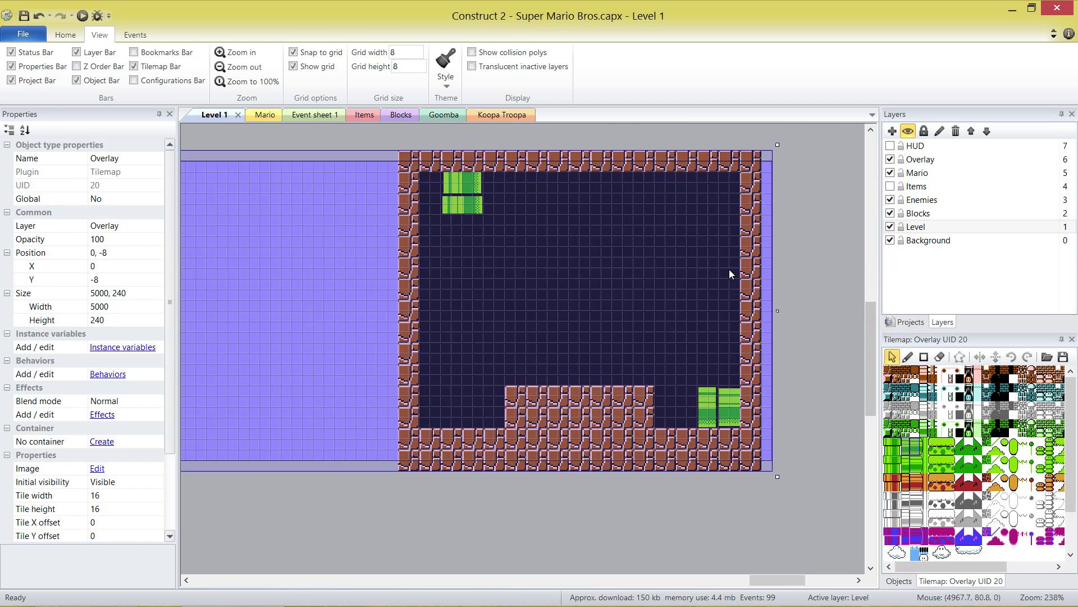
pyautogui.moveTo(492, 212)
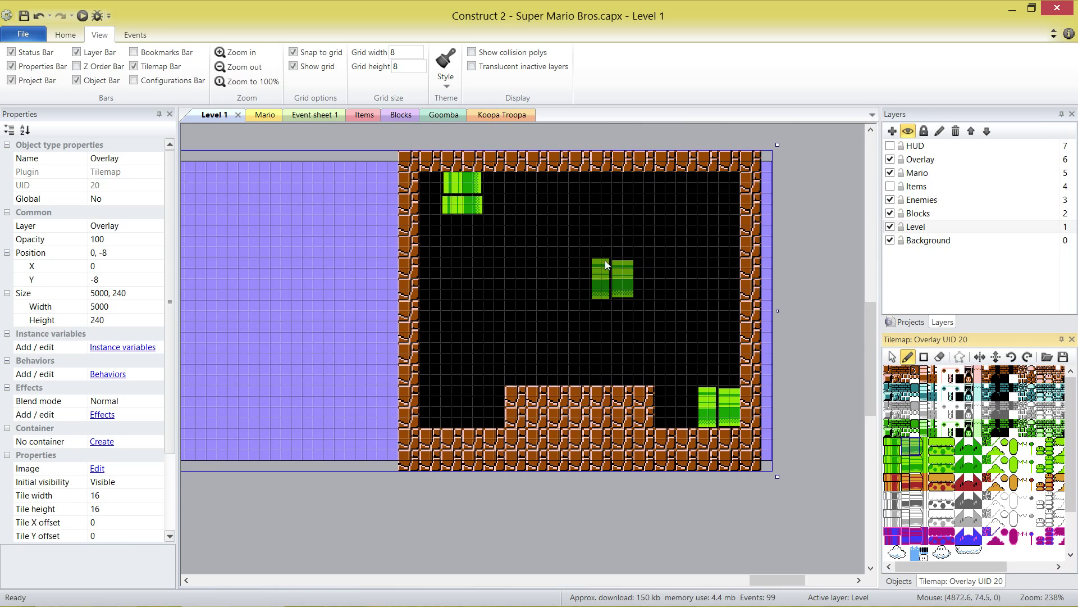
pyautogui.click(619, 279)
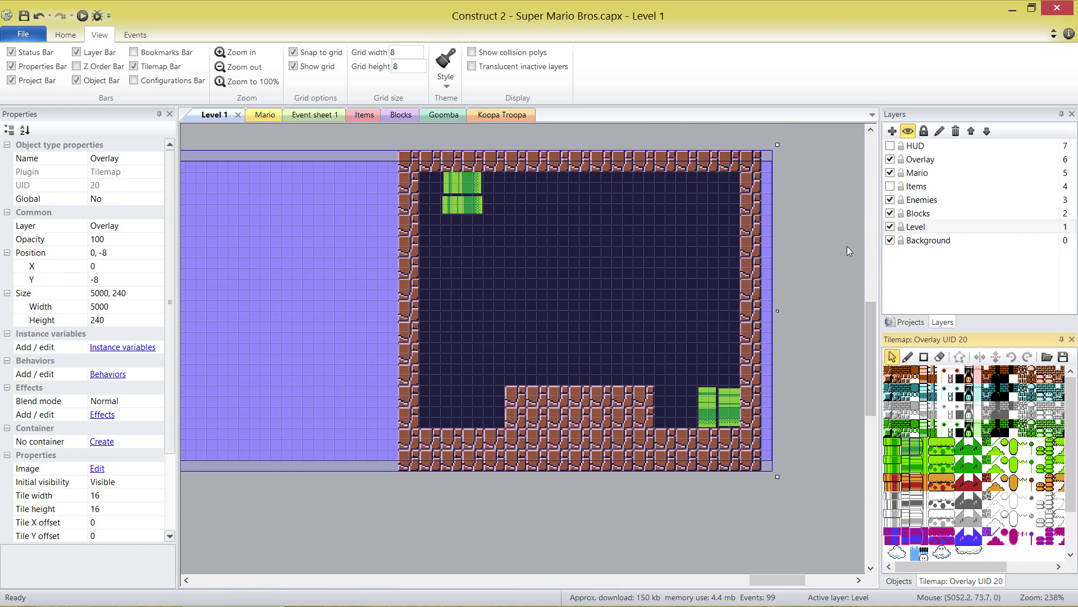
pyautogui.click(892, 227)
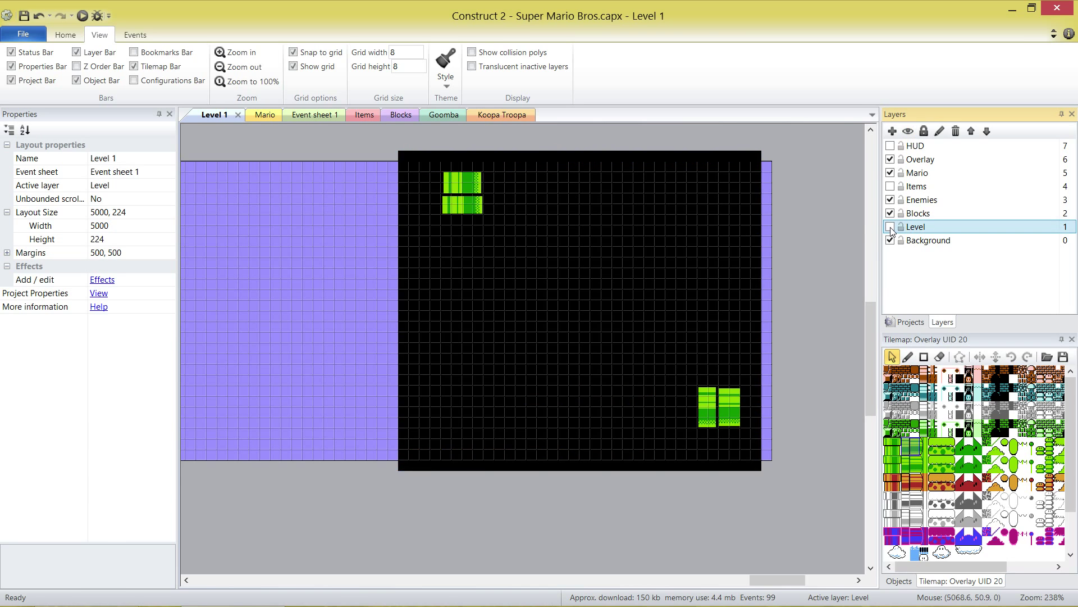
pyautogui.click(891, 227)
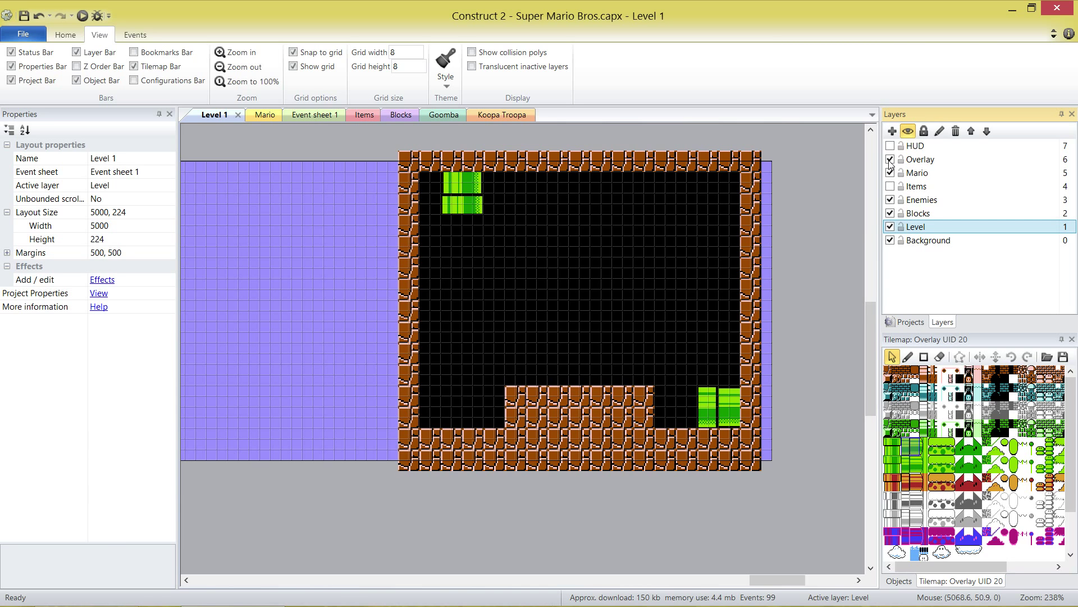
pyautogui.click(891, 173)
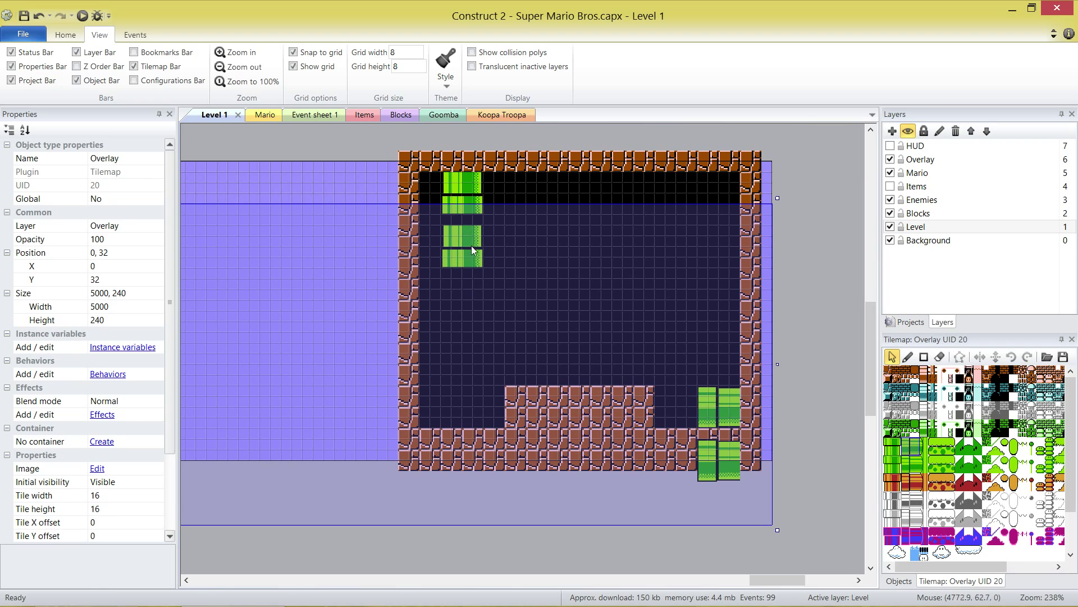
pyautogui.moveTo(522, 227)
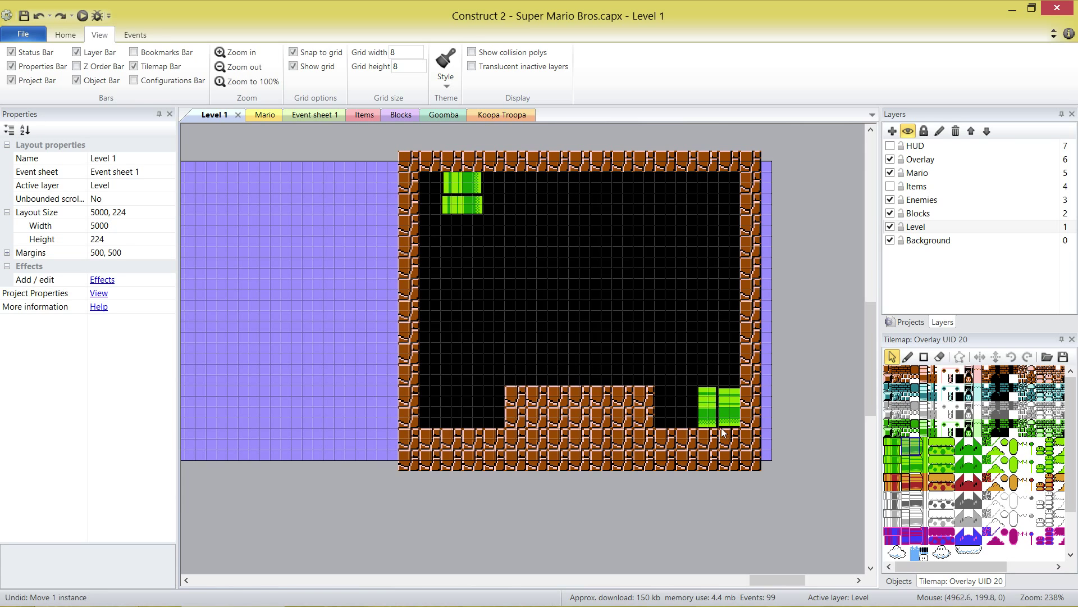
# - Select the Level layer and untick the Overlay layer's visibility, then deselect the tilemap
pyautogui.click(917, 226)
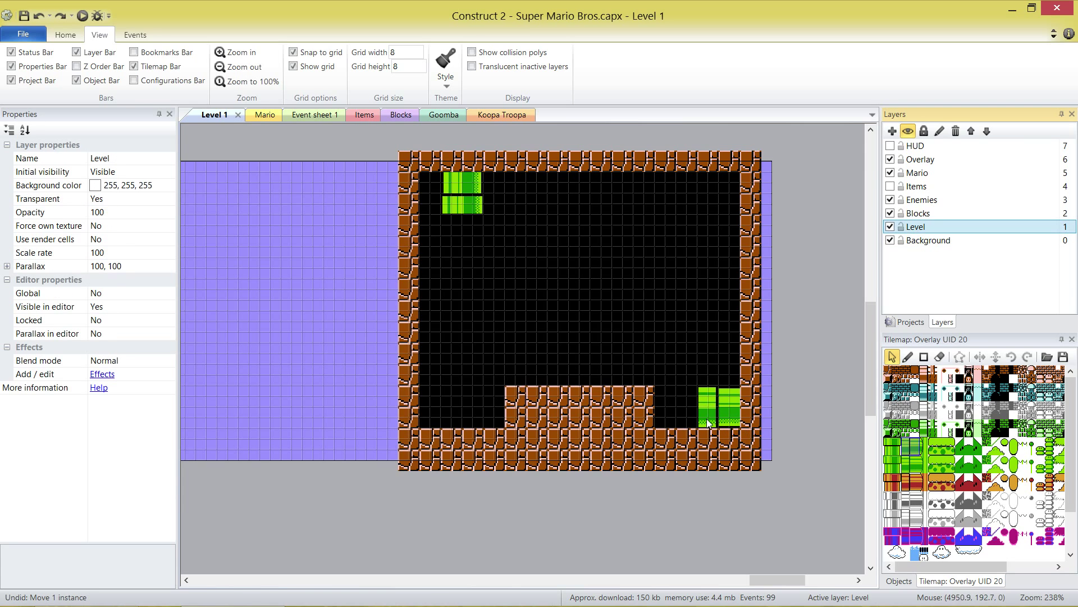
pyautogui.moveTo(700, 428)
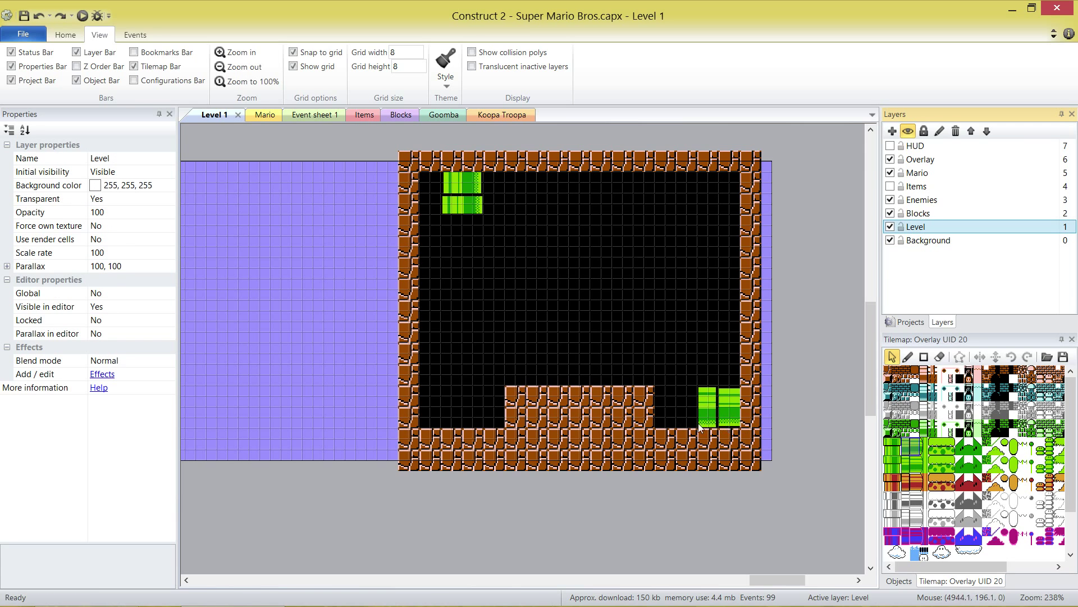
pyautogui.moveTo(811, 180)
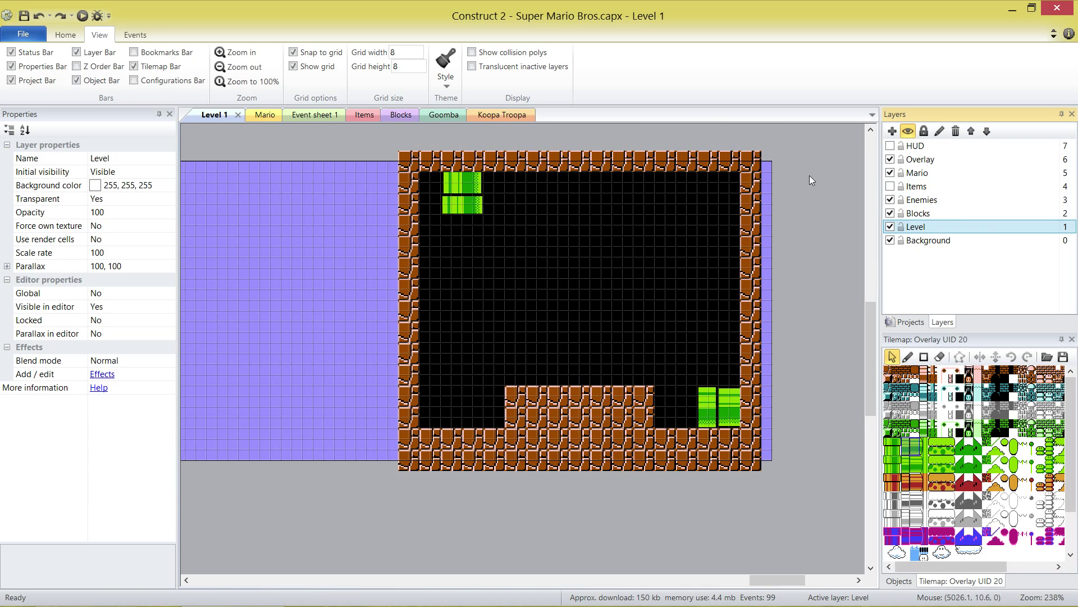
pyautogui.click(653, 362)
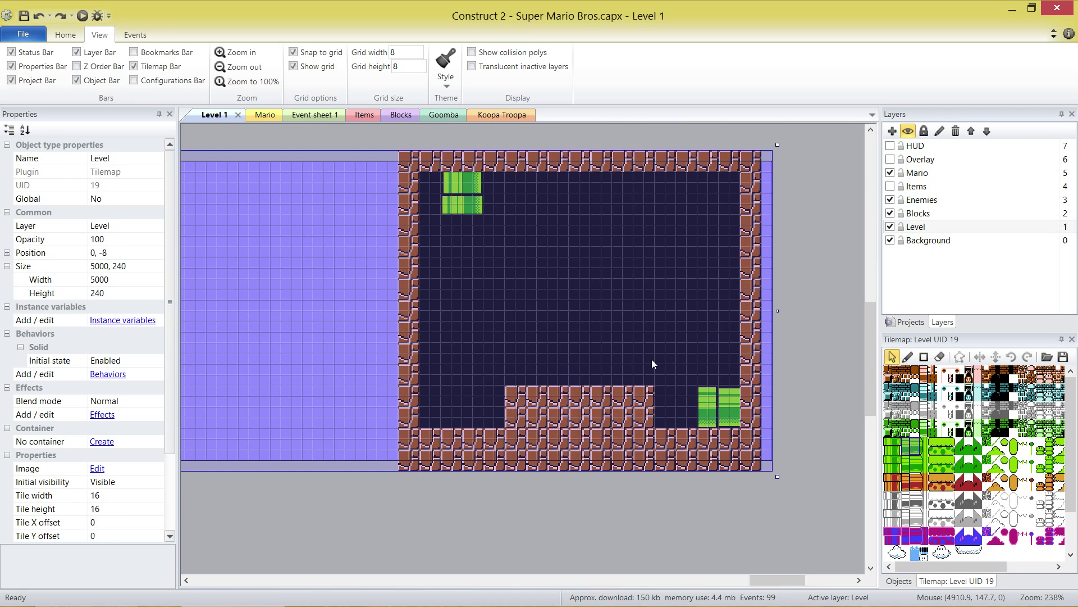
pyautogui.moveTo(723, 414)
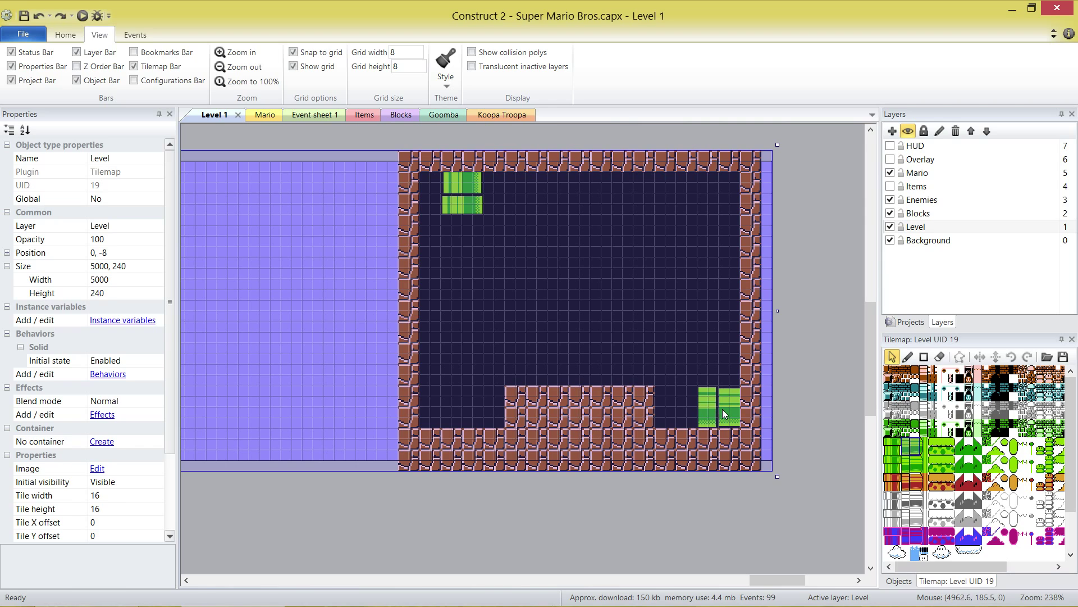
pyautogui.moveTo(721, 413)
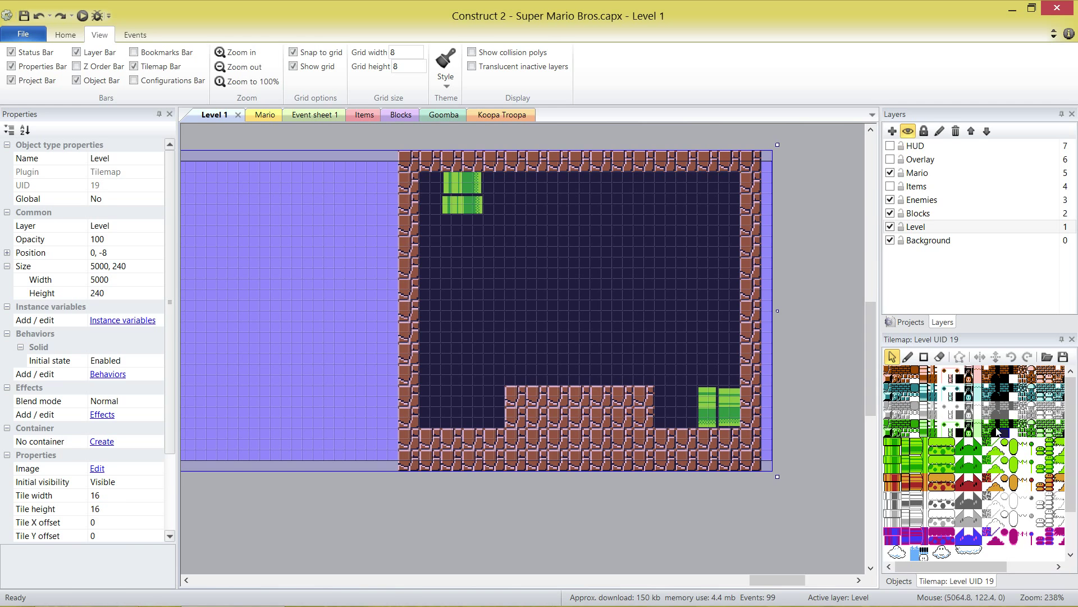
pyautogui.click(907, 357)
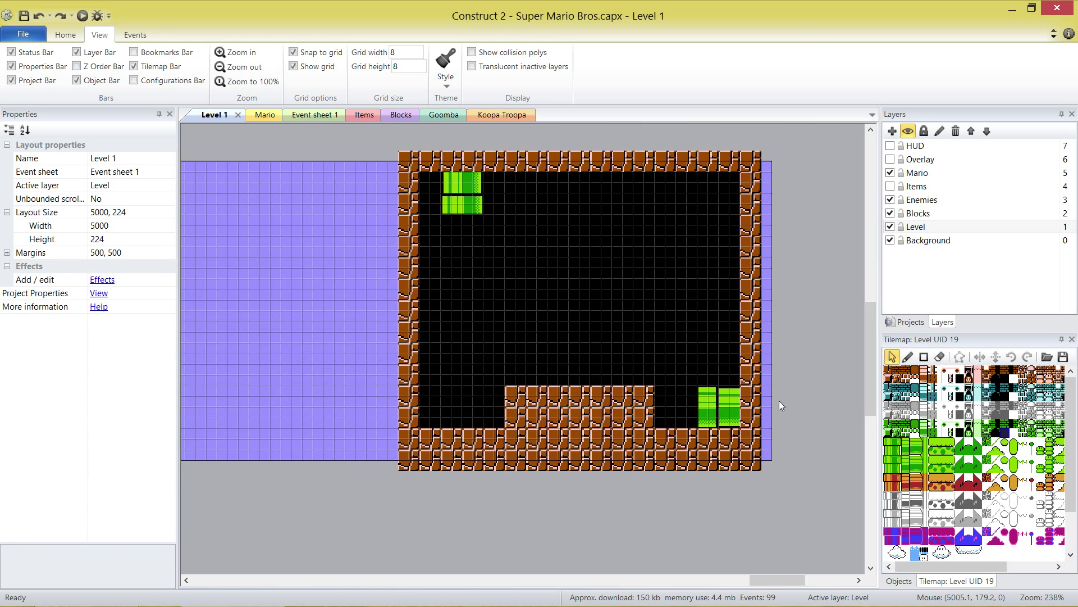
pyautogui.moveTo(746, 438)
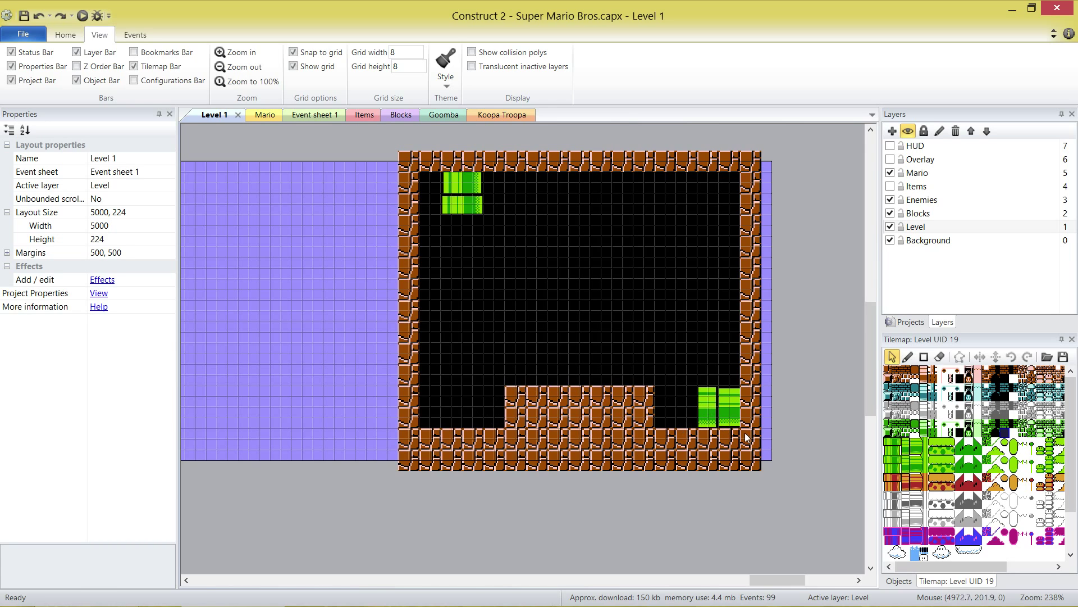
pyautogui.moveTo(715, 436)
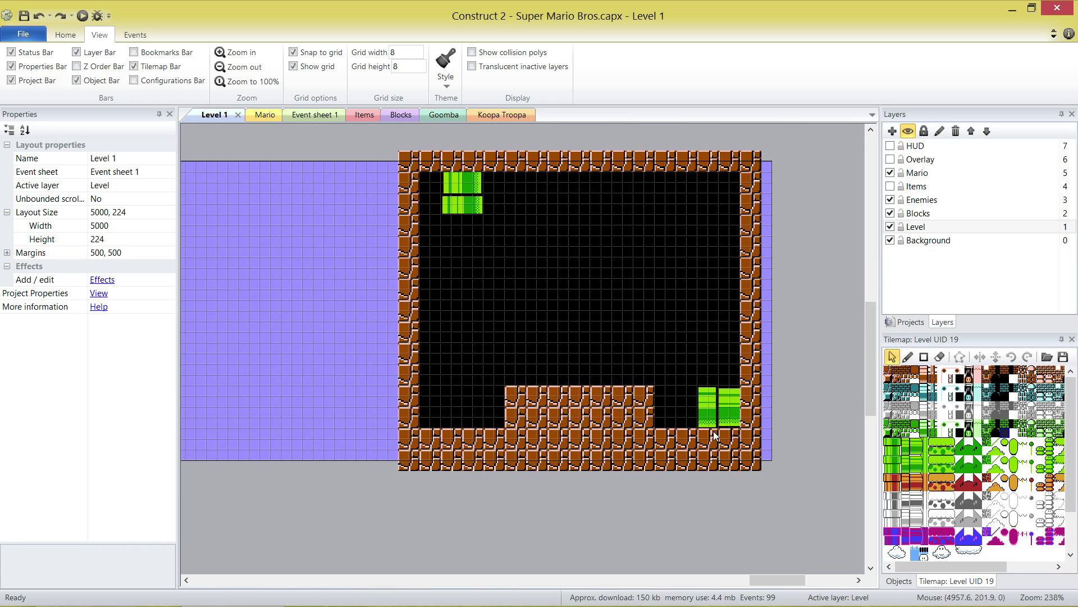
pyautogui.moveTo(767, 434)
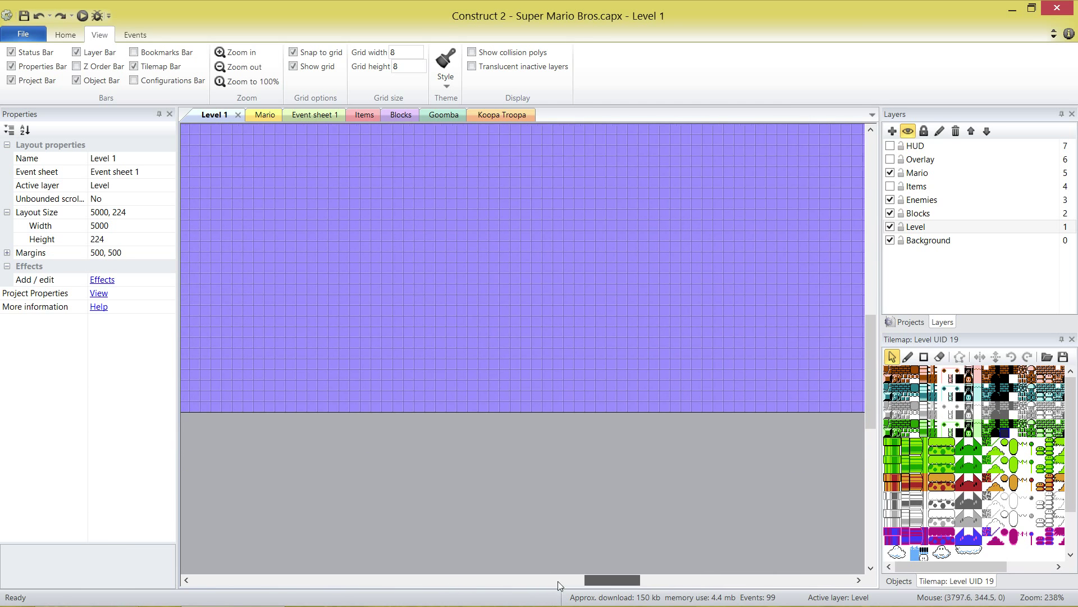
# - Copy Pipe_Exit and Pipe_Camera into the room, Pipe_Exit on the top-left pipe
pyautogui.click(546, 270)
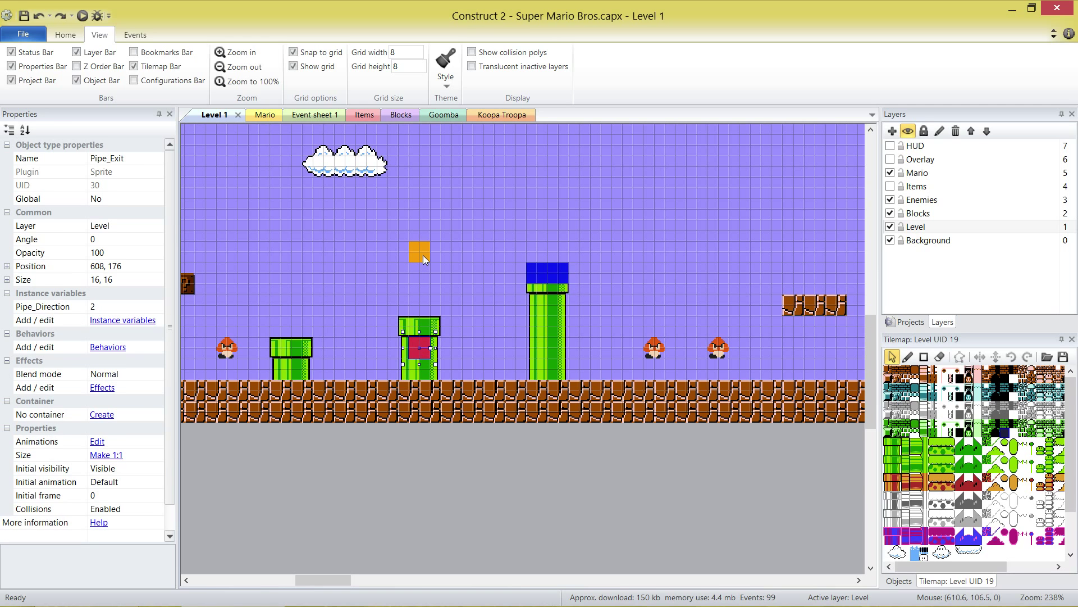
pyautogui.press('Delete')
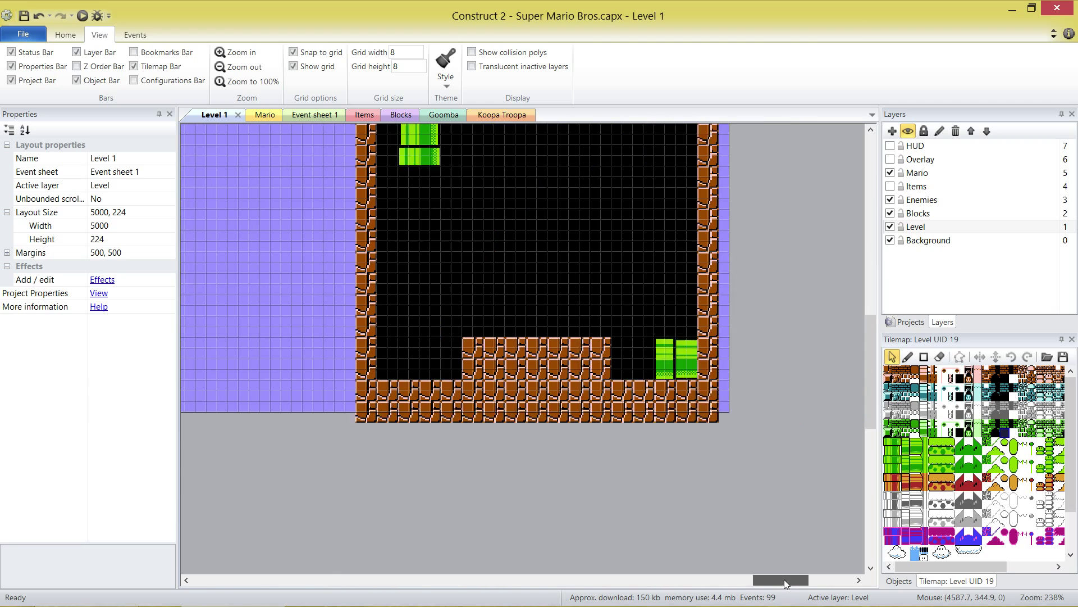
pyautogui.click(530, 335)
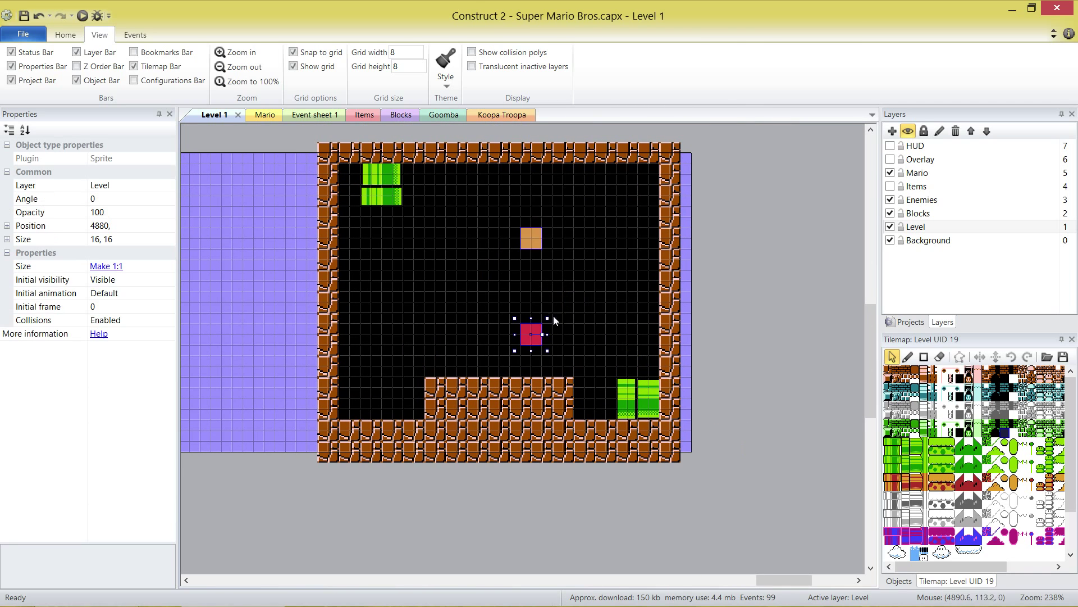
pyautogui.click(530, 239)
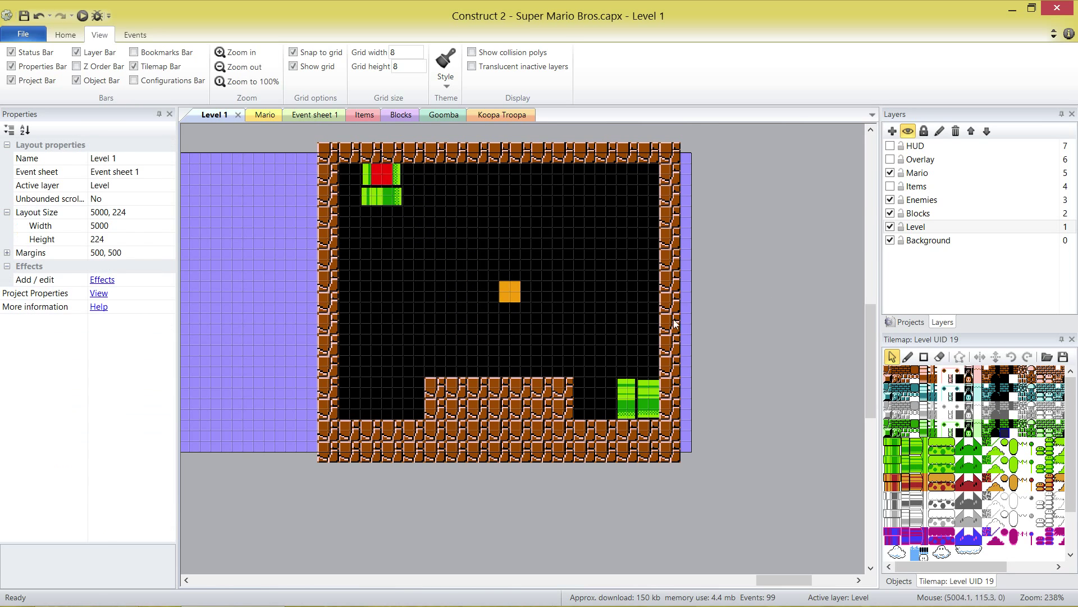
pyautogui.click(911, 322)
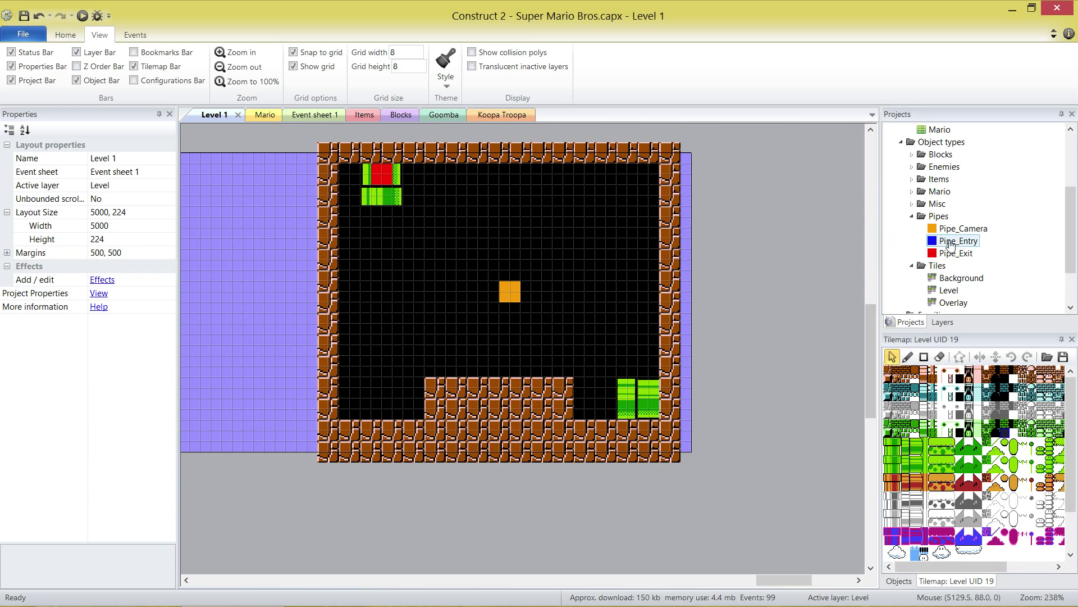
# - Place Pipe_Entry on the bottom-right pipe, check the Pipe_Exit UID, and select the Pipe_Entry
pyautogui.click(601, 401)
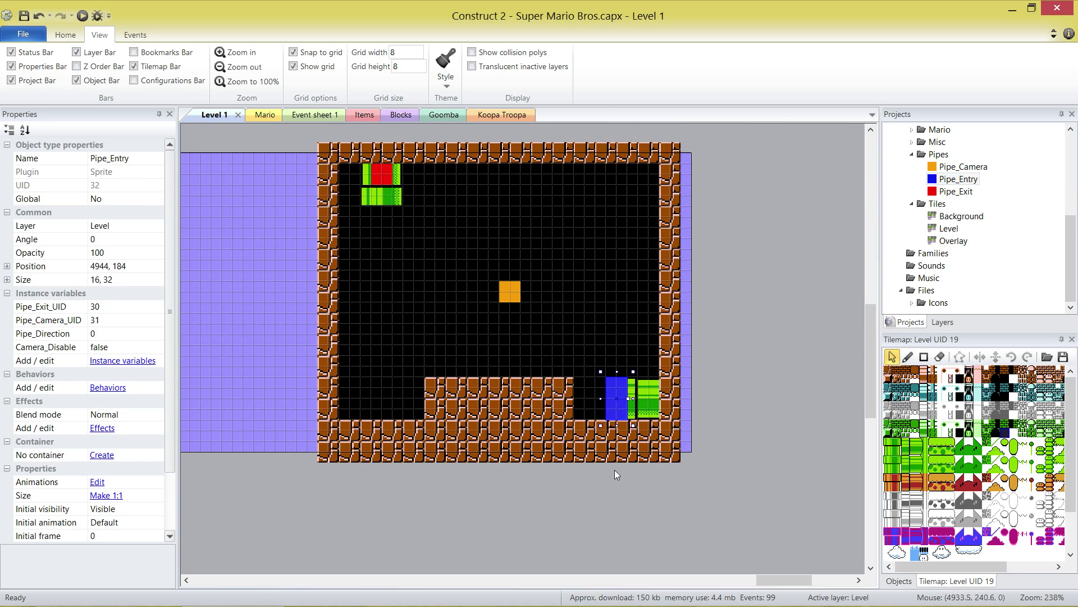
pyautogui.moveTo(553, 597)
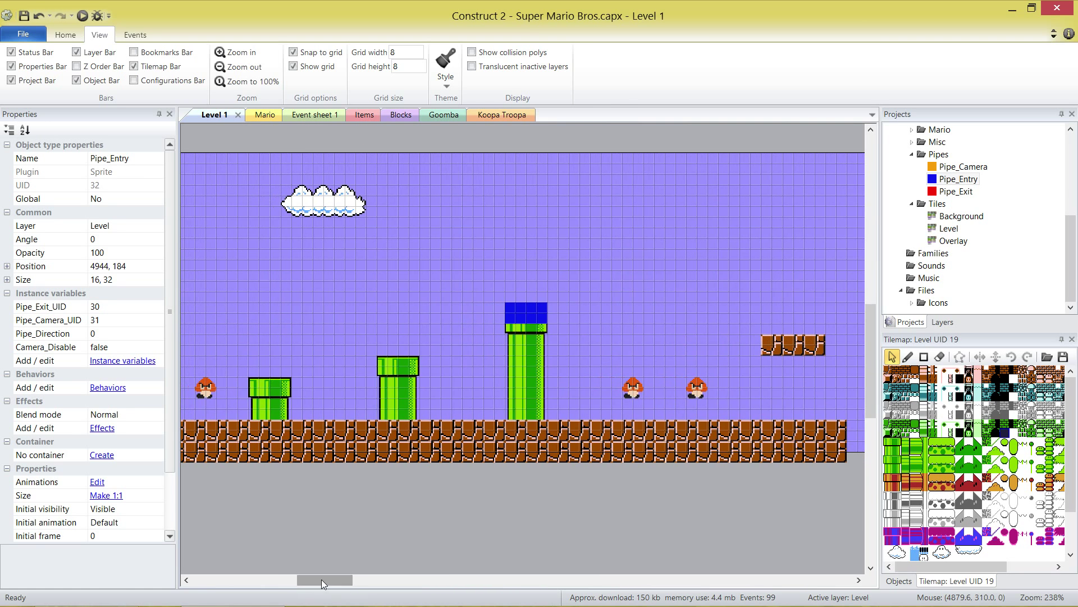
pyautogui.click(399, 356)
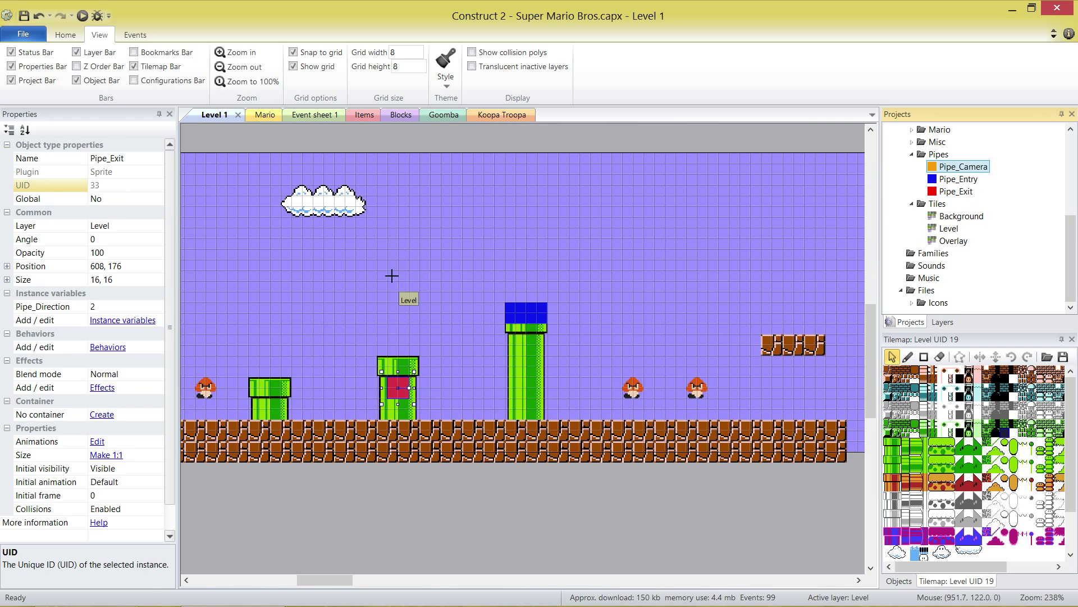
pyautogui.click(398, 290)
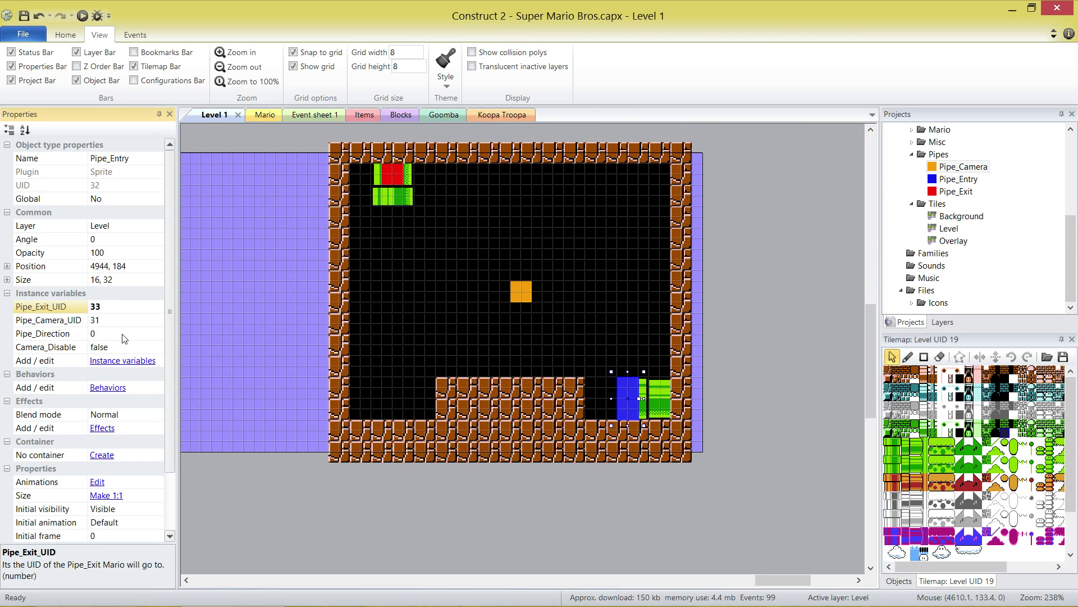
# - Set the room Pipe_Entry's Pipe_Camera_UID to 34 and Pipe_Direction to 1, then compare main-level pipes
pyautogui.click(93, 334)
pyautogui.write('1')
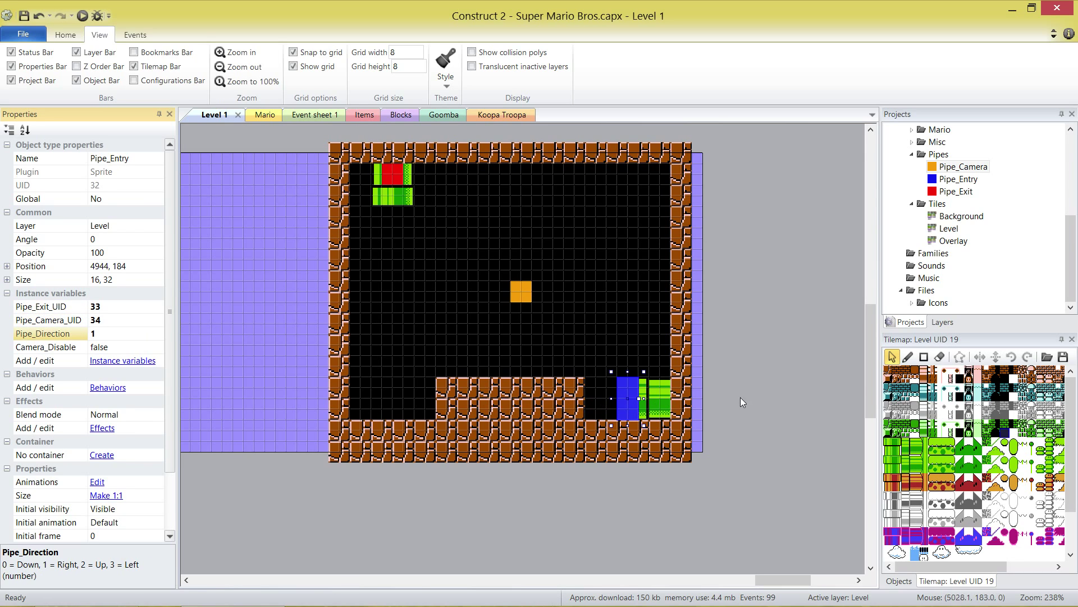
pyautogui.click(392, 174)
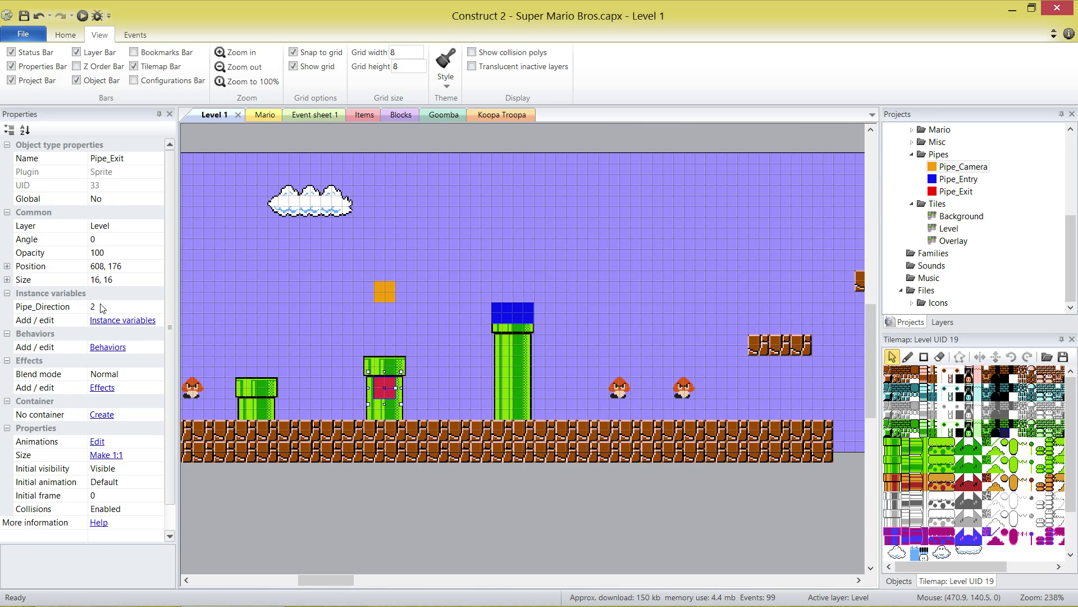
pyautogui.click(513, 313)
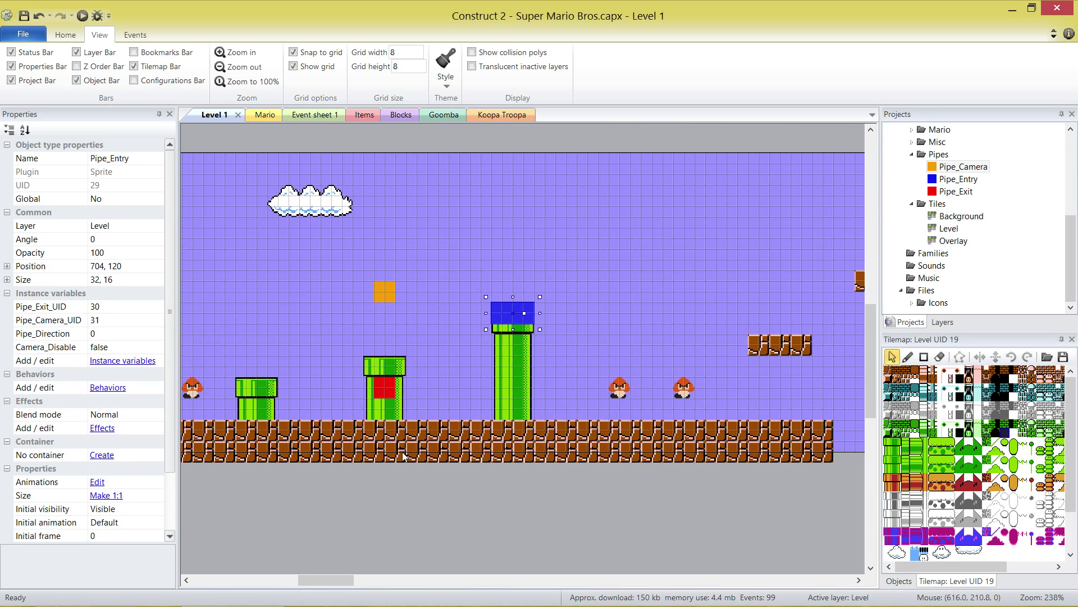
pyautogui.moveTo(504, 508)
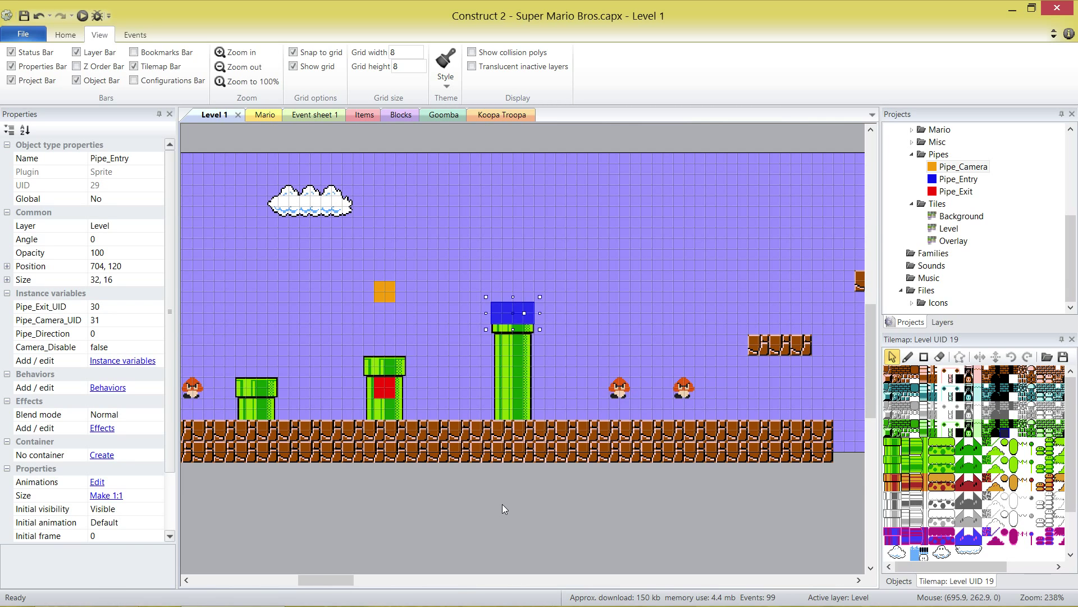
pyautogui.click(603, 509)
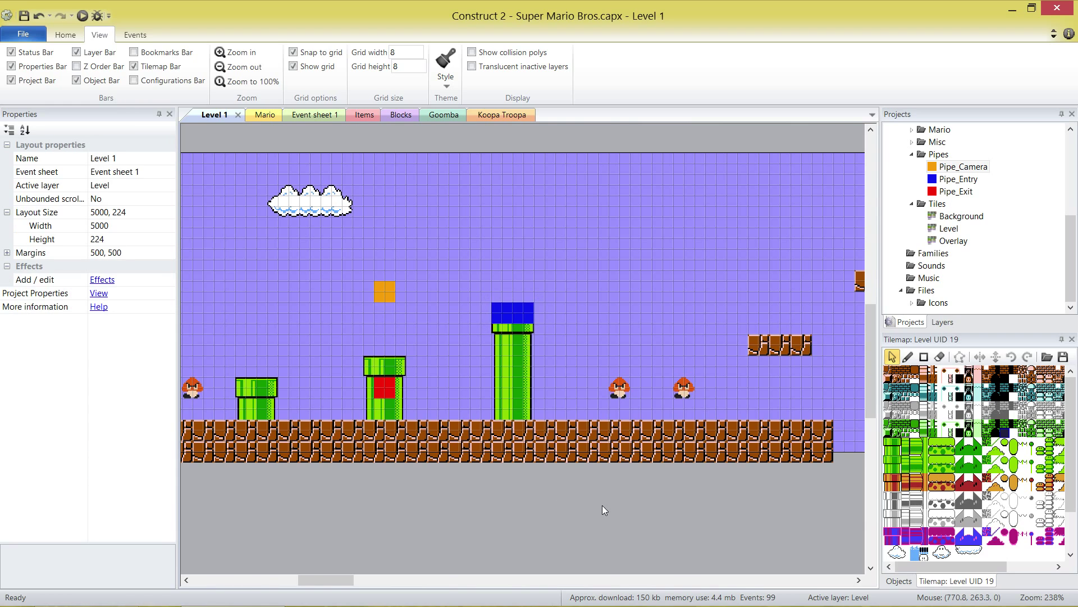